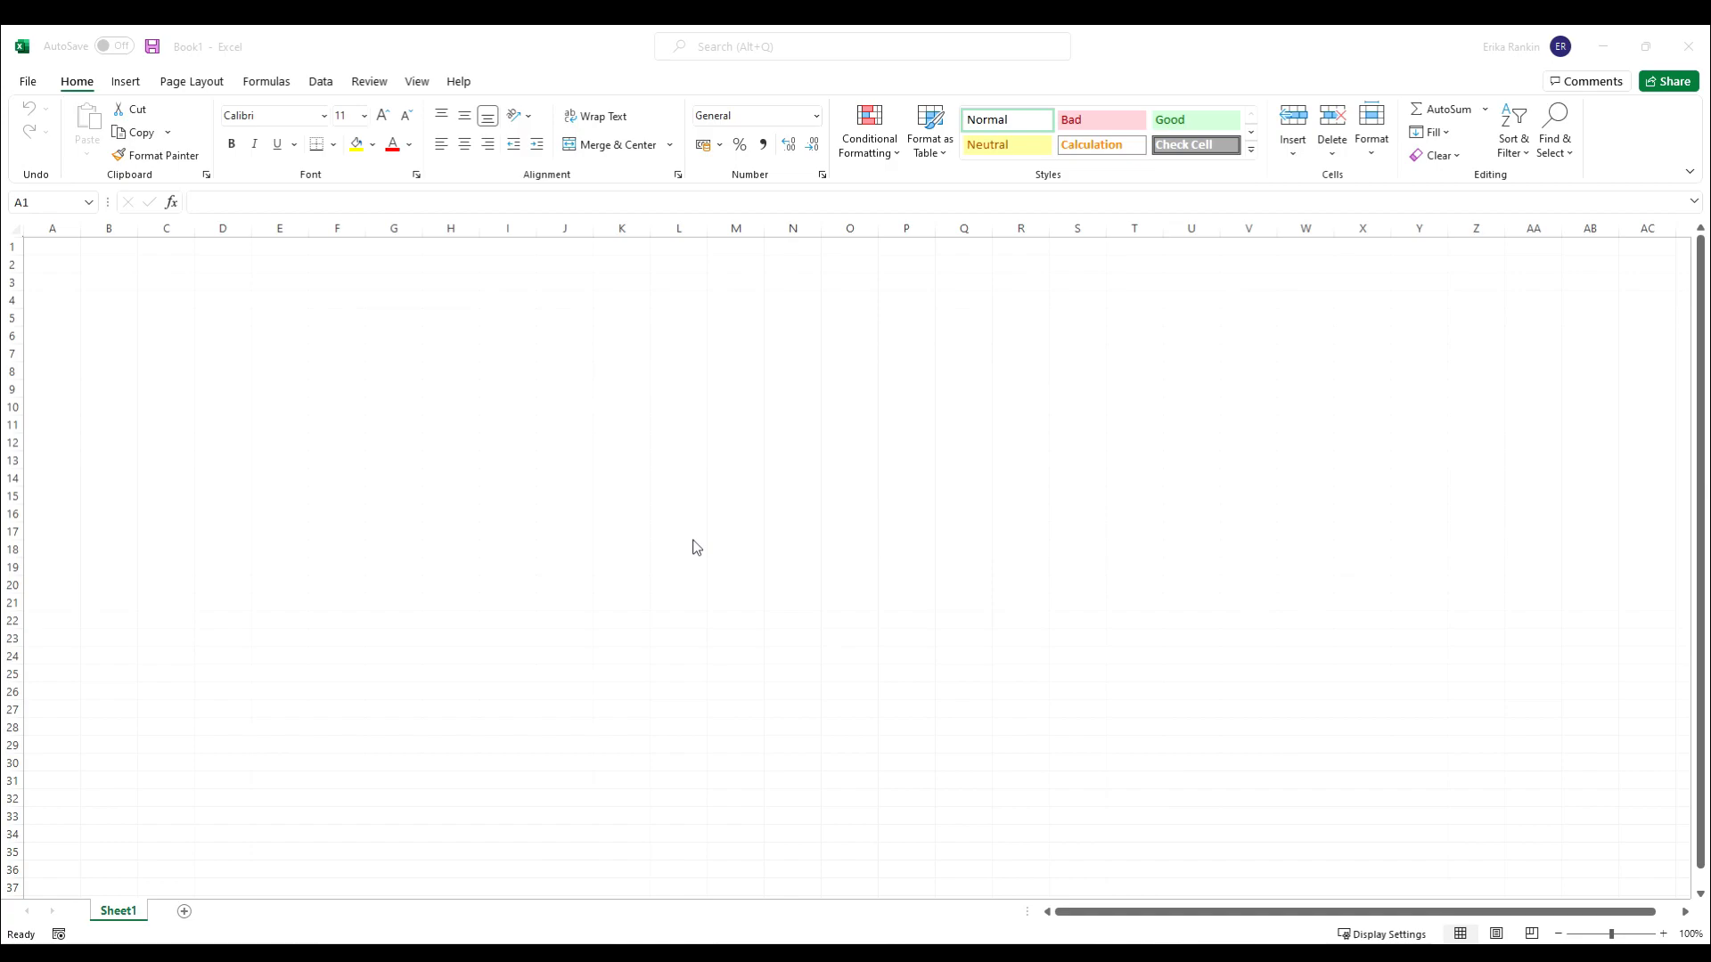
{"action": "mouse_move", "coordinate": [700, 611]}
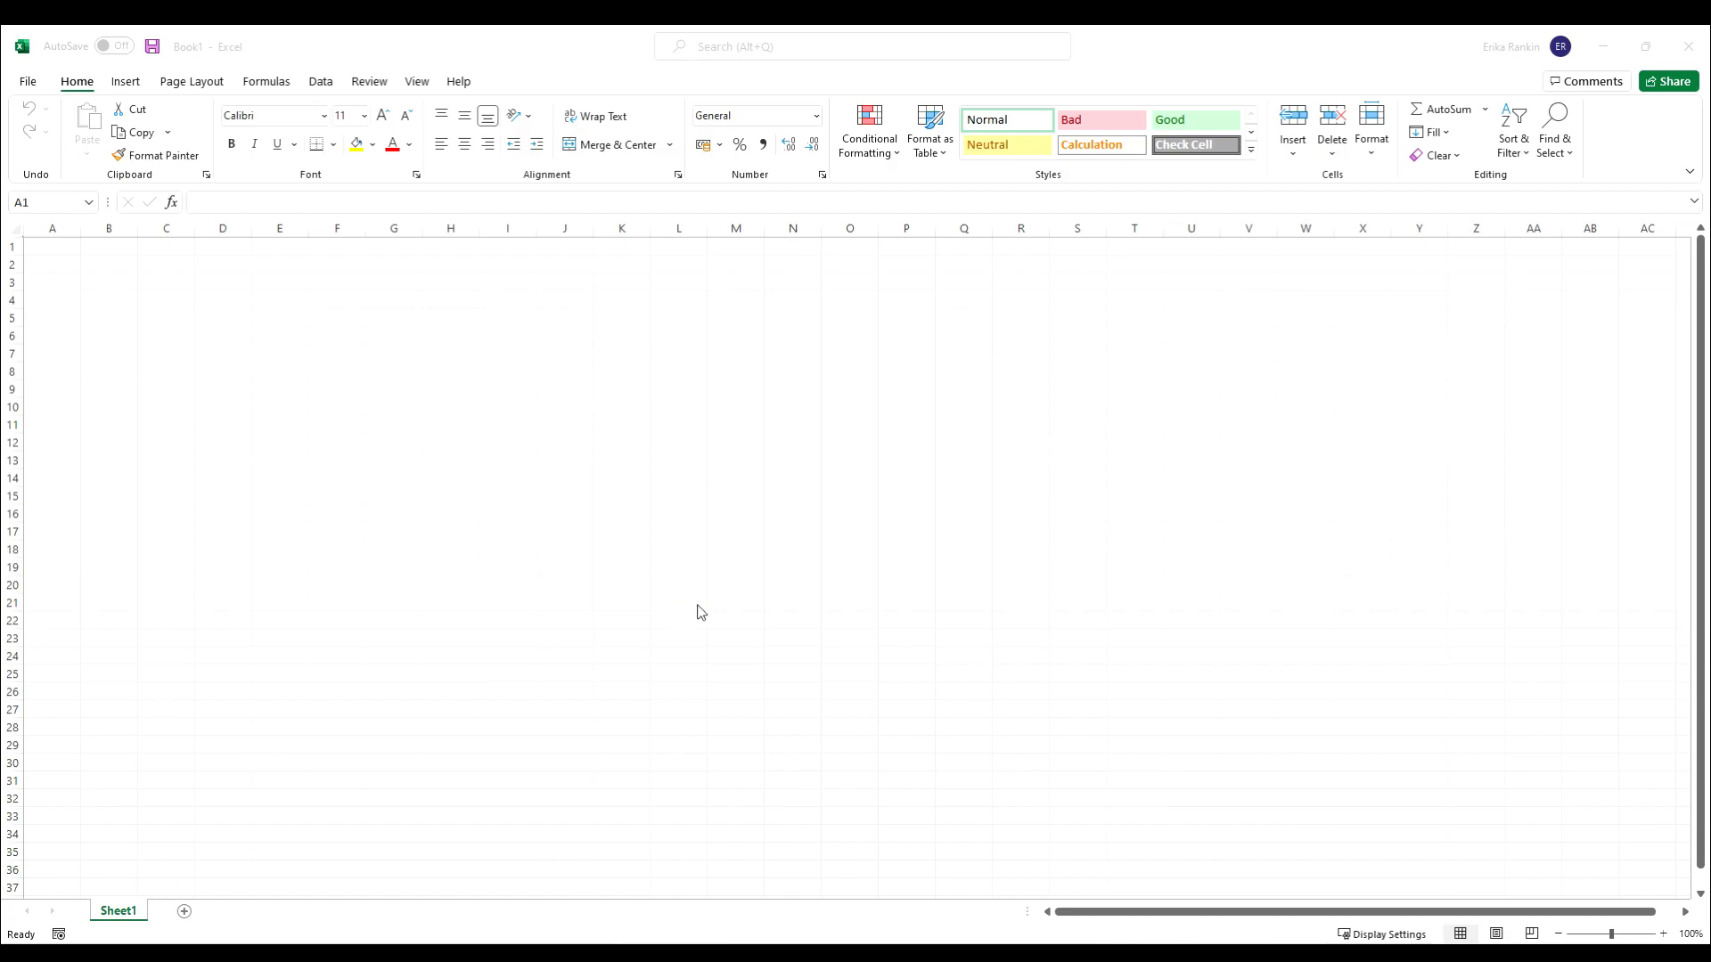
{"action": "mouse_move", "coordinate": [205, 538]}
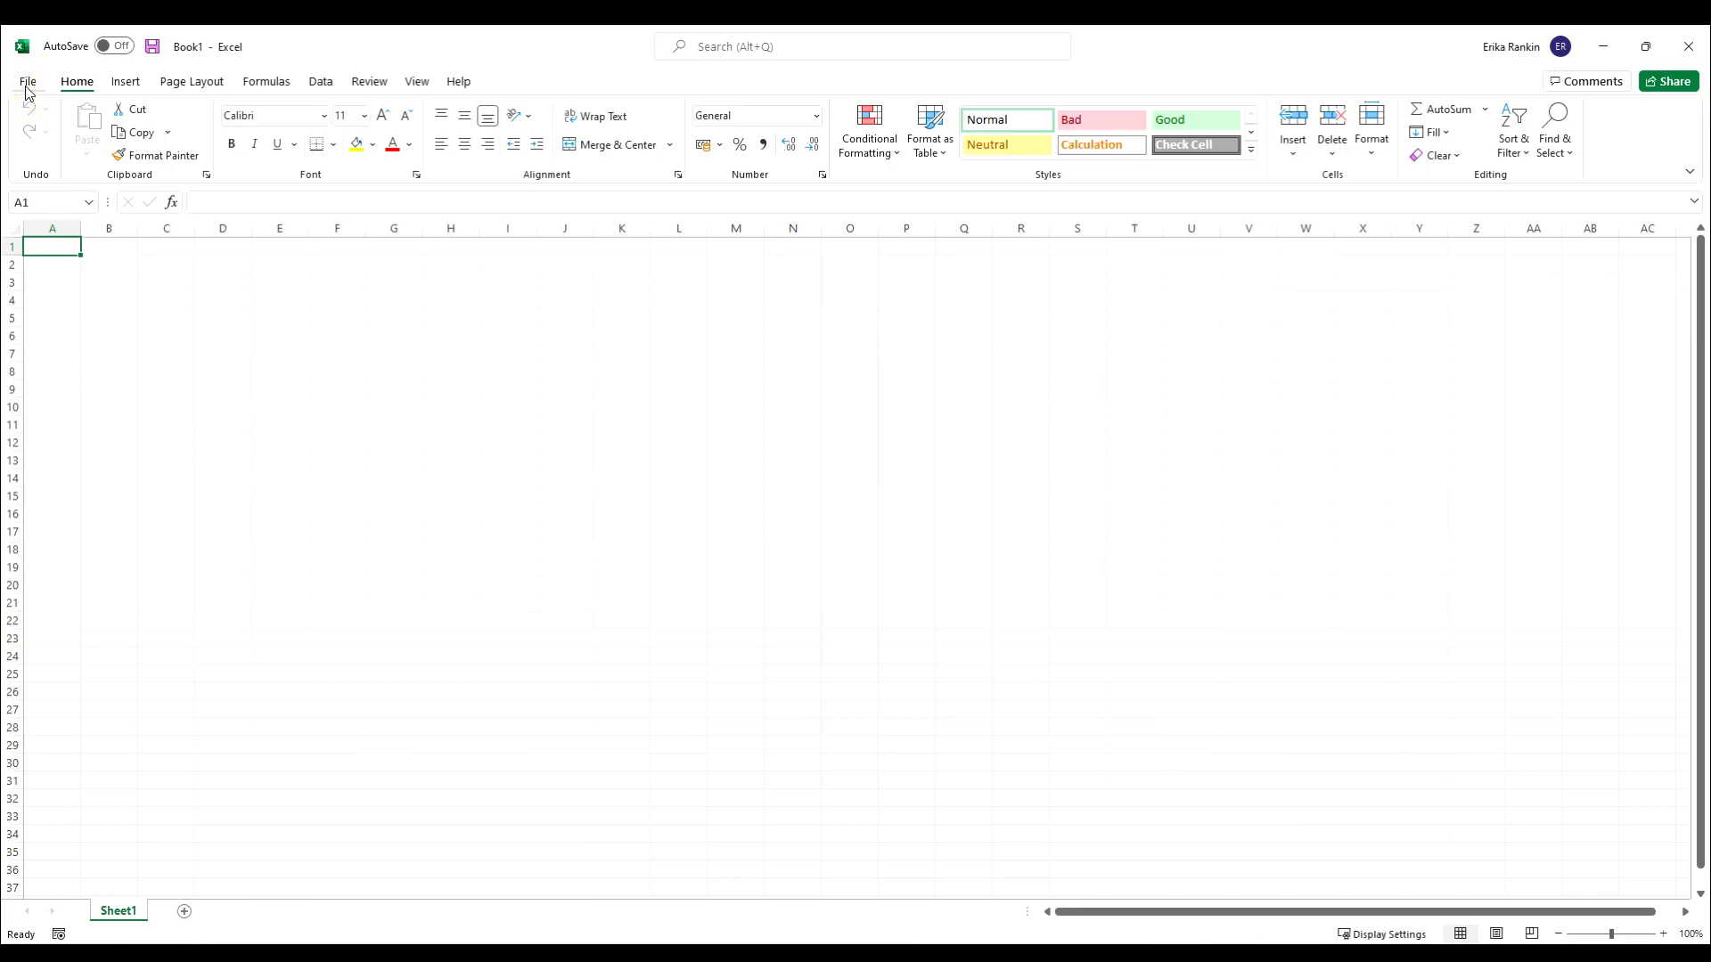
Reach the Add-ins settings page in Excel Options.
{"action": "left_click", "coordinate": [26, 80]}
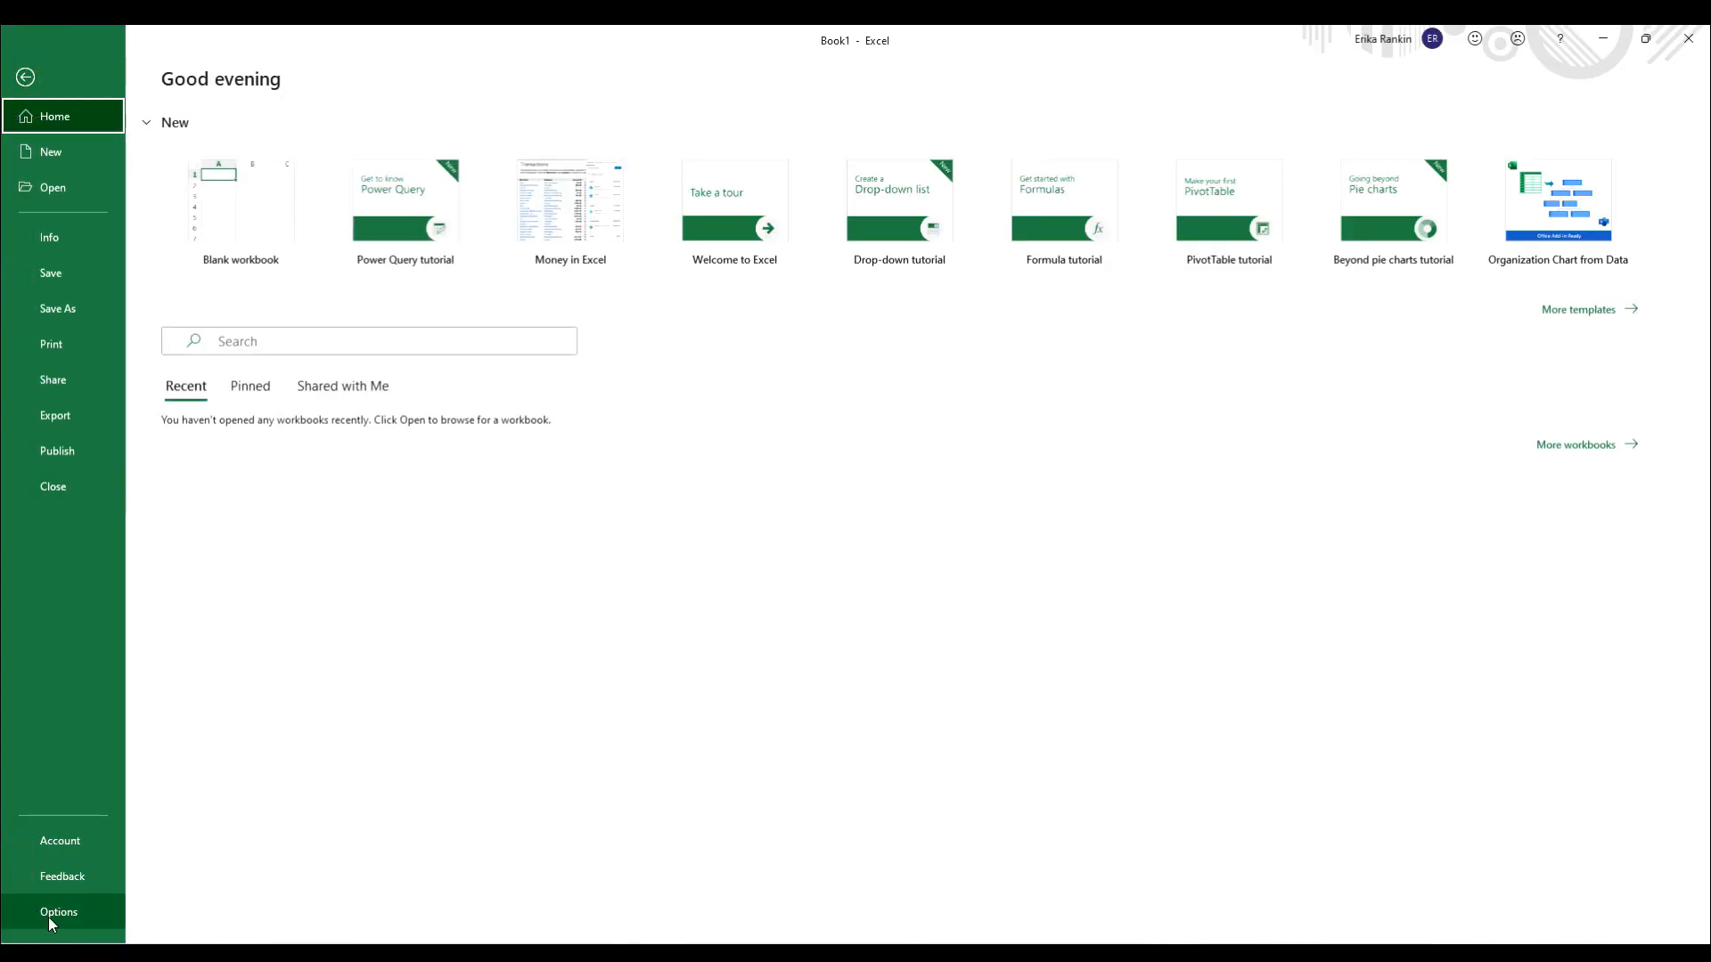
{"action": "left_click", "coordinate": [59, 911]}
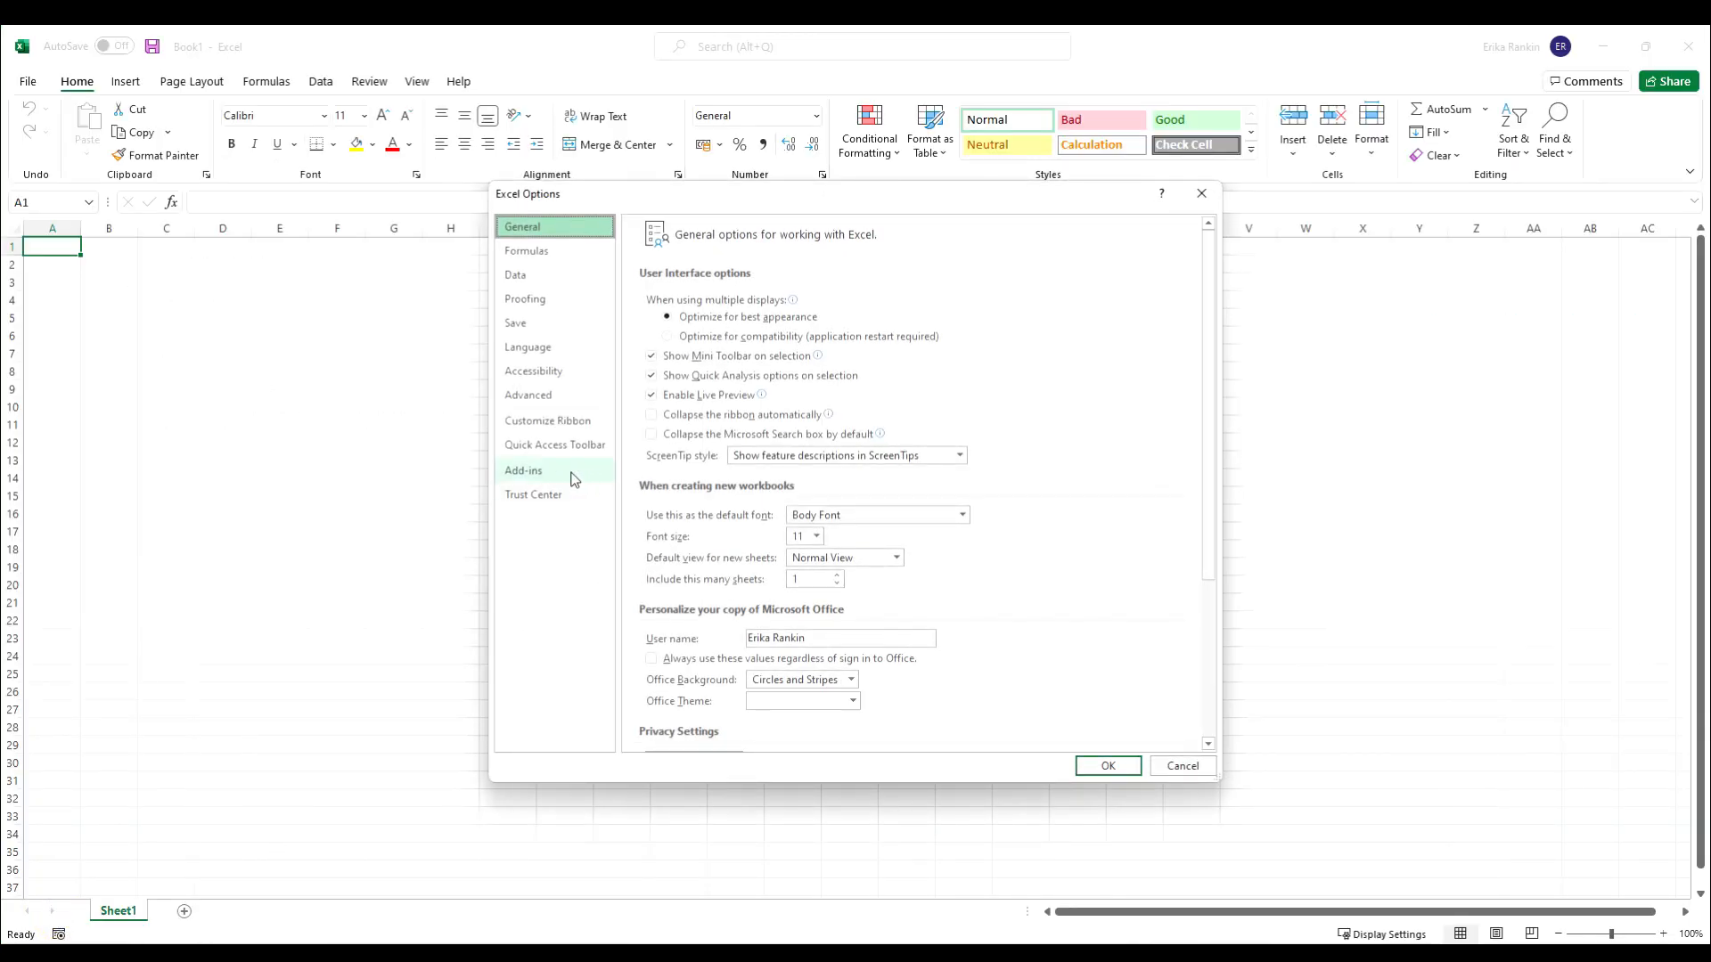
{"action": "left_click", "coordinate": [522, 470]}
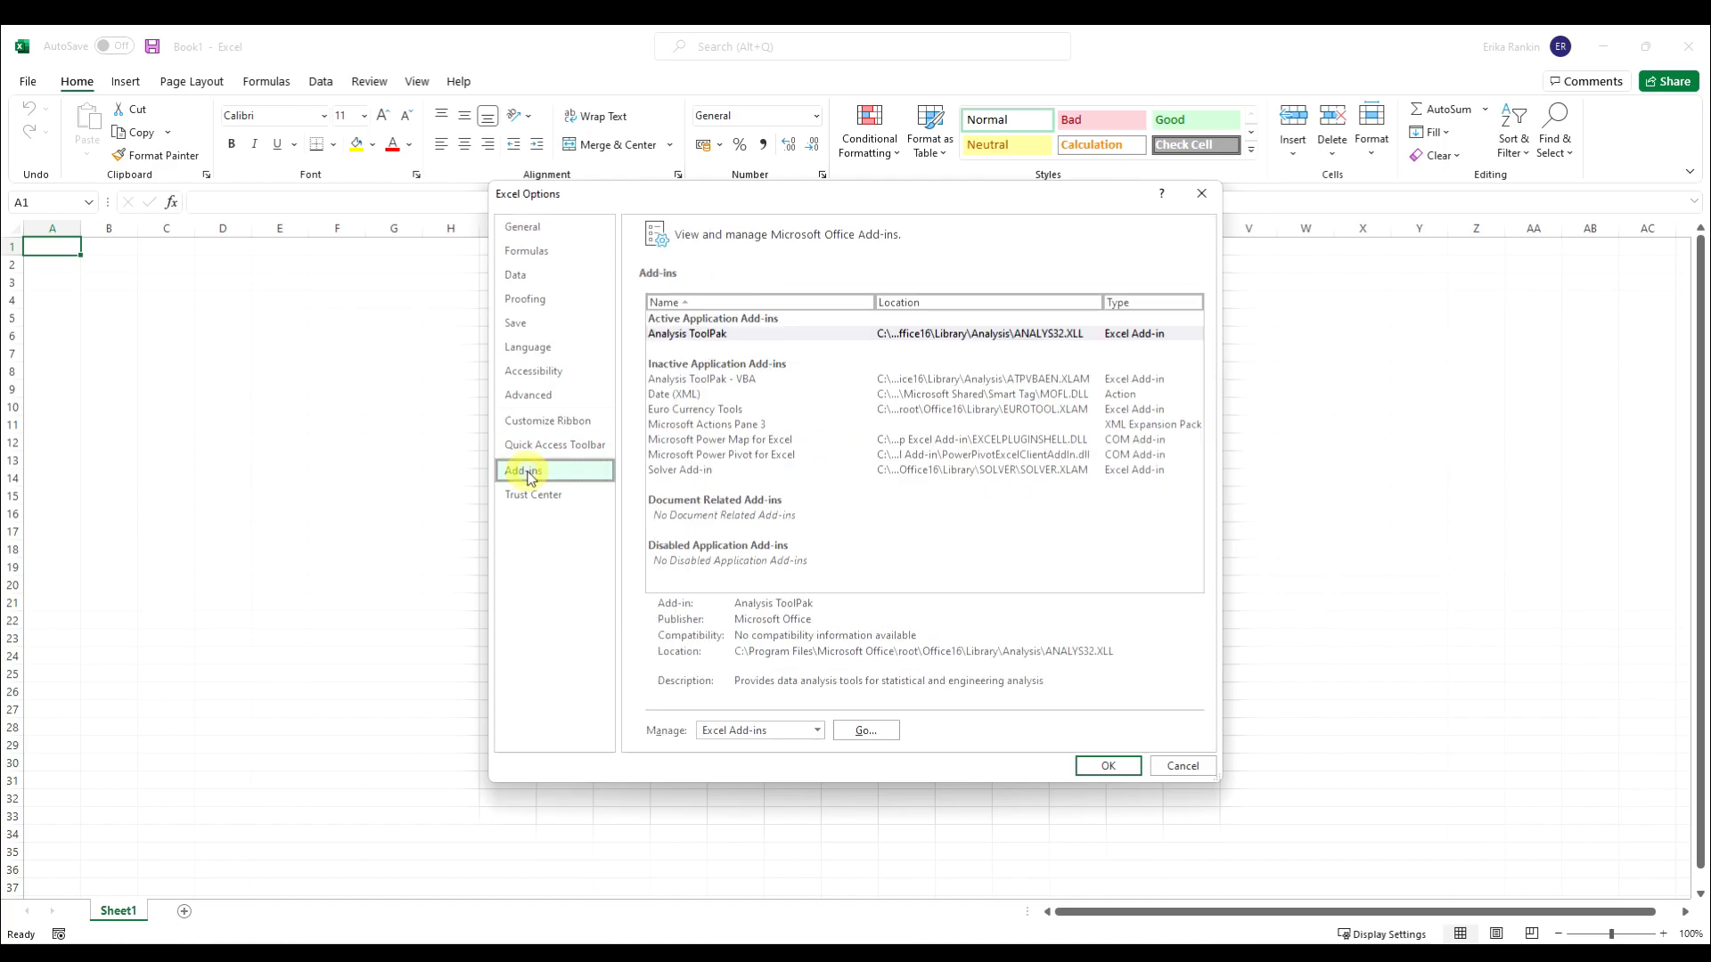
{"action": "mouse_move", "coordinate": [652, 738]}
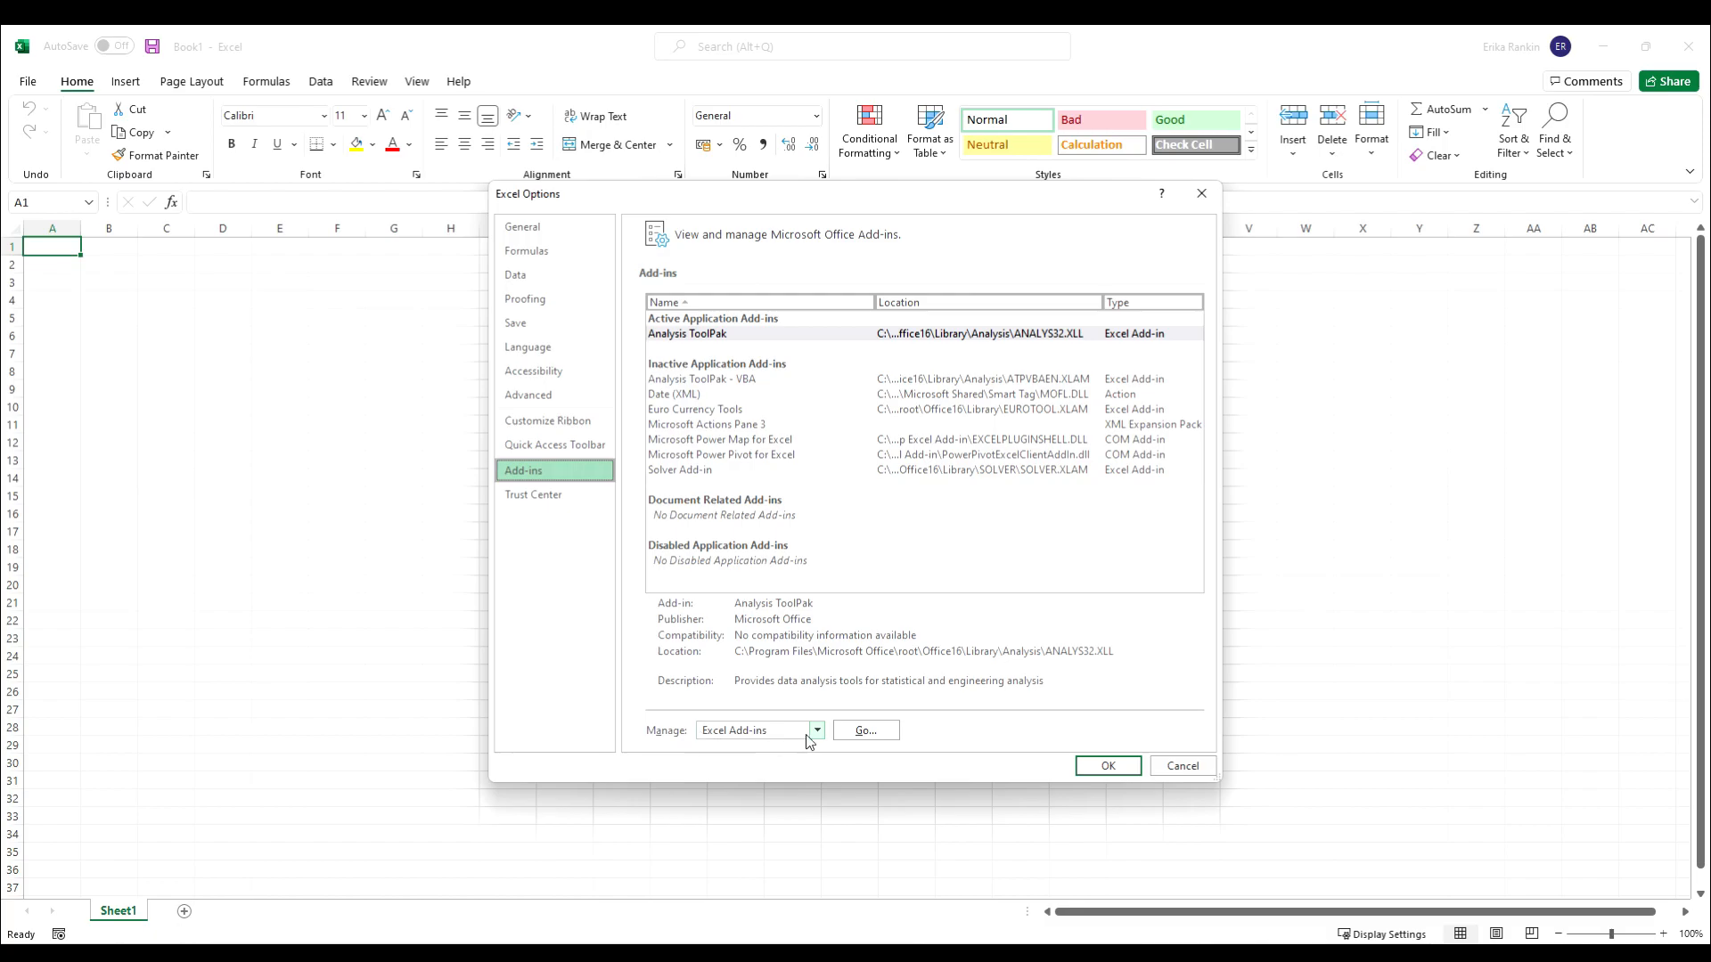
Enable the Microsoft Power Pivot for Excel COM add-in.
{"action": "left_click", "coordinate": [816, 731]}
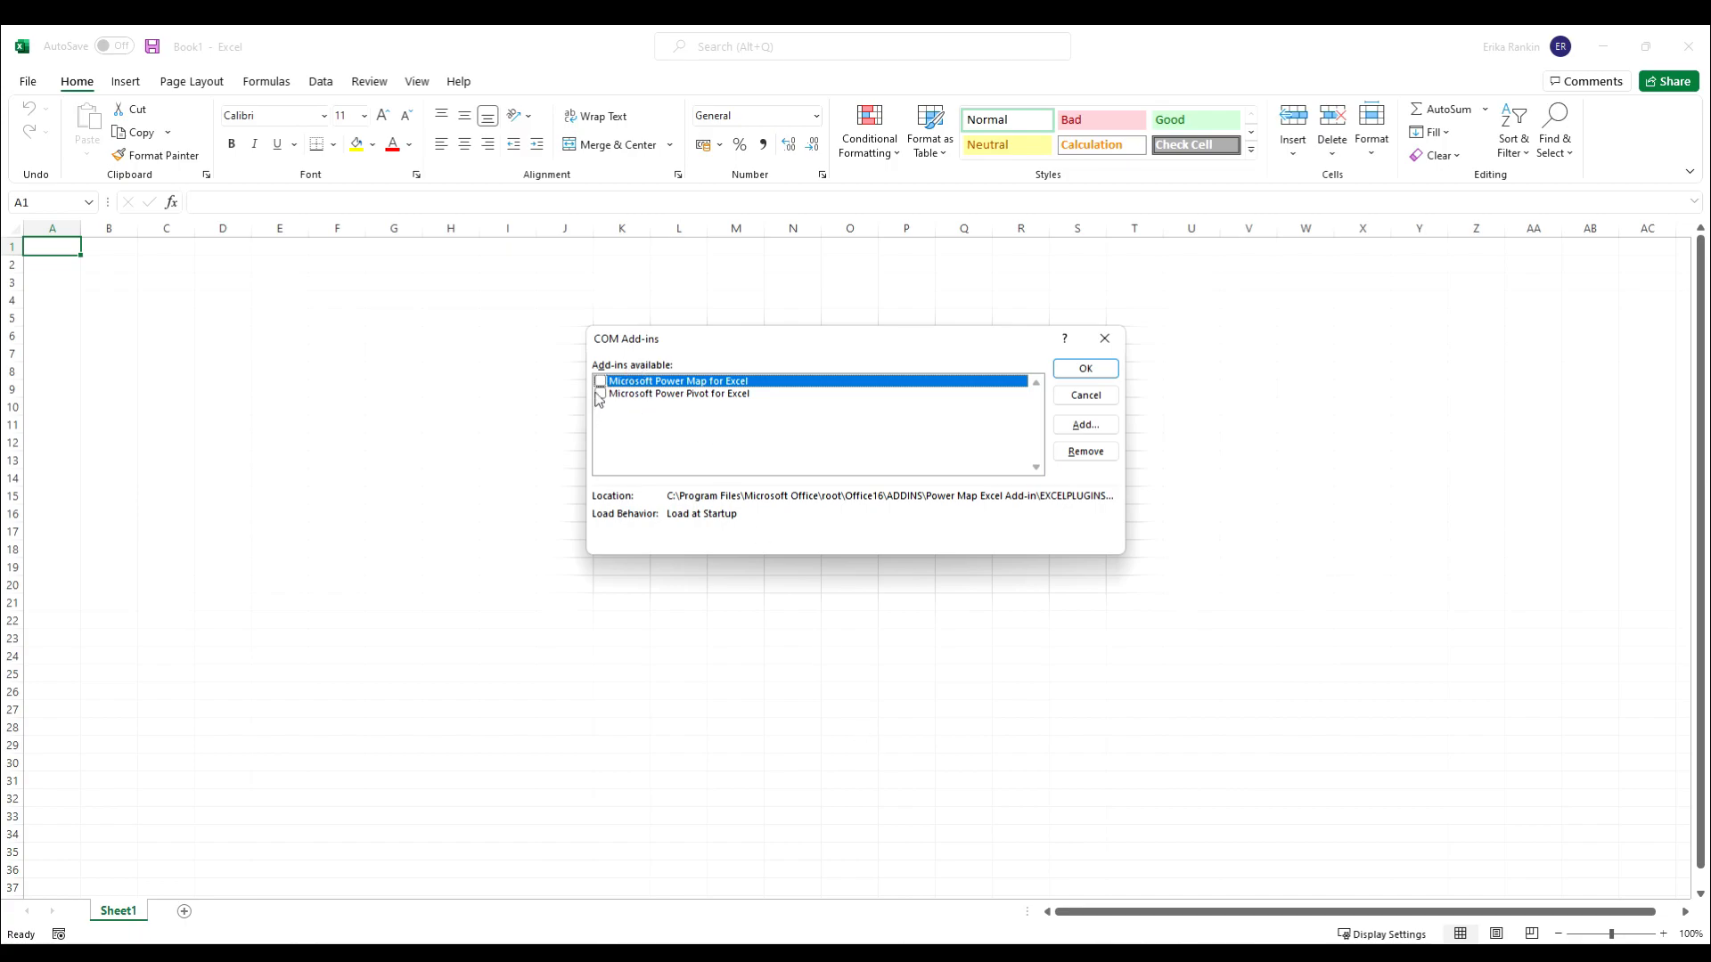
{"action": "mouse_move", "coordinate": [618, 407]}
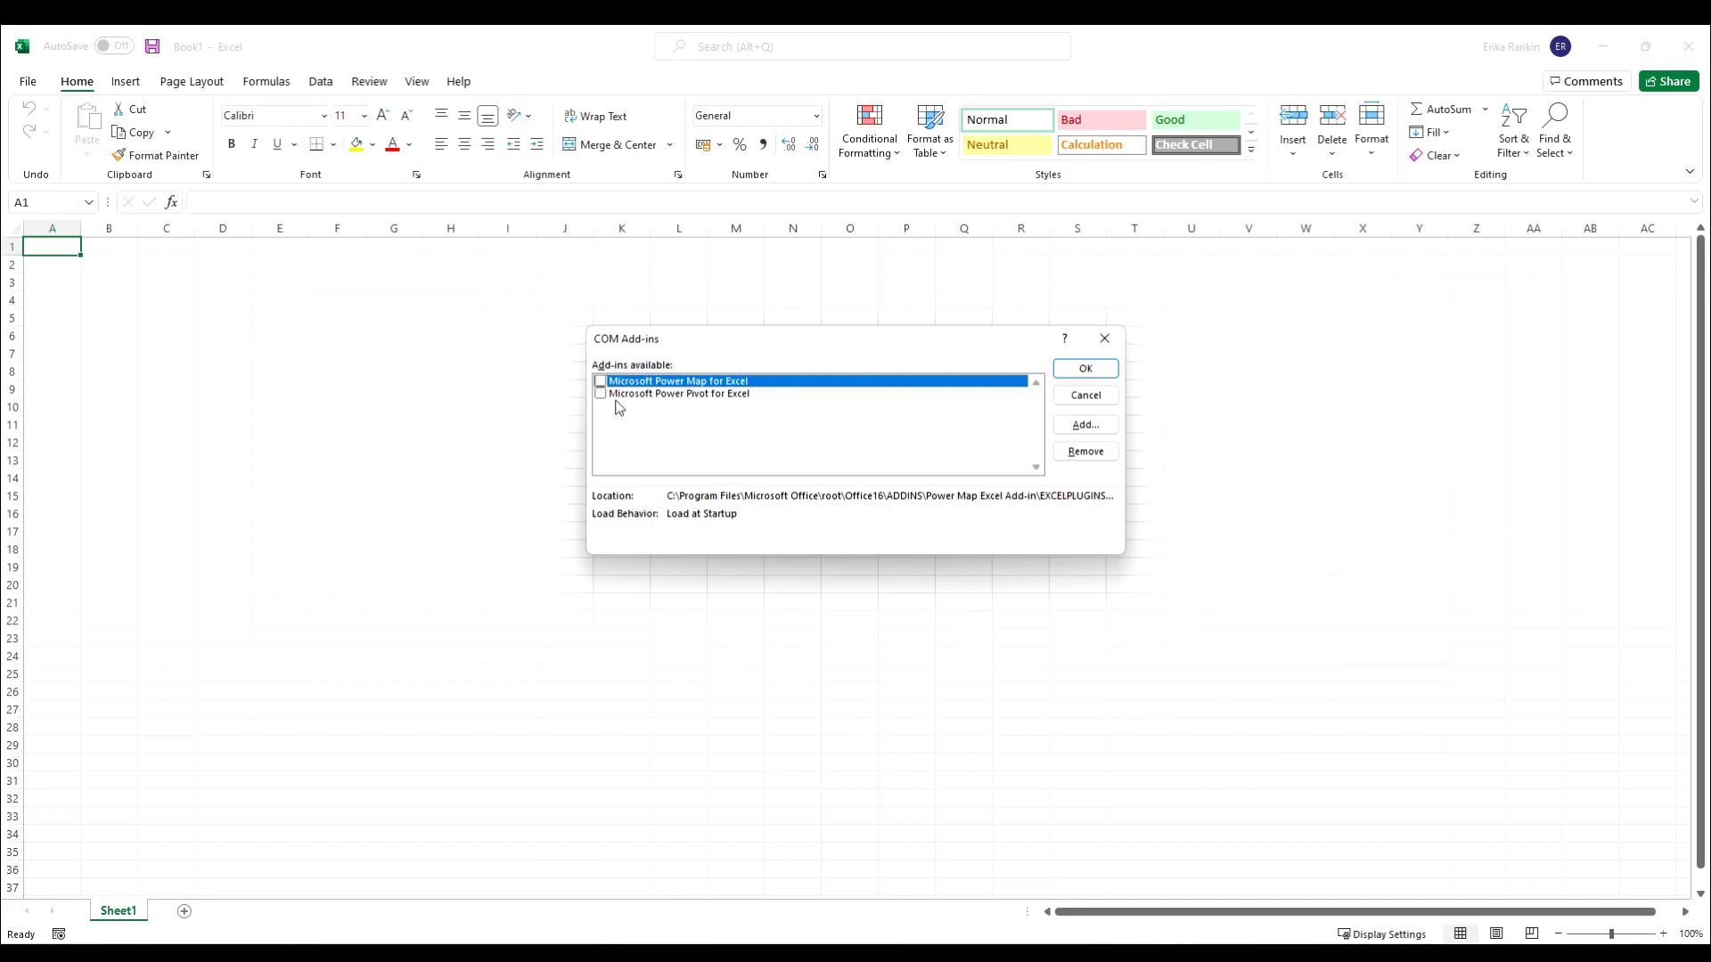
{"action": "left_click", "coordinate": [677, 392]}
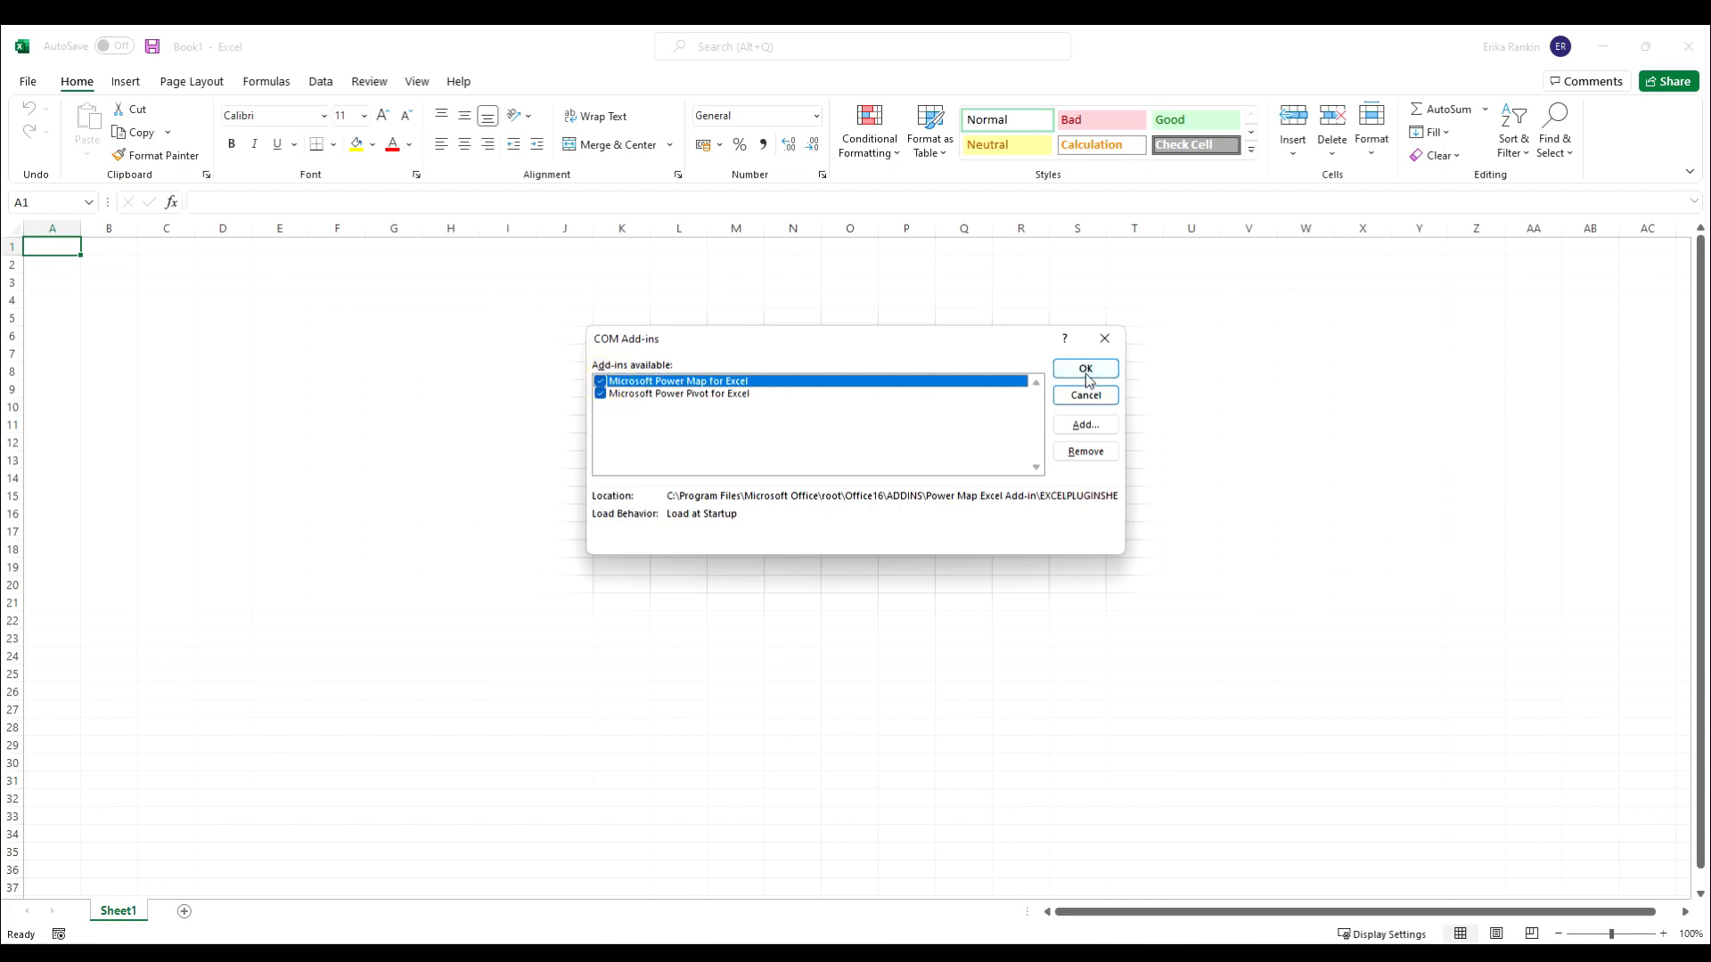
{"action": "left_click", "coordinate": [1083, 367]}
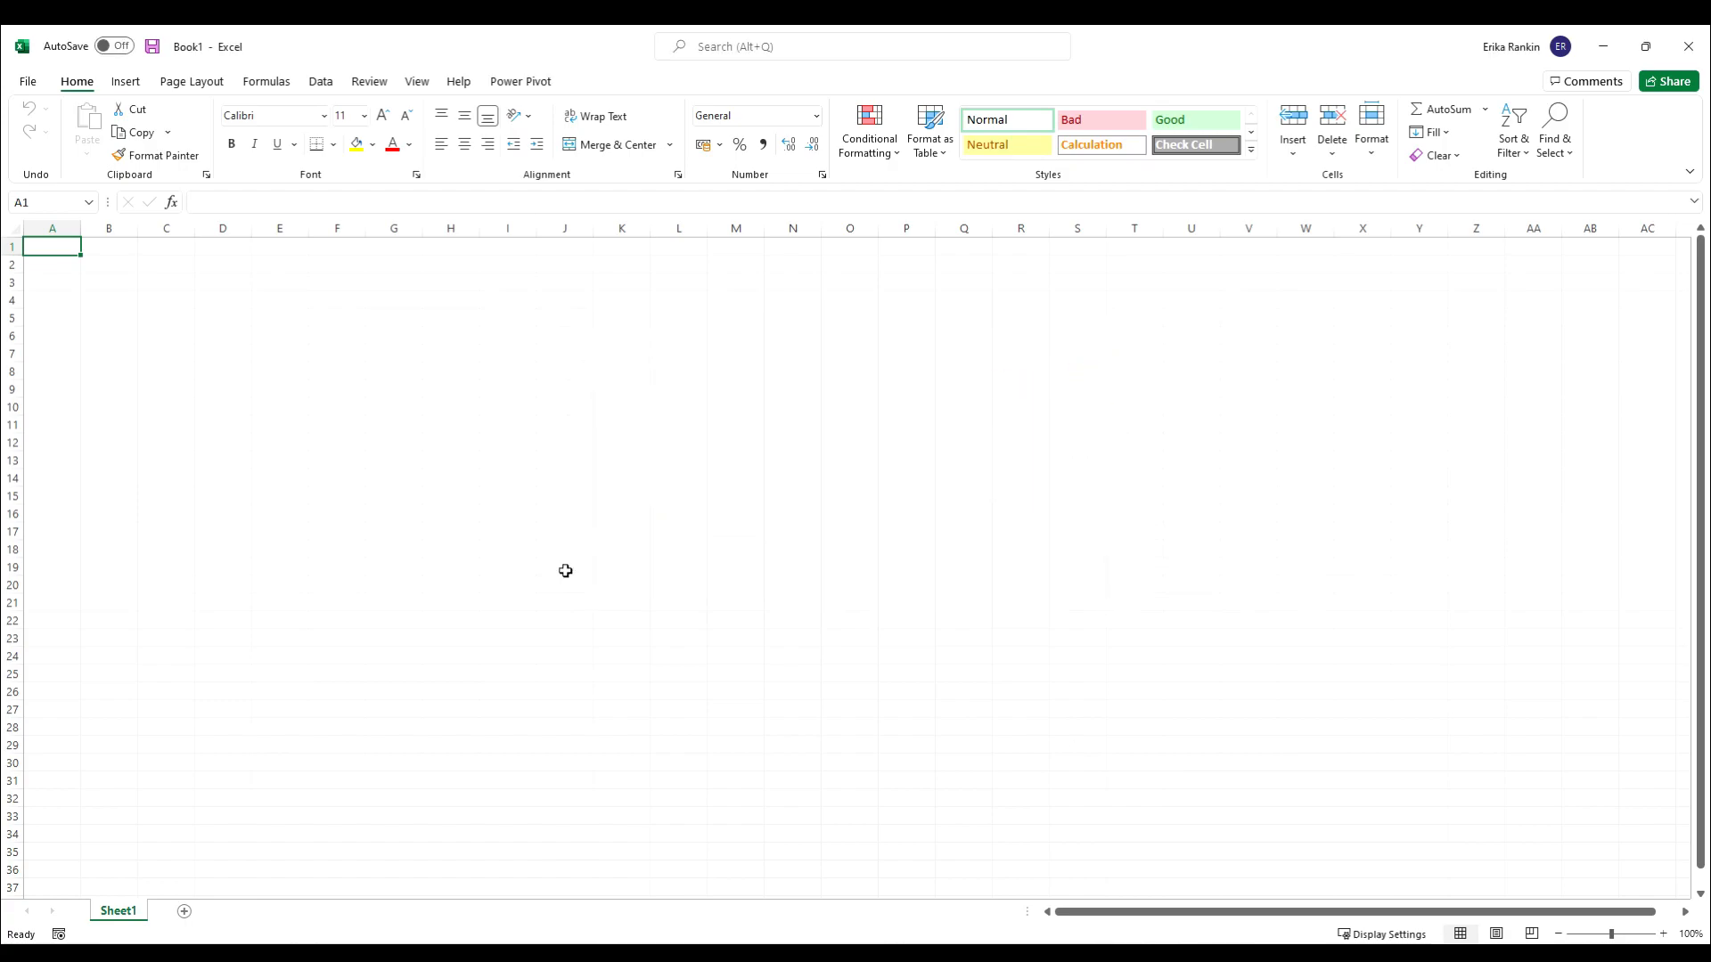
{"action": "mouse_move", "coordinate": [18, 113]}
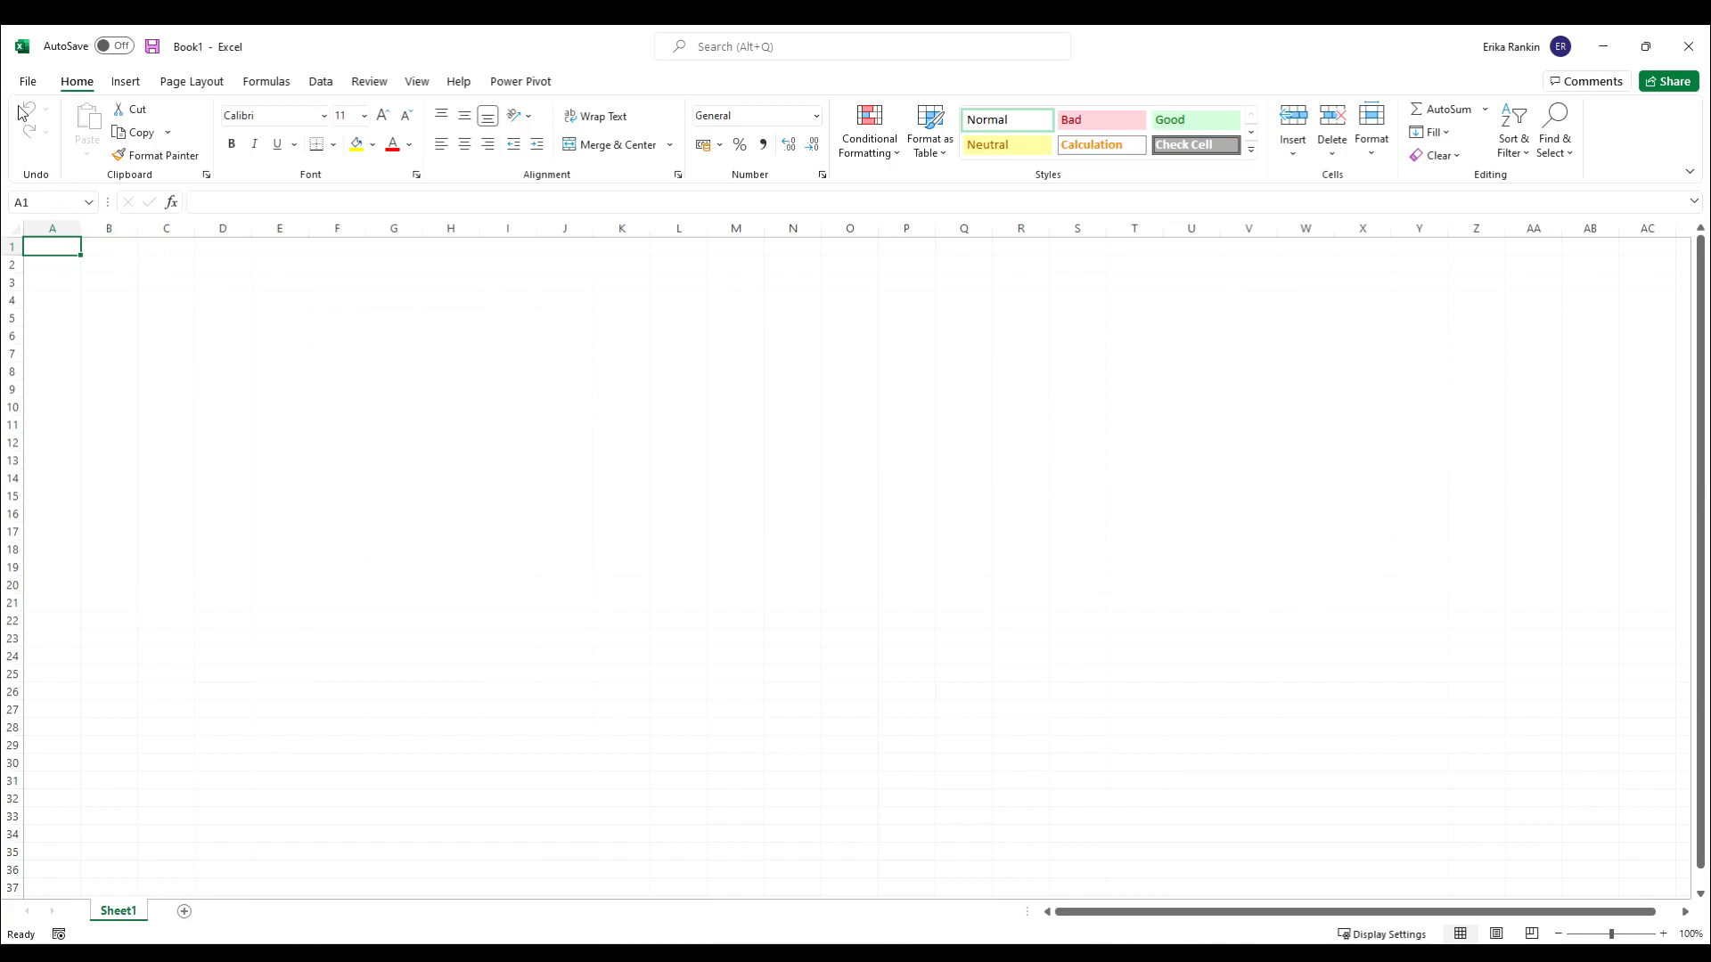
Enable the Developer tab via Customize Ribbon.
{"action": "left_click", "coordinate": [27, 80]}
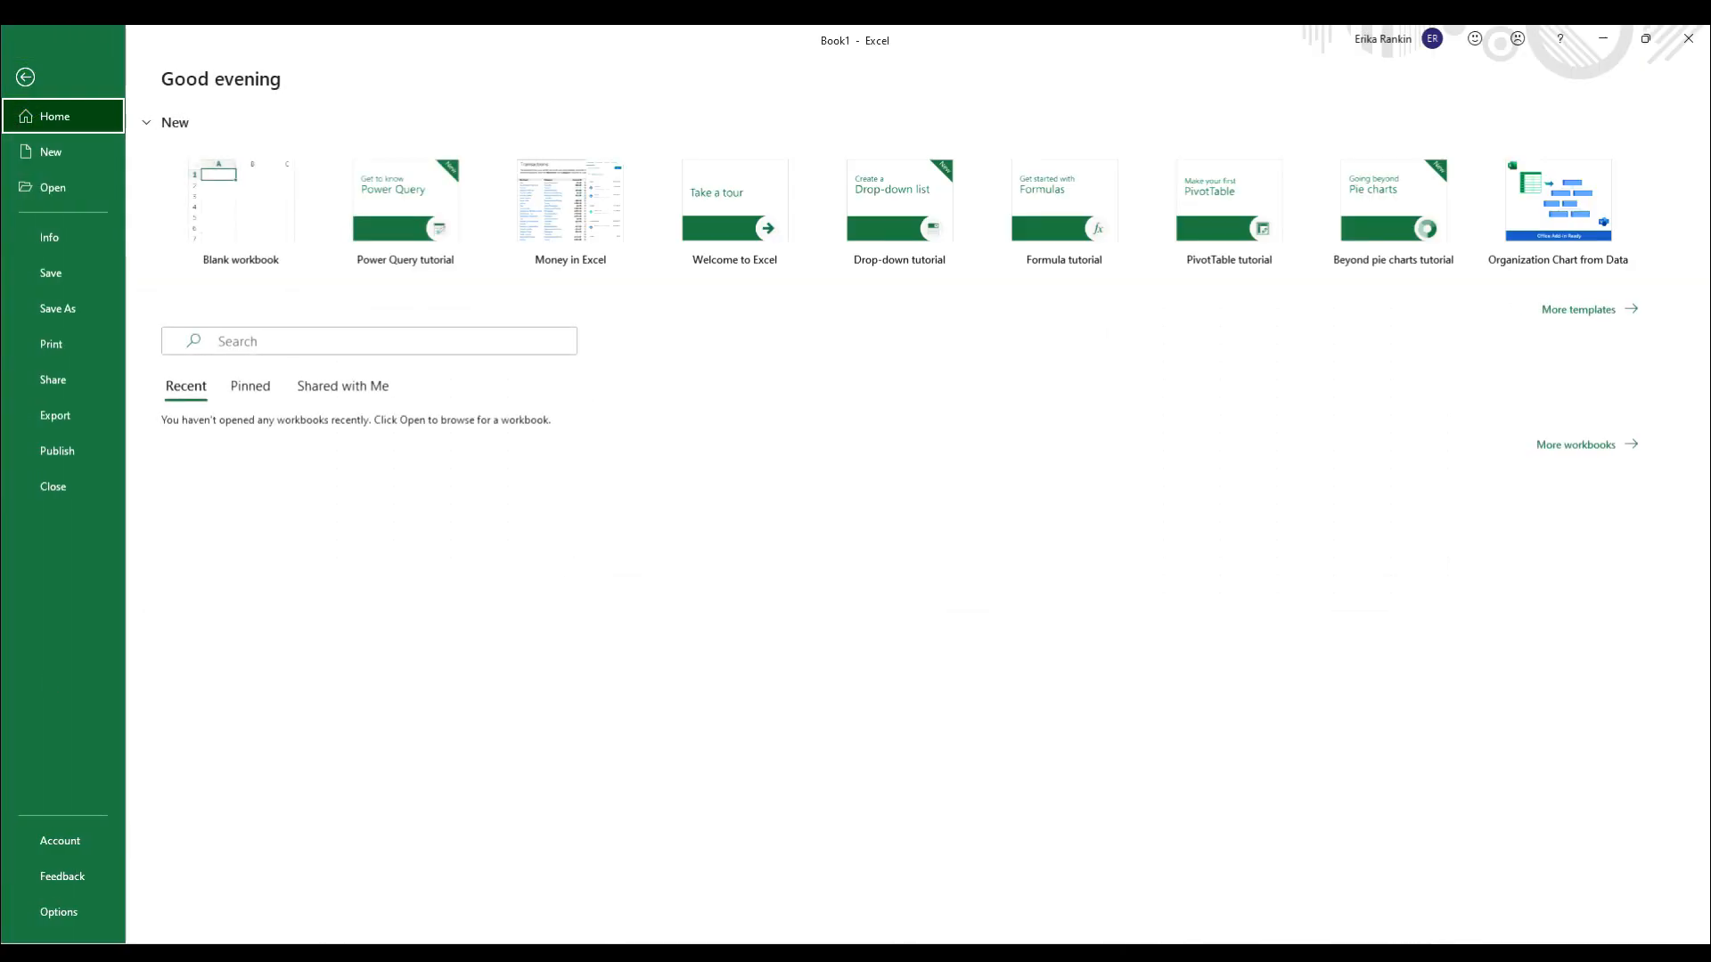
{"action": "left_click", "coordinate": [57, 911]}
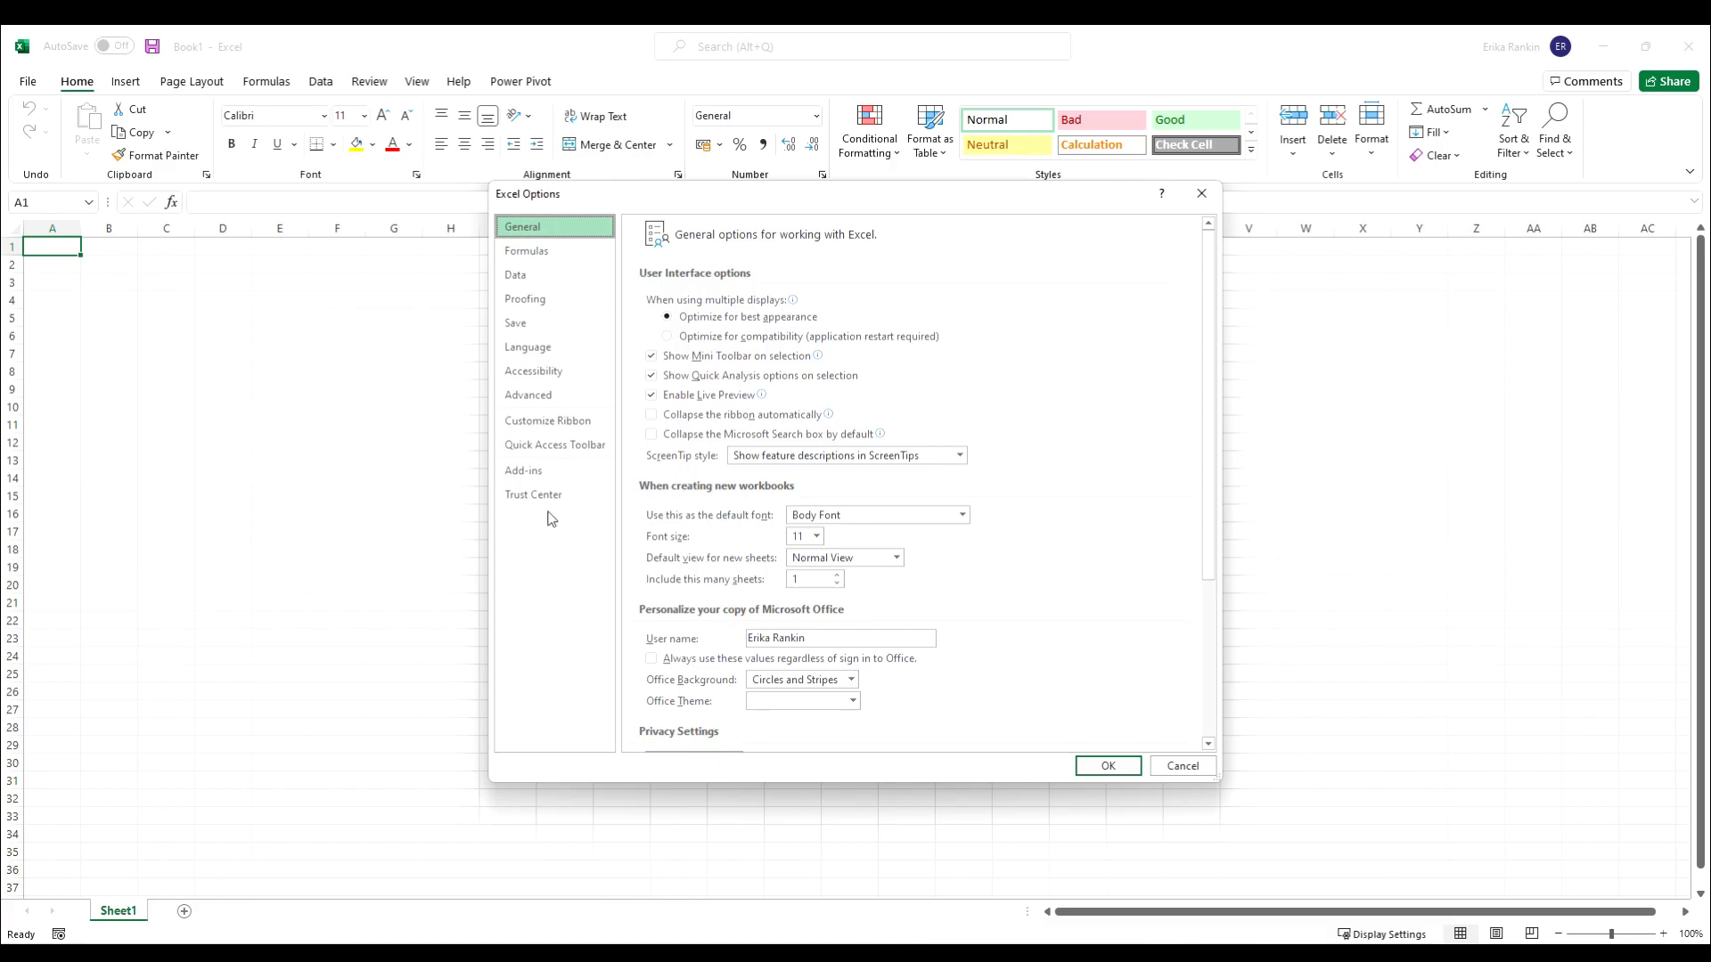
{"action": "left_click", "coordinate": [547, 421]}
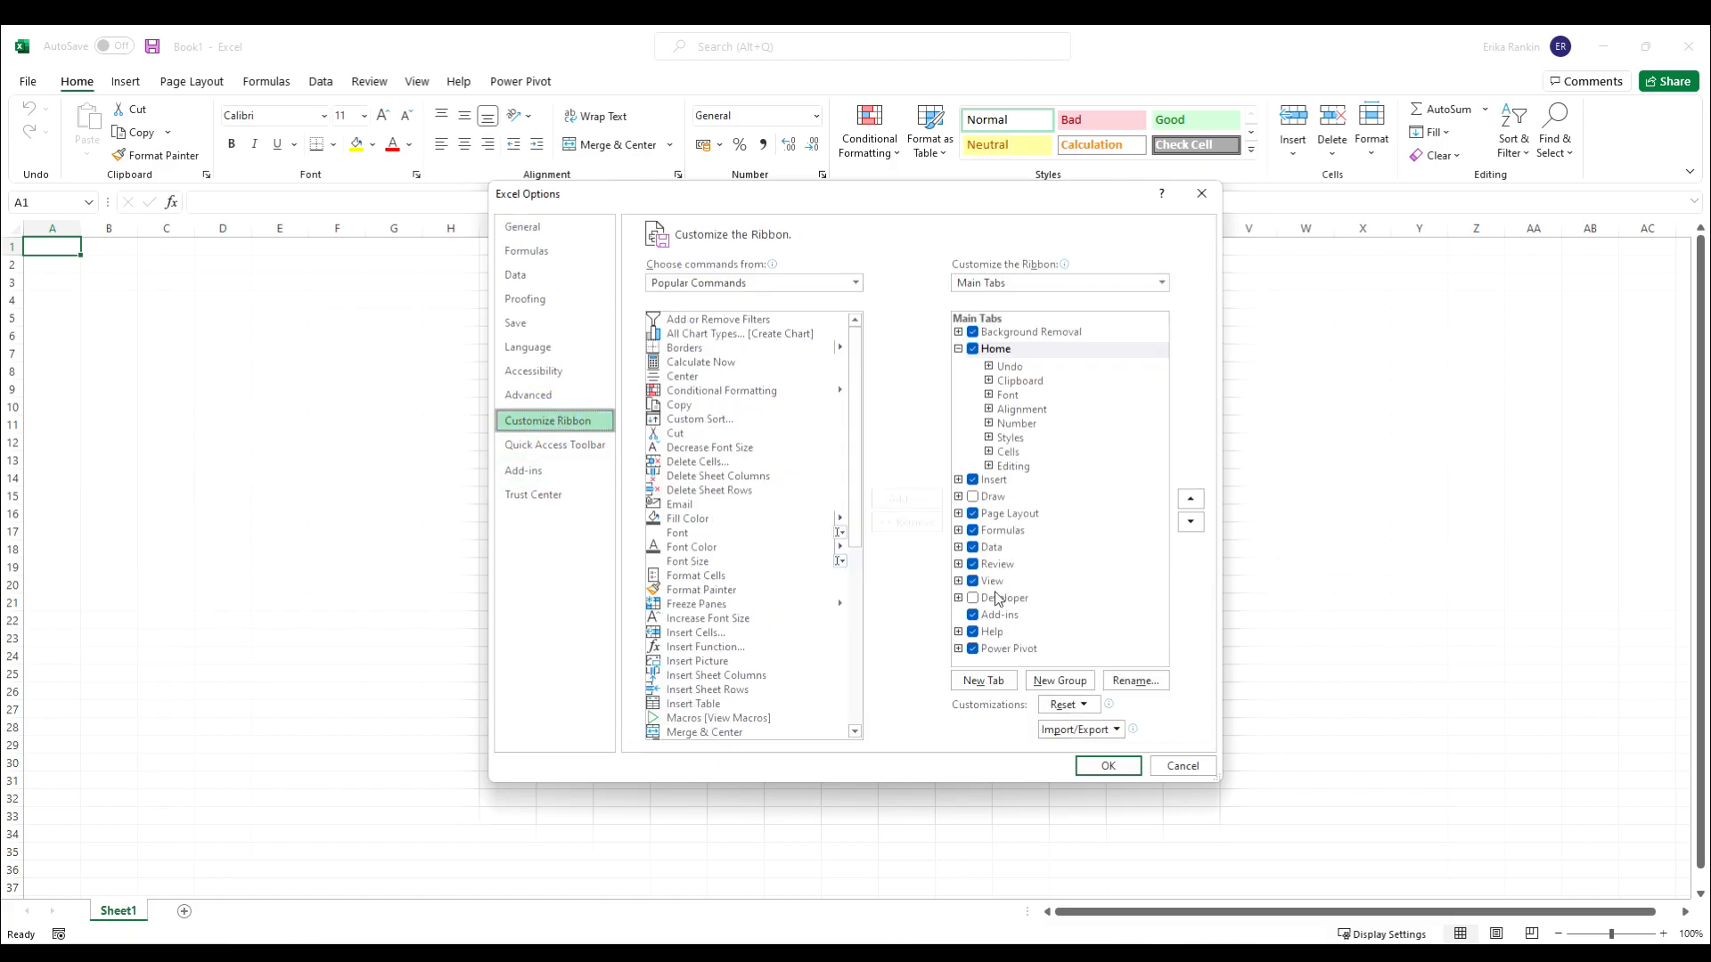
{"action": "left_click", "coordinate": [971, 598]}
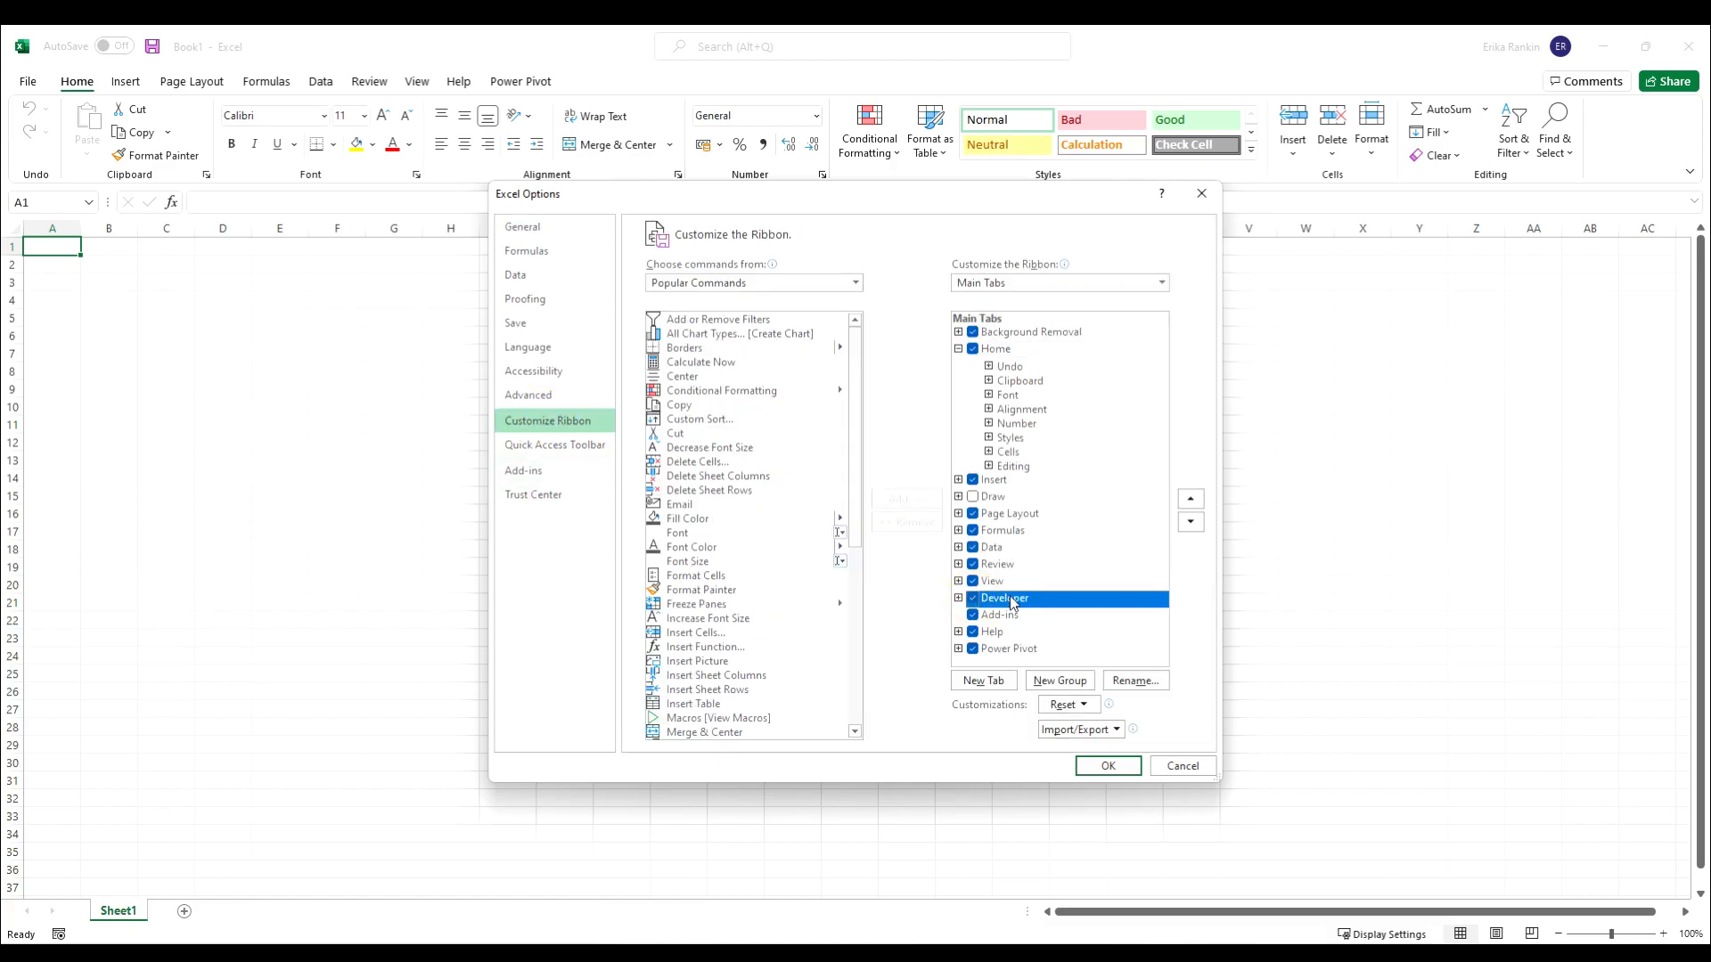
{"action": "left_click", "coordinate": [1107, 764]}
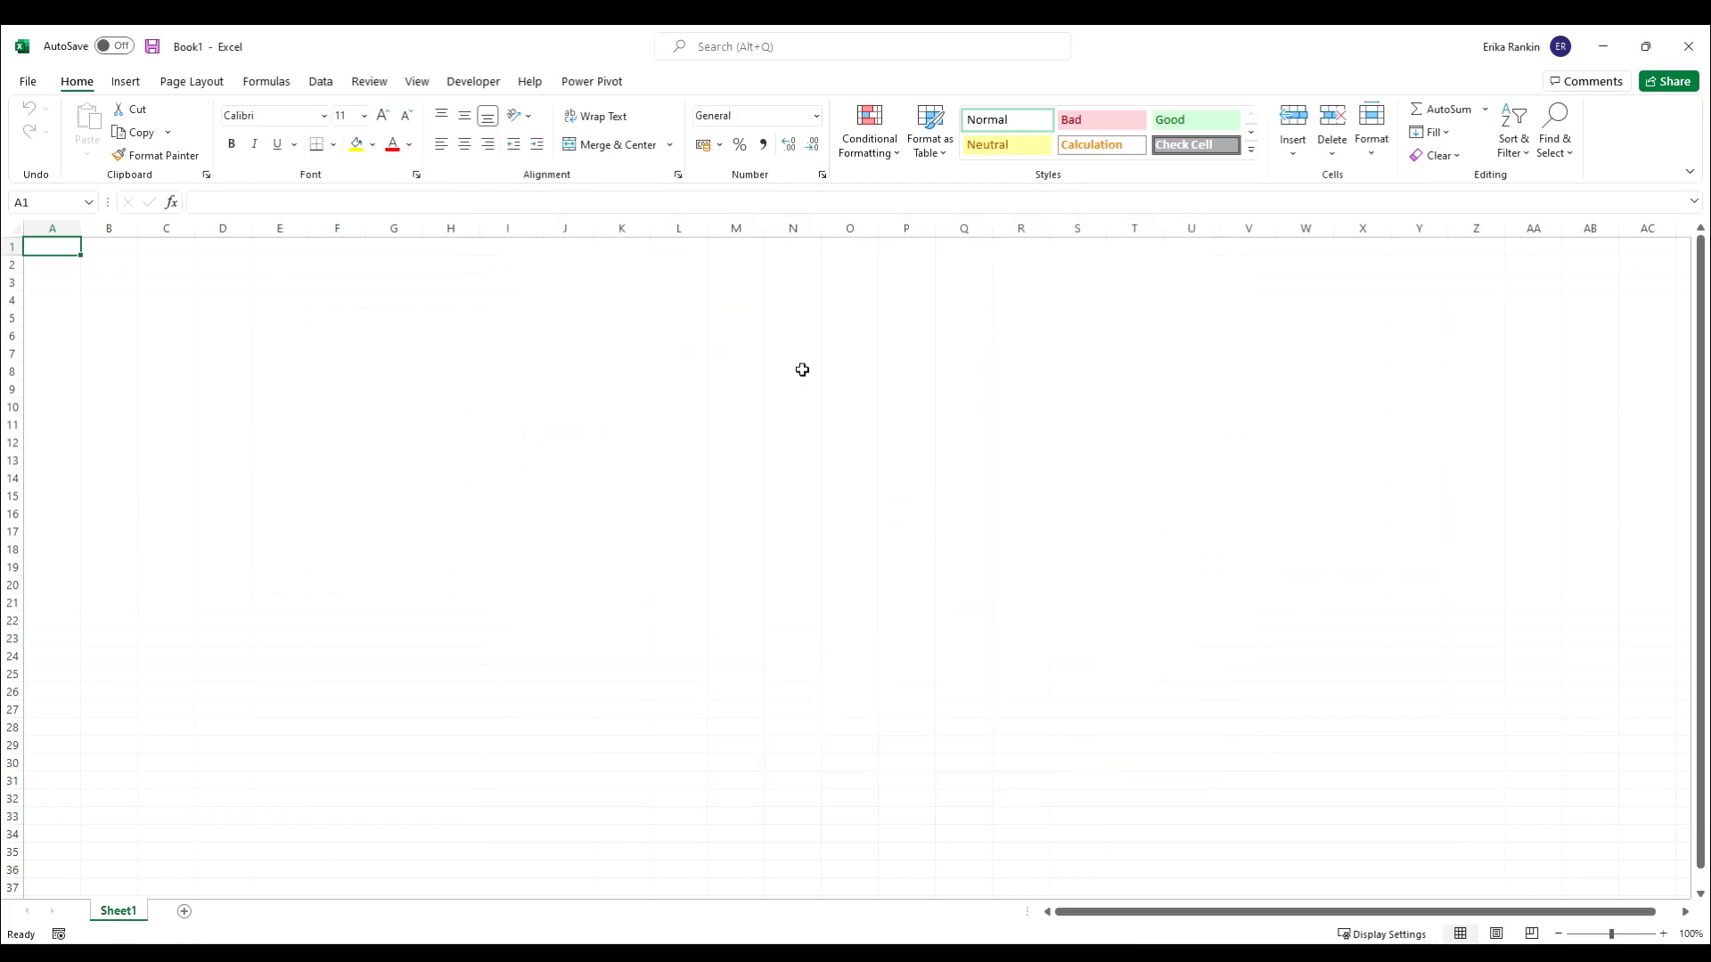
Review the COM Add-ins list from Developer to confirm Power Pivot is loaded.
{"action": "left_click", "coordinate": [474, 80]}
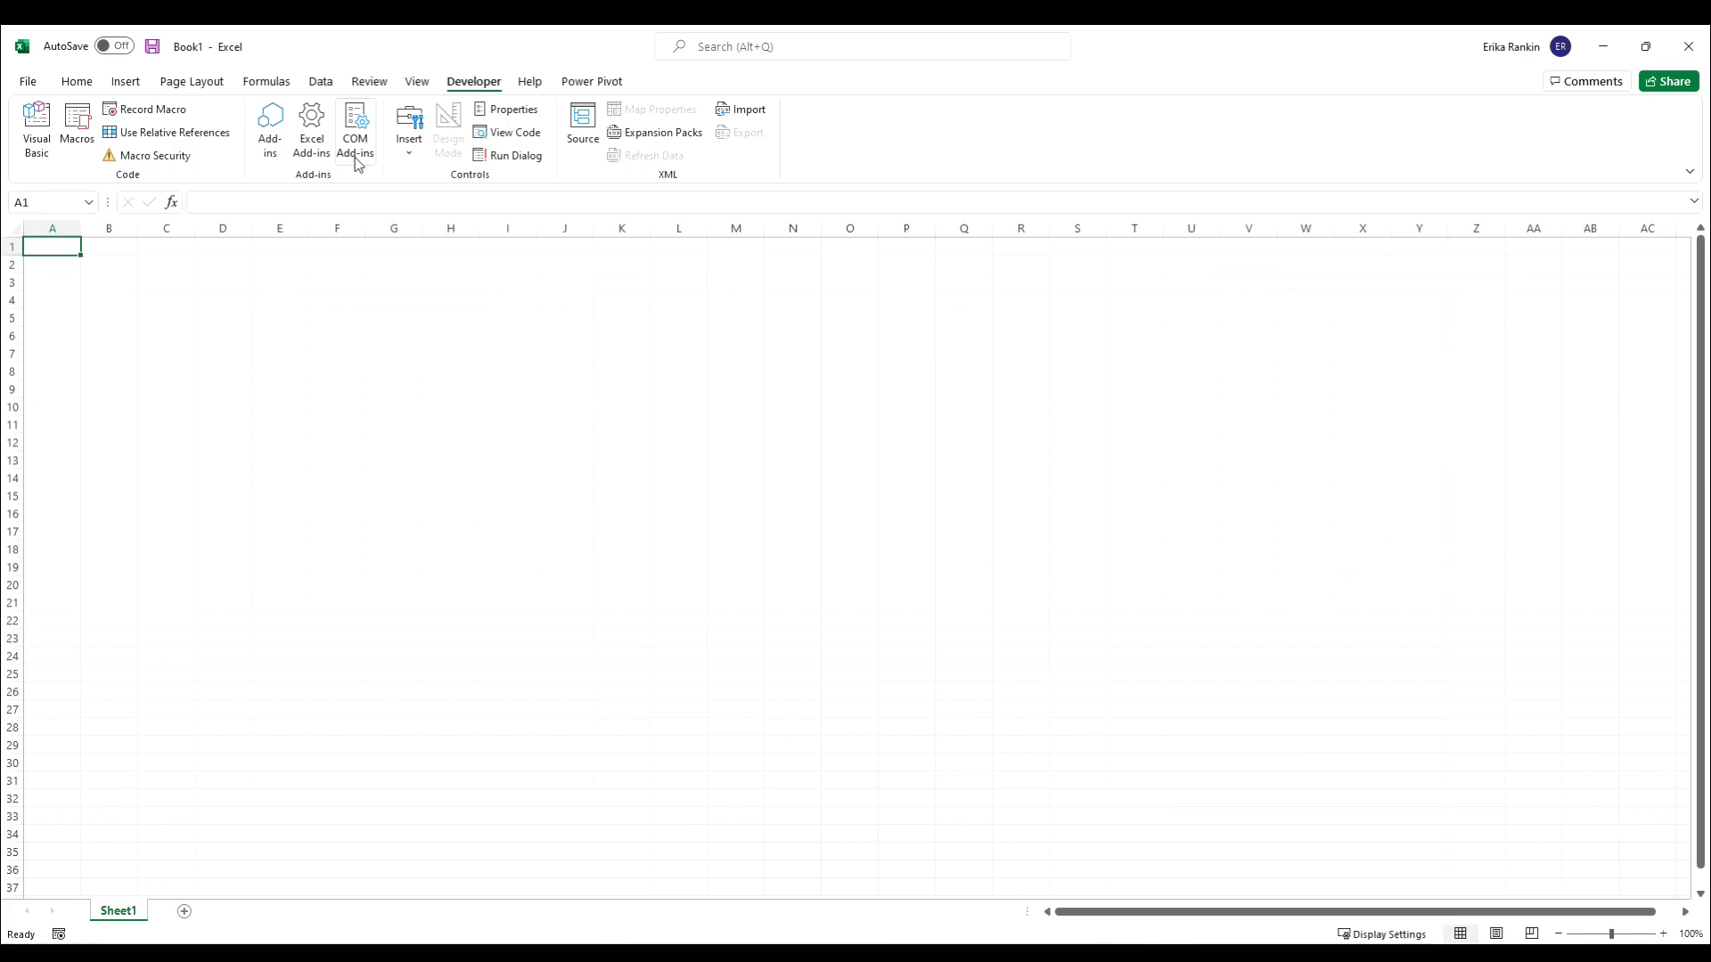
{"action": "left_click", "coordinate": [355, 128]}
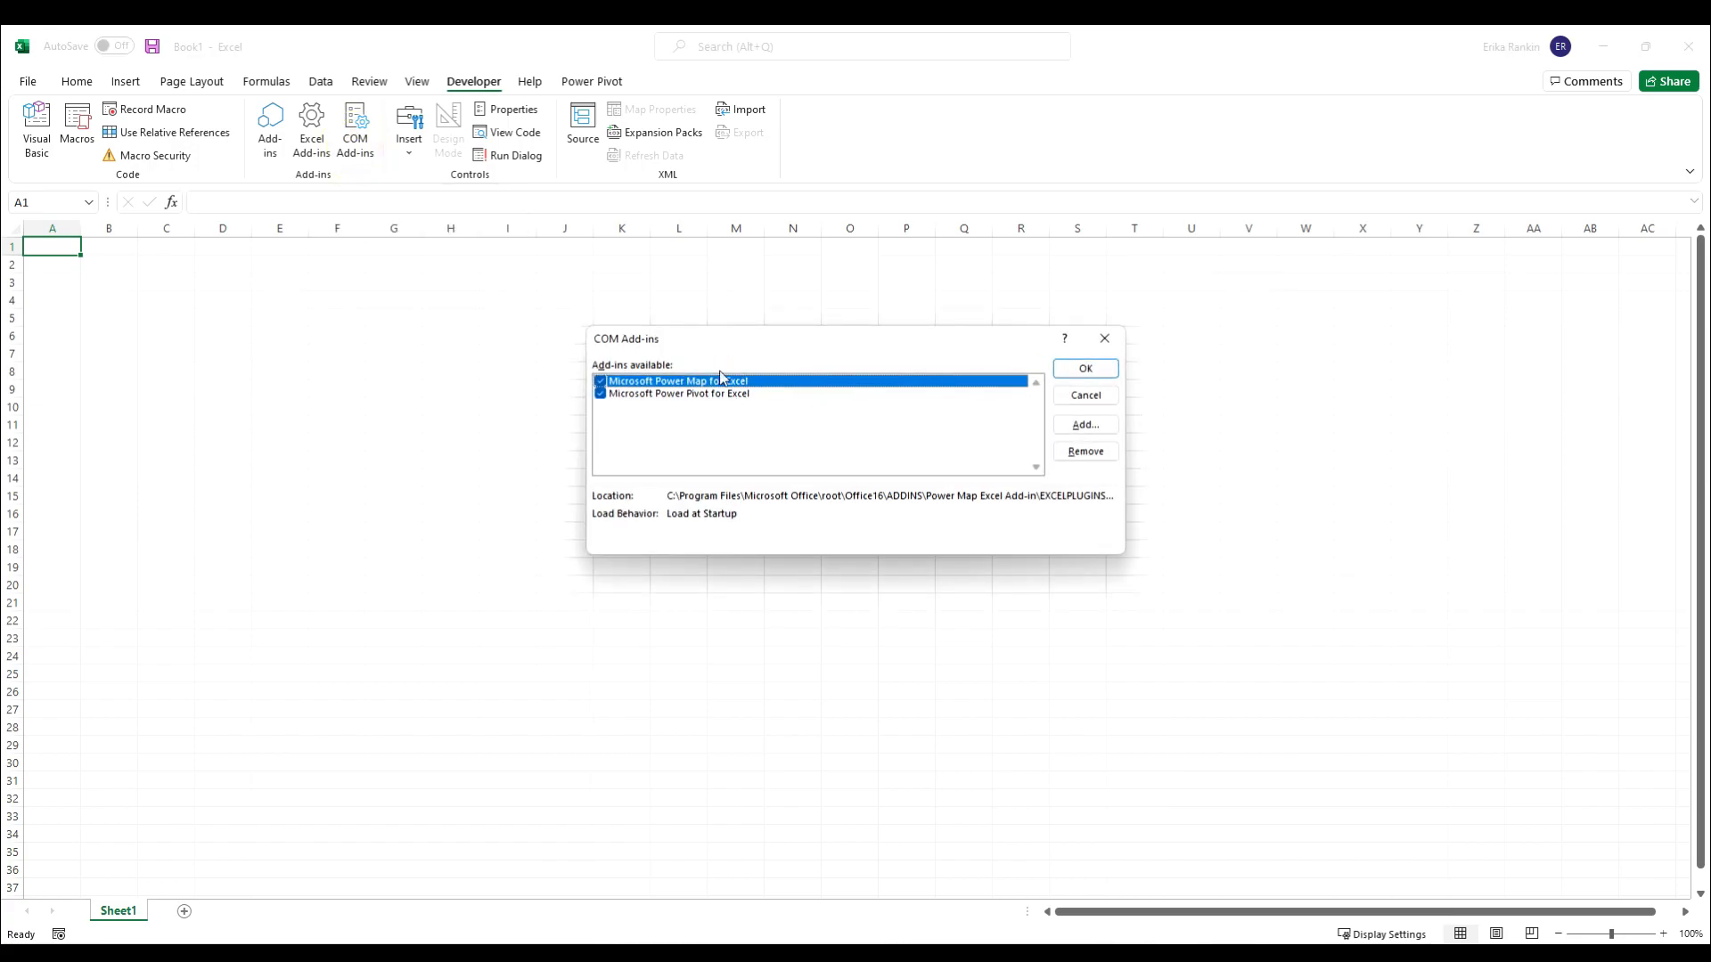
{"action": "mouse_move", "coordinate": [1197, 348]}
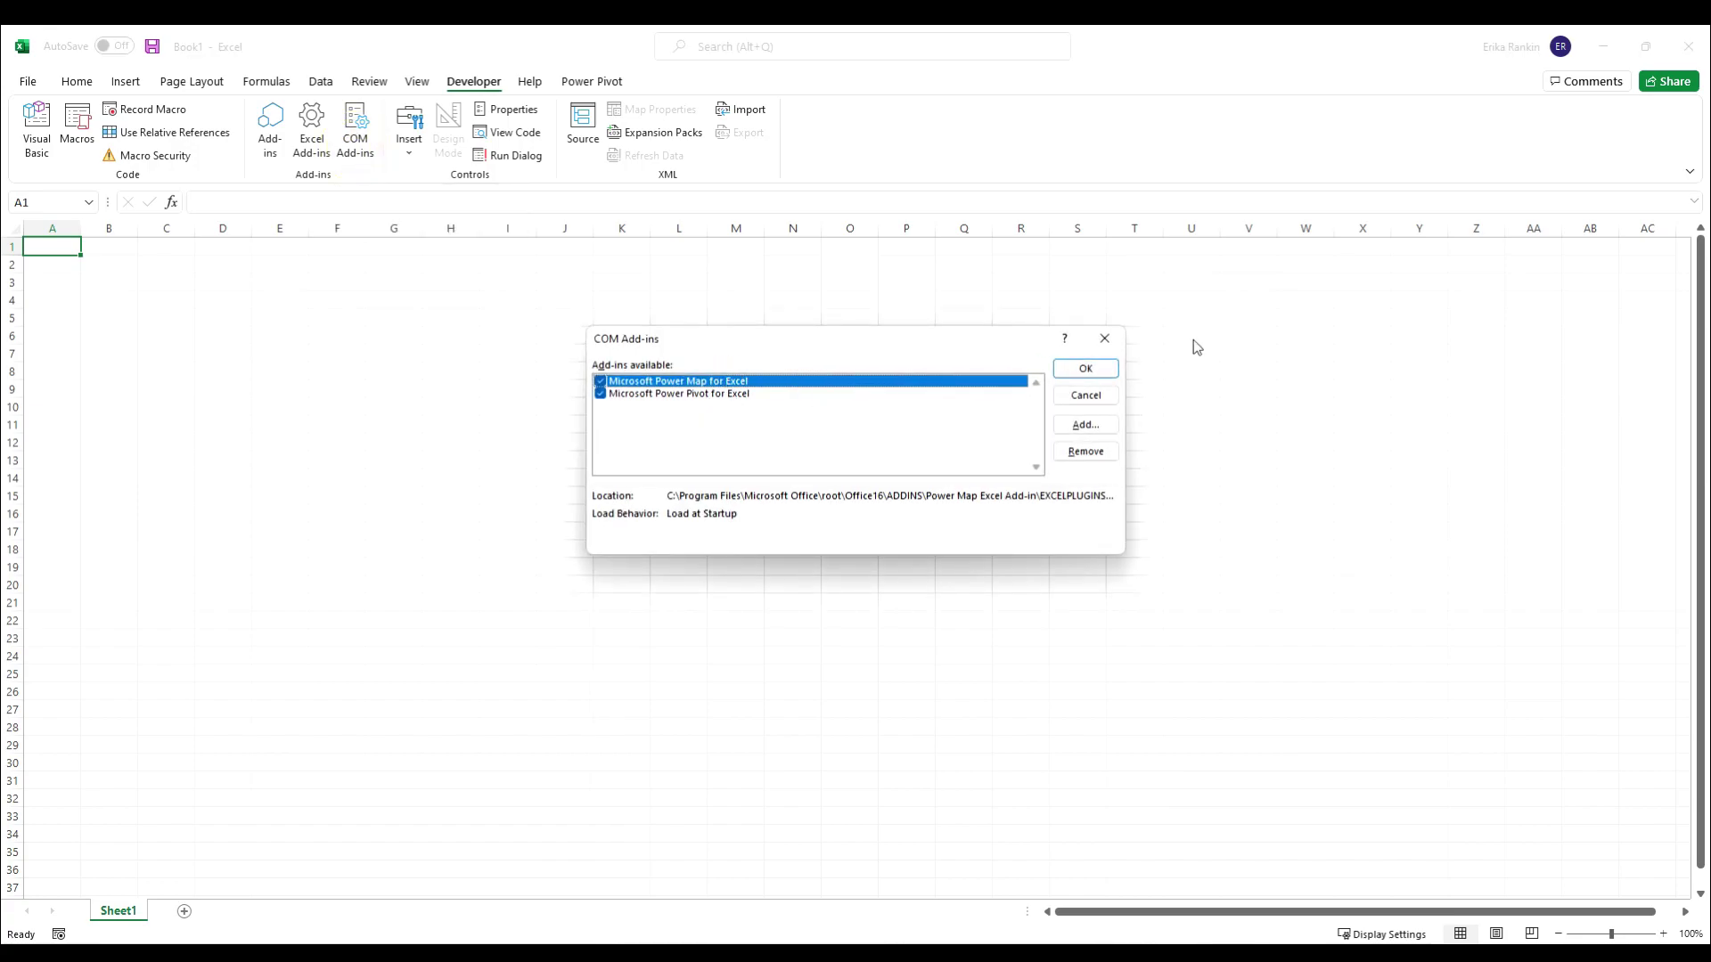
{"action": "mouse_move", "coordinate": [1085, 367]}
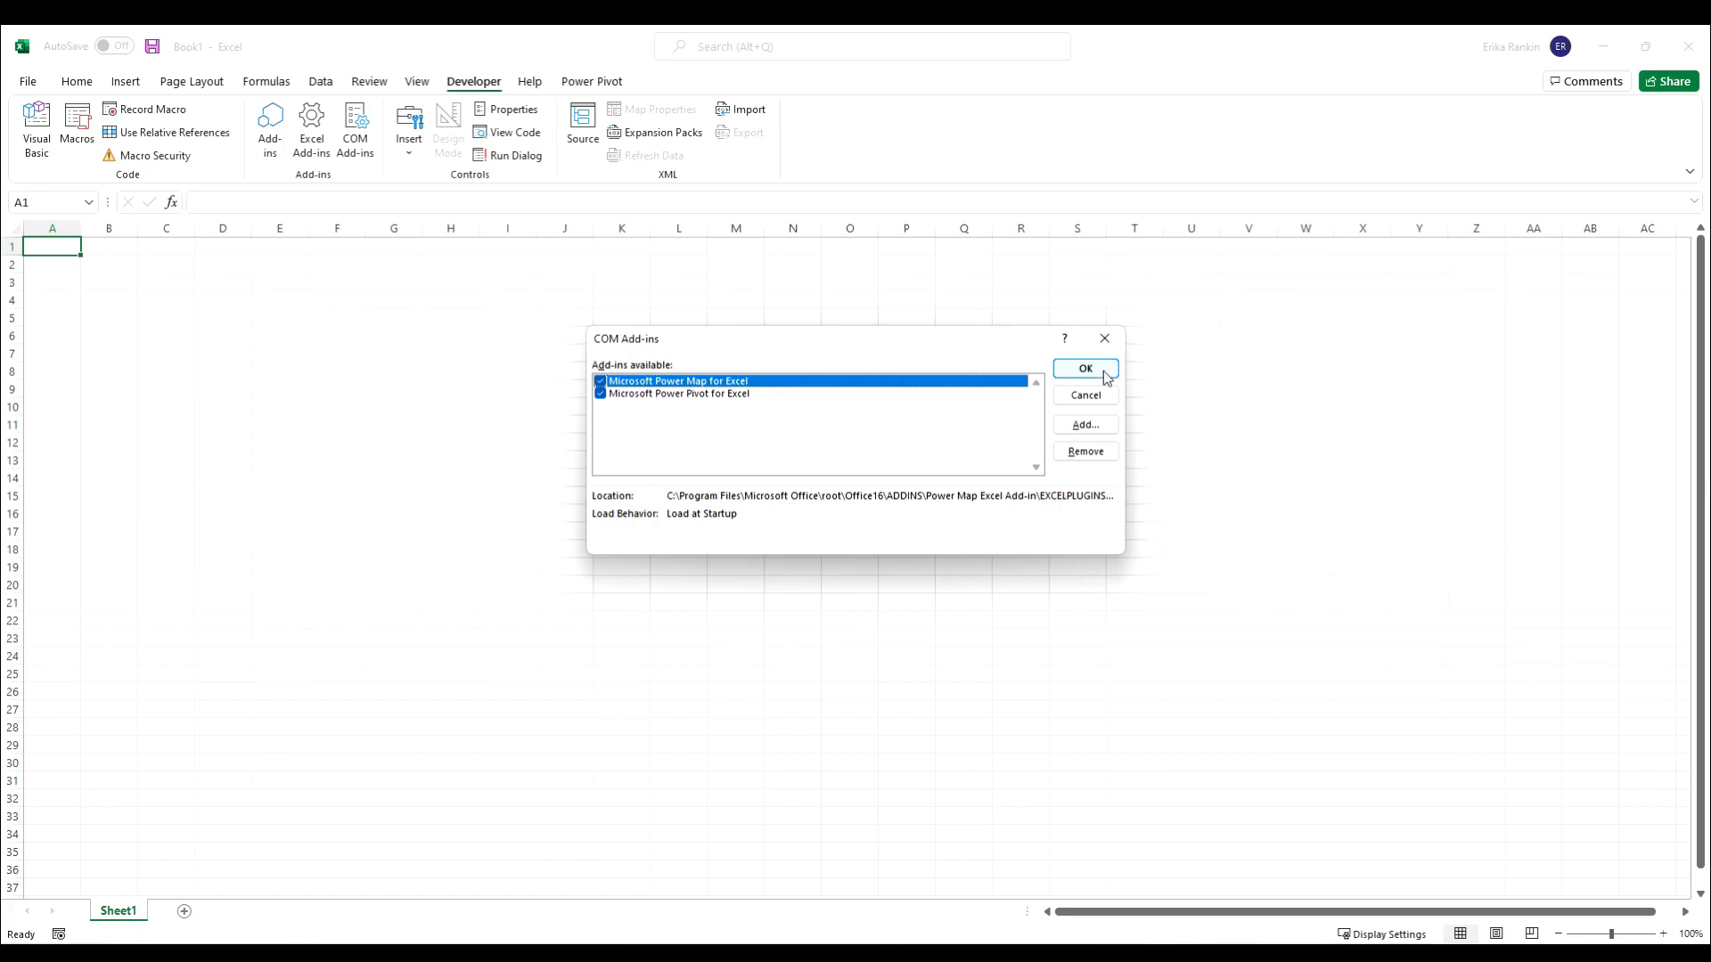
{"action": "left_click", "coordinate": [1084, 367]}
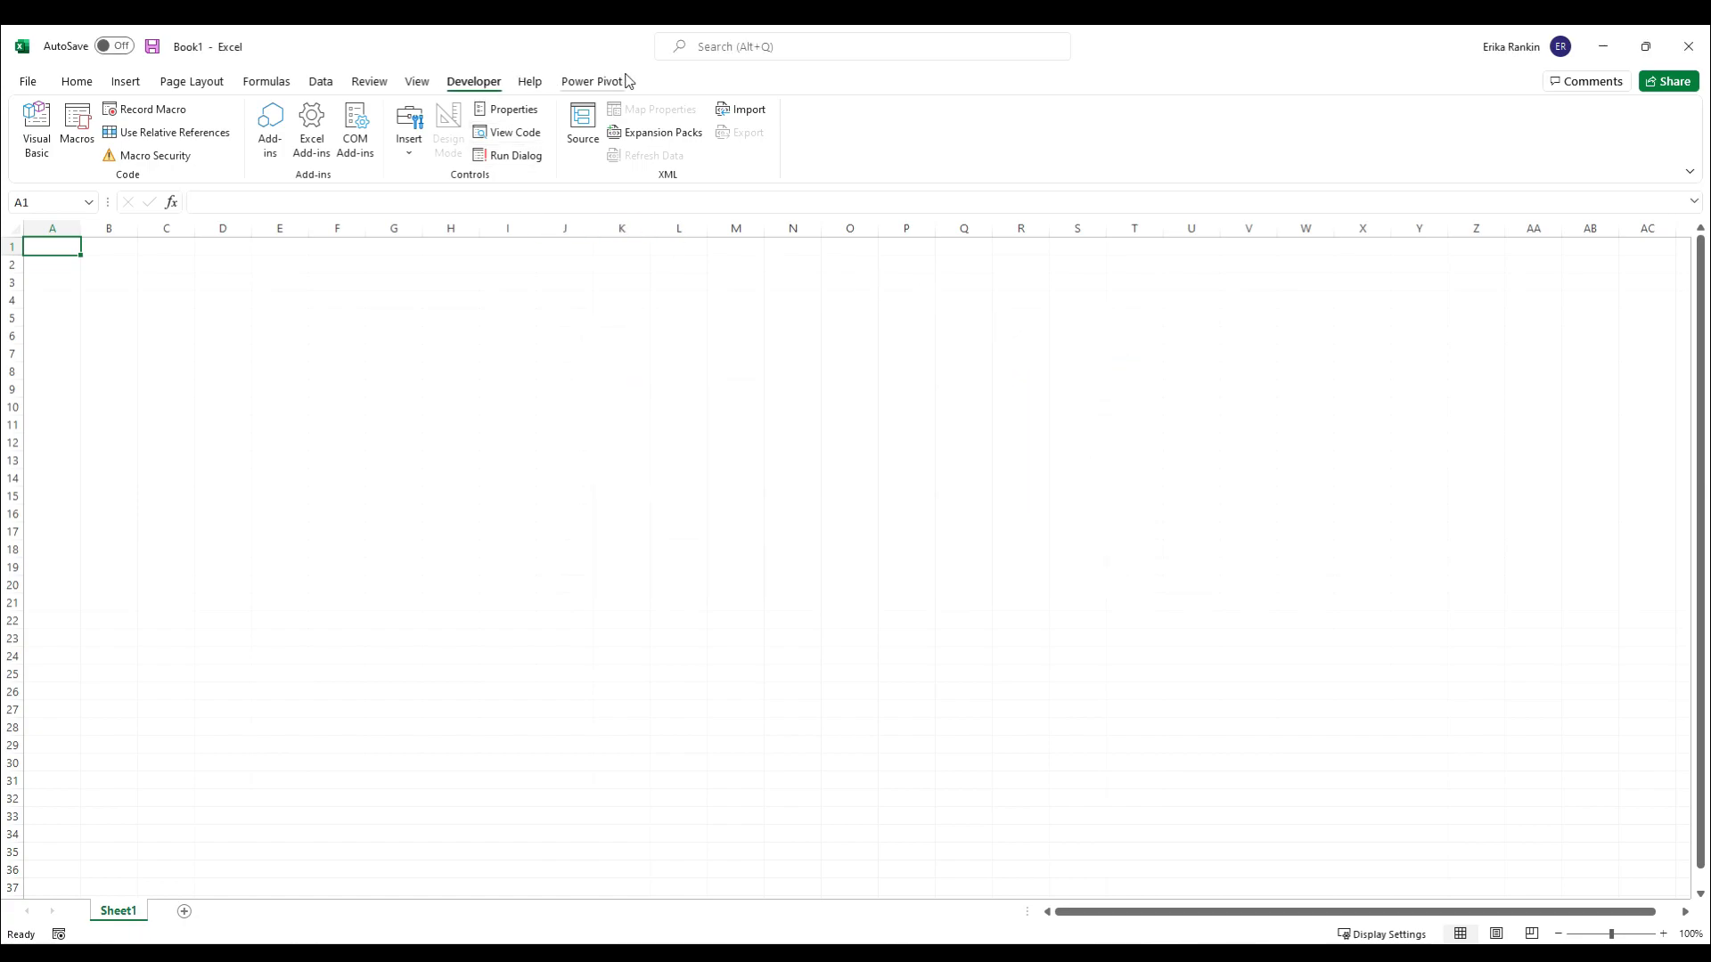
View the Staff, Projects and Timesheet sheets in turn to check their table data.
{"action": "left_click", "coordinate": [589, 80]}
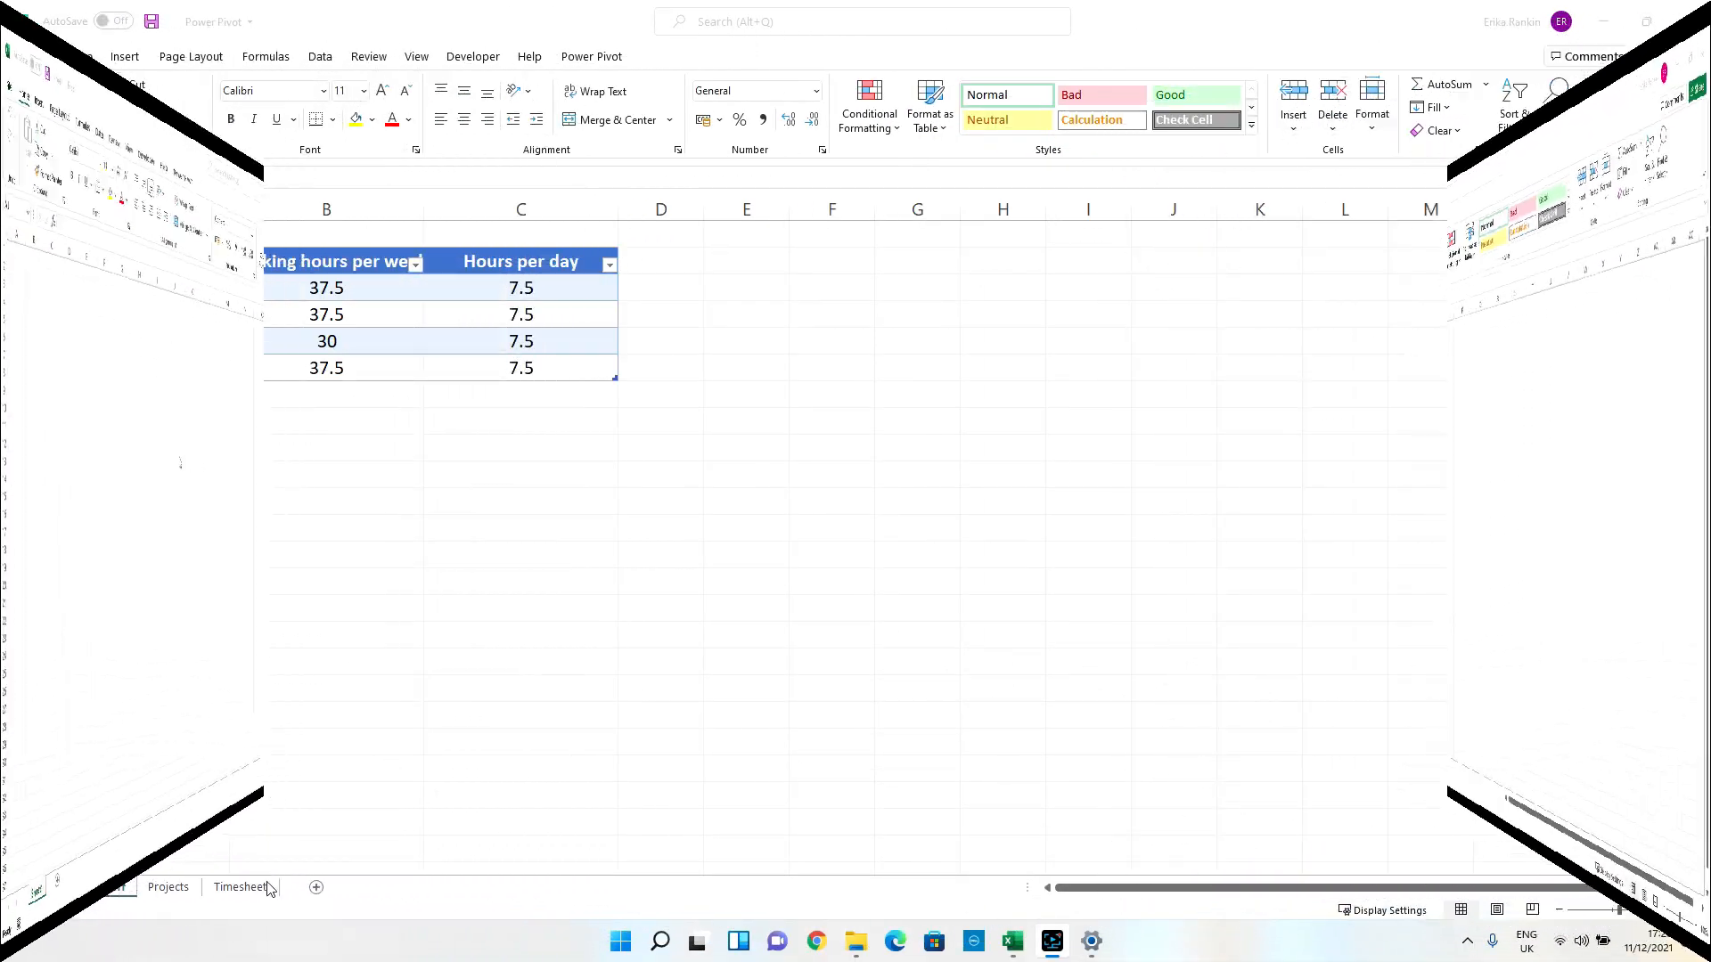
{"action": "left_click", "coordinate": [111, 886]}
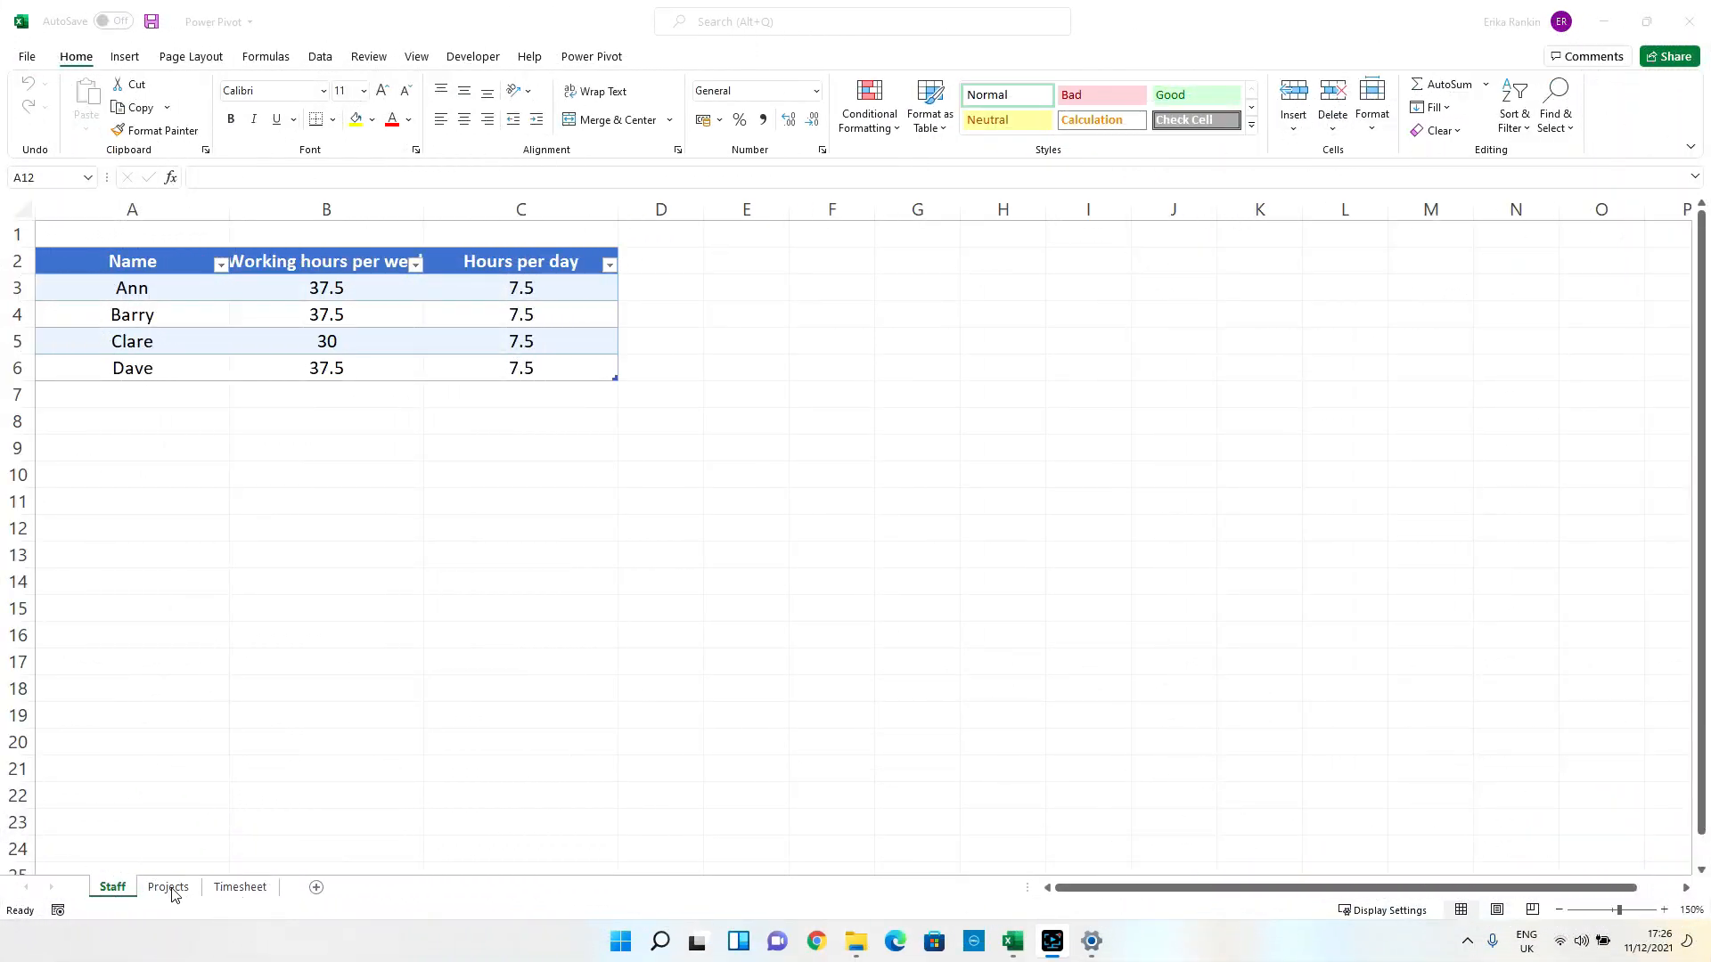
{"action": "left_click", "coordinate": [167, 886]}
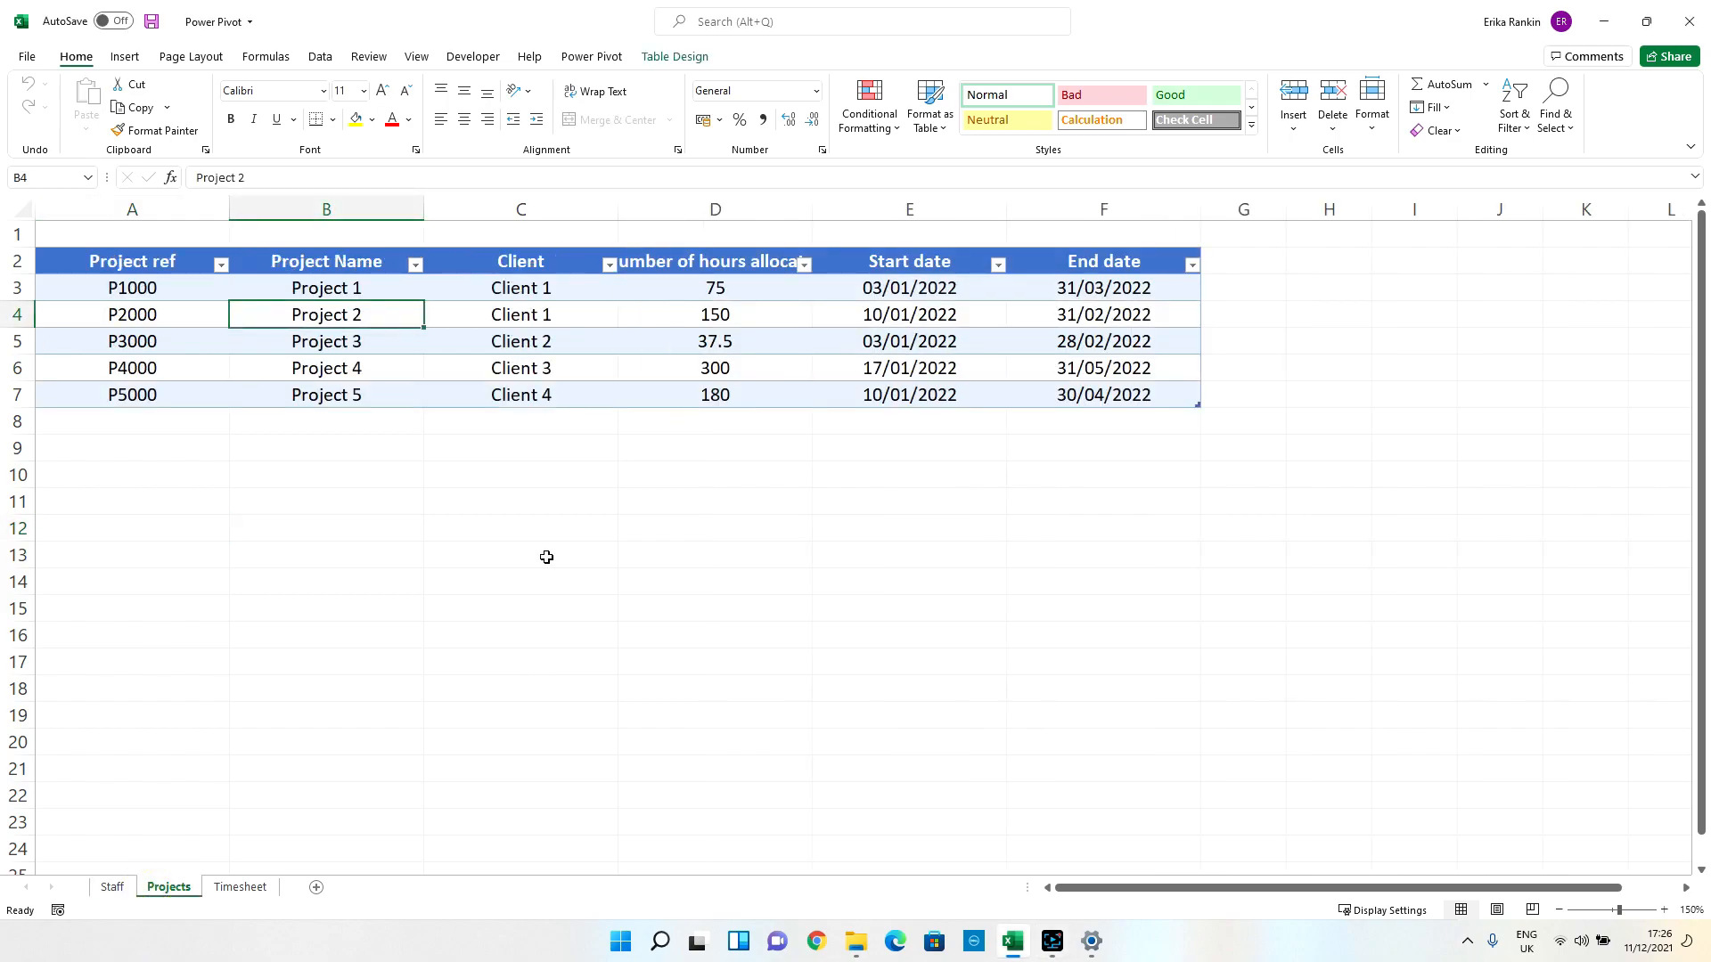
{"action": "left_click", "coordinate": [238, 886]}
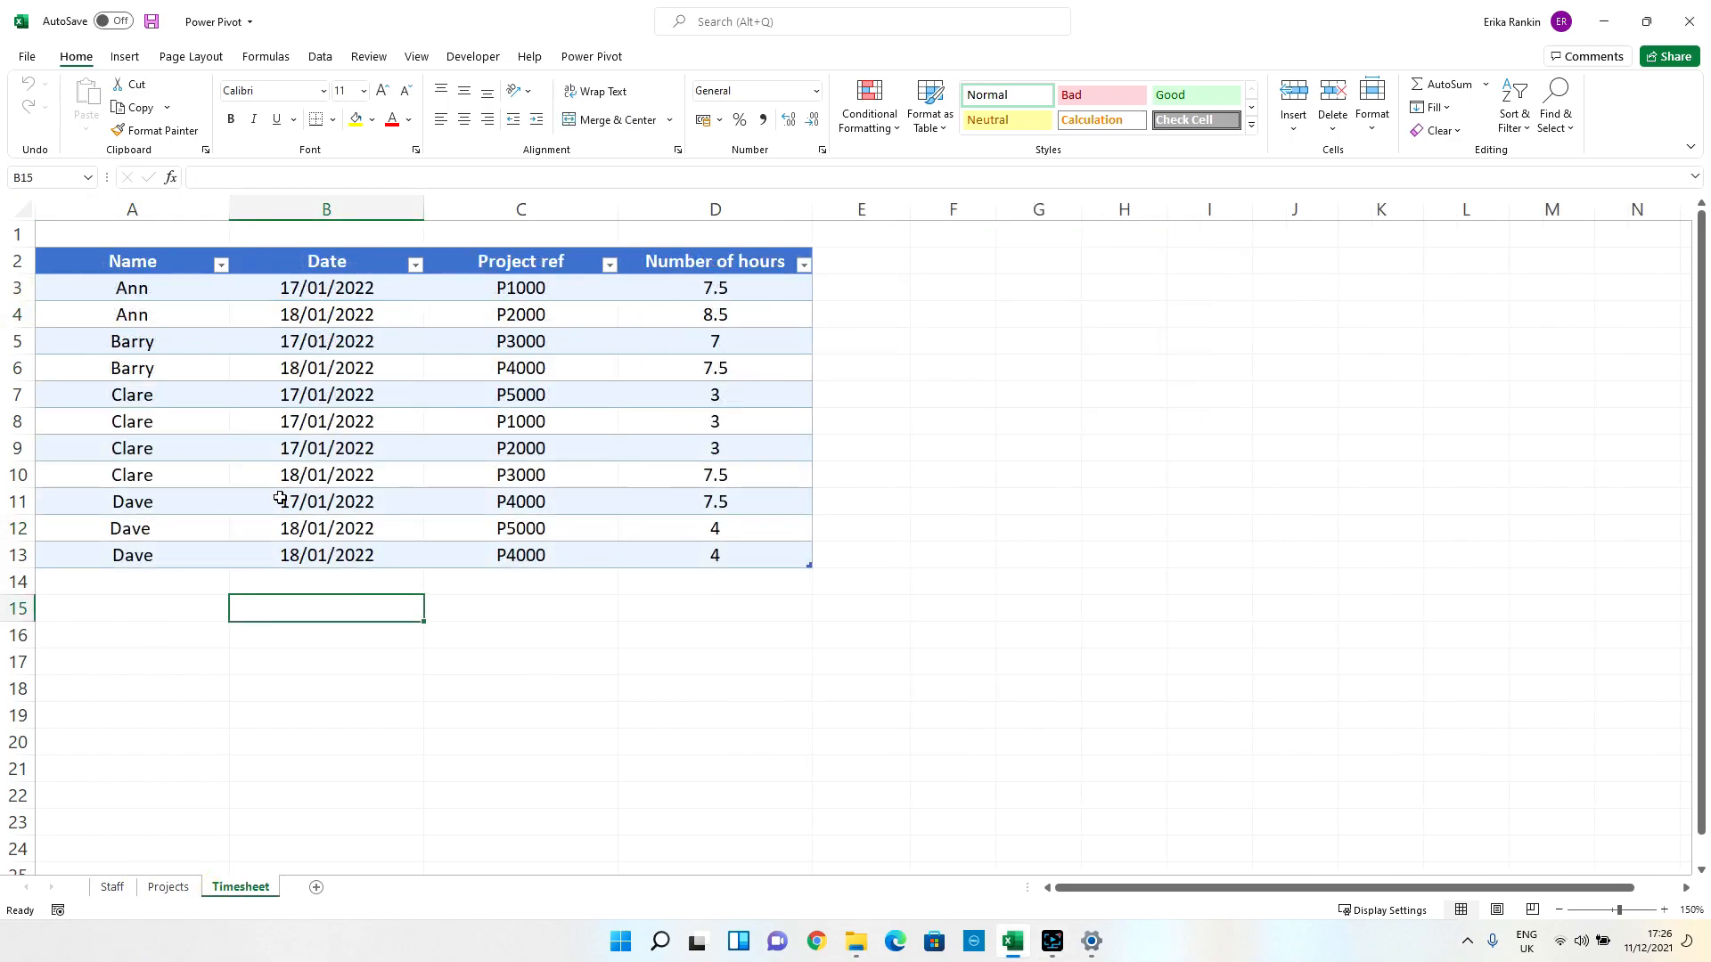
{"action": "mouse_move", "coordinate": [125, 171]}
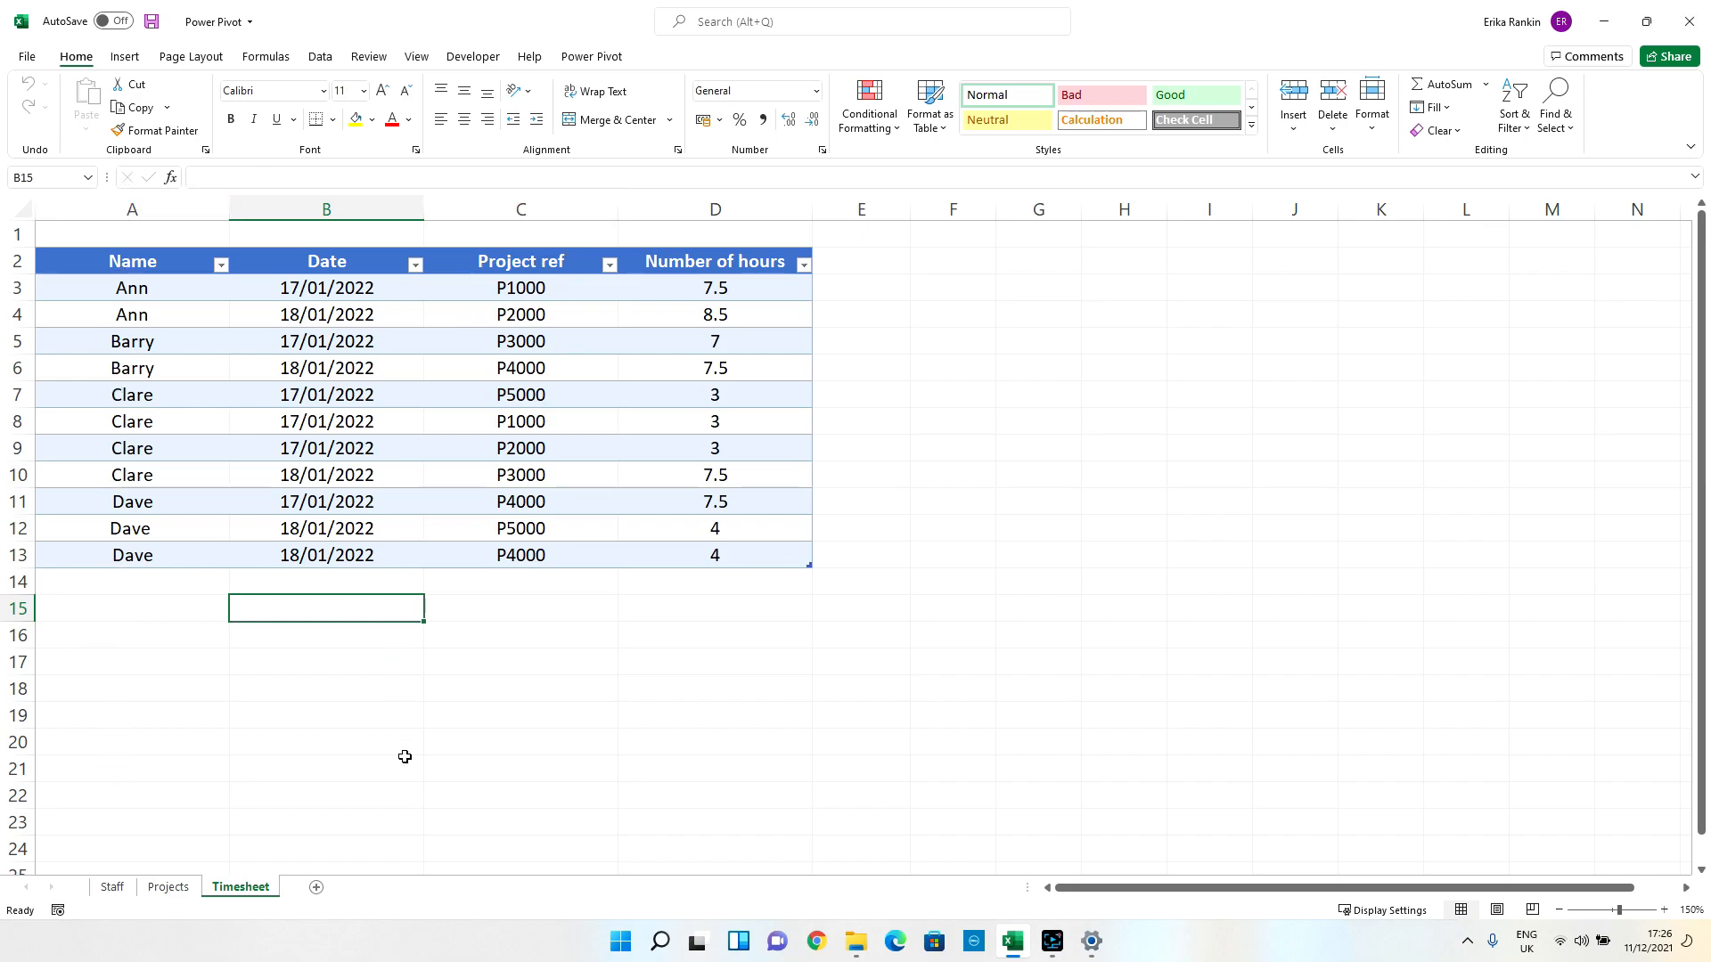
{"action": "mouse_move", "coordinate": [401, 741]}
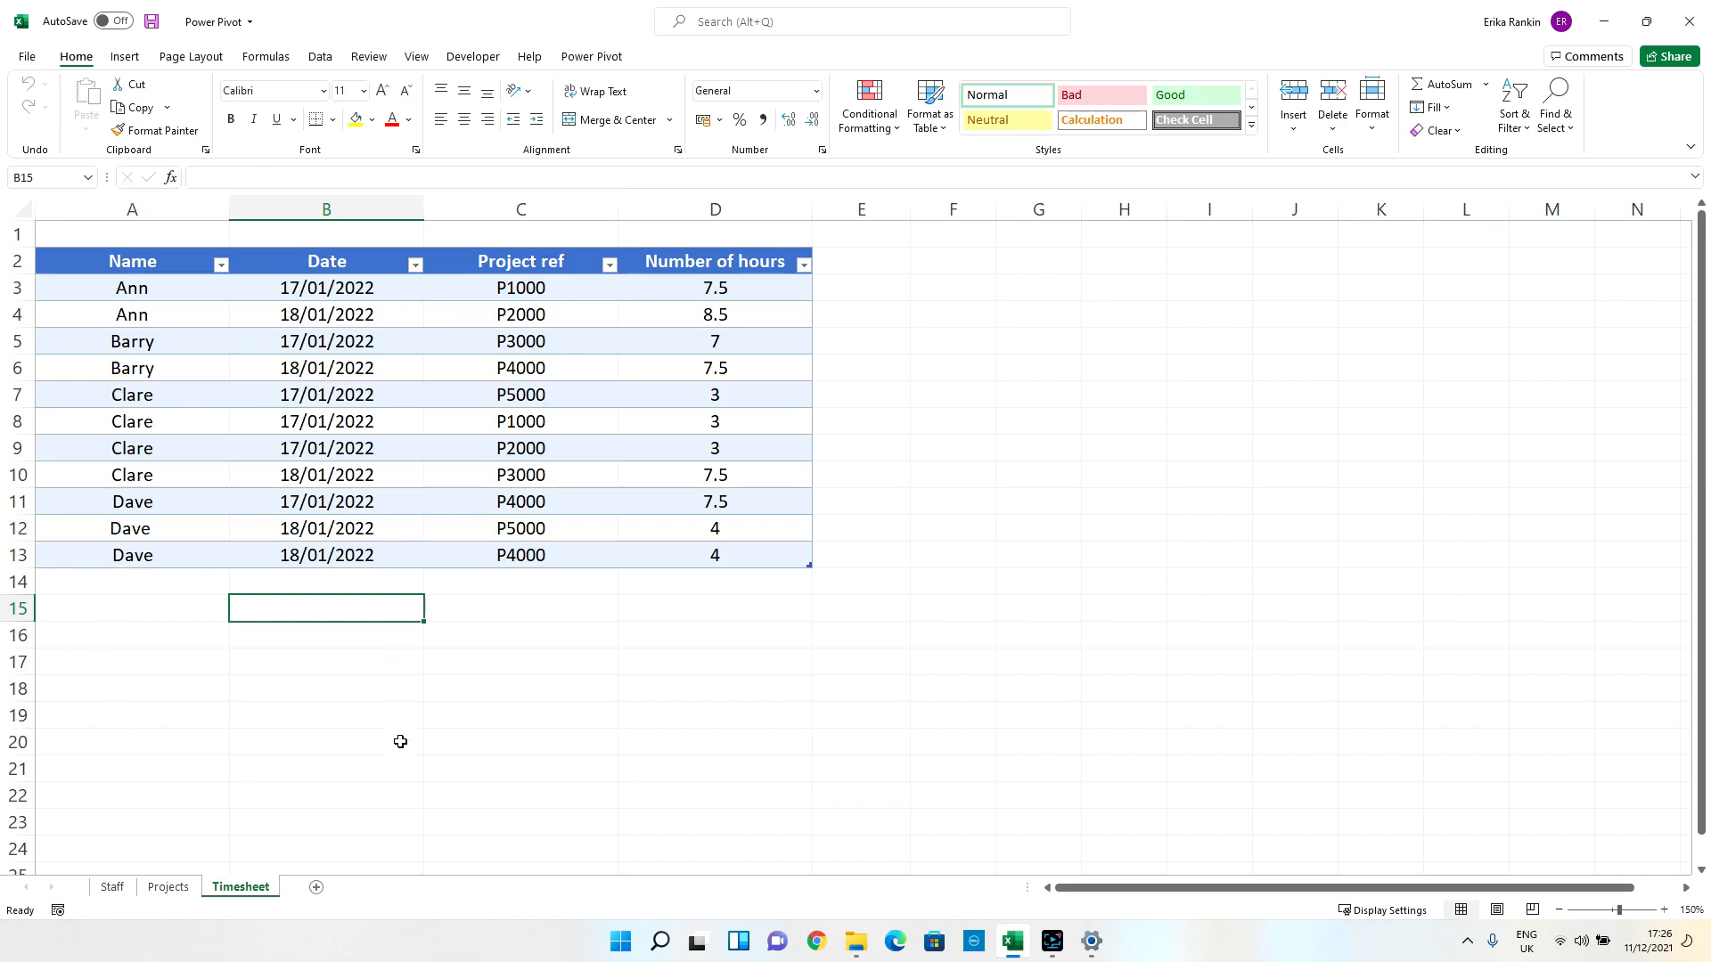
{"action": "mouse_move", "coordinate": [294, 958]}
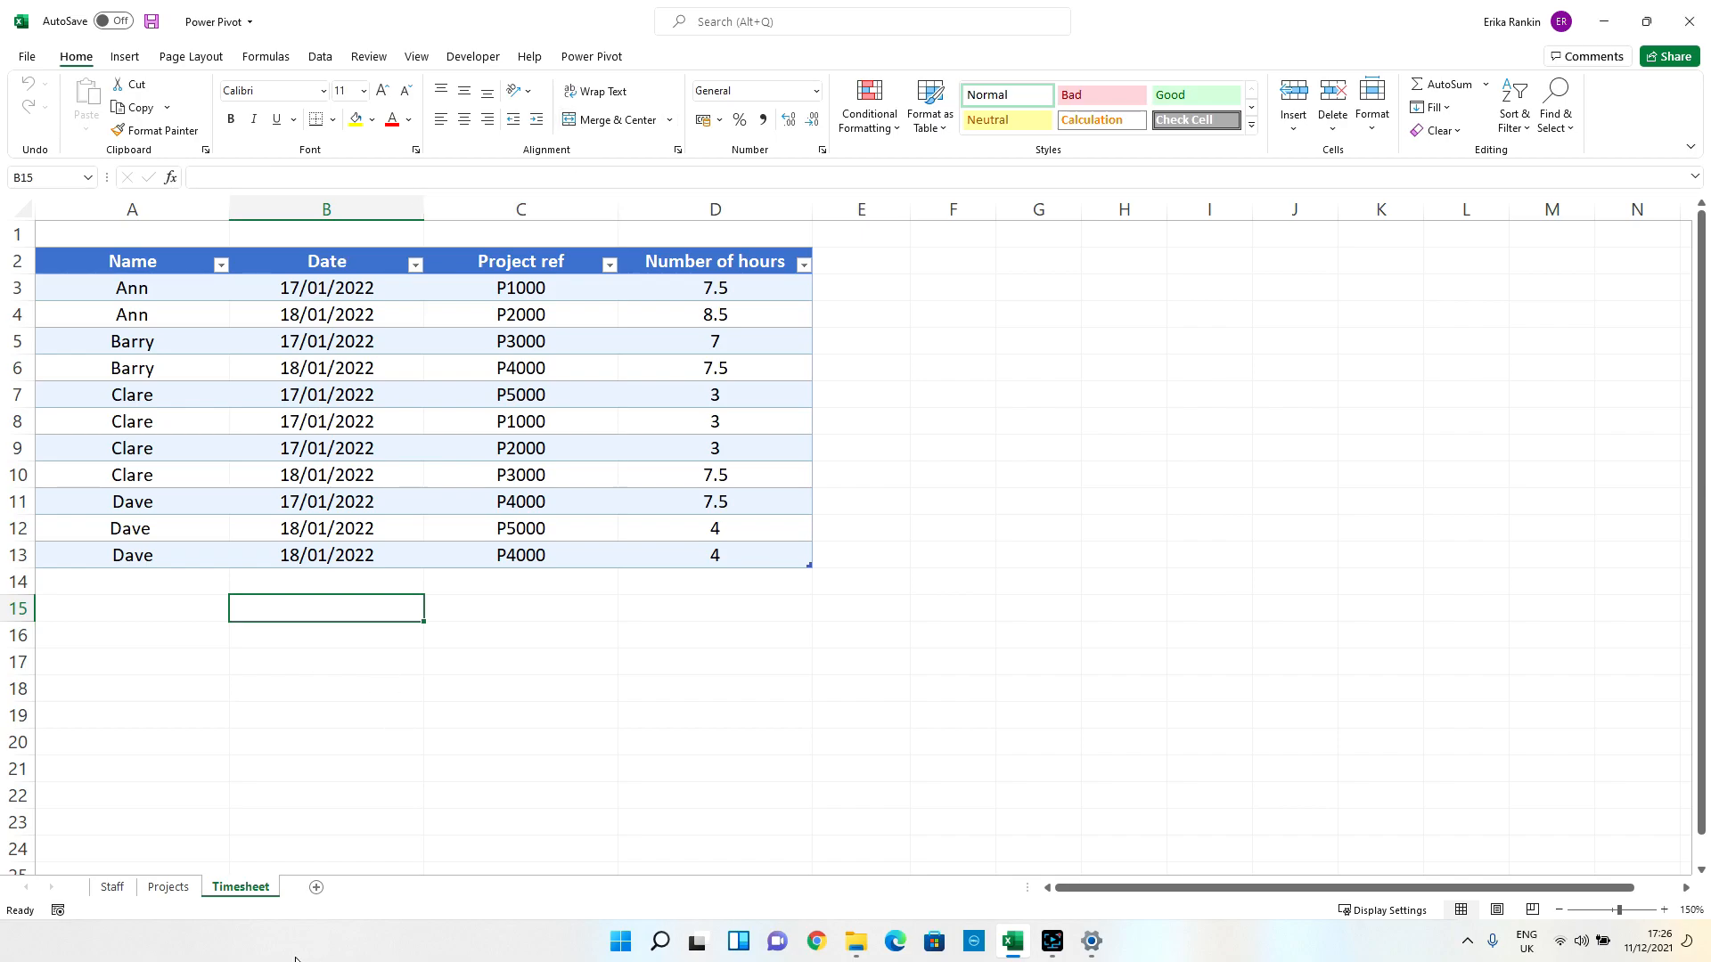
{"action": "mouse_move", "coordinate": [189, 857]}
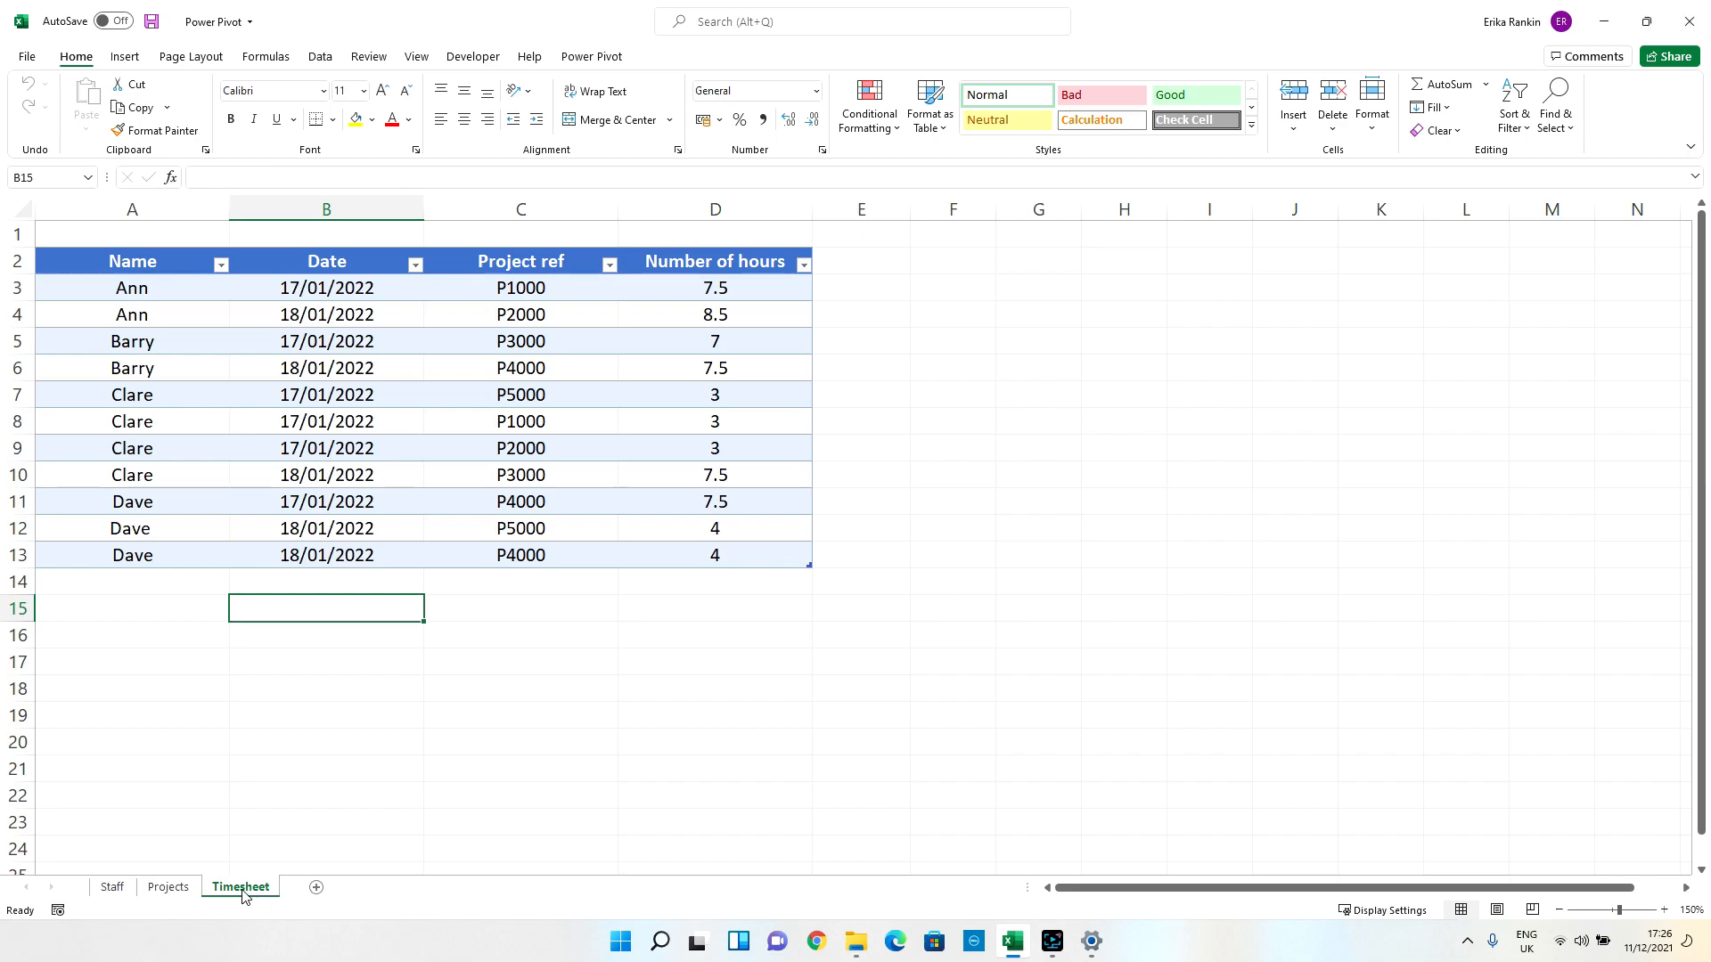
{"action": "mouse_move", "coordinate": [451, 764]}
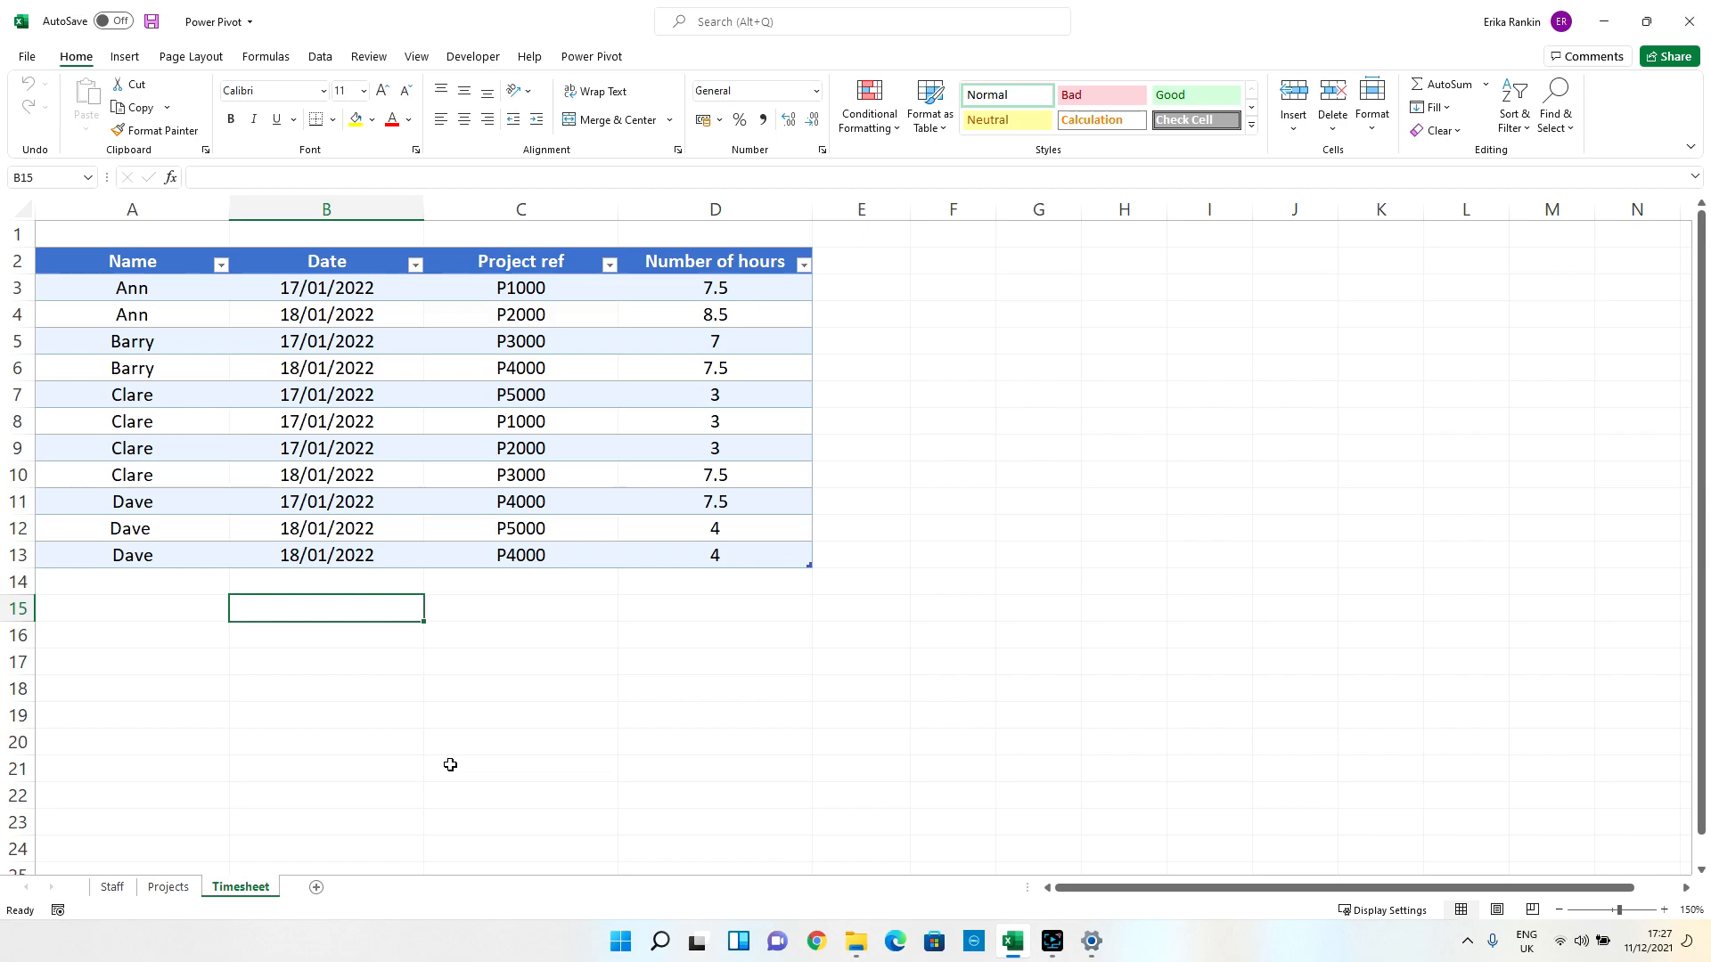
{"action": "mouse_move", "coordinate": [114, 923]}
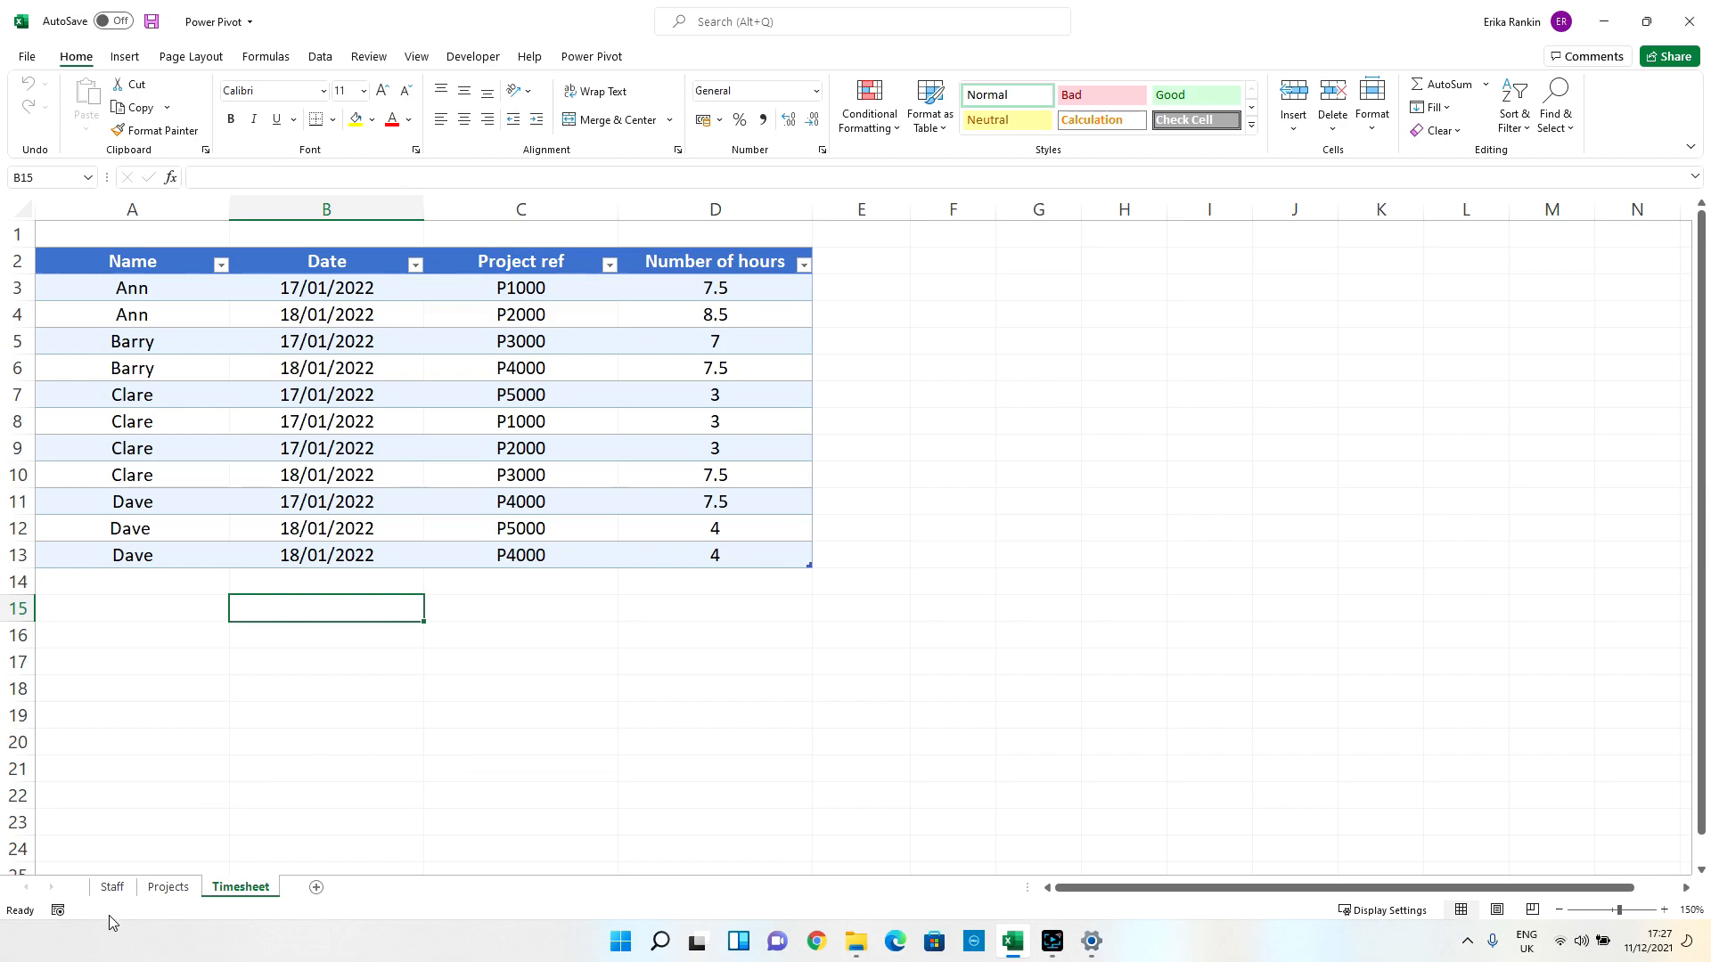
Add the Staff table to the Power Pivot data model.
{"action": "left_click", "coordinate": [111, 886]}
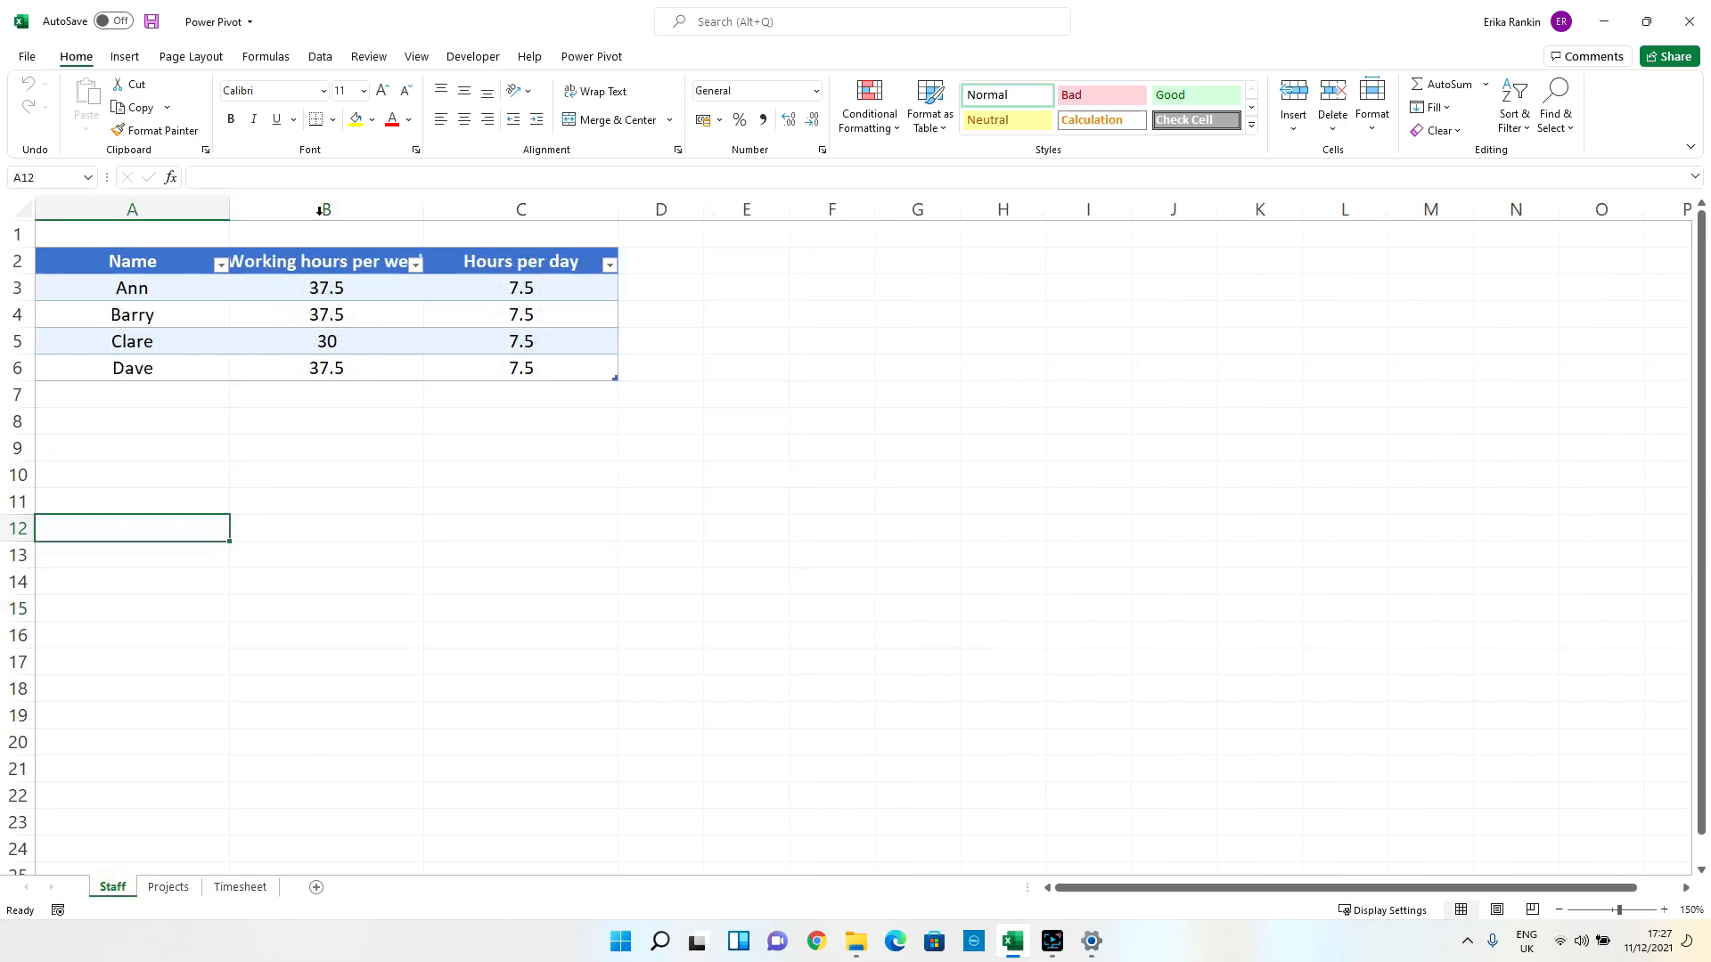
{"action": "left_click", "coordinate": [132, 340]}
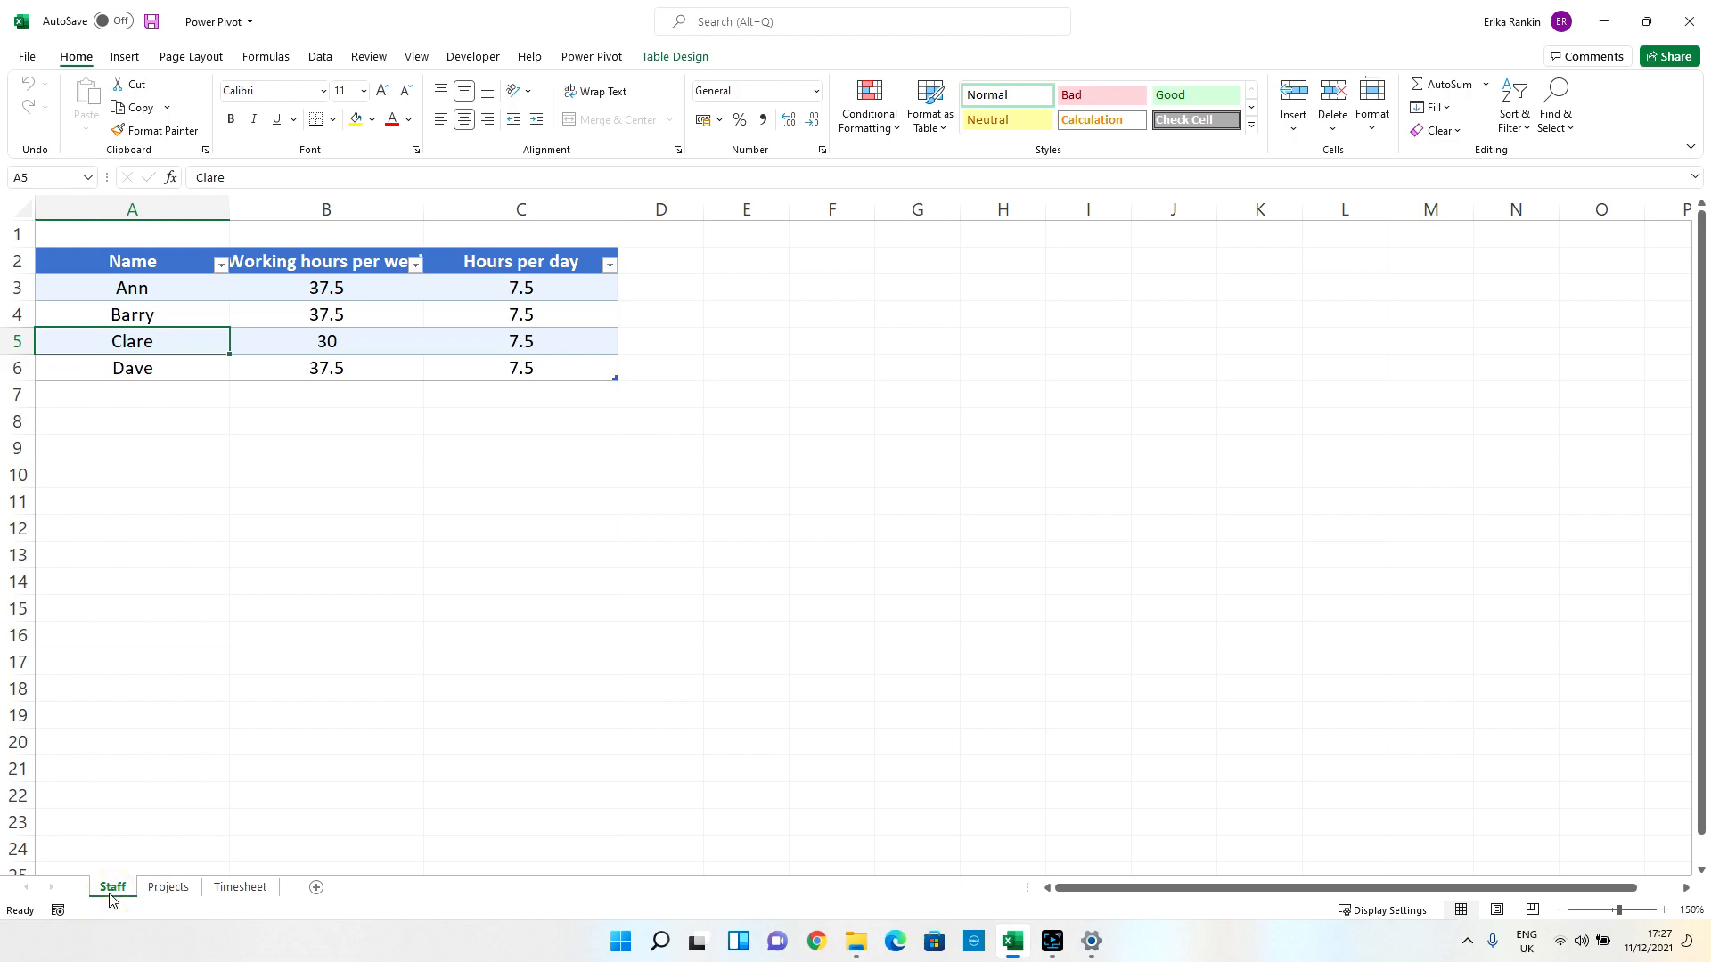
{"action": "mouse_move", "coordinate": [167, 343]}
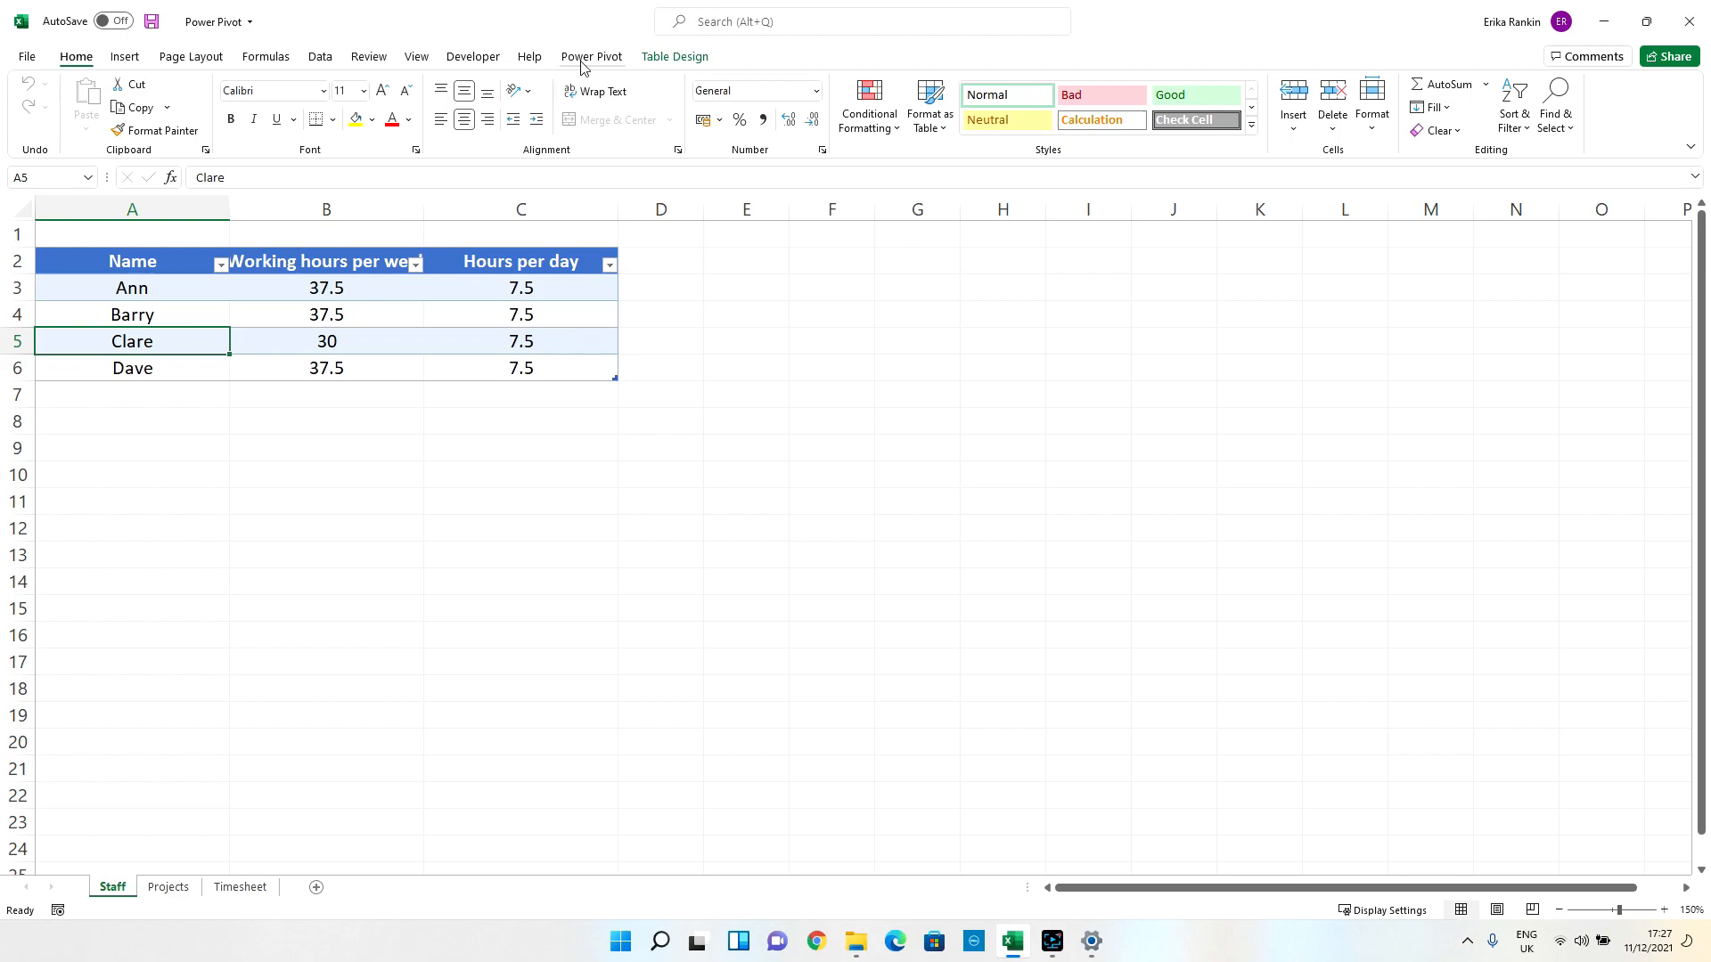
{"action": "left_click", "coordinate": [589, 55]}
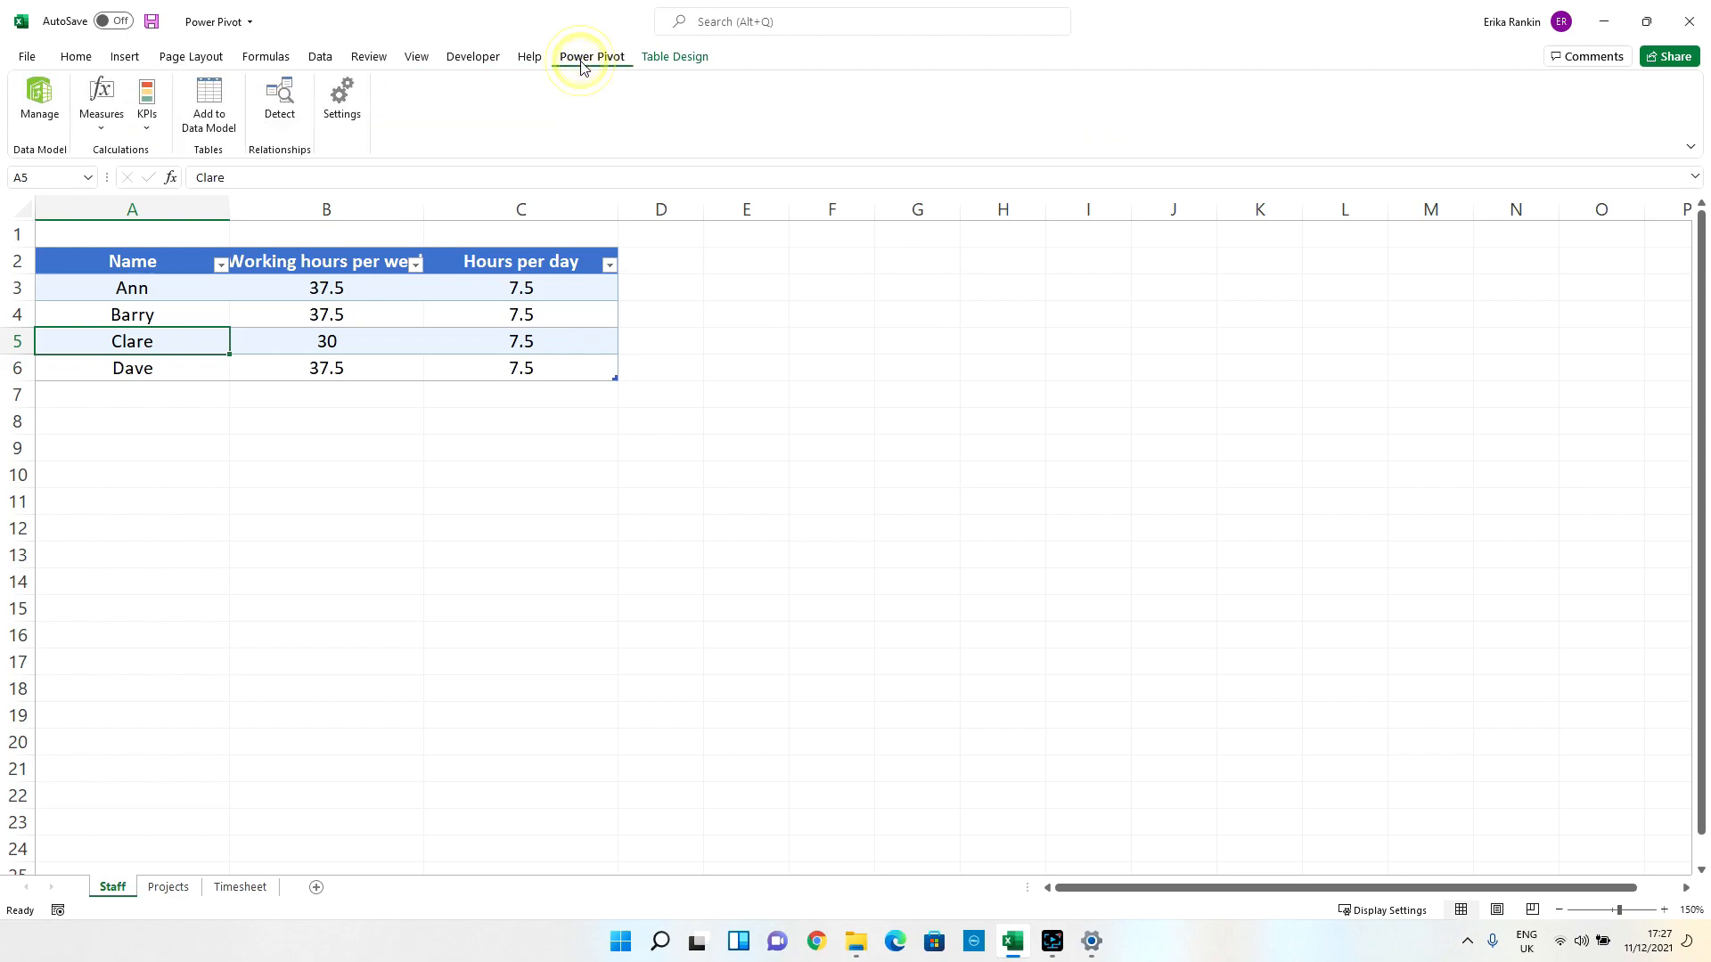
{"action": "mouse_move", "coordinate": [207, 103]}
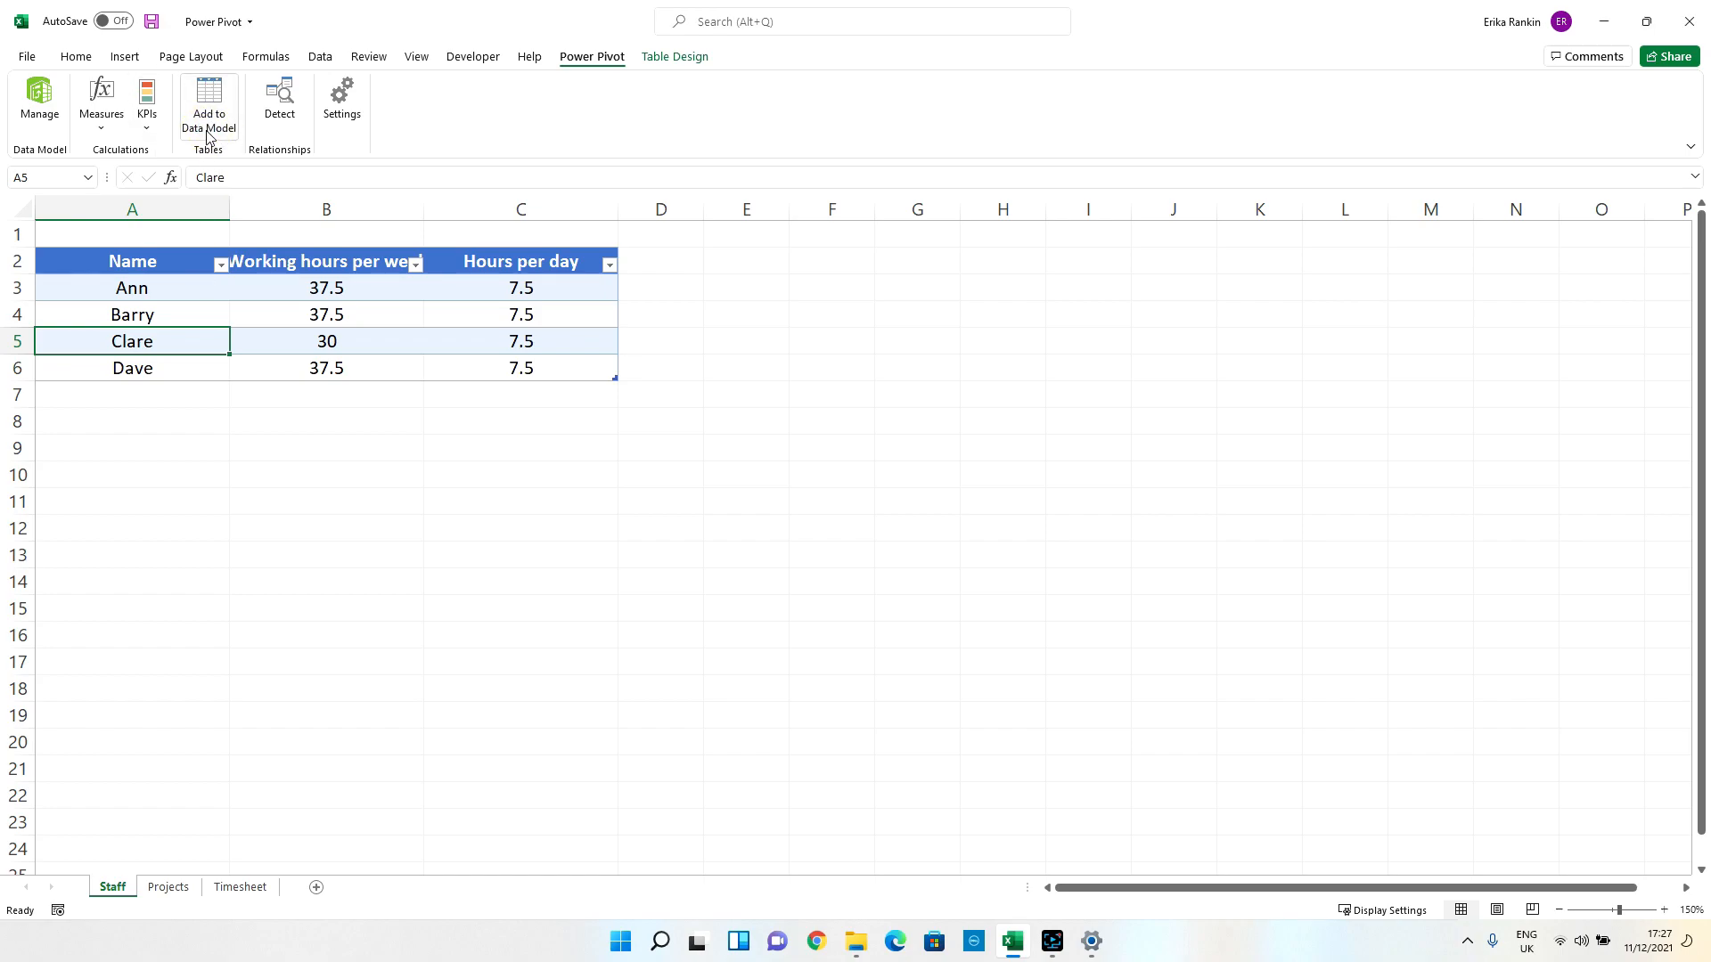
{"action": "left_click", "coordinate": [207, 104]}
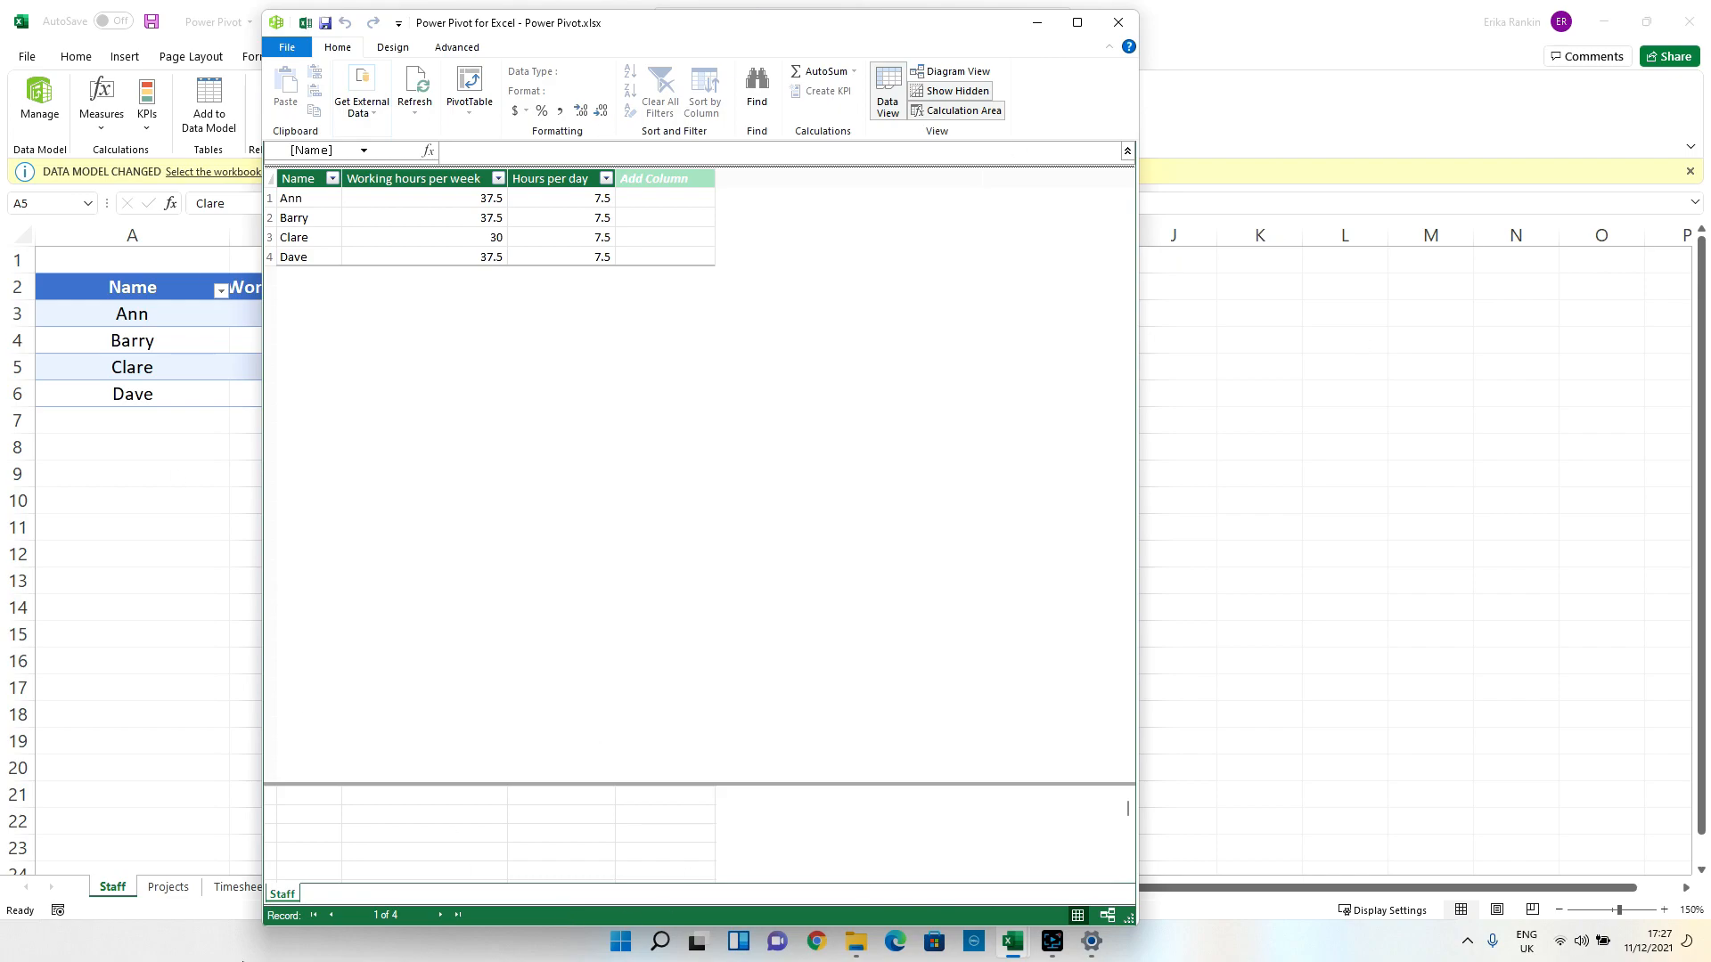
{"action": "mouse_move", "coordinate": [169, 519]}
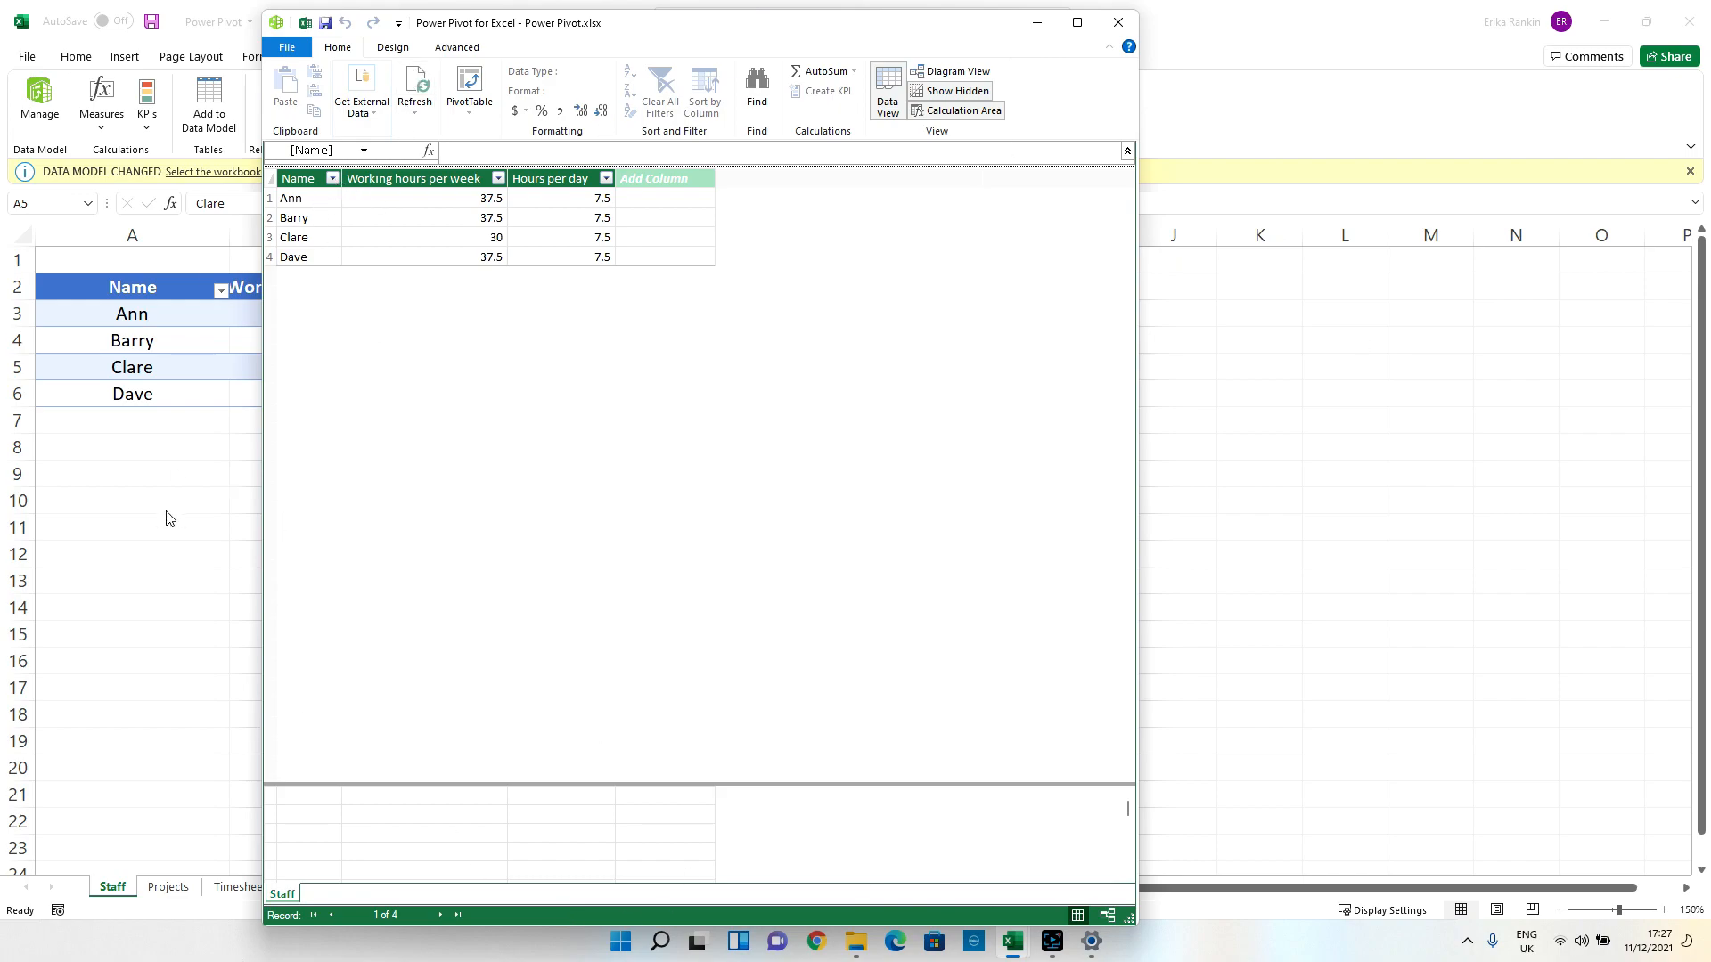
{"action": "mouse_move", "coordinate": [522, 276]}
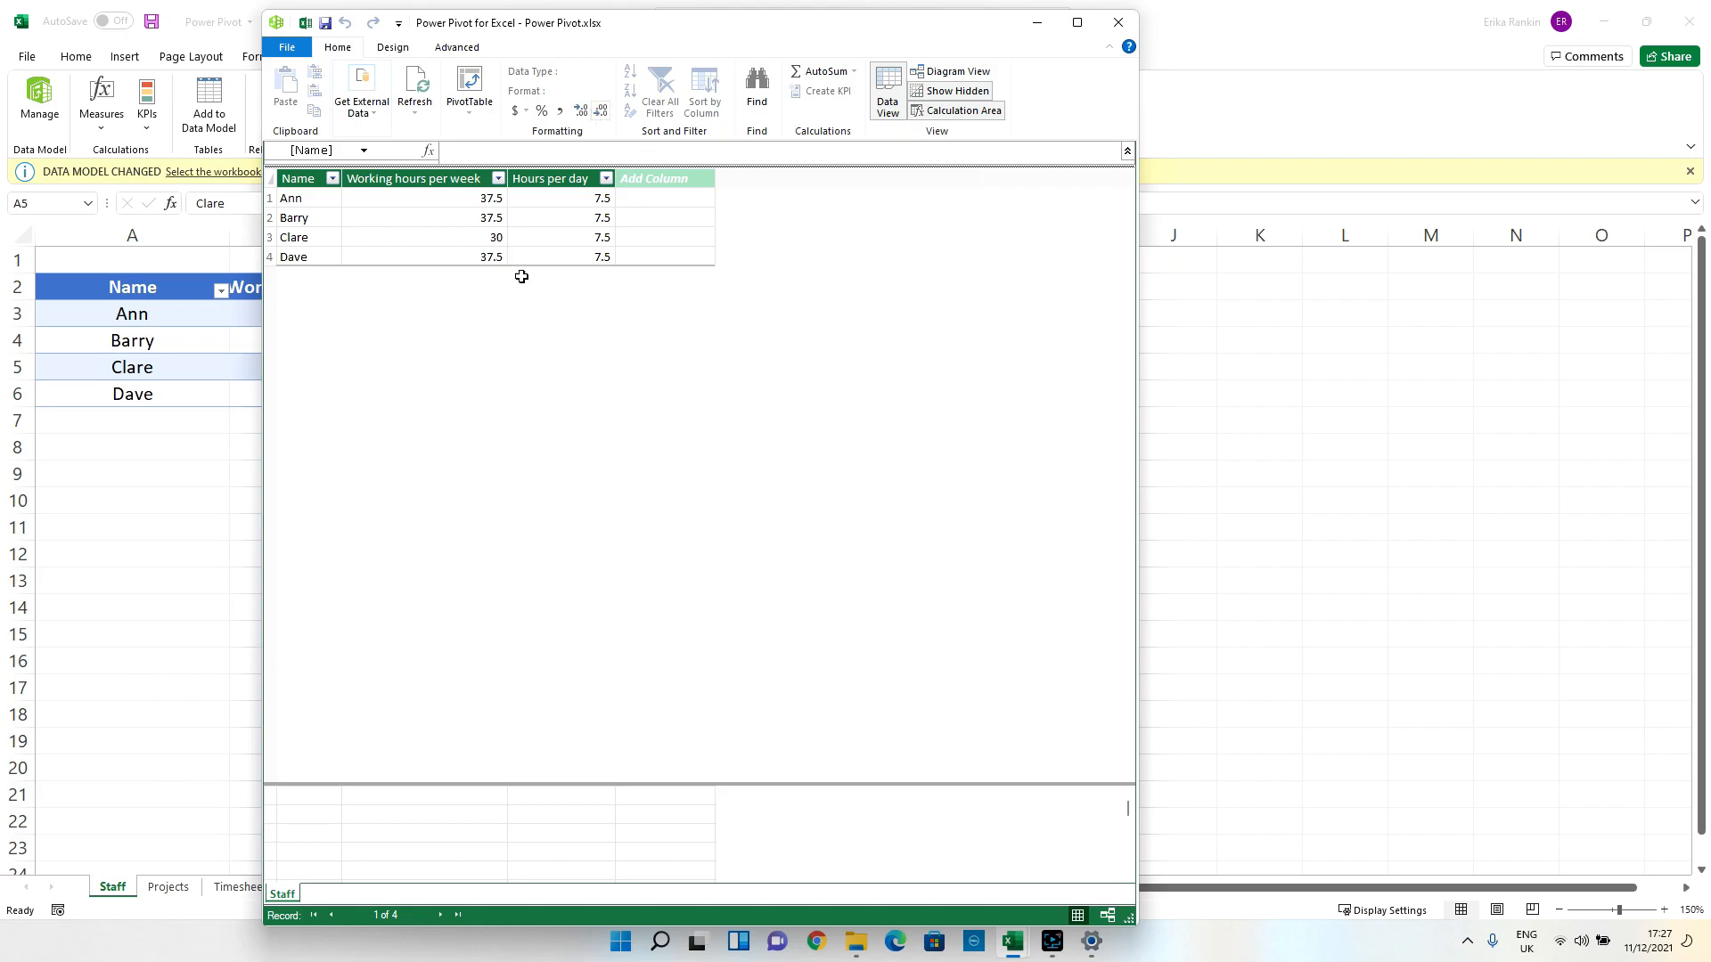
Add the Projects table to the data model.
{"action": "left_click", "coordinate": [1115, 21]}
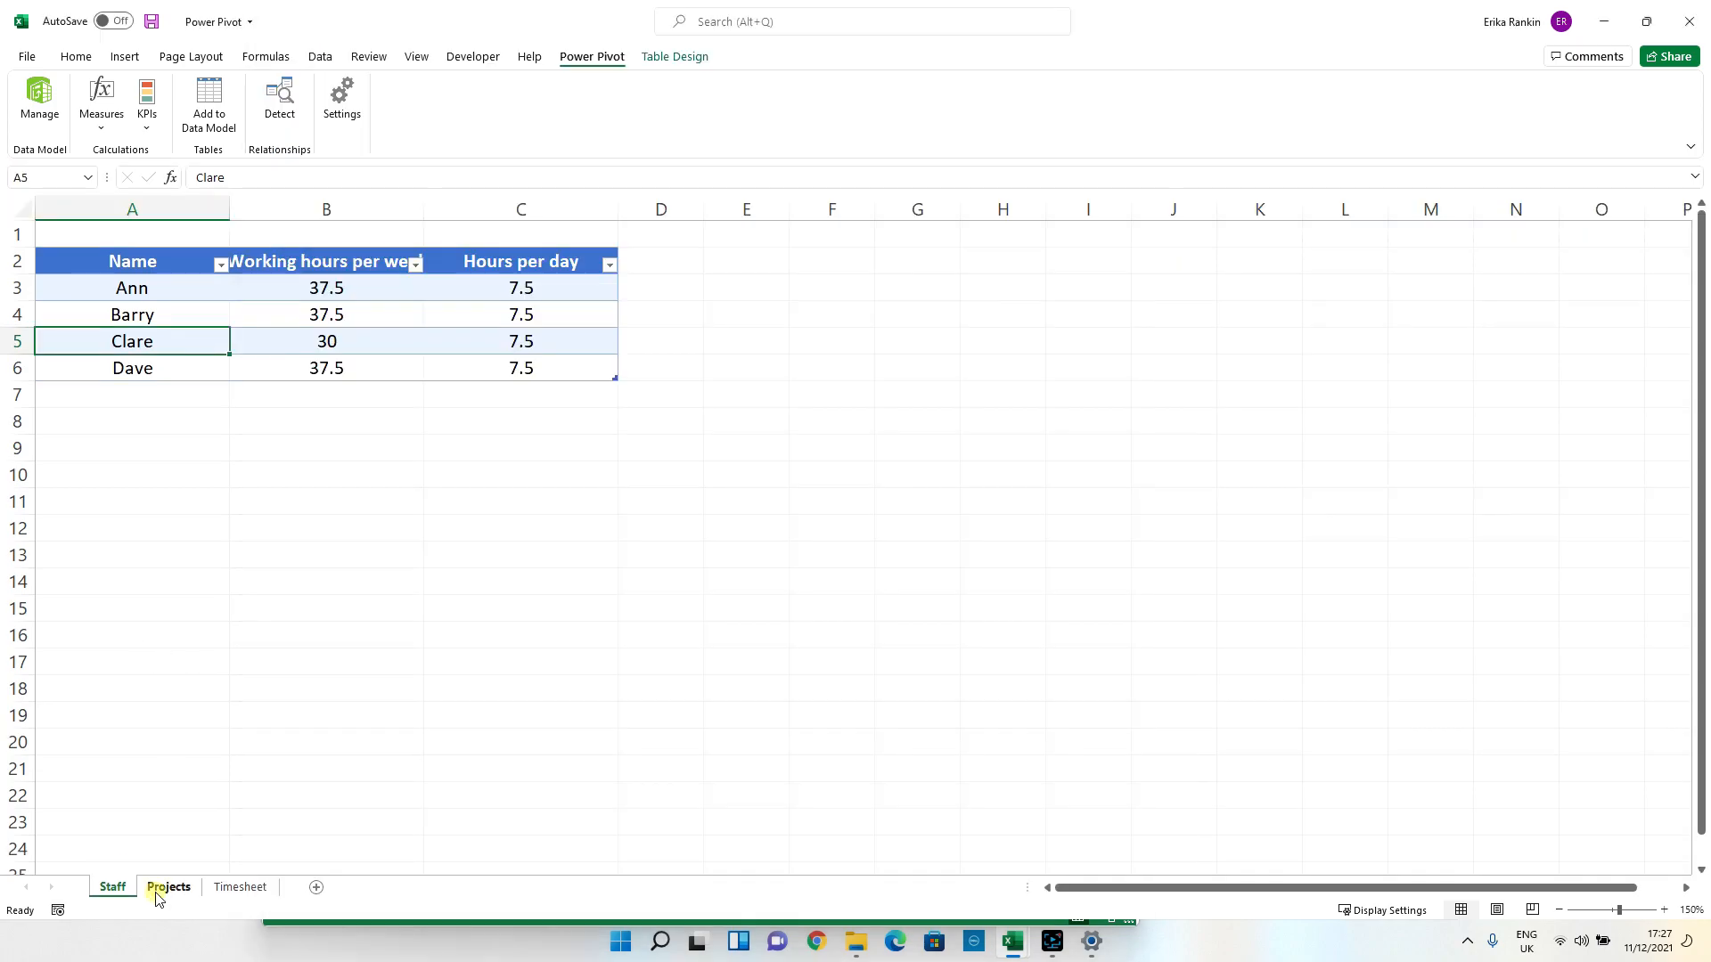
{"action": "left_click", "coordinate": [167, 886]}
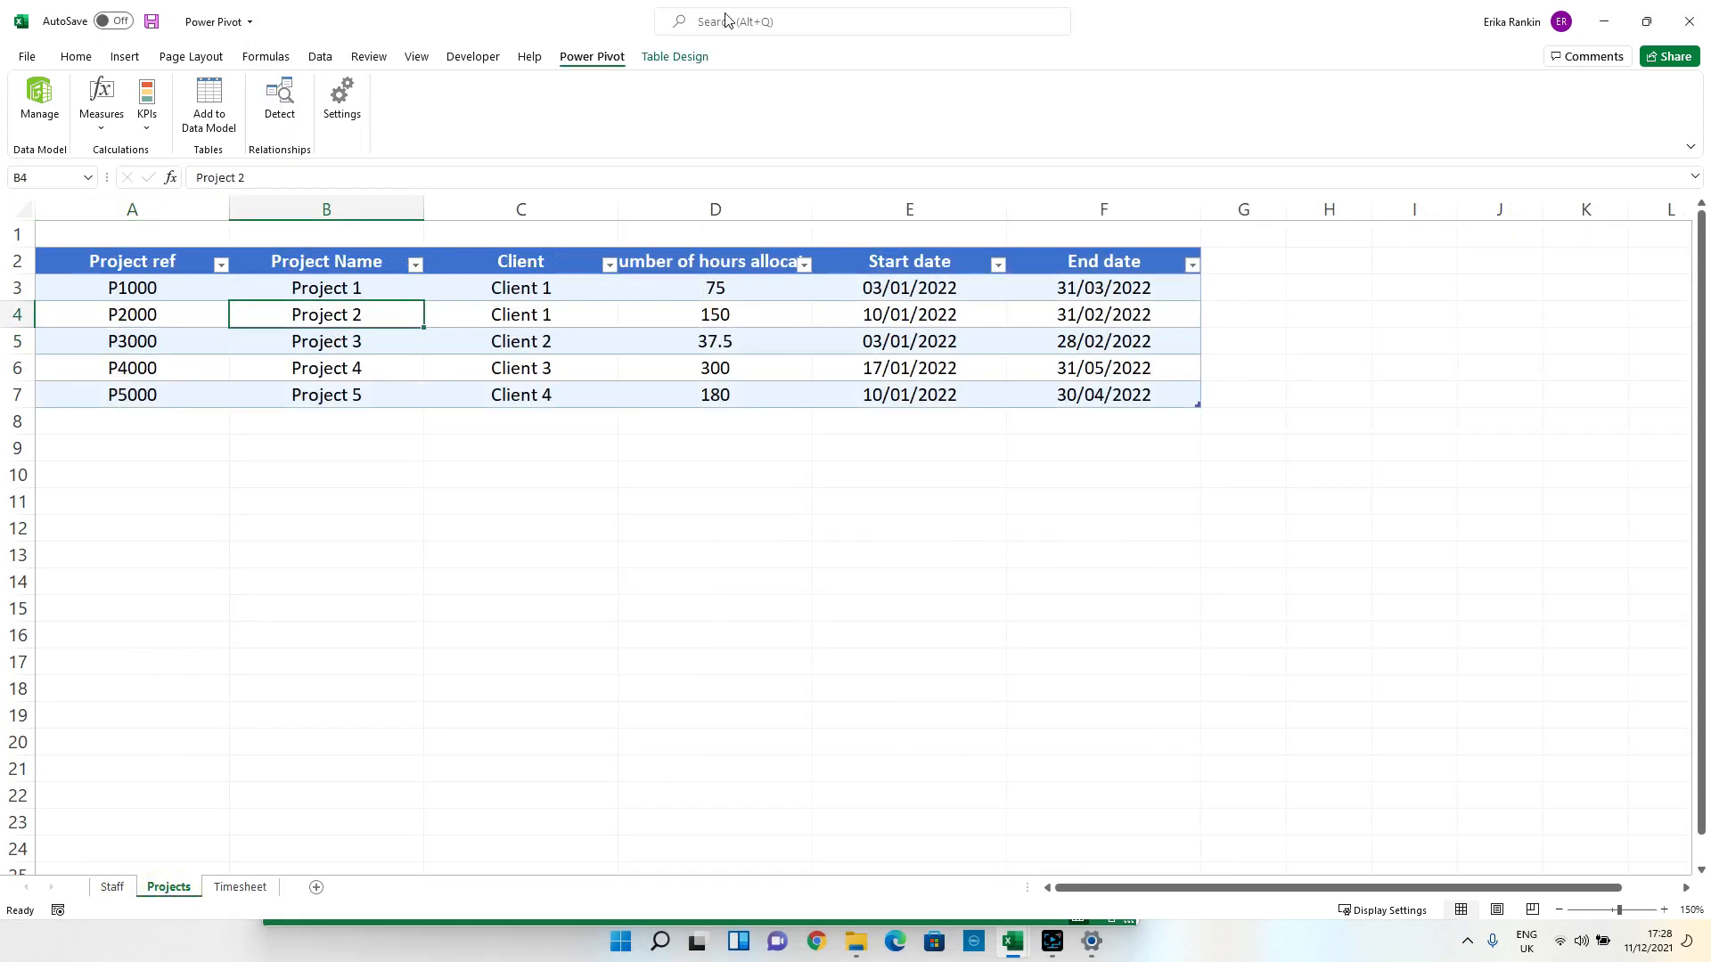
{"action": "left_click", "coordinate": [39, 103]}
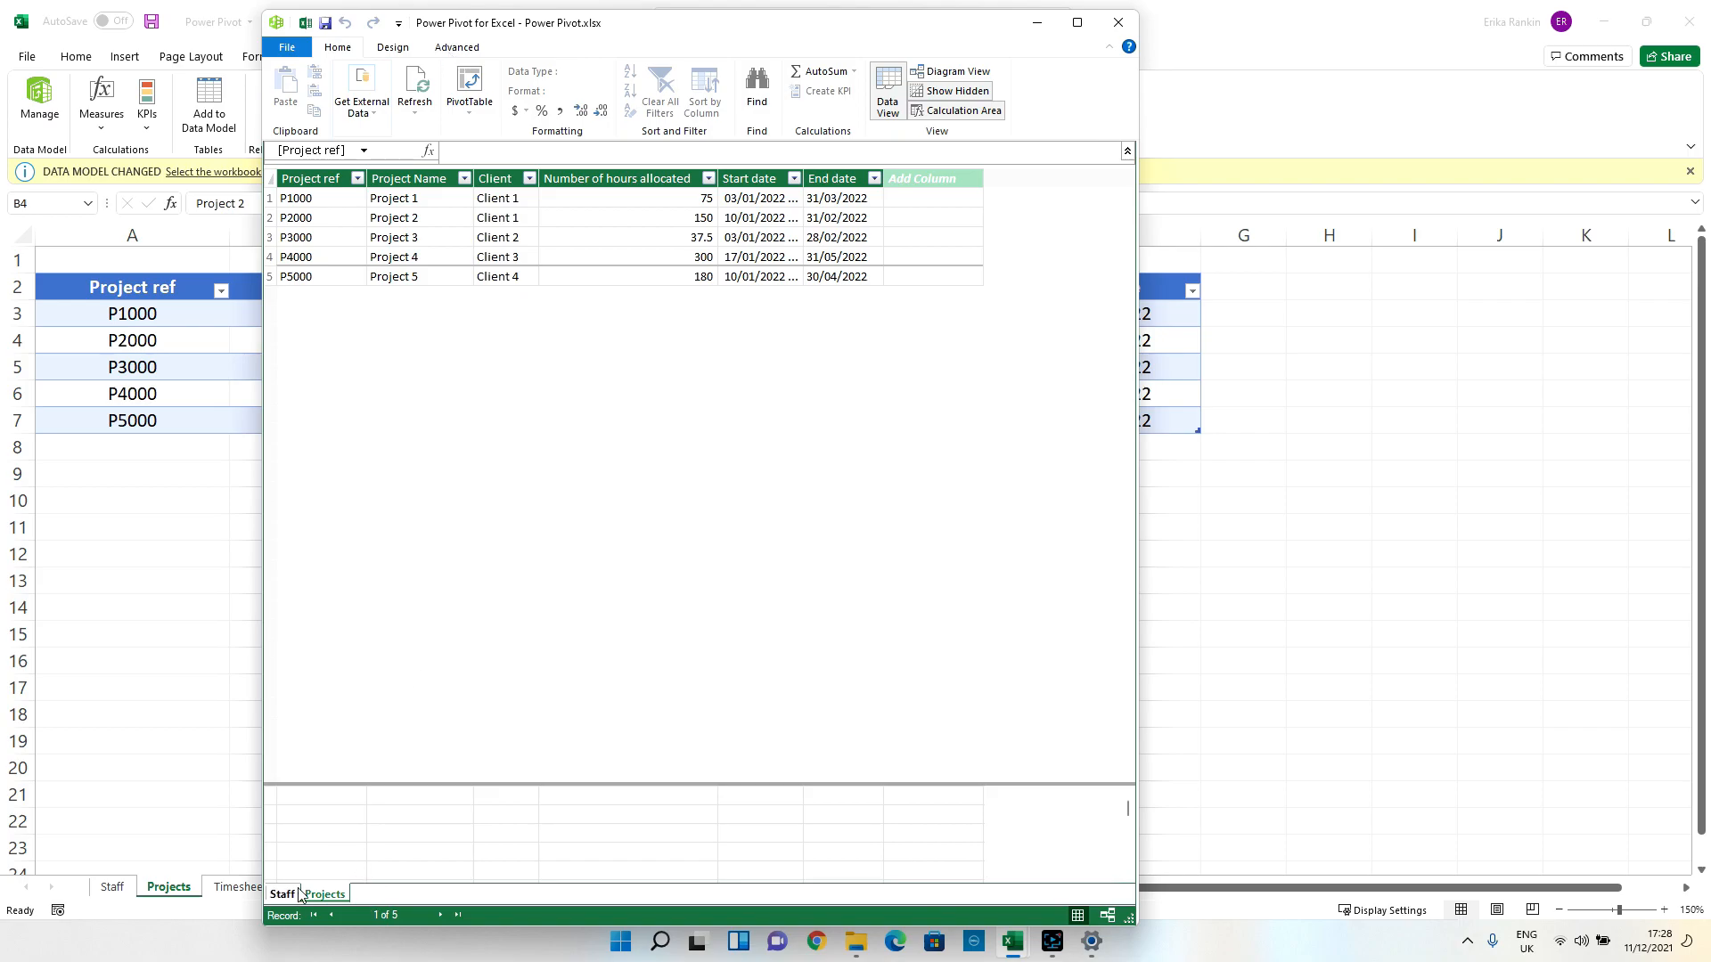
{"action": "mouse_move", "coordinate": [221, 896]}
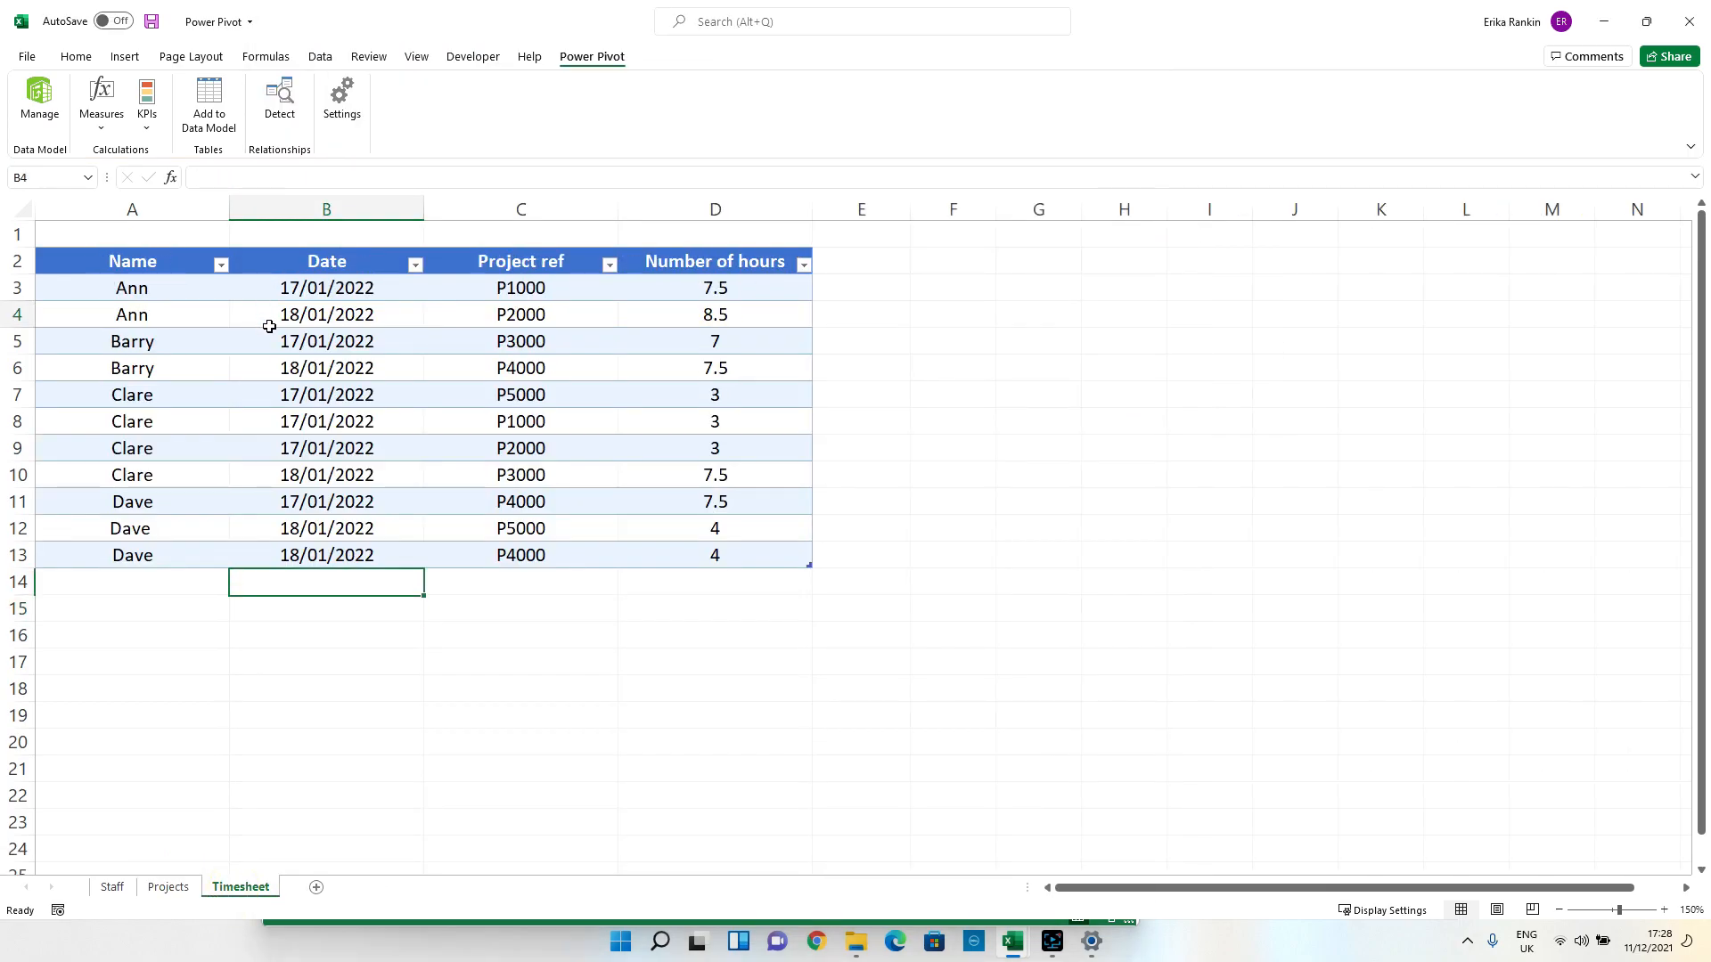
Add the Timesheet table to the data model and maximise the Power Pivot window.
{"action": "left_click", "coordinate": [325, 313]}
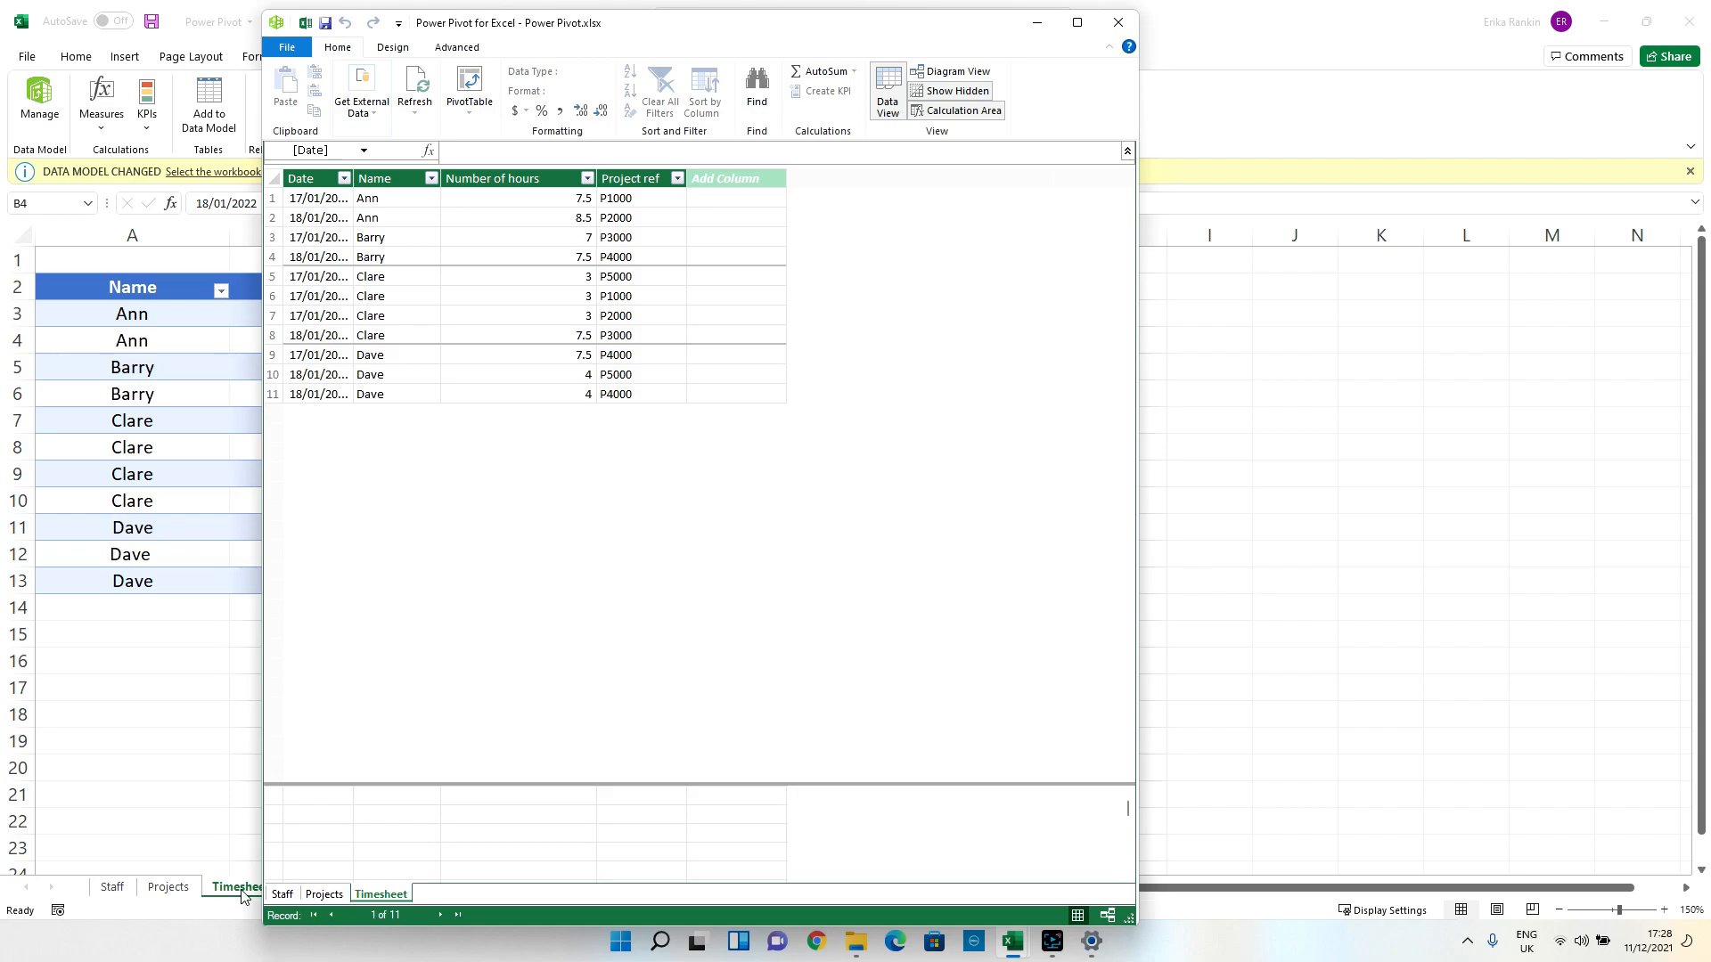
{"action": "left_click", "coordinate": [1076, 21]}
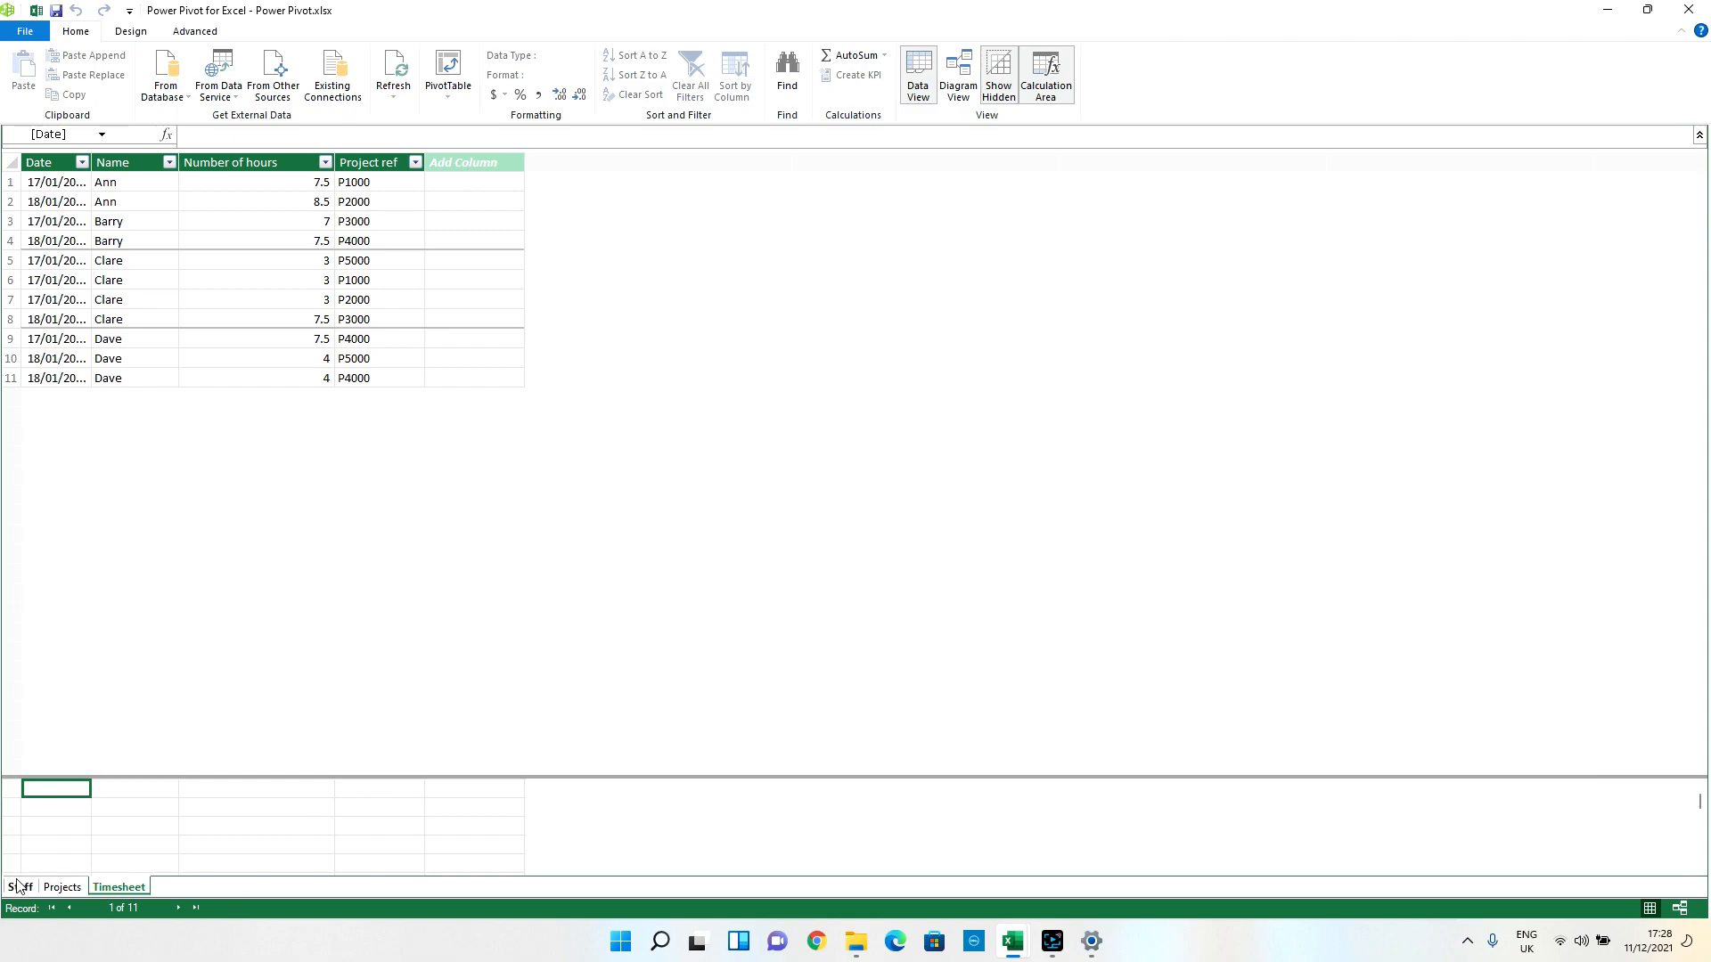
{"action": "mouse_move", "coordinate": [458, 504]}
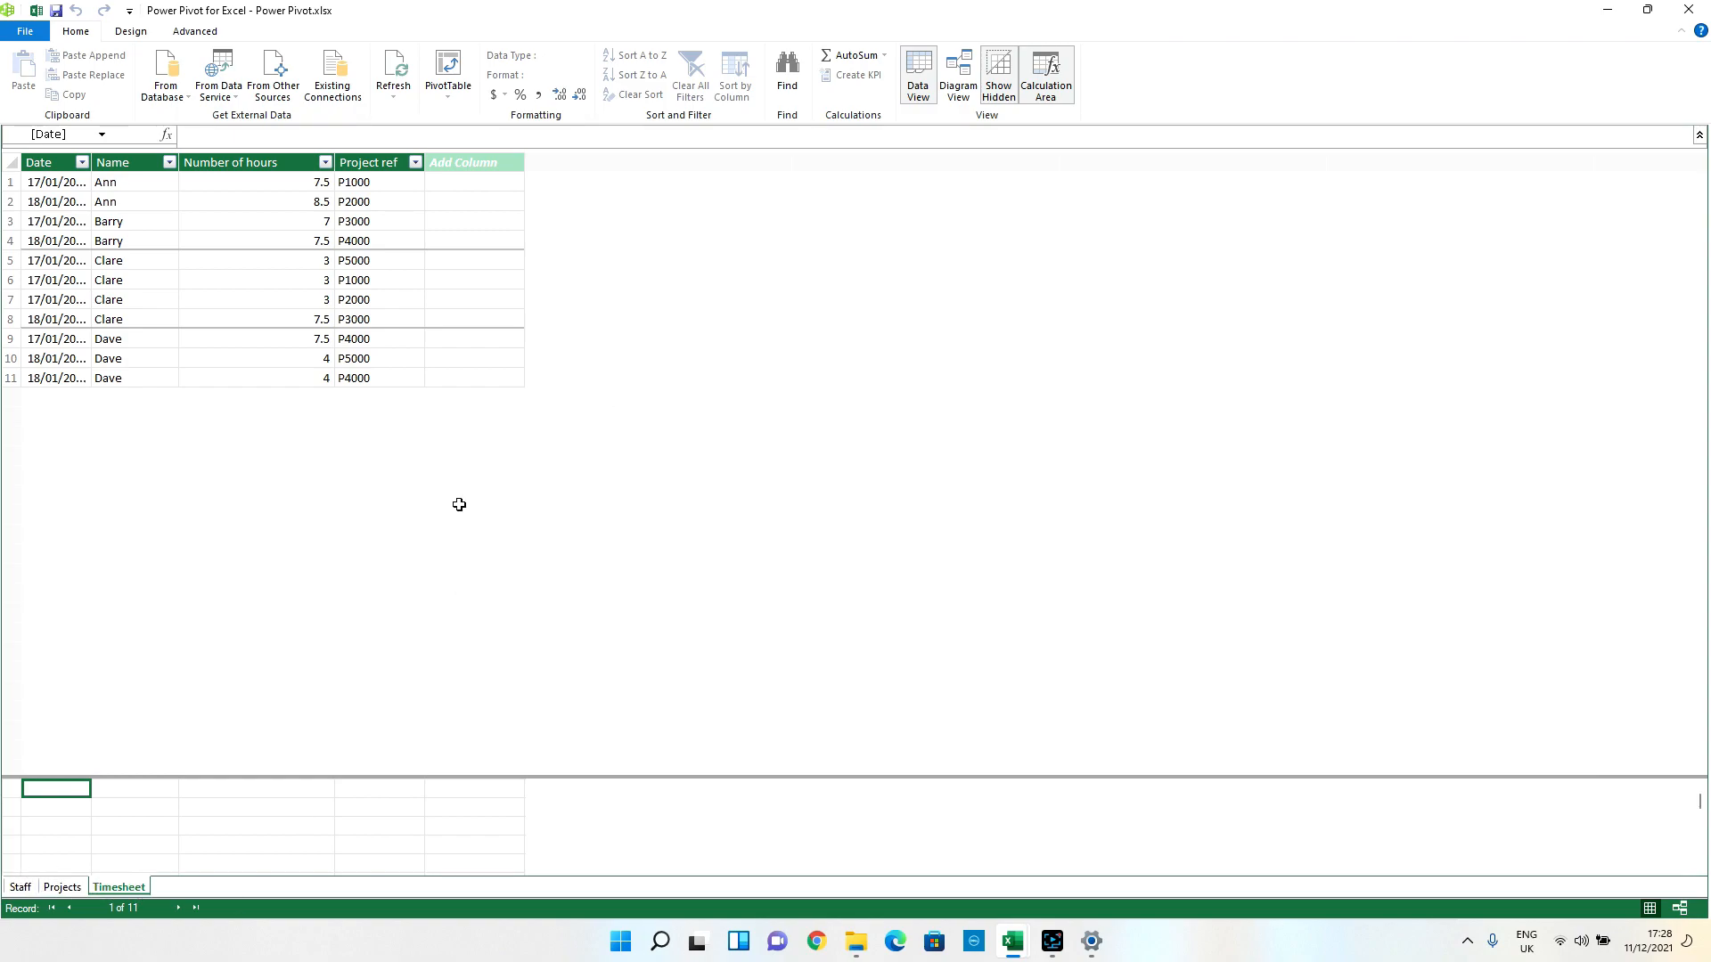
{"action": "mouse_move", "coordinate": [175, 298]}
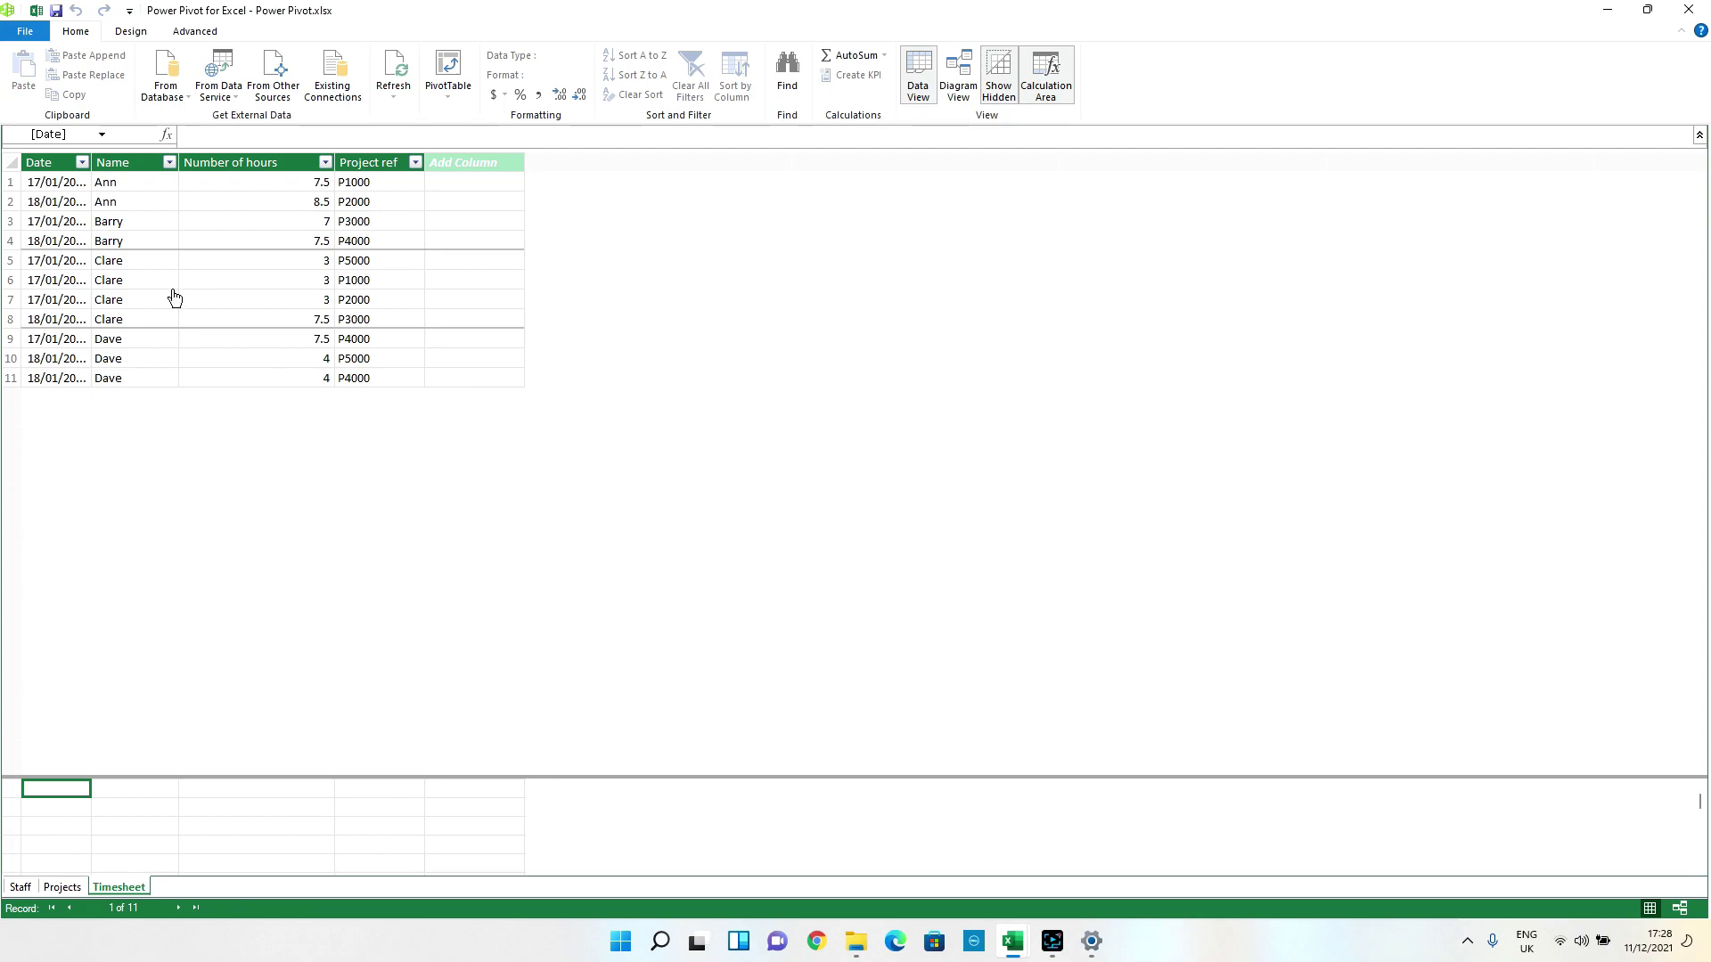
{"action": "mouse_move", "coordinate": [918, 73]}
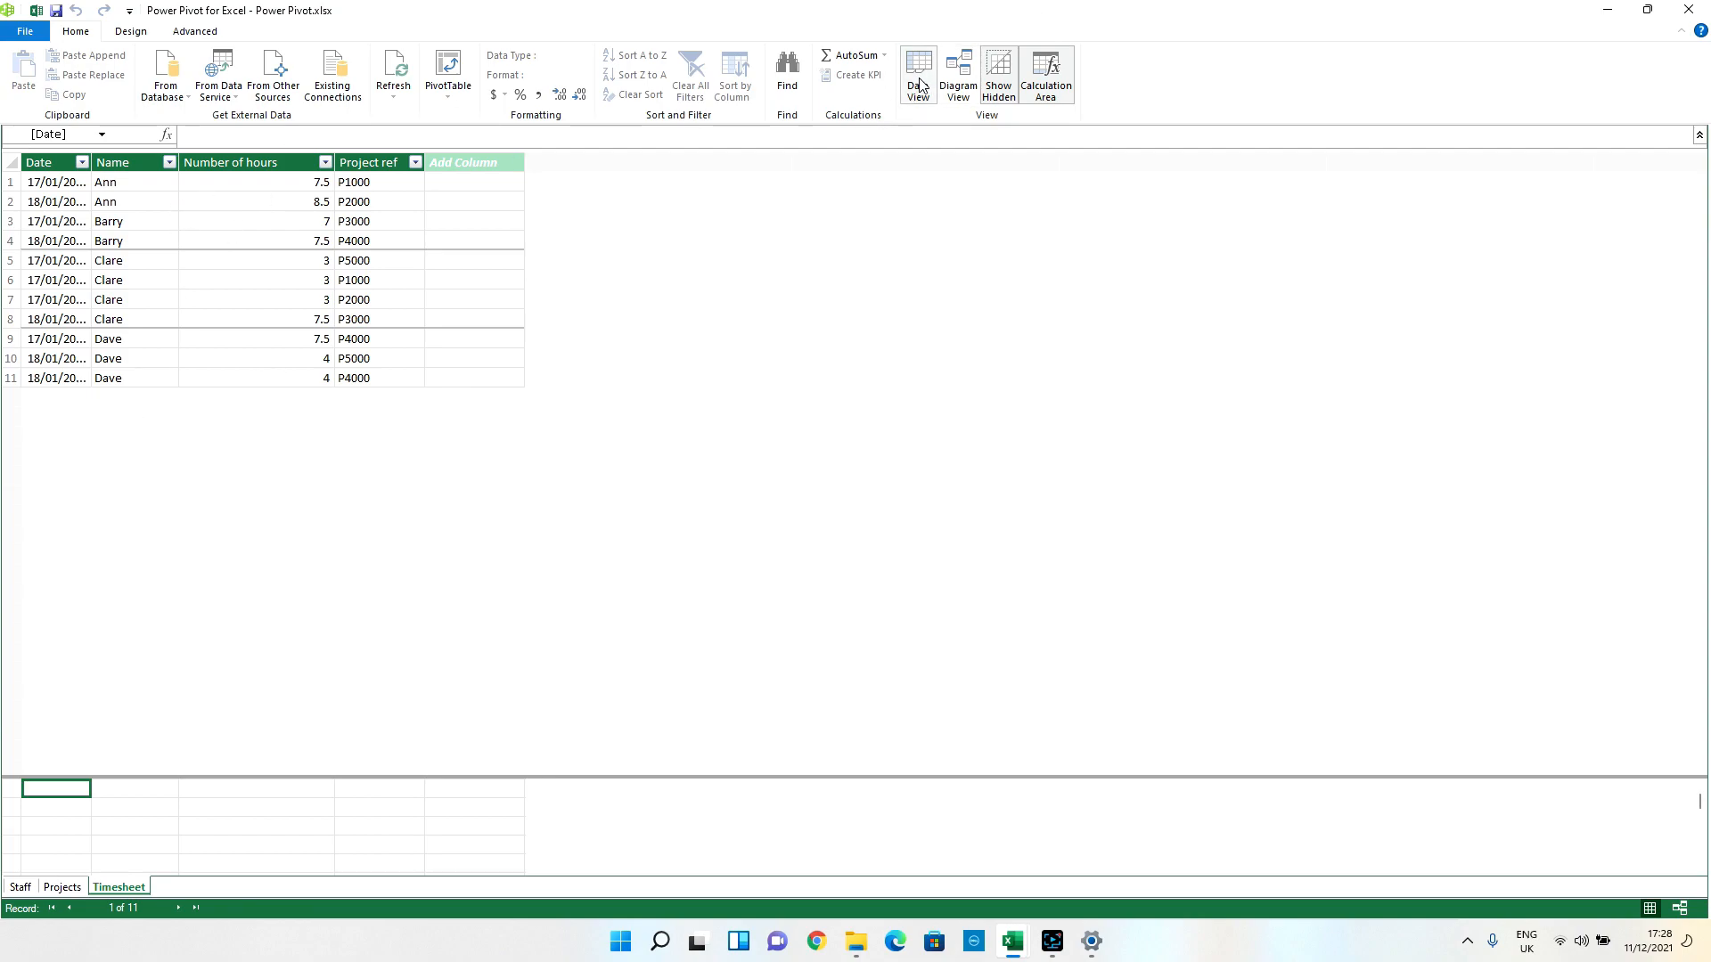
{"action": "mouse_move", "coordinate": [888, 85]}
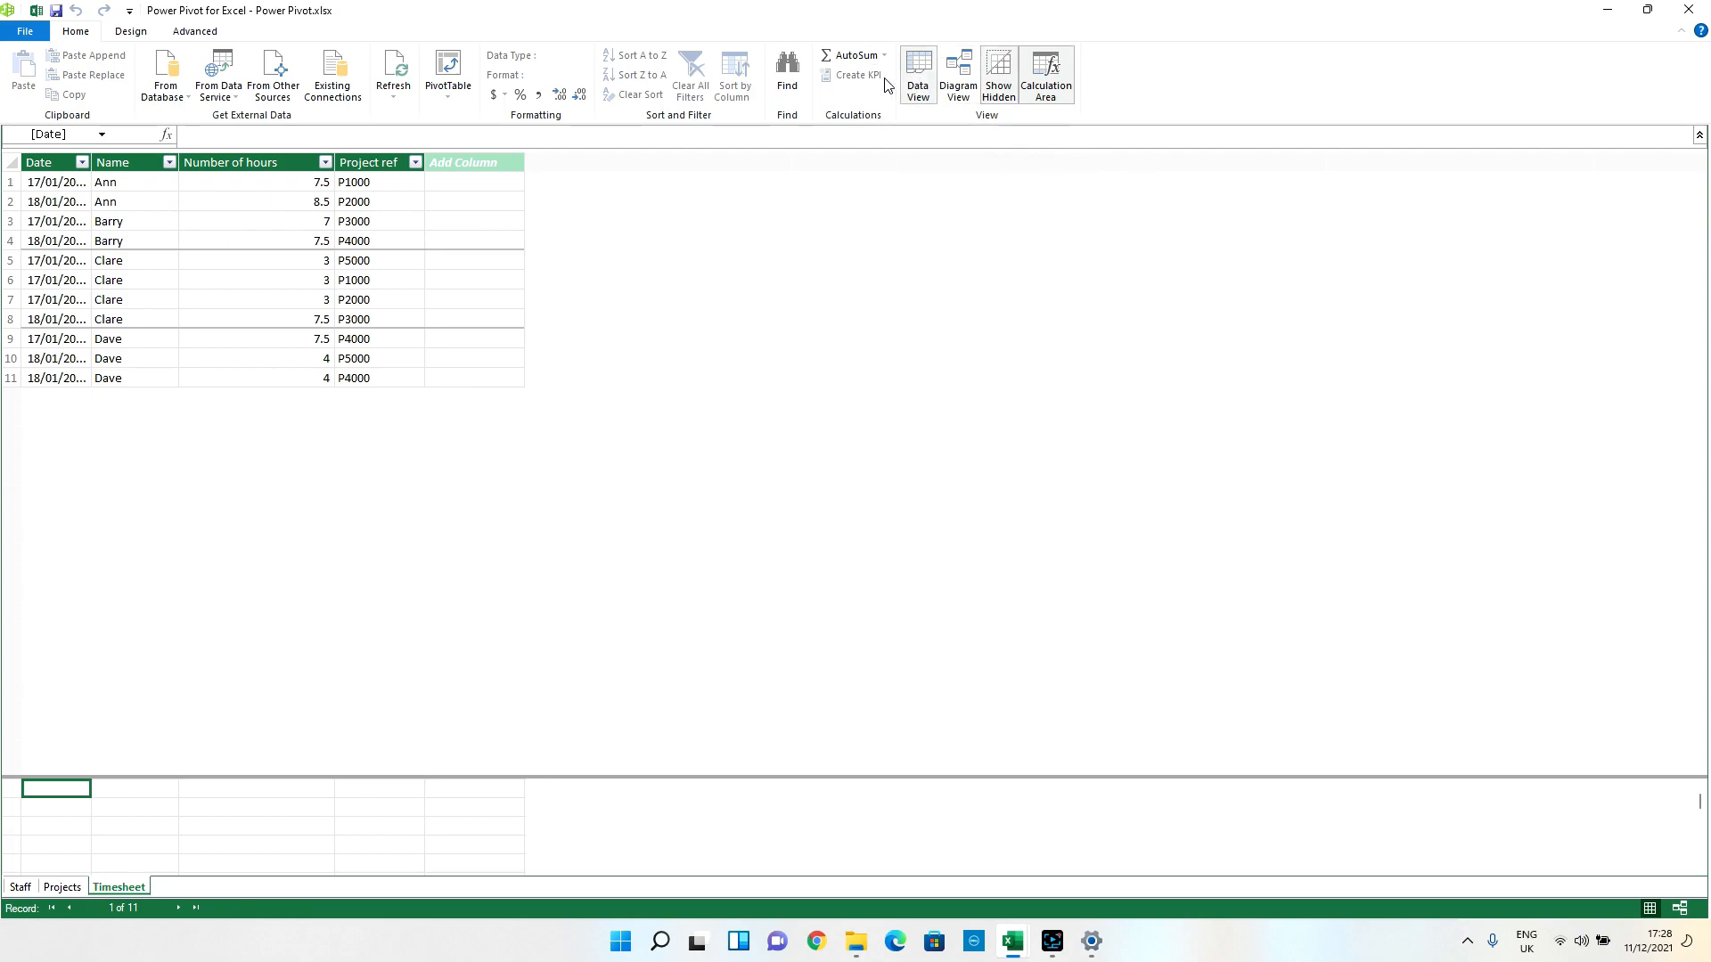
{"action": "left_click", "coordinate": [957, 75]}
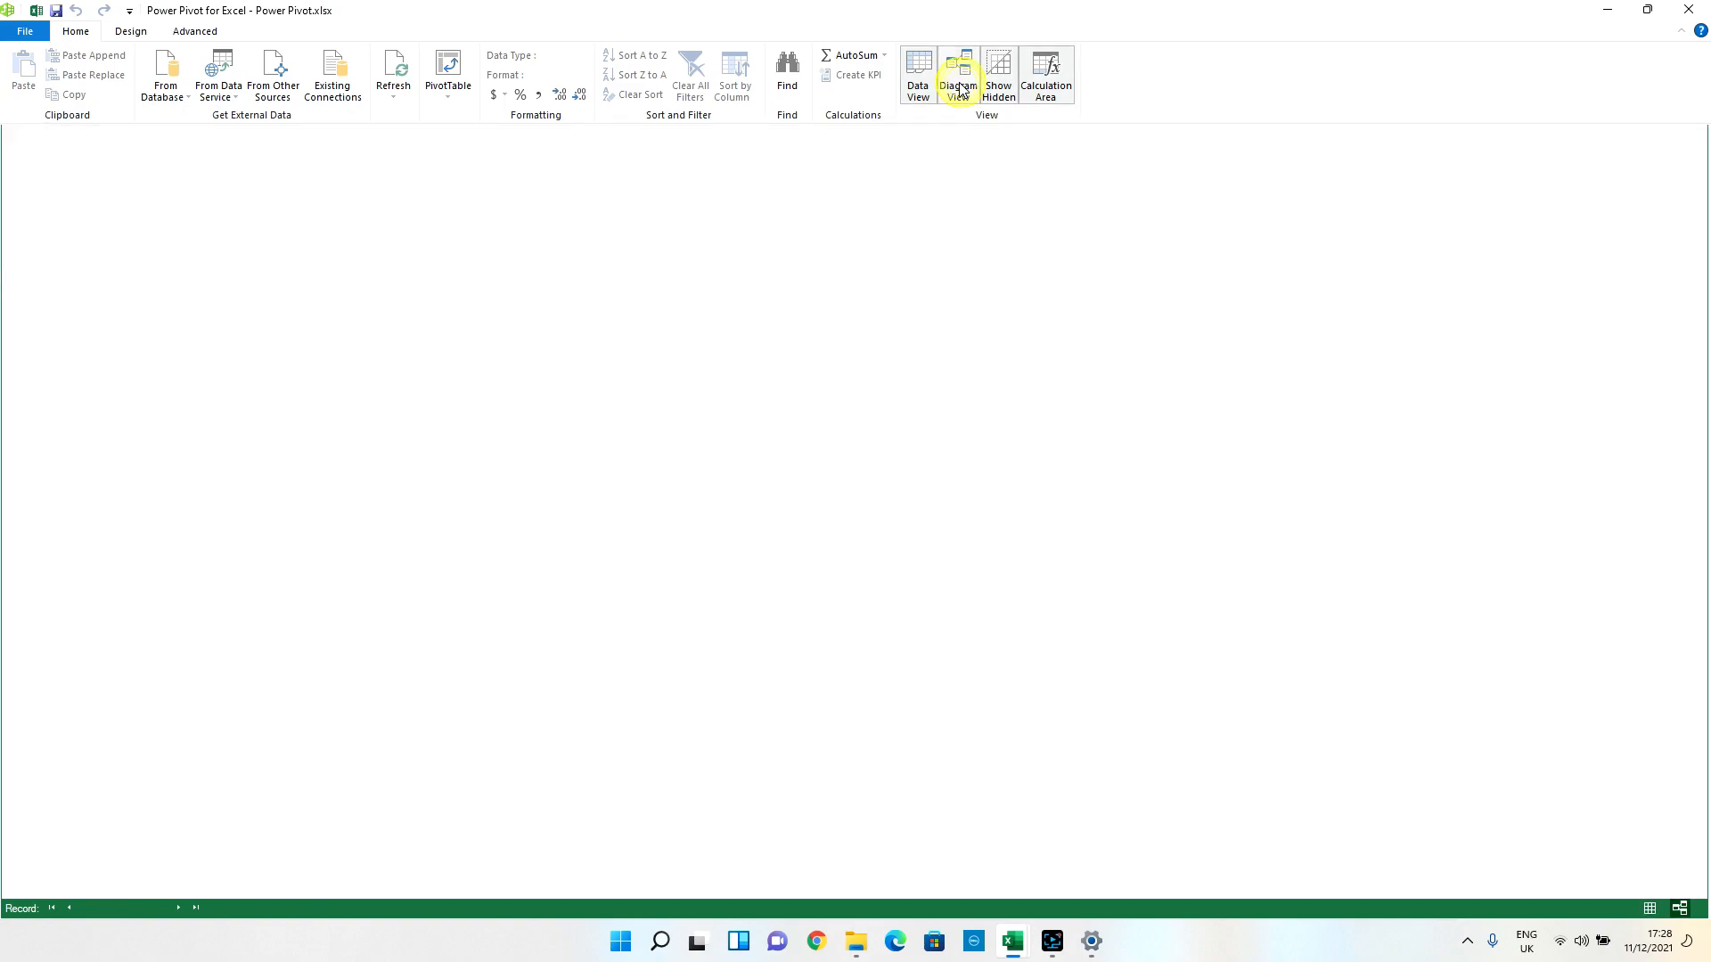
Show the three tables in Diagram View and select the Staff Name column.
{"action": "left_click", "coordinate": [959, 77]}
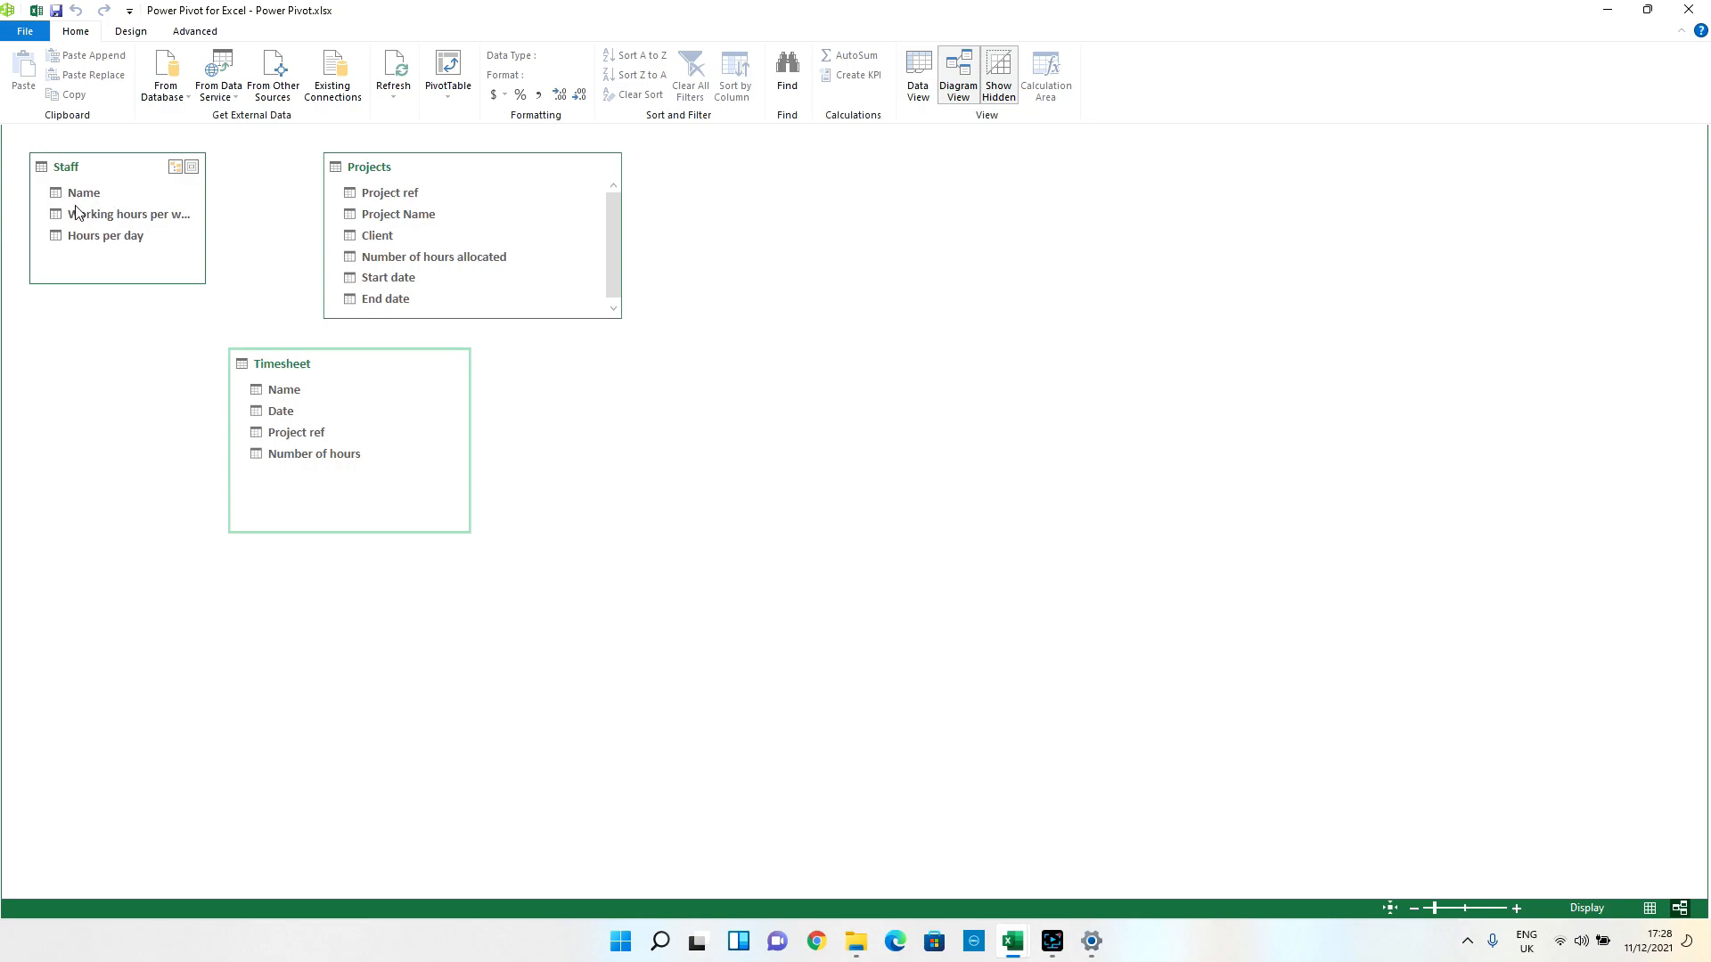
{"action": "mouse_move", "coordinate": [72, 190]}
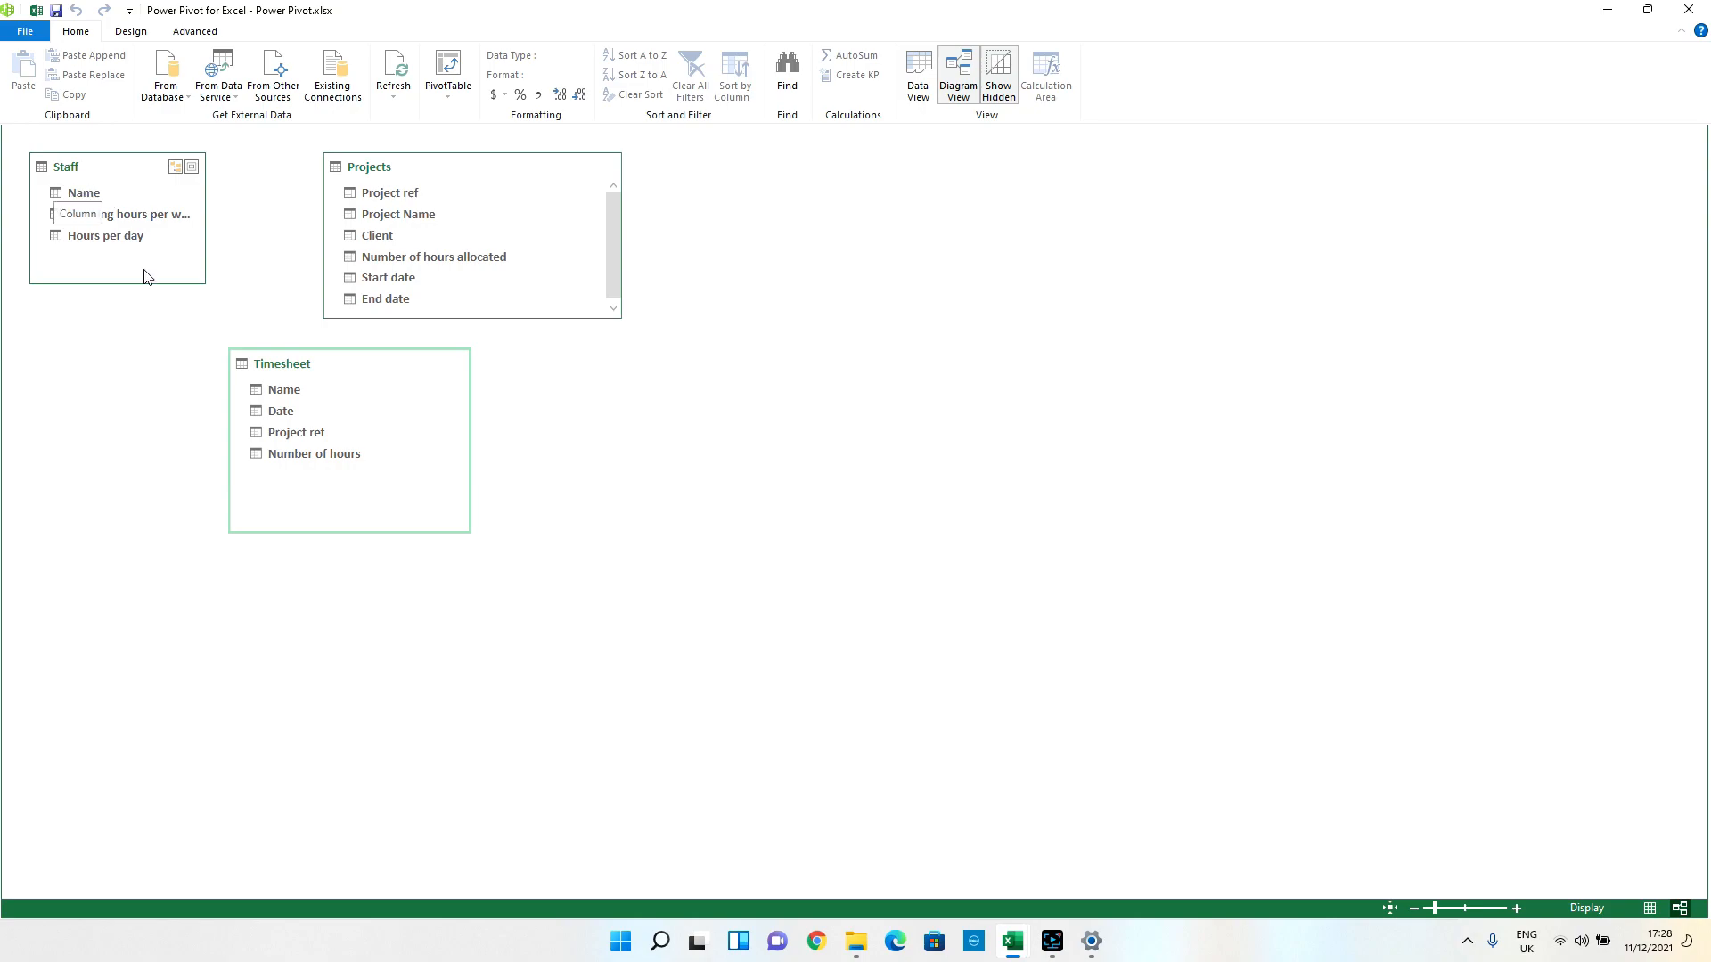
{"action": "left_click", "coordinate": [400, 237]}
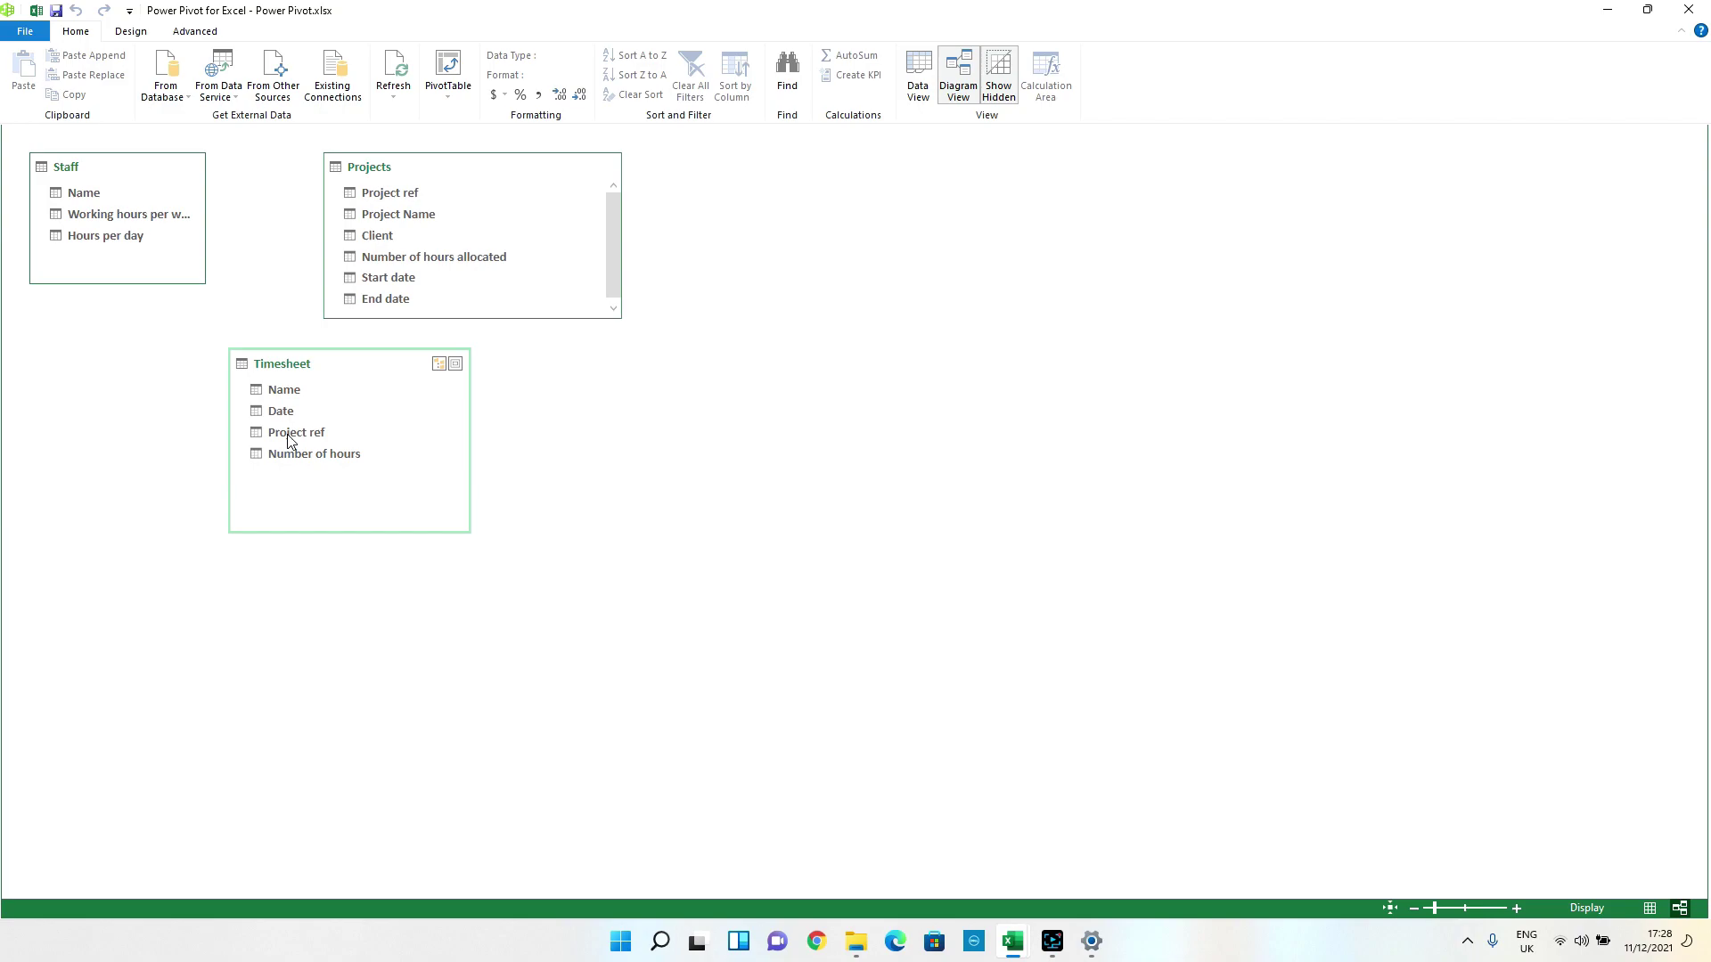
{"action": "mouse_move", "coordinate": [309, 494]}
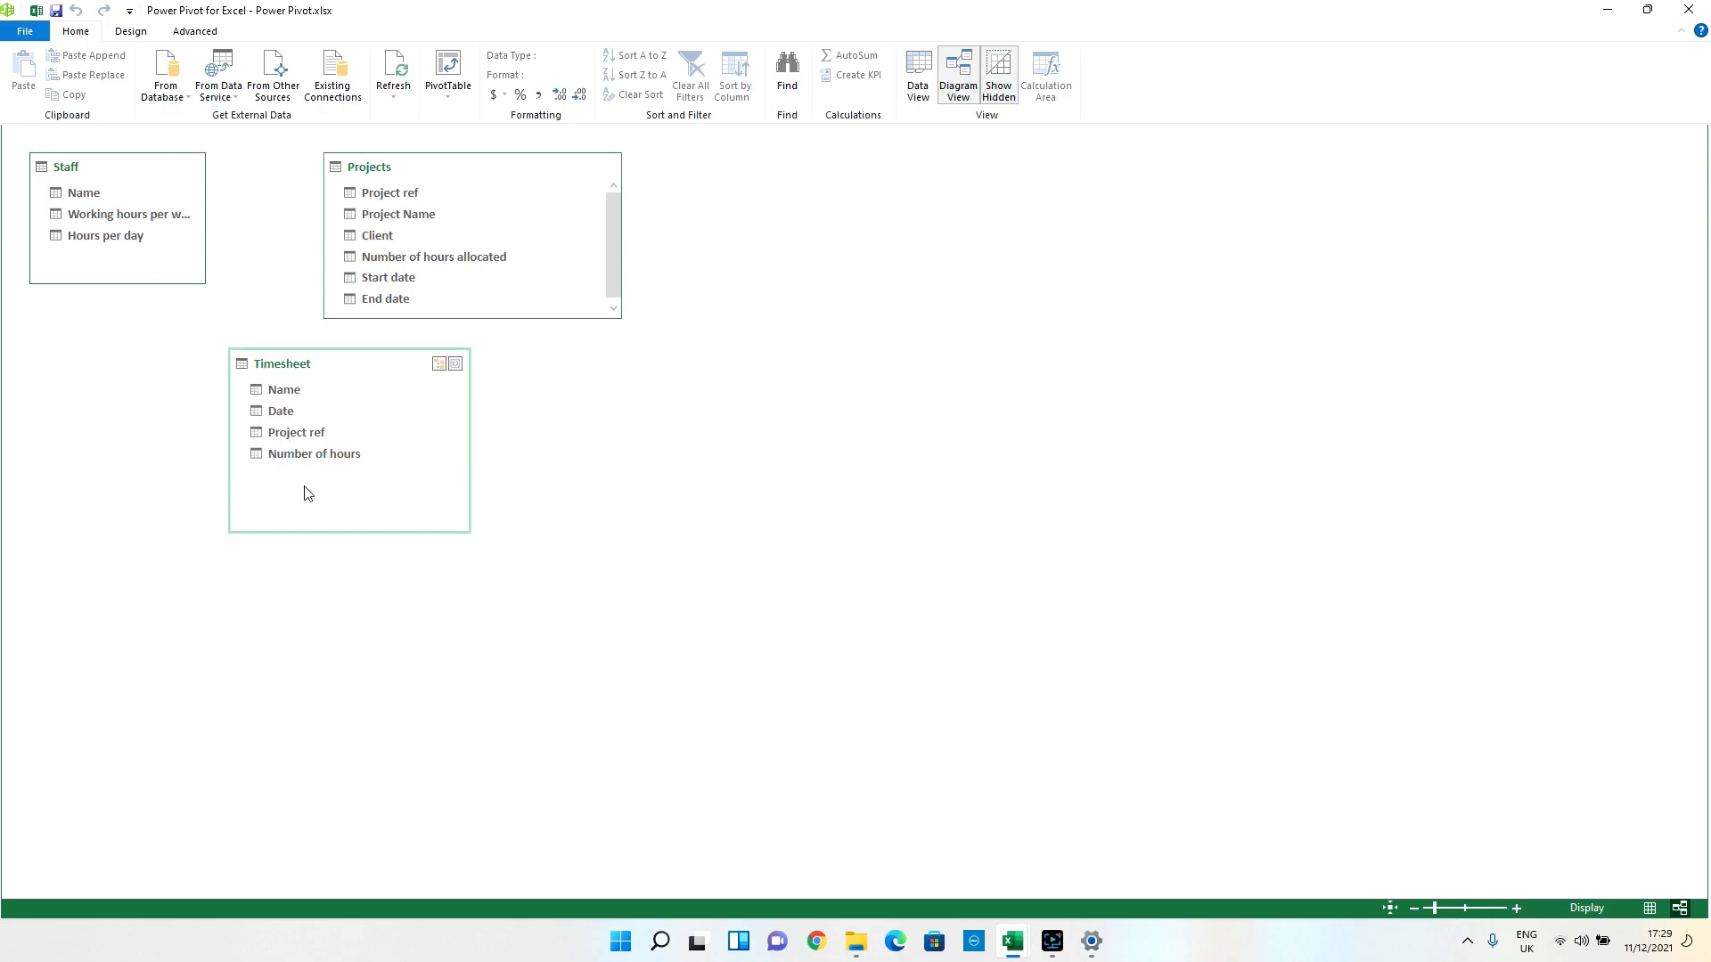
{"action": "left_click", "coordinate": [84, 193]}
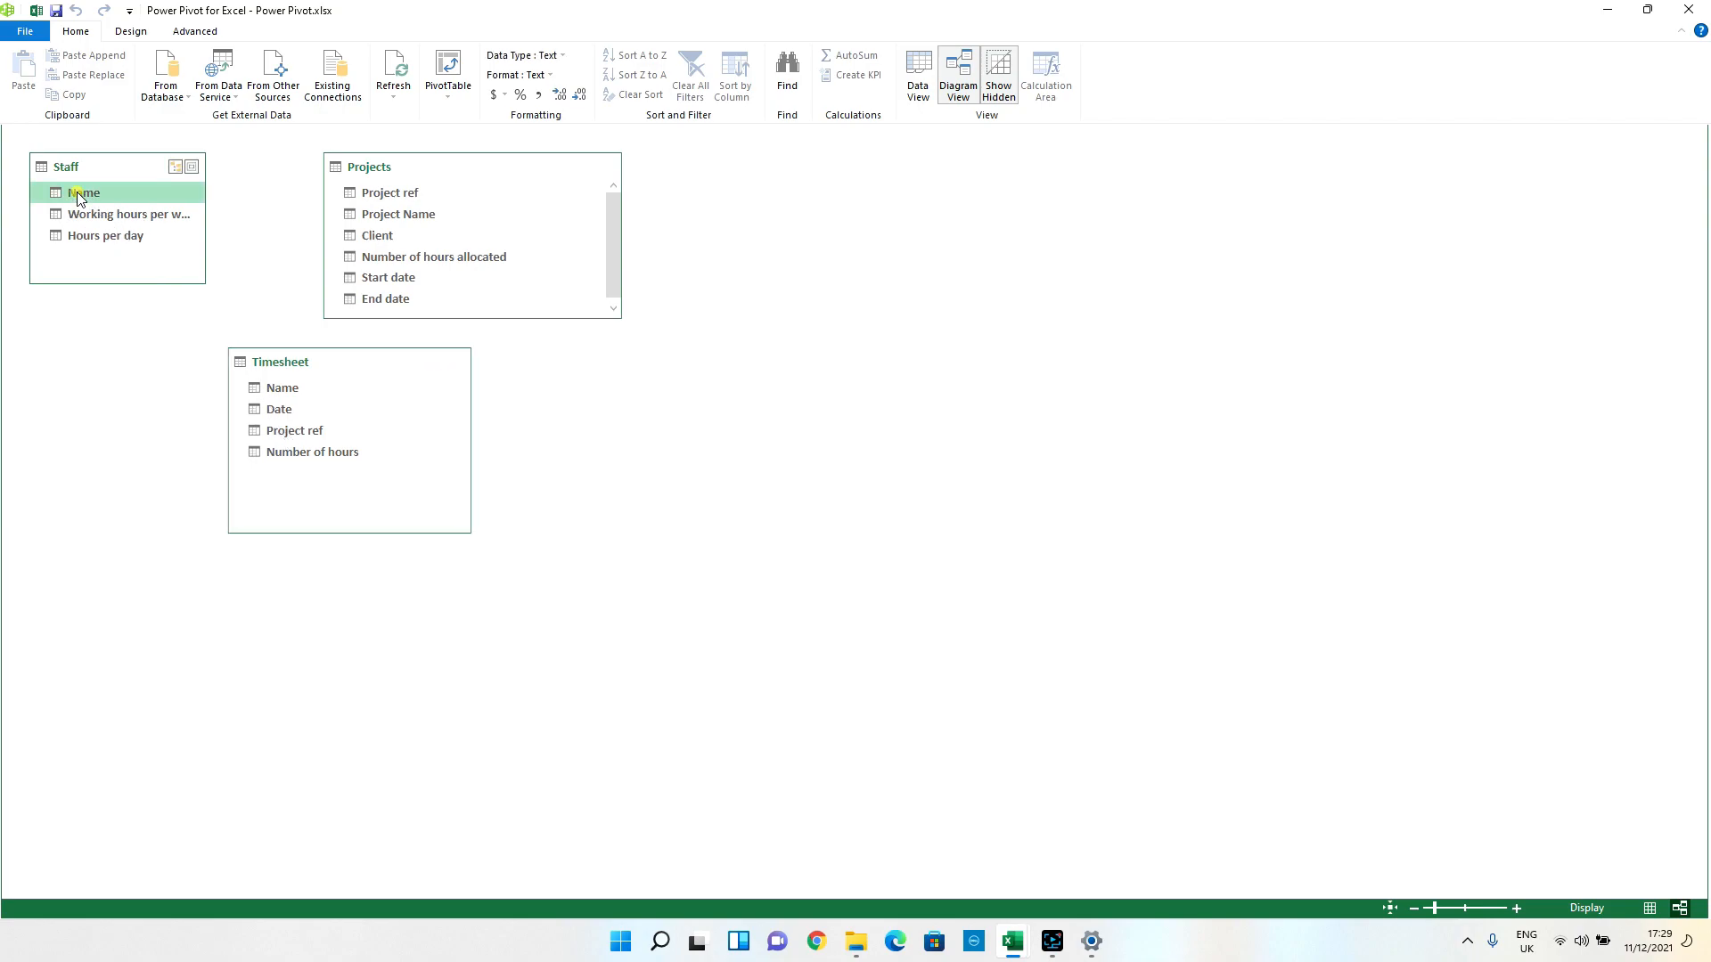
Relate Staff Name to Timesheet Name, then start a relationship from Projects Project ref.
{"action": "right_click", "coordinate": [84, 192]}
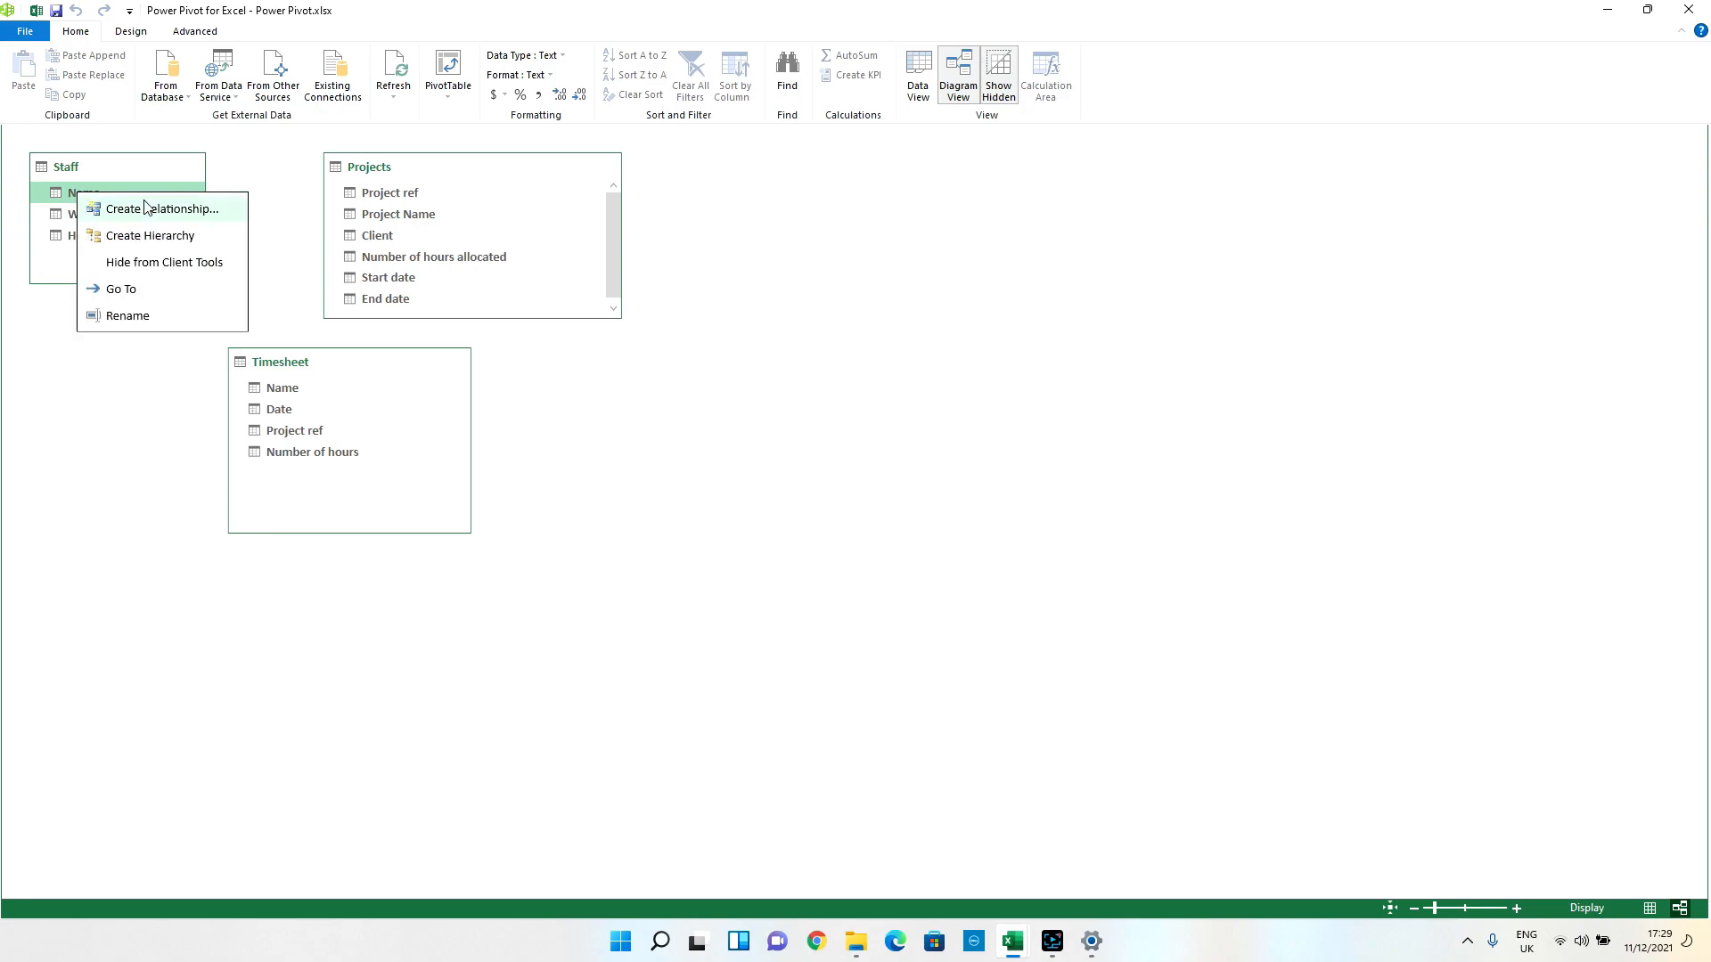
{"action": "left_click", "coordinate": [162, 209]}
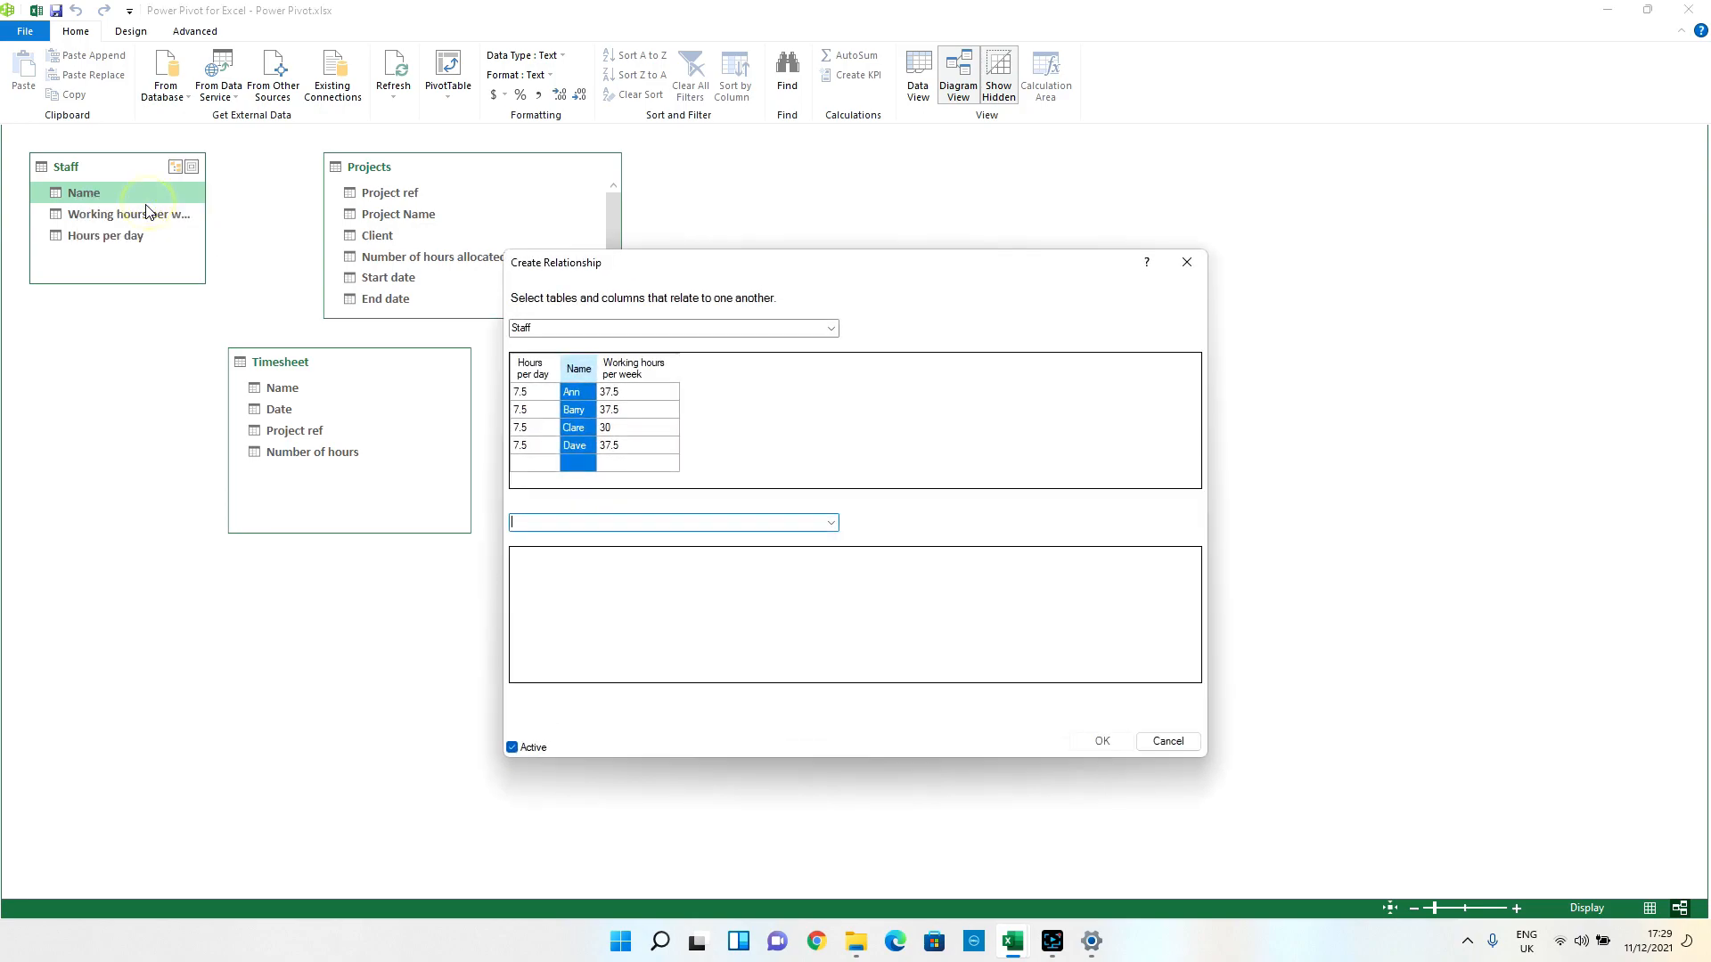
{"action": "mouse_move", "coordinate": [620, 331]}
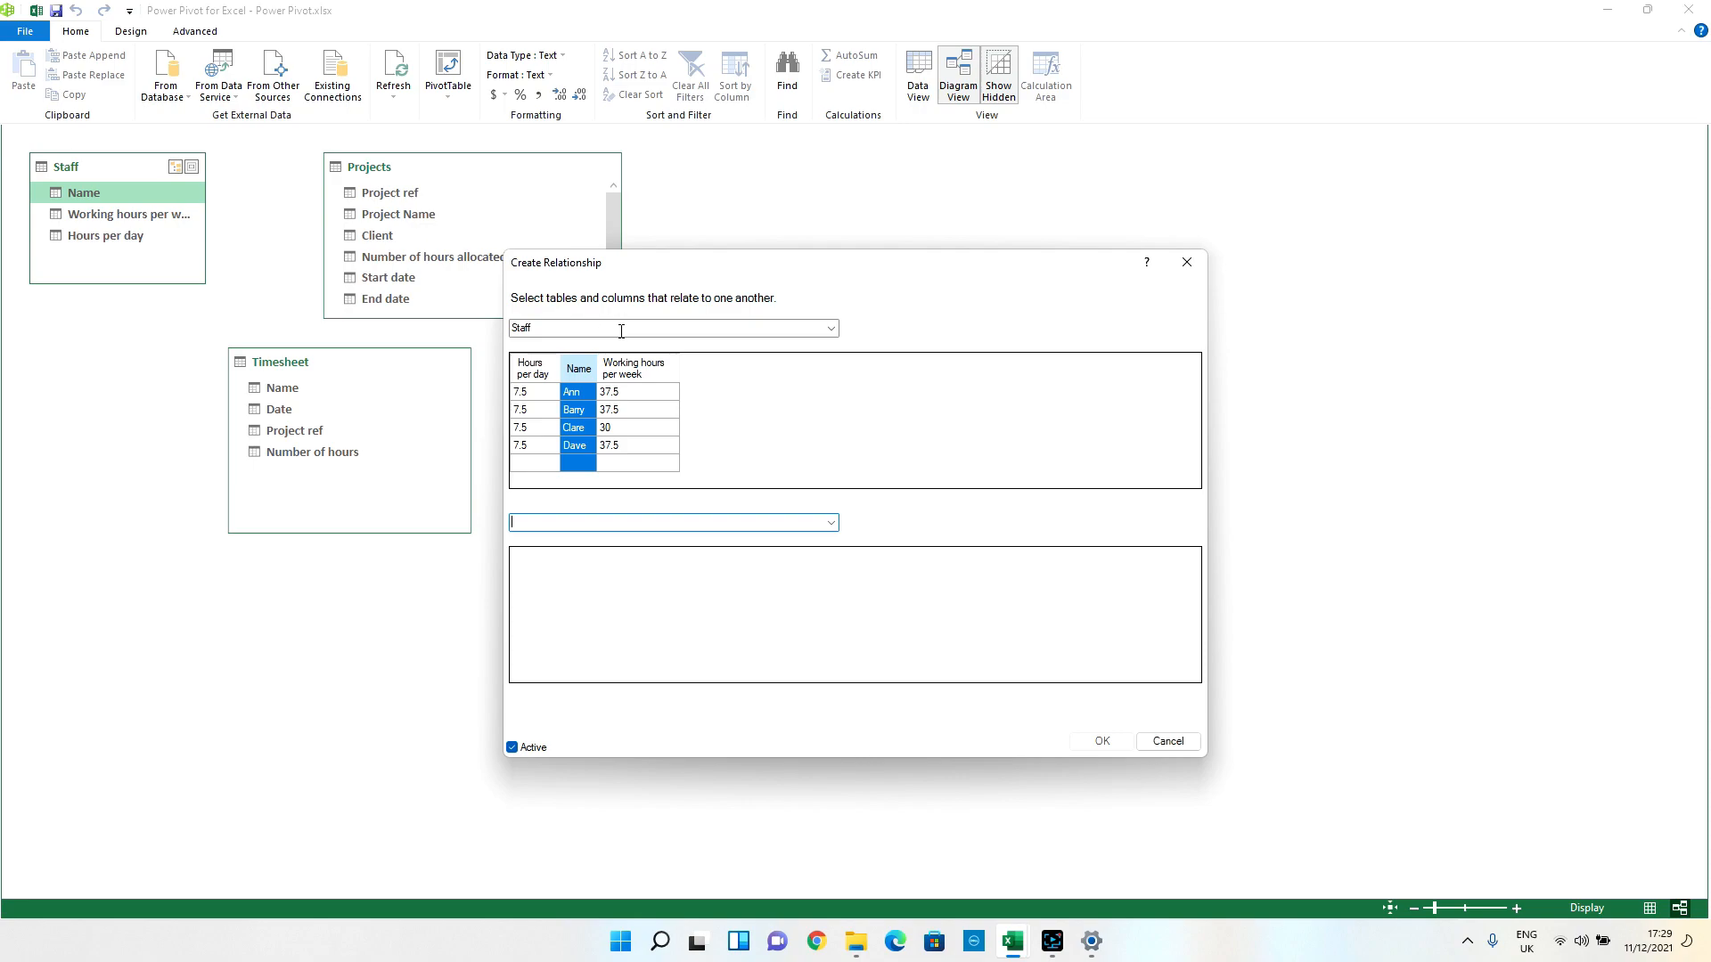
{"action": "mouse_move", "coordinate": [579, 488]}
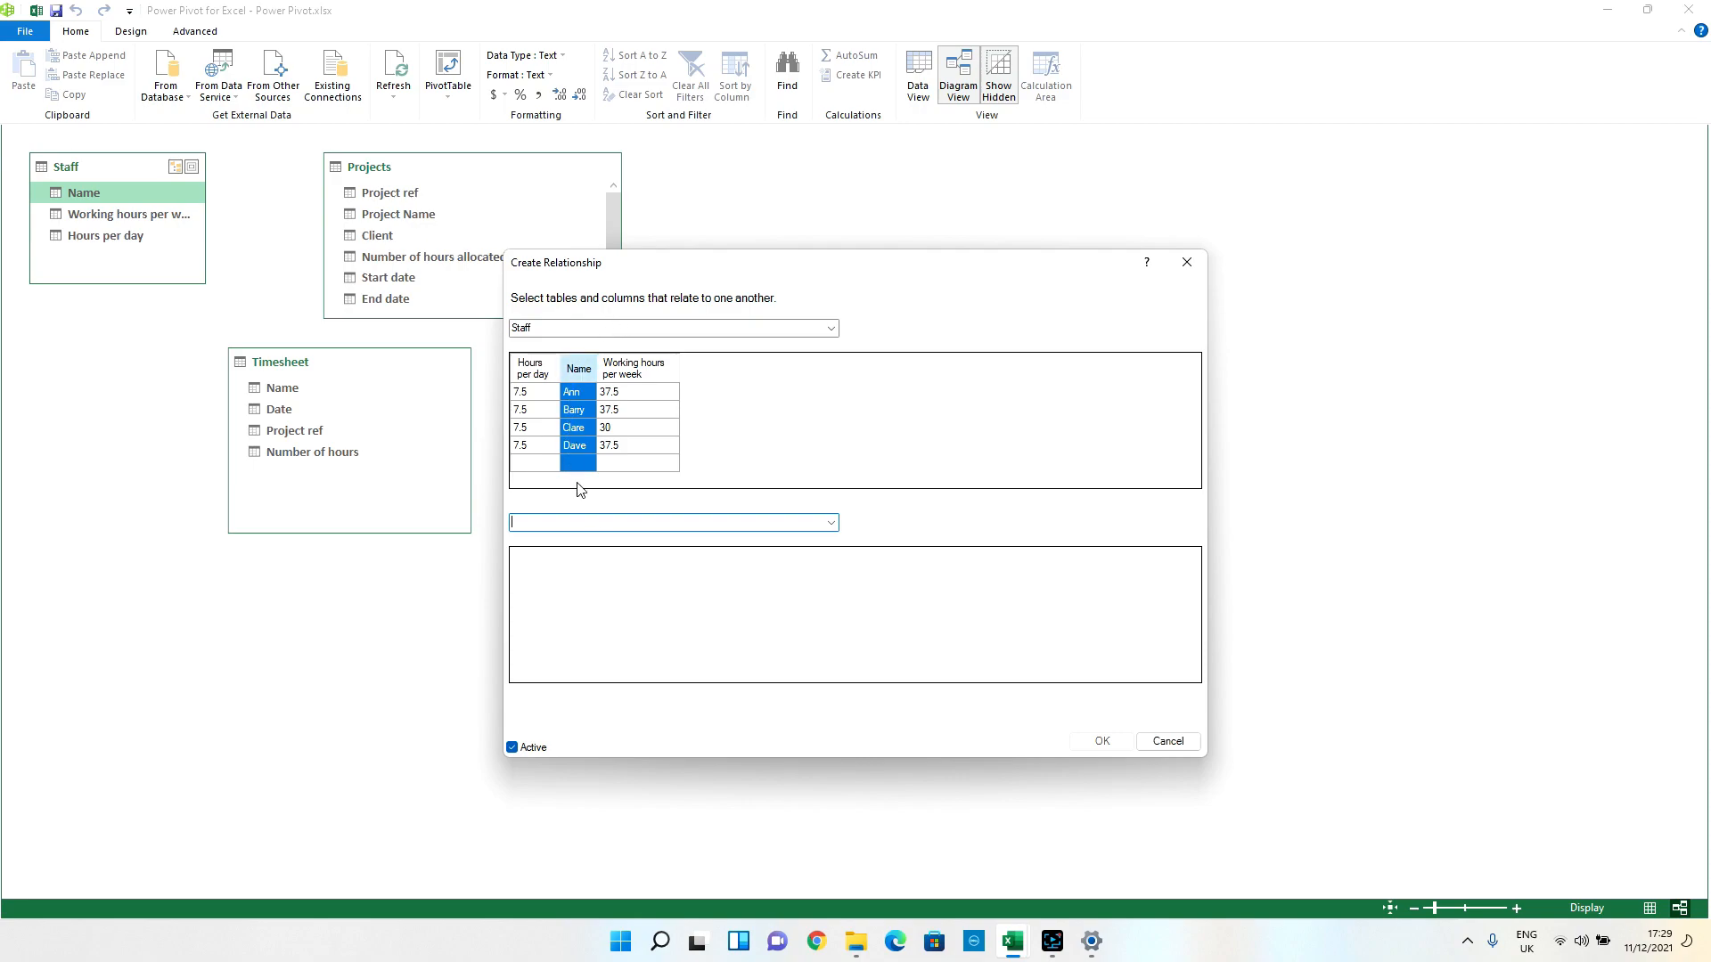
{"action": "mouse_move", "coordinate": [845, 531]}
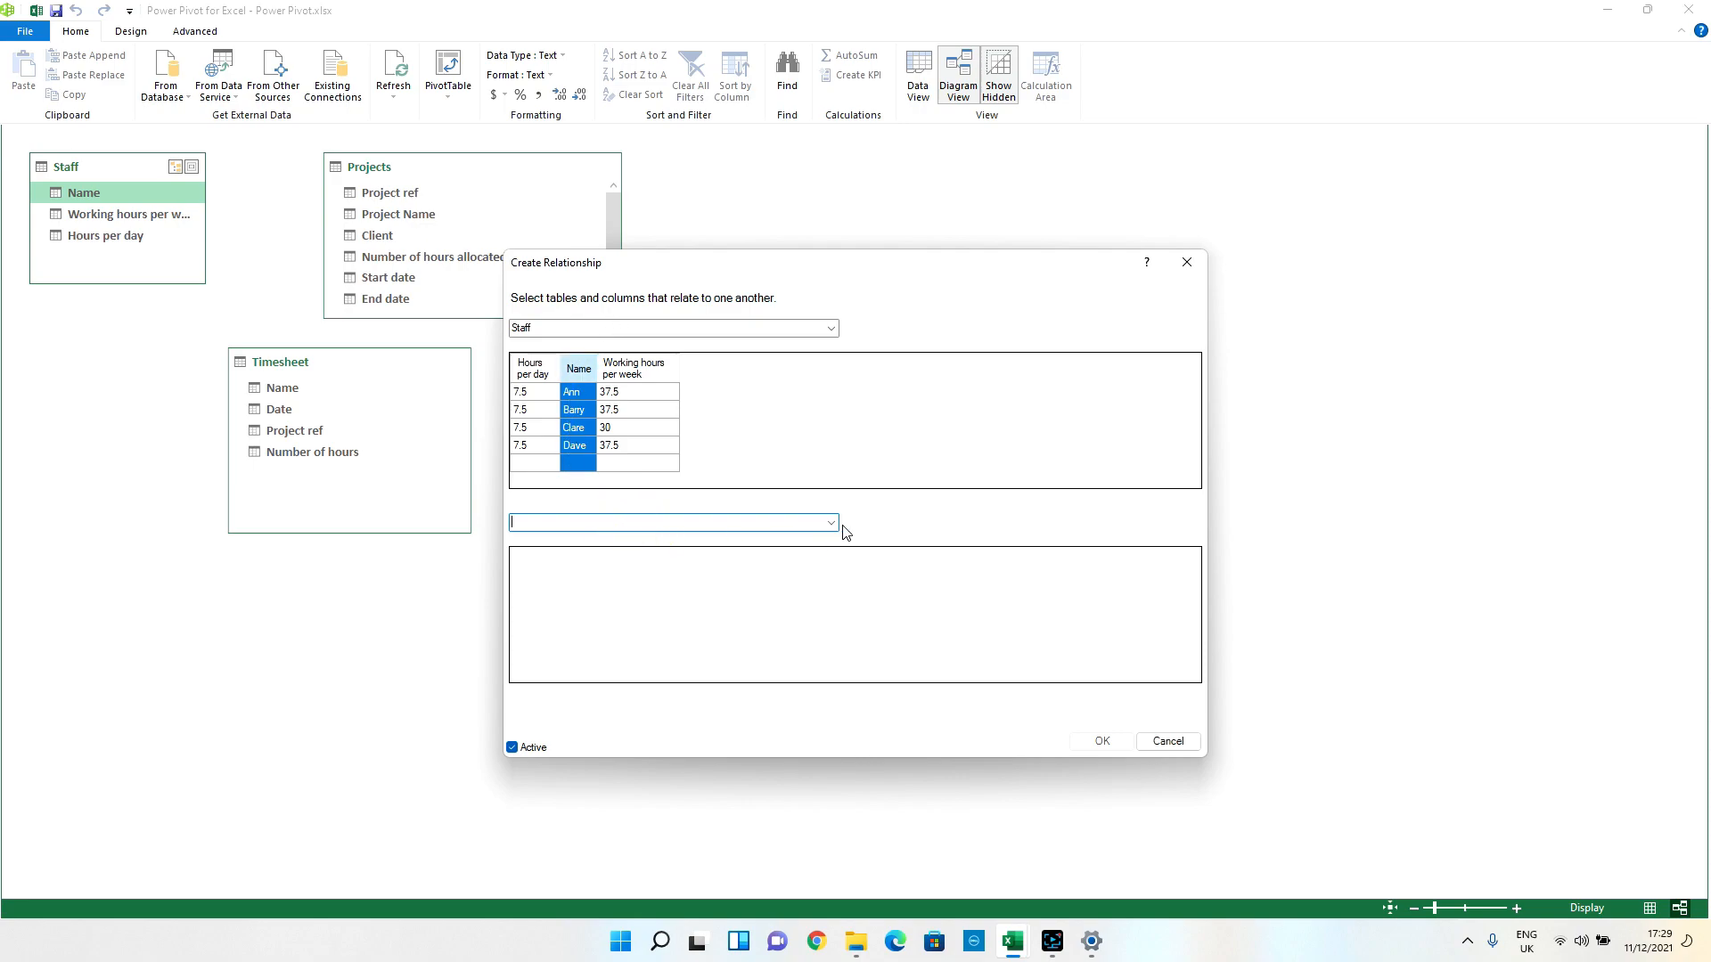
{"action": "left_click", "coordinate": [829, 522]}
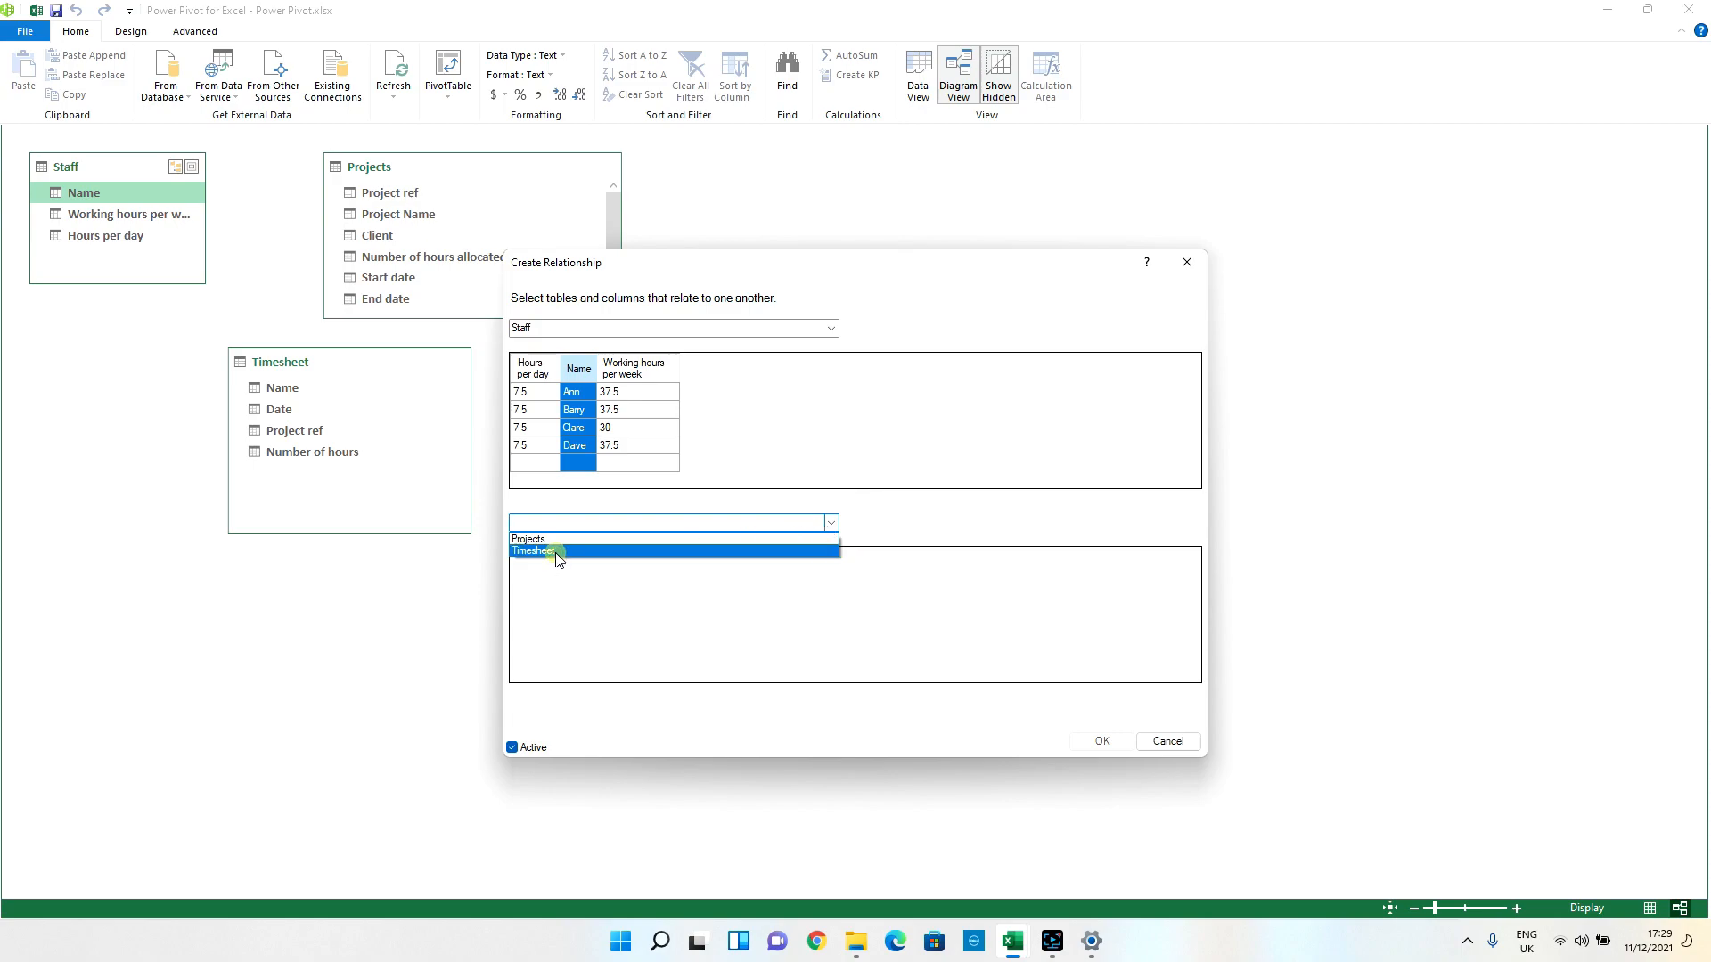
{"action": "left_click", "coordinate": [556, 551]}
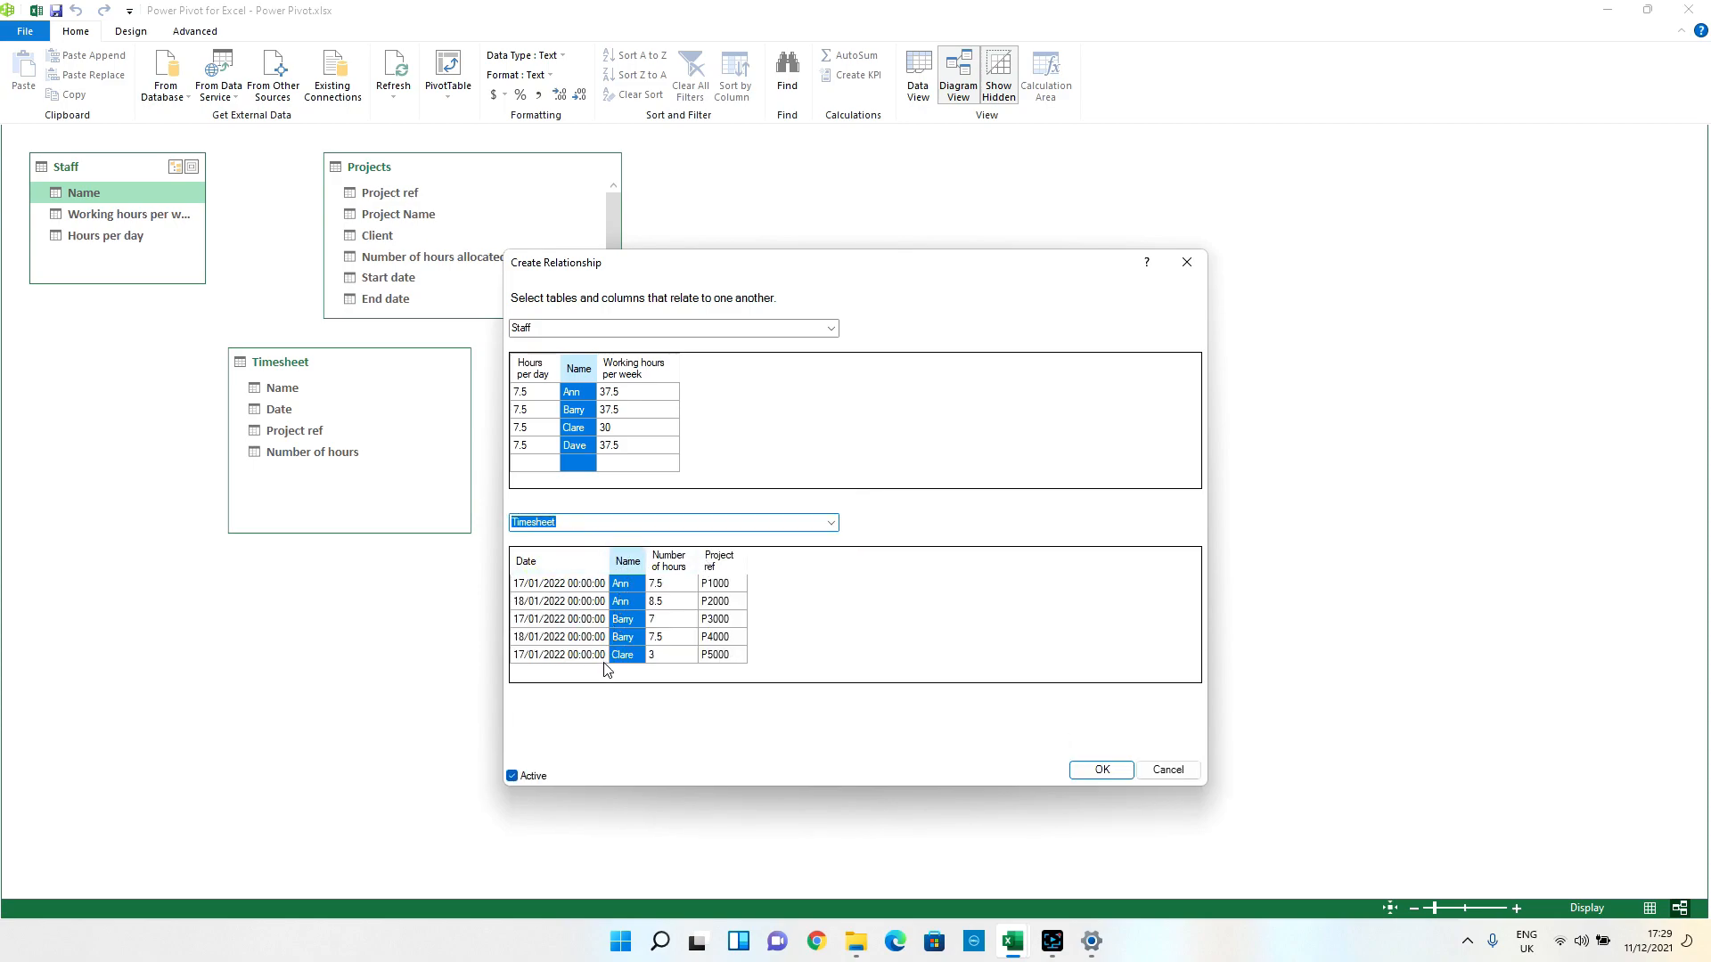
{"action": "mouse_move", "coordinate": [589, 729]}
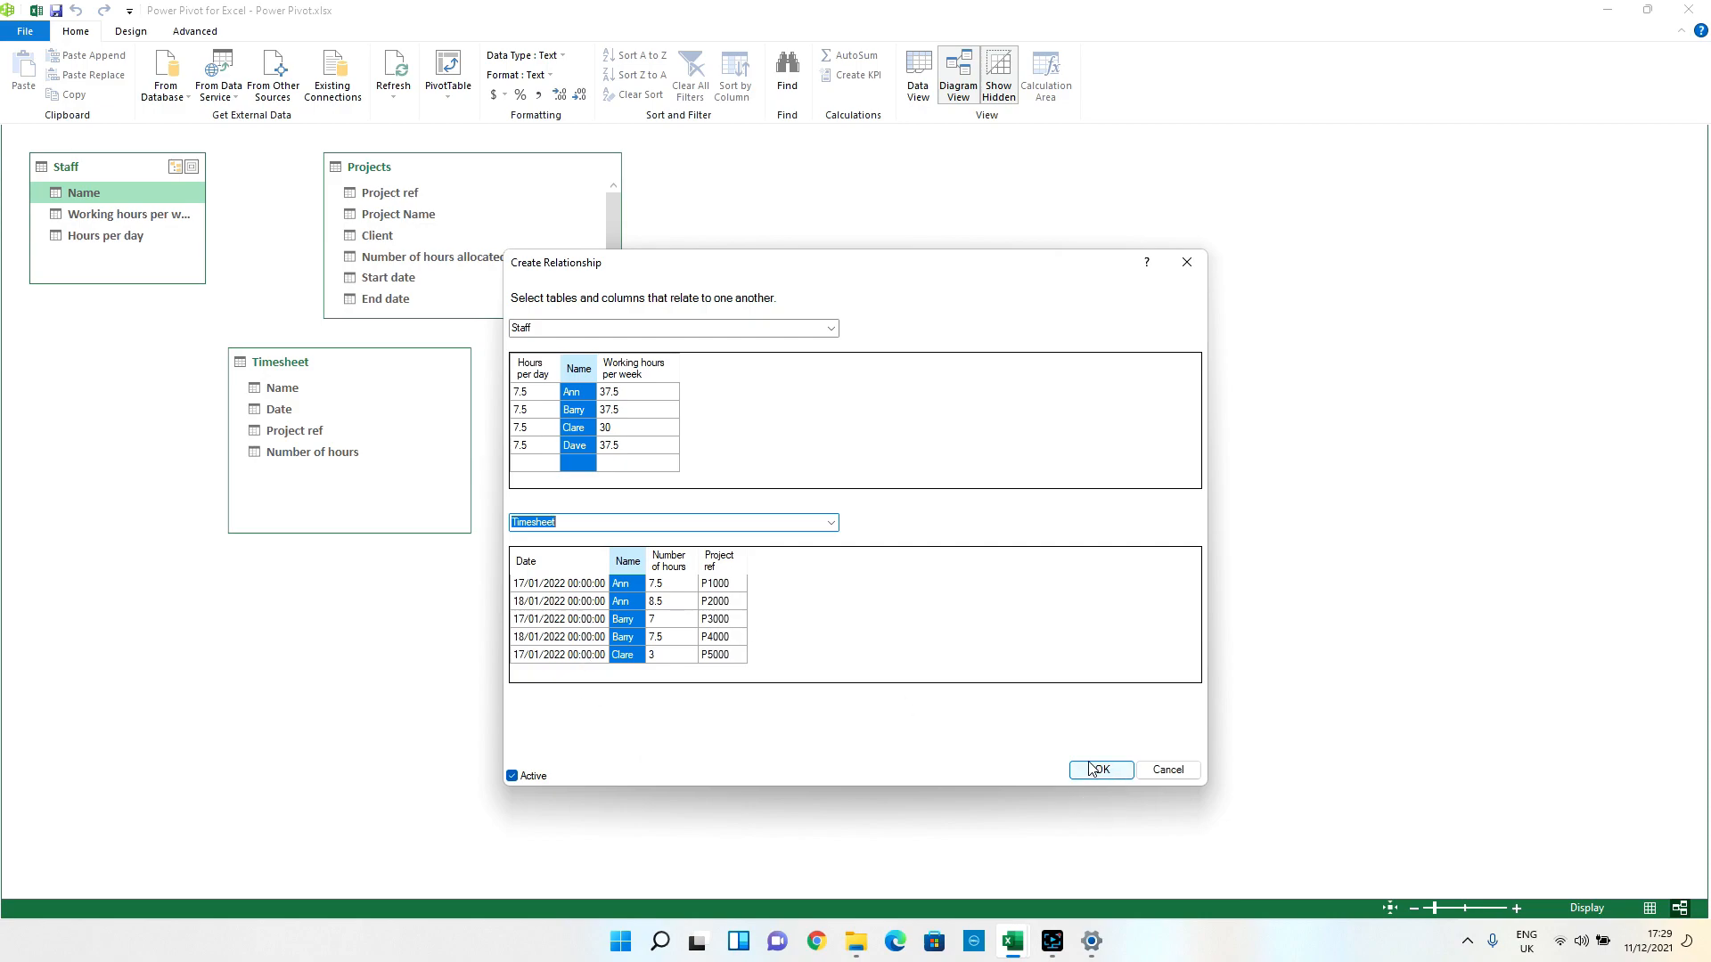
{"action": "left_click", "coordinate": [1099, 769]}
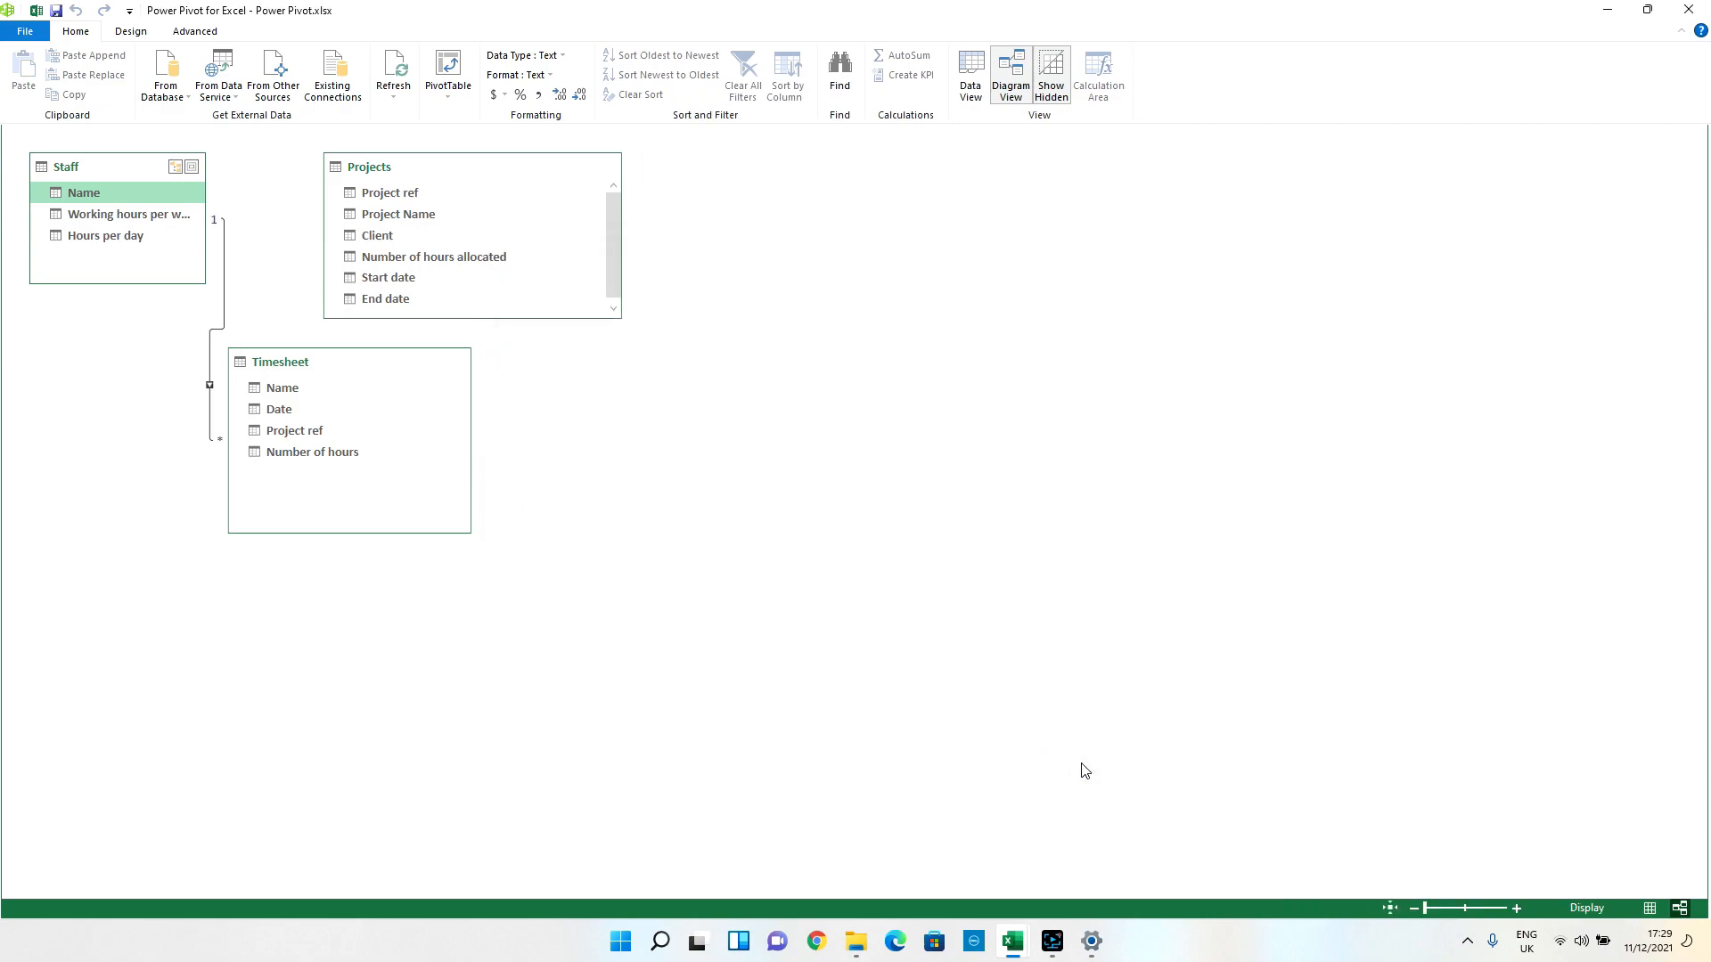
{"action": "mouse_move", "coordinate": [203, 374]}
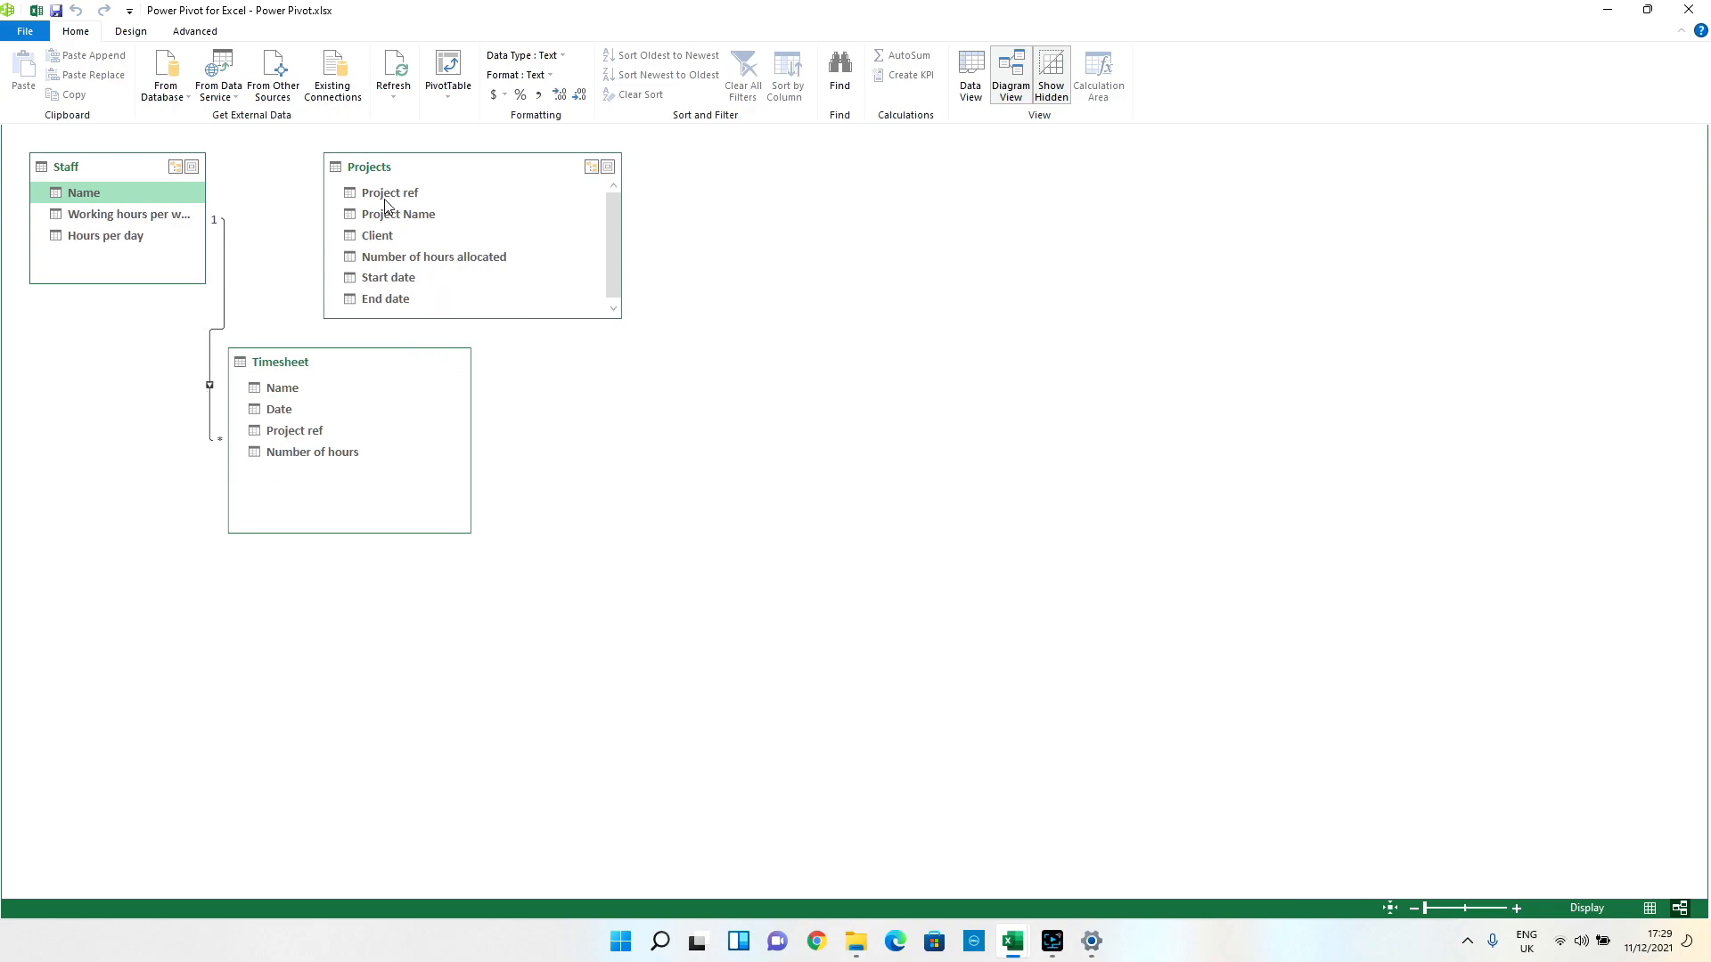
{"action": "left_click", "coordinate": [390, 193]}
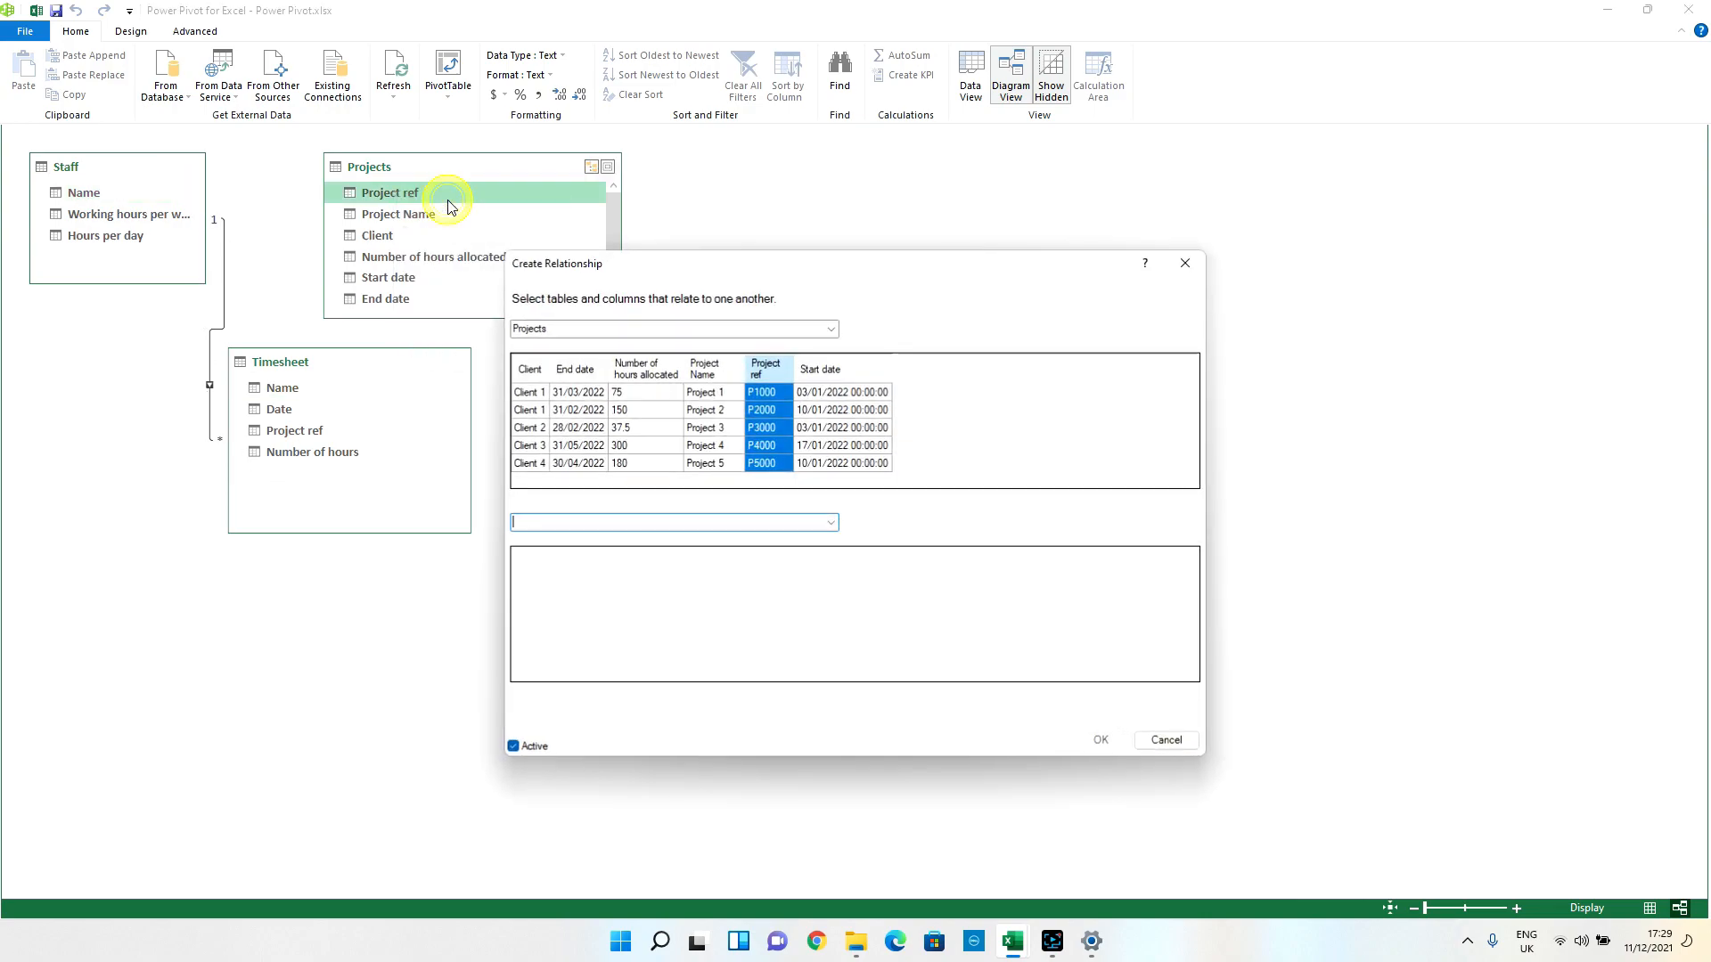
Relate Projects Project ref to the Timesheet table.
{"action": "left_click", "coordinate": [829, 522]}
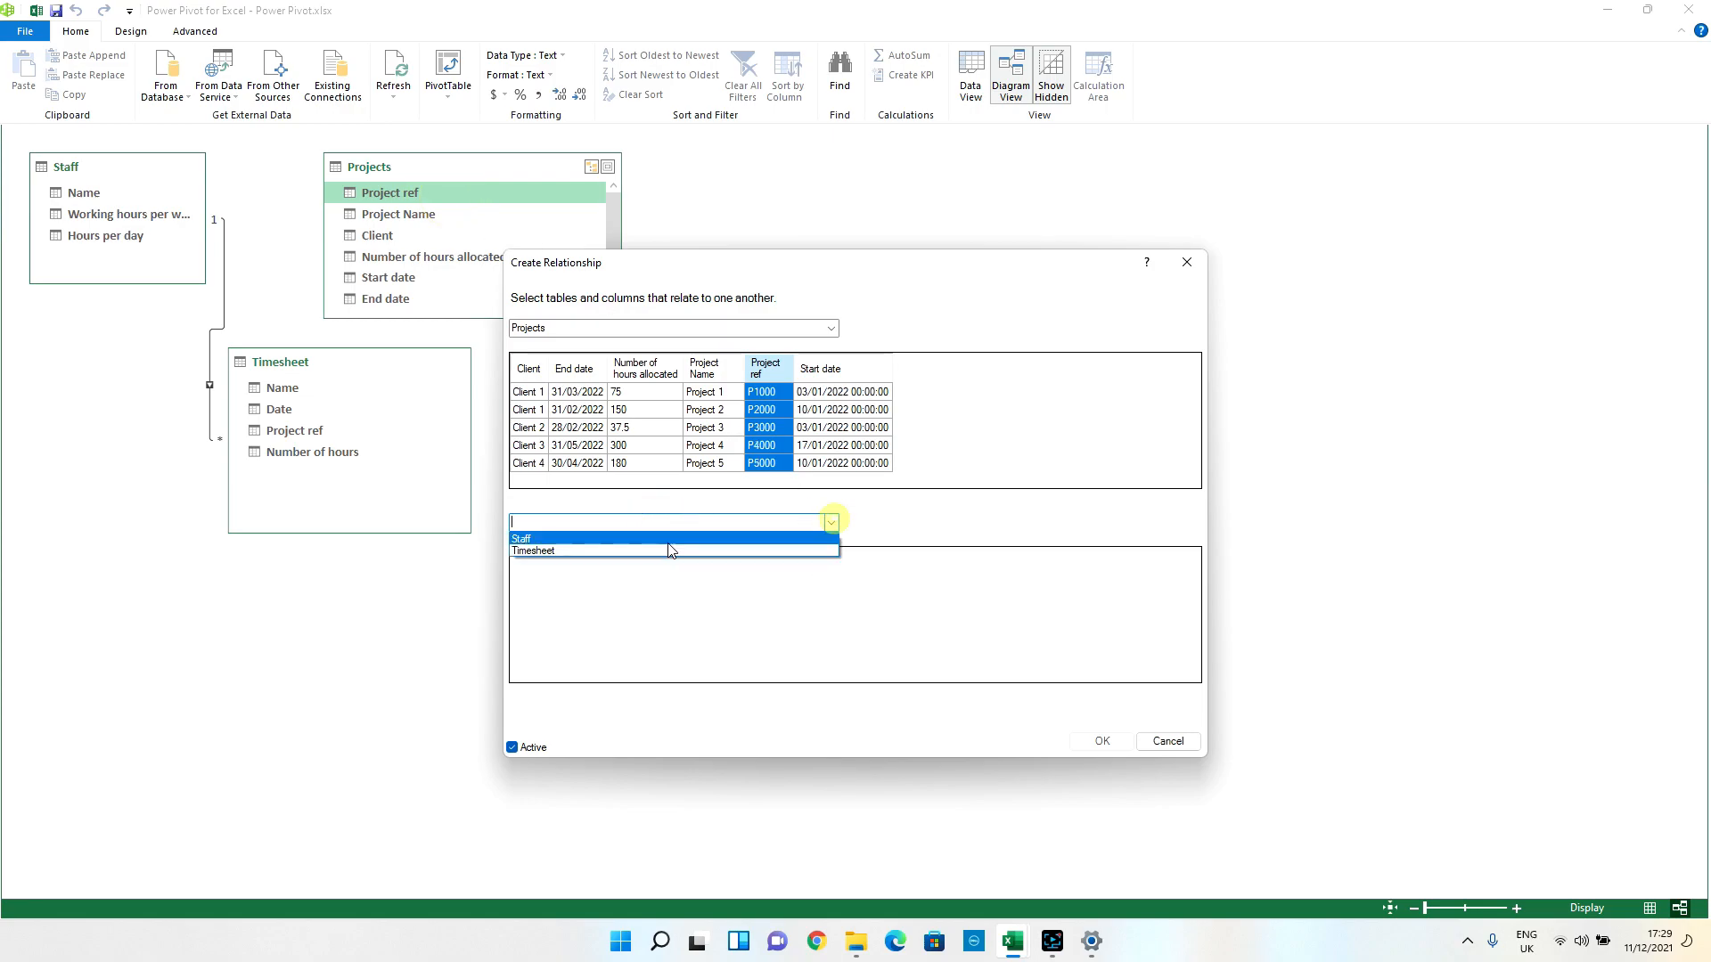
{"action": "left_click", "coordinate": [532, 551]}
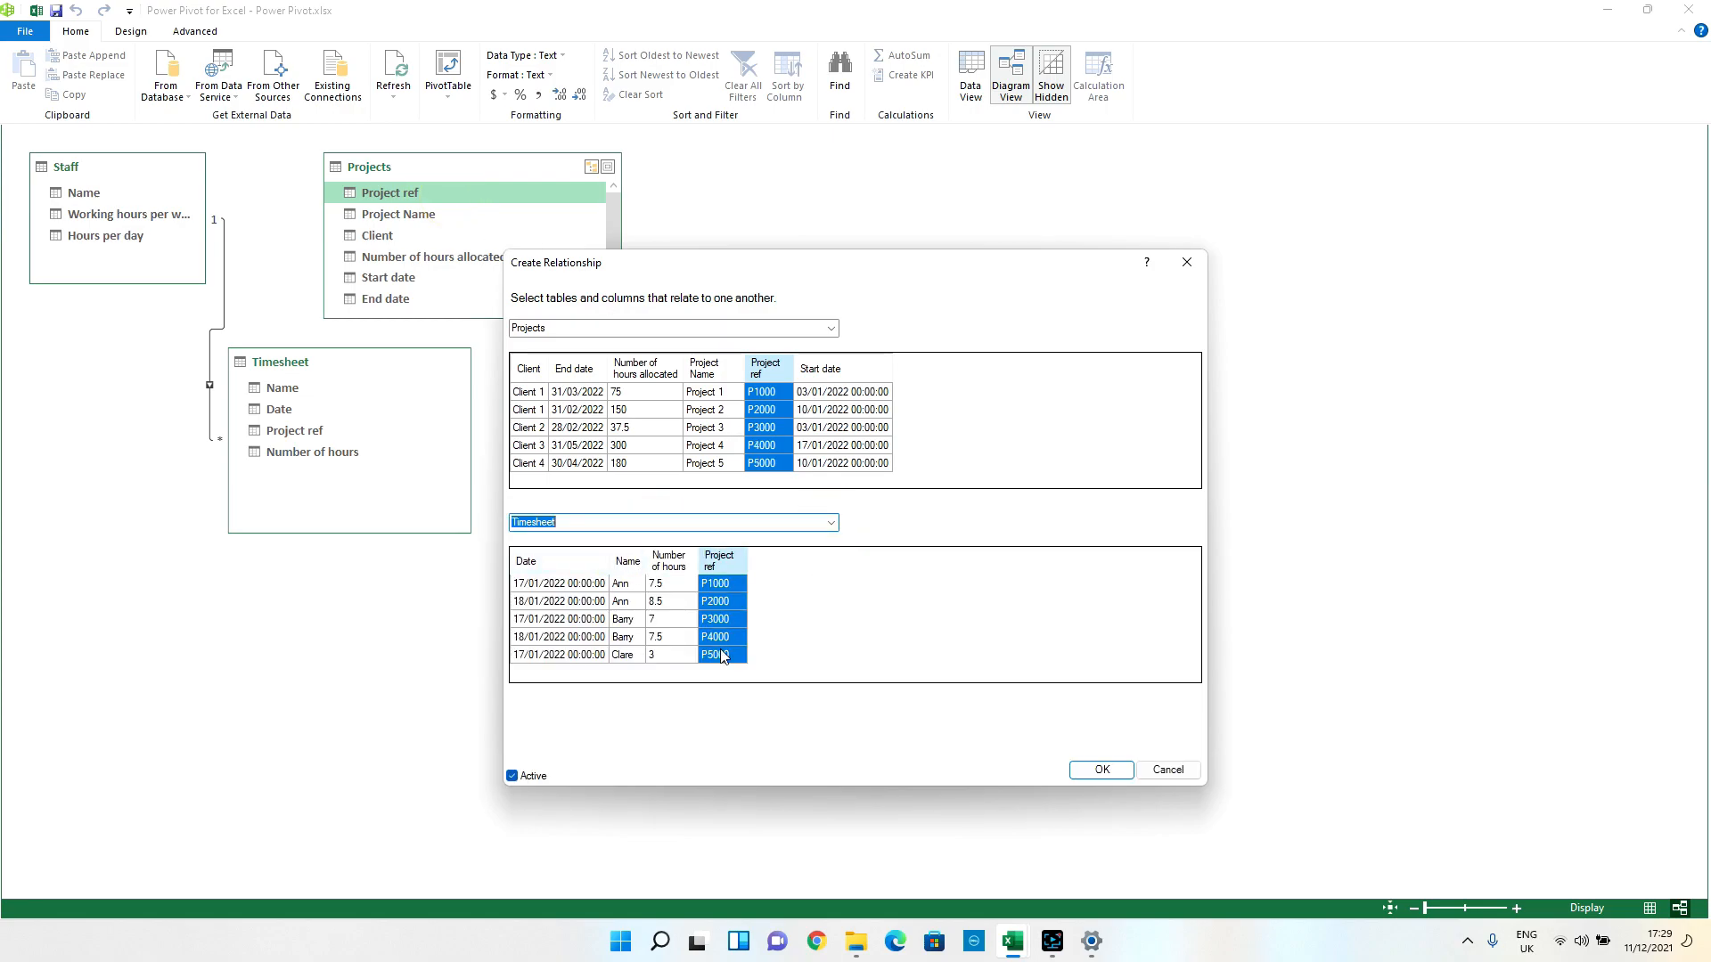
{"action": "mouse_move", "coordinate": [718, 679]}
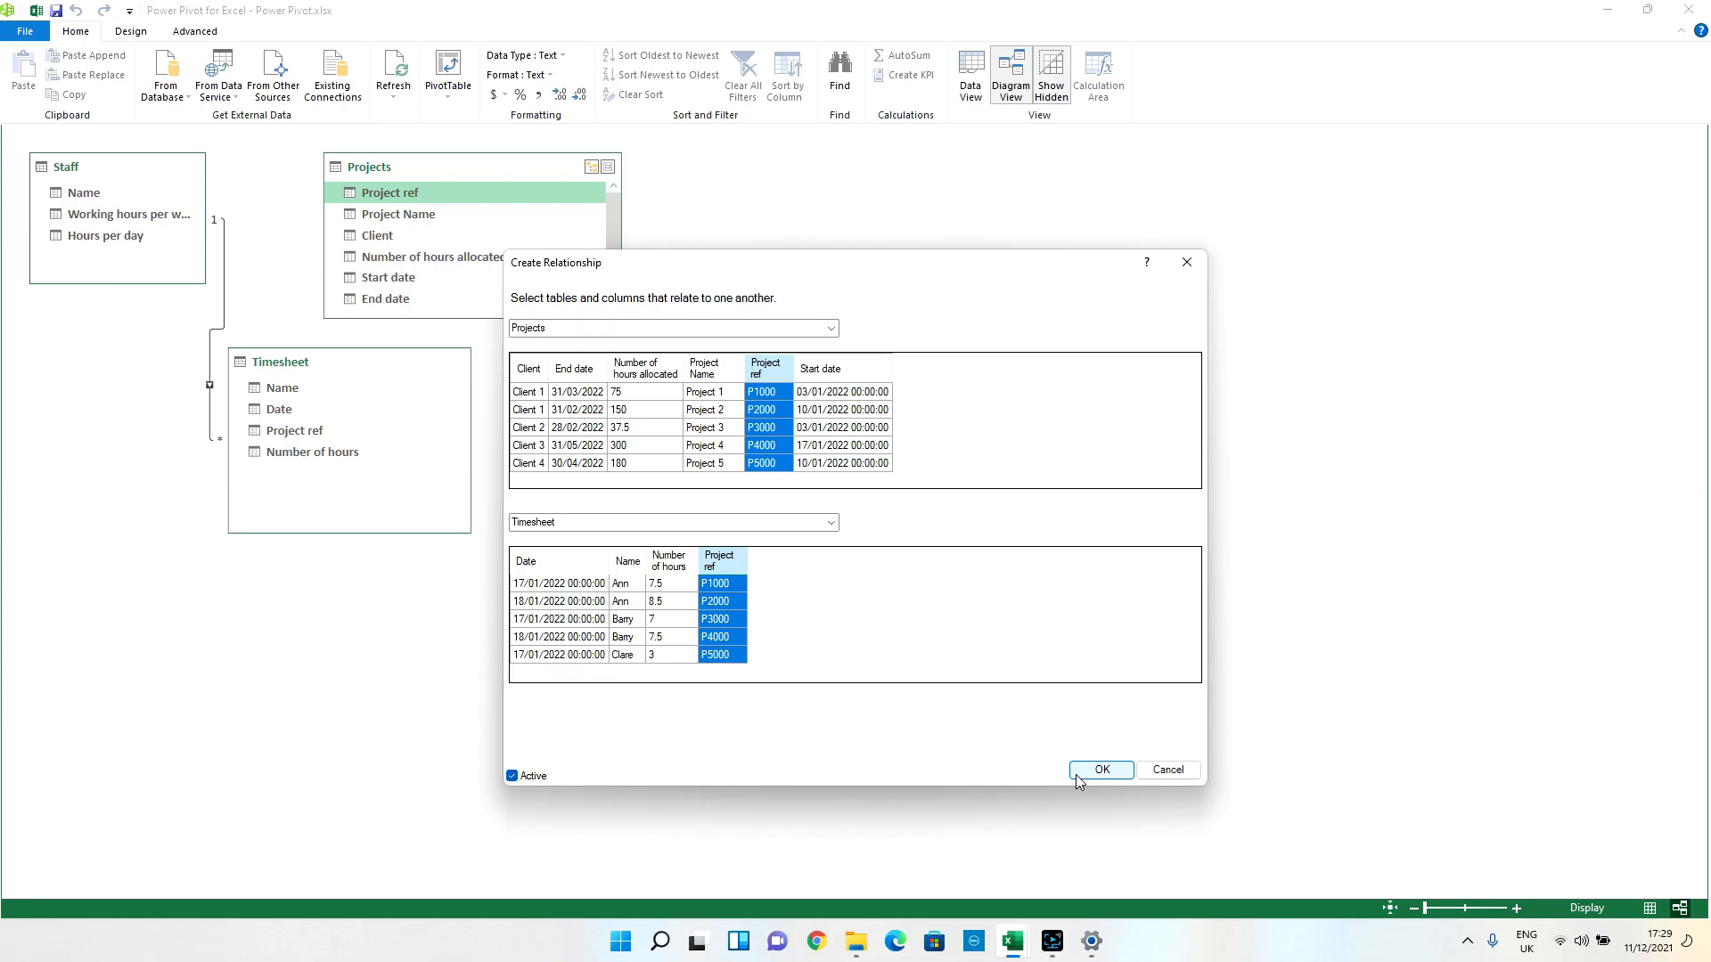
{"action": "left_click", "coordinate": [1100, 769]}
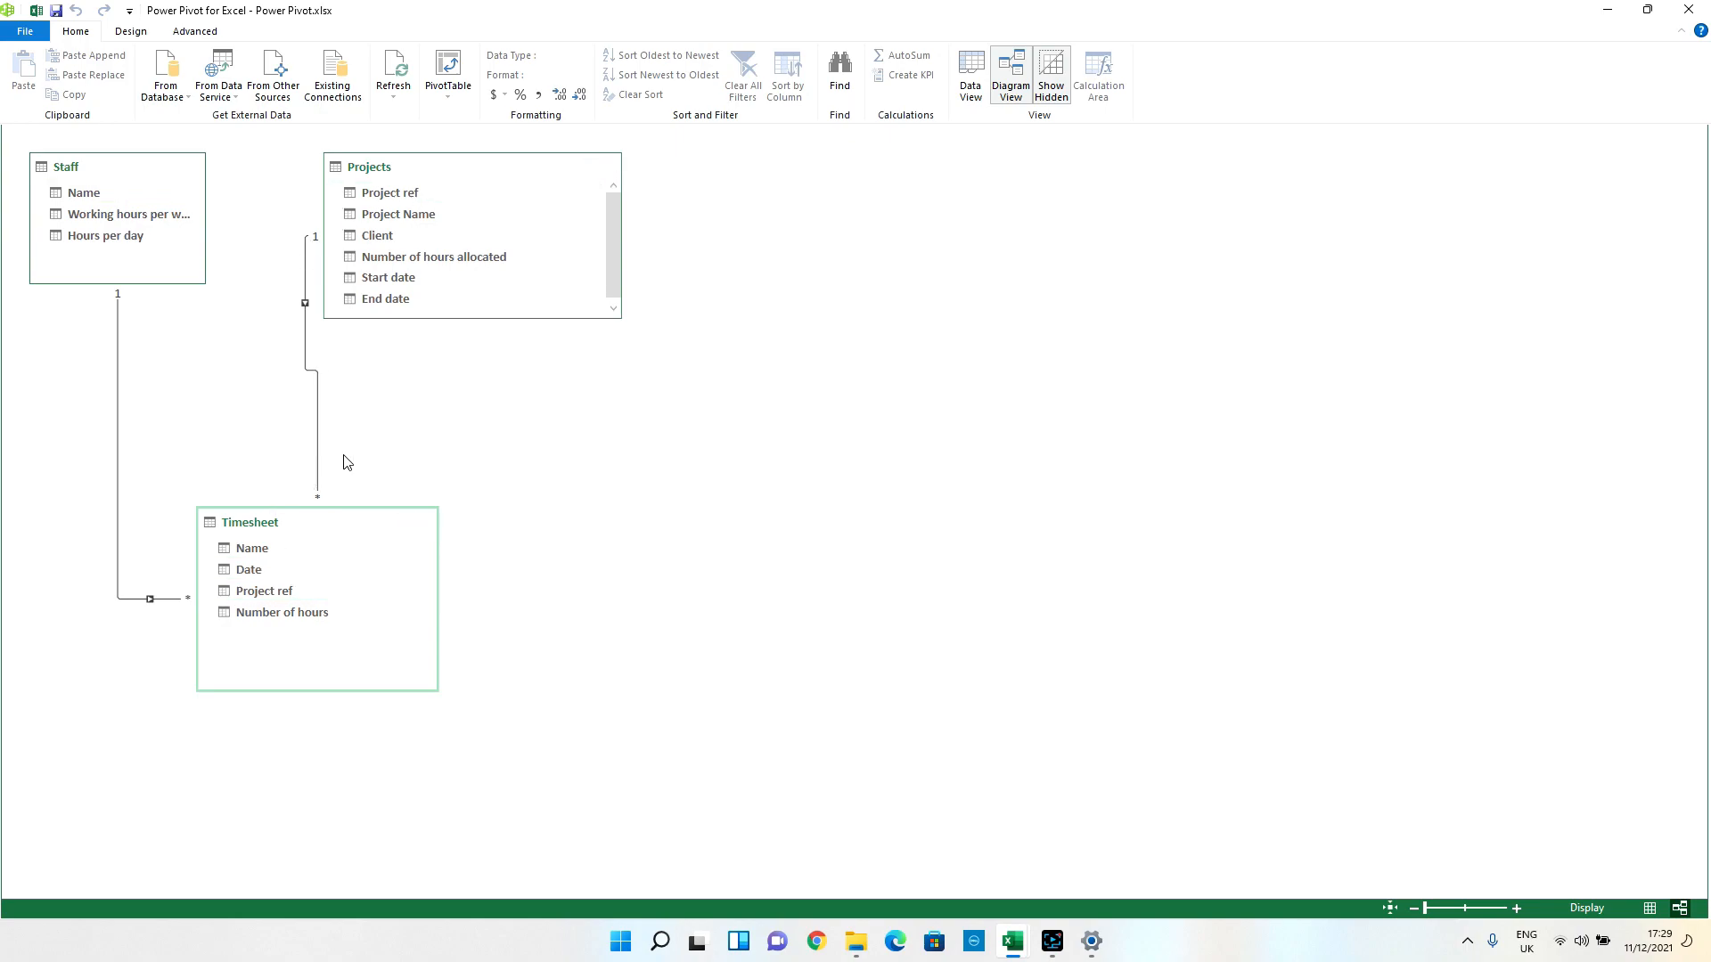
{"action": "mouse_move", "coordinate": [447, 82]}
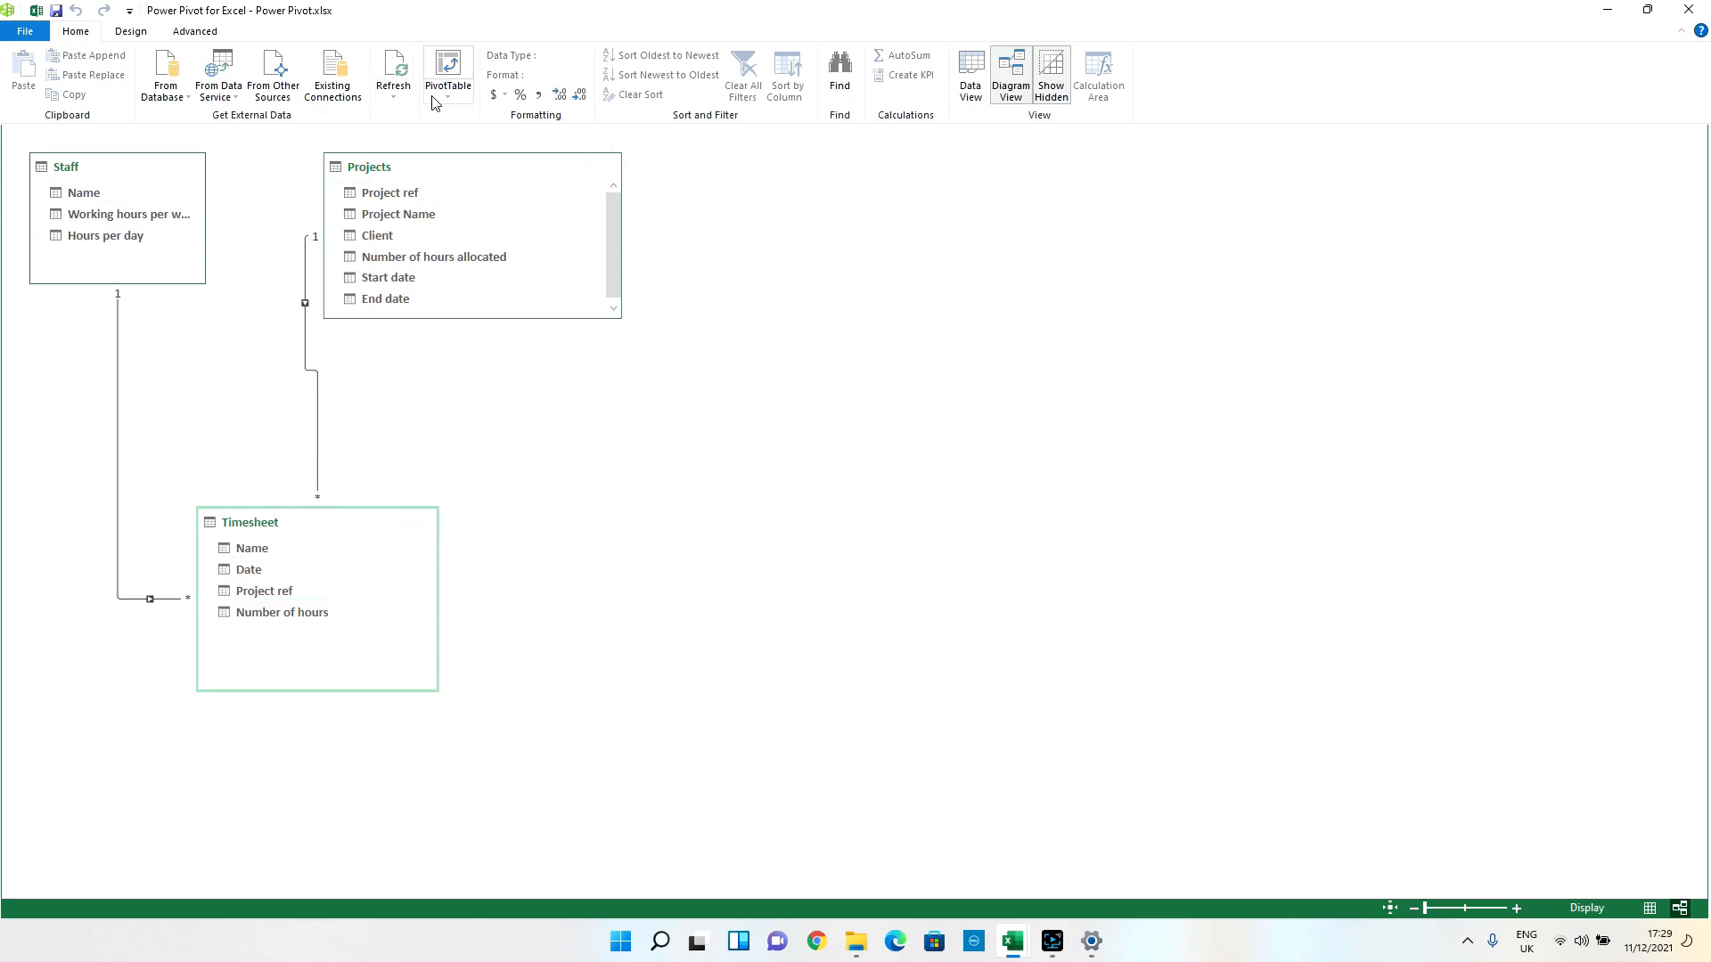
{"action": "mouse_move", "coordinate": [446, 77]}
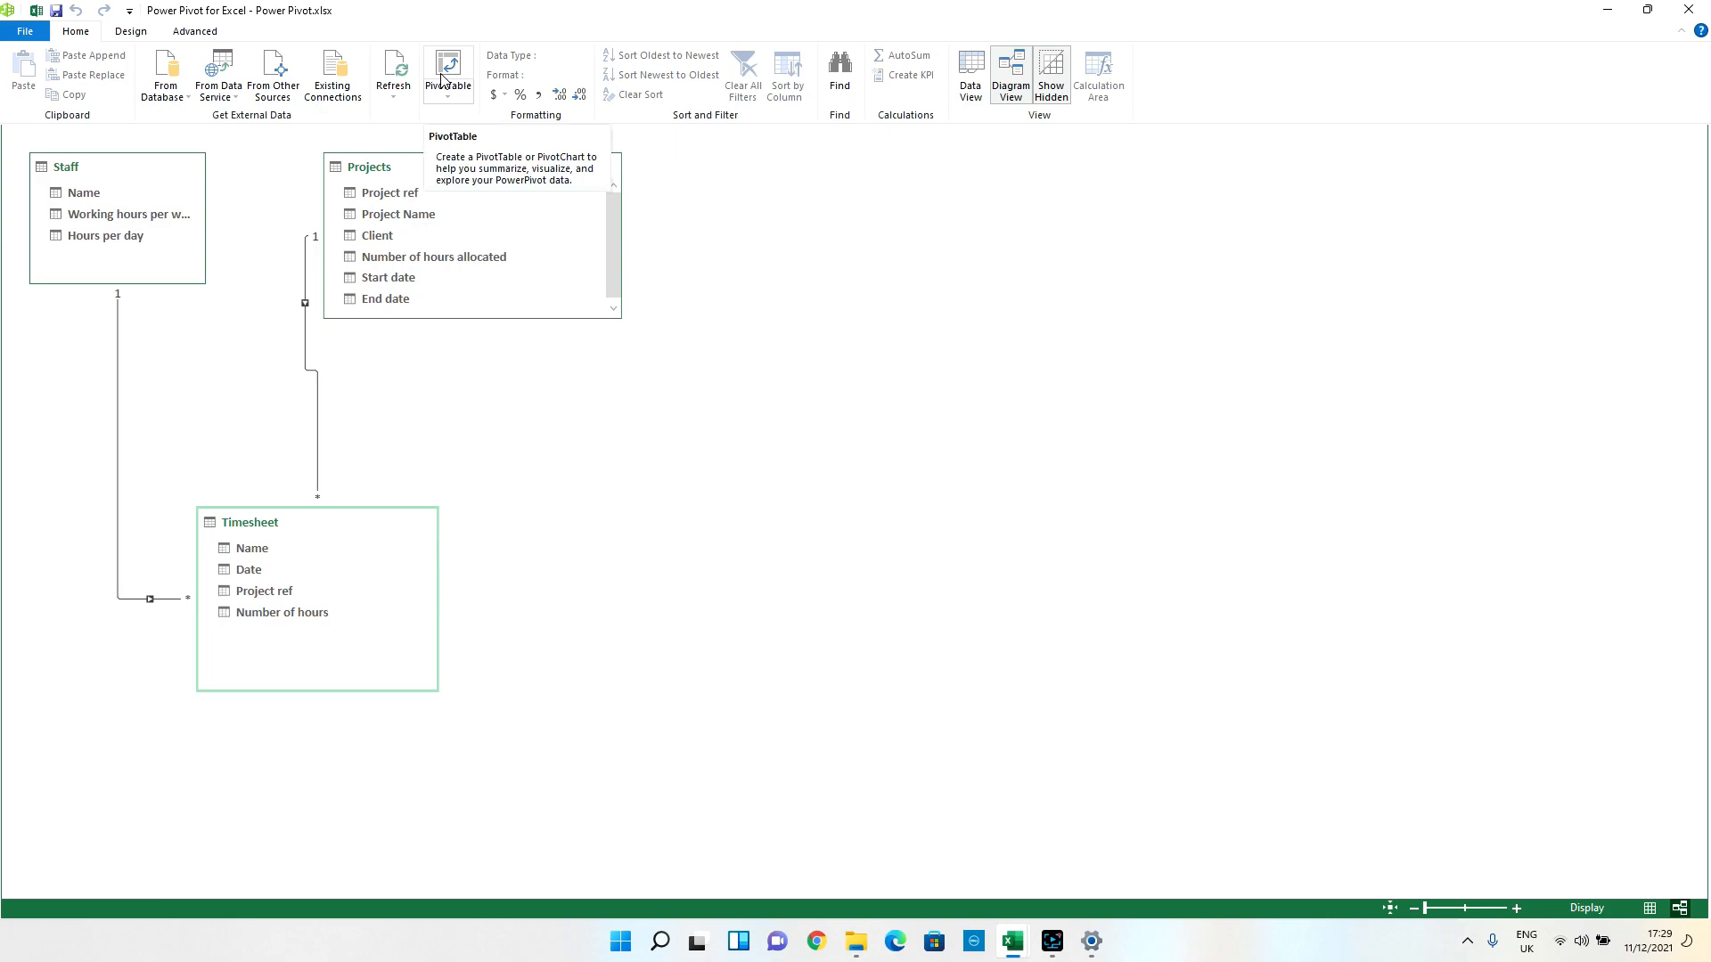
{"action": "mouse_move", "coordinate": [478, 41]}
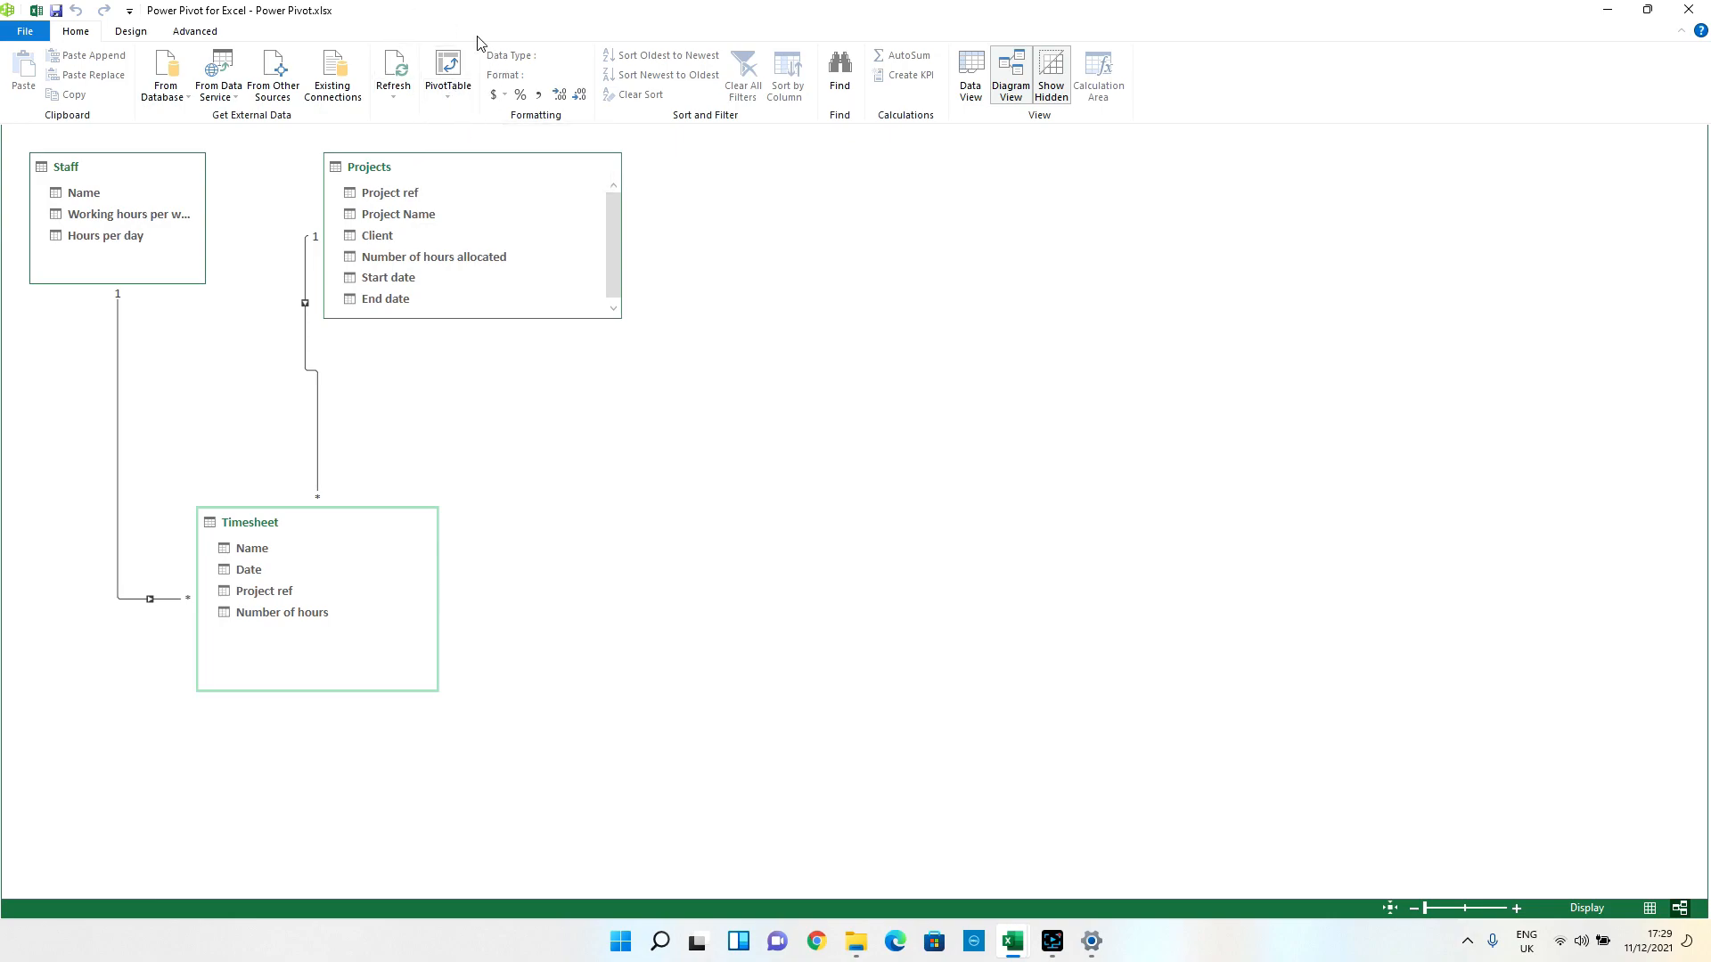
Create a PivotTable on a new worksheet with Timesheet Name as rows.
{"action": "left_click", "coordinate": [448, 75]}
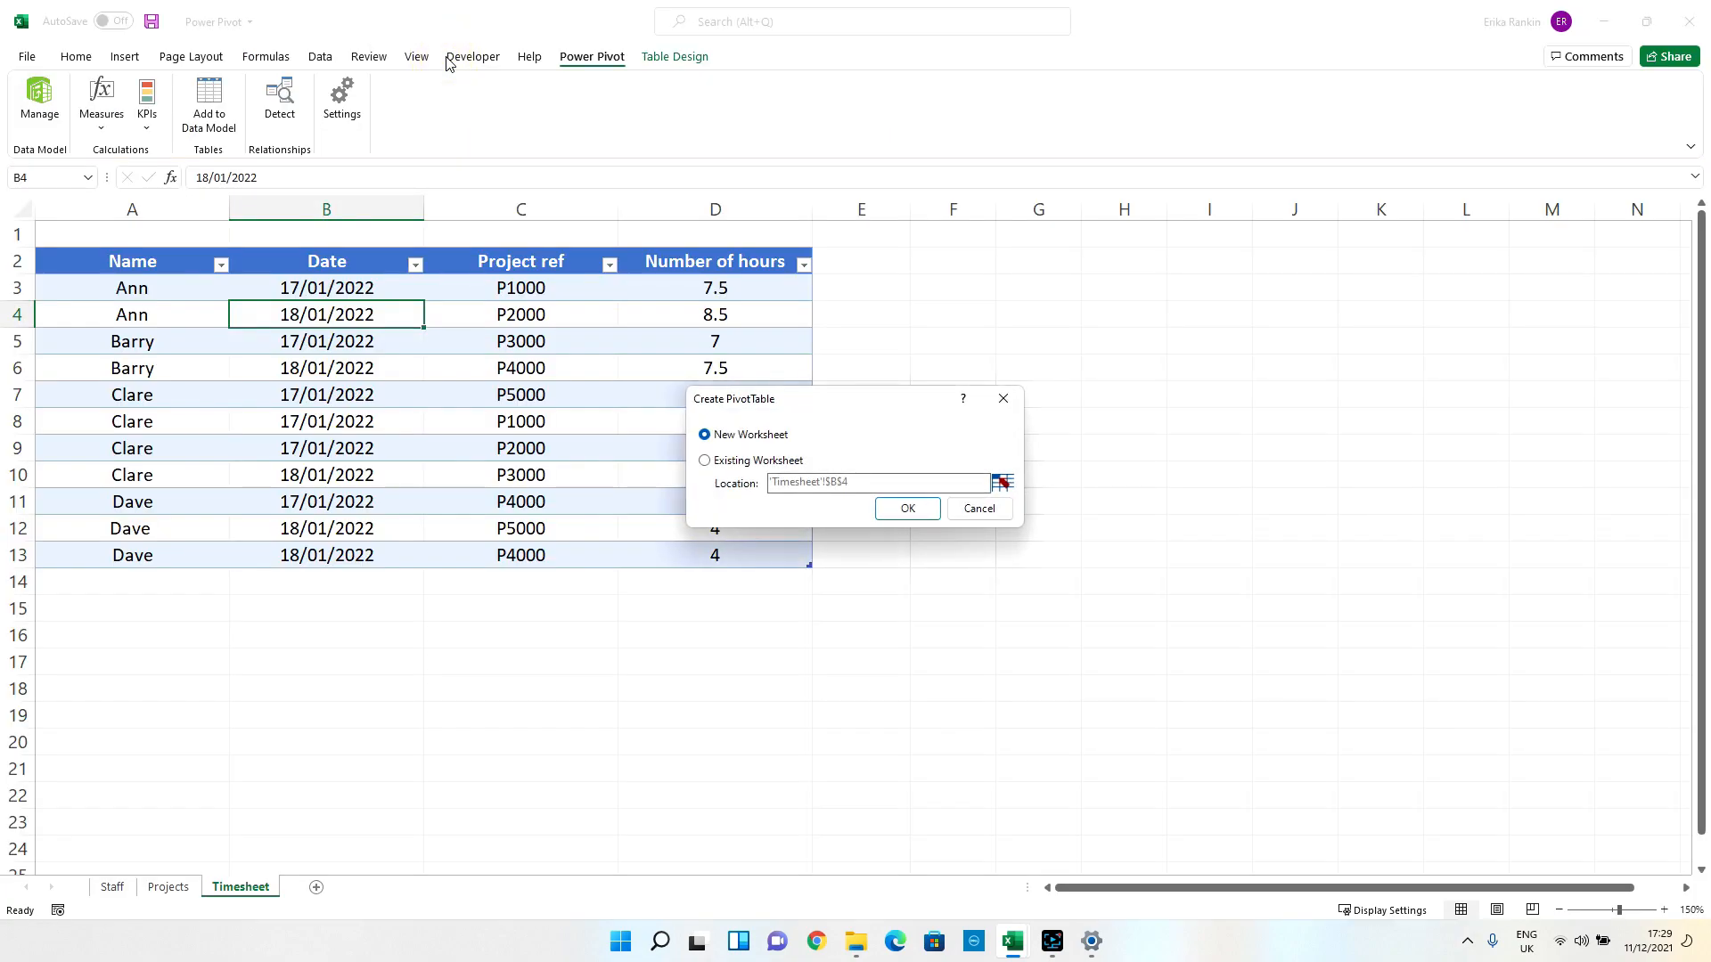
{"action": "mouse_move", "coordinate": [907, 508]}
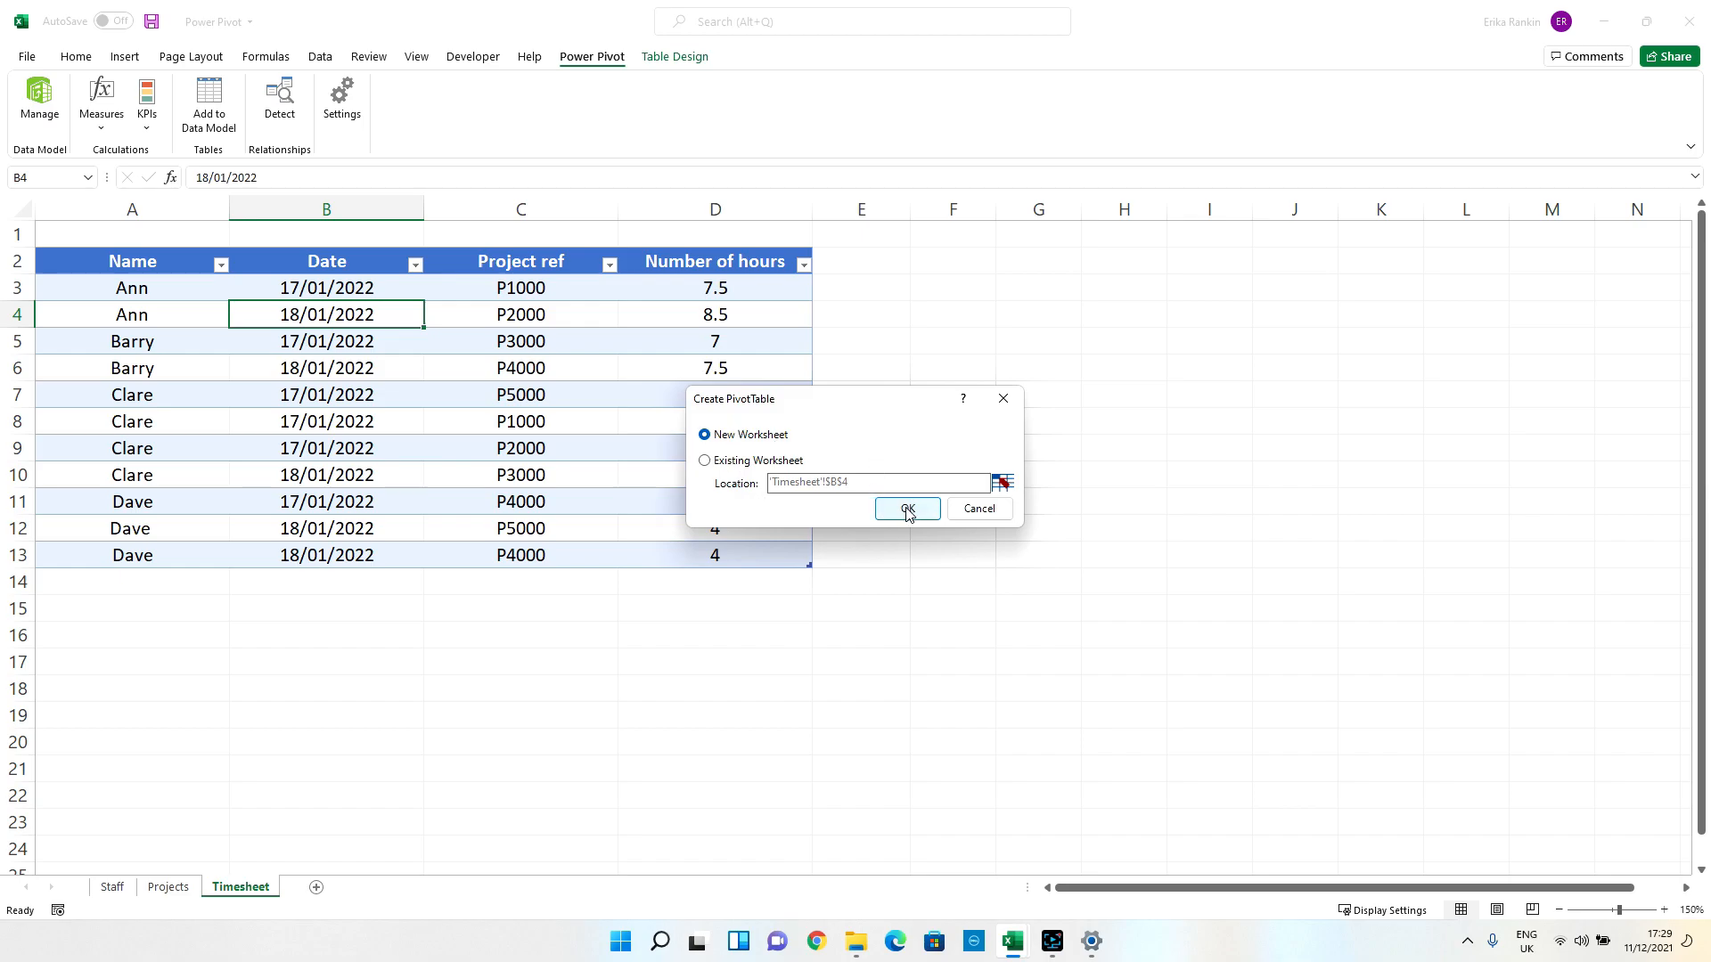
{"action": "left_click", "coordinate": [907, 508]}
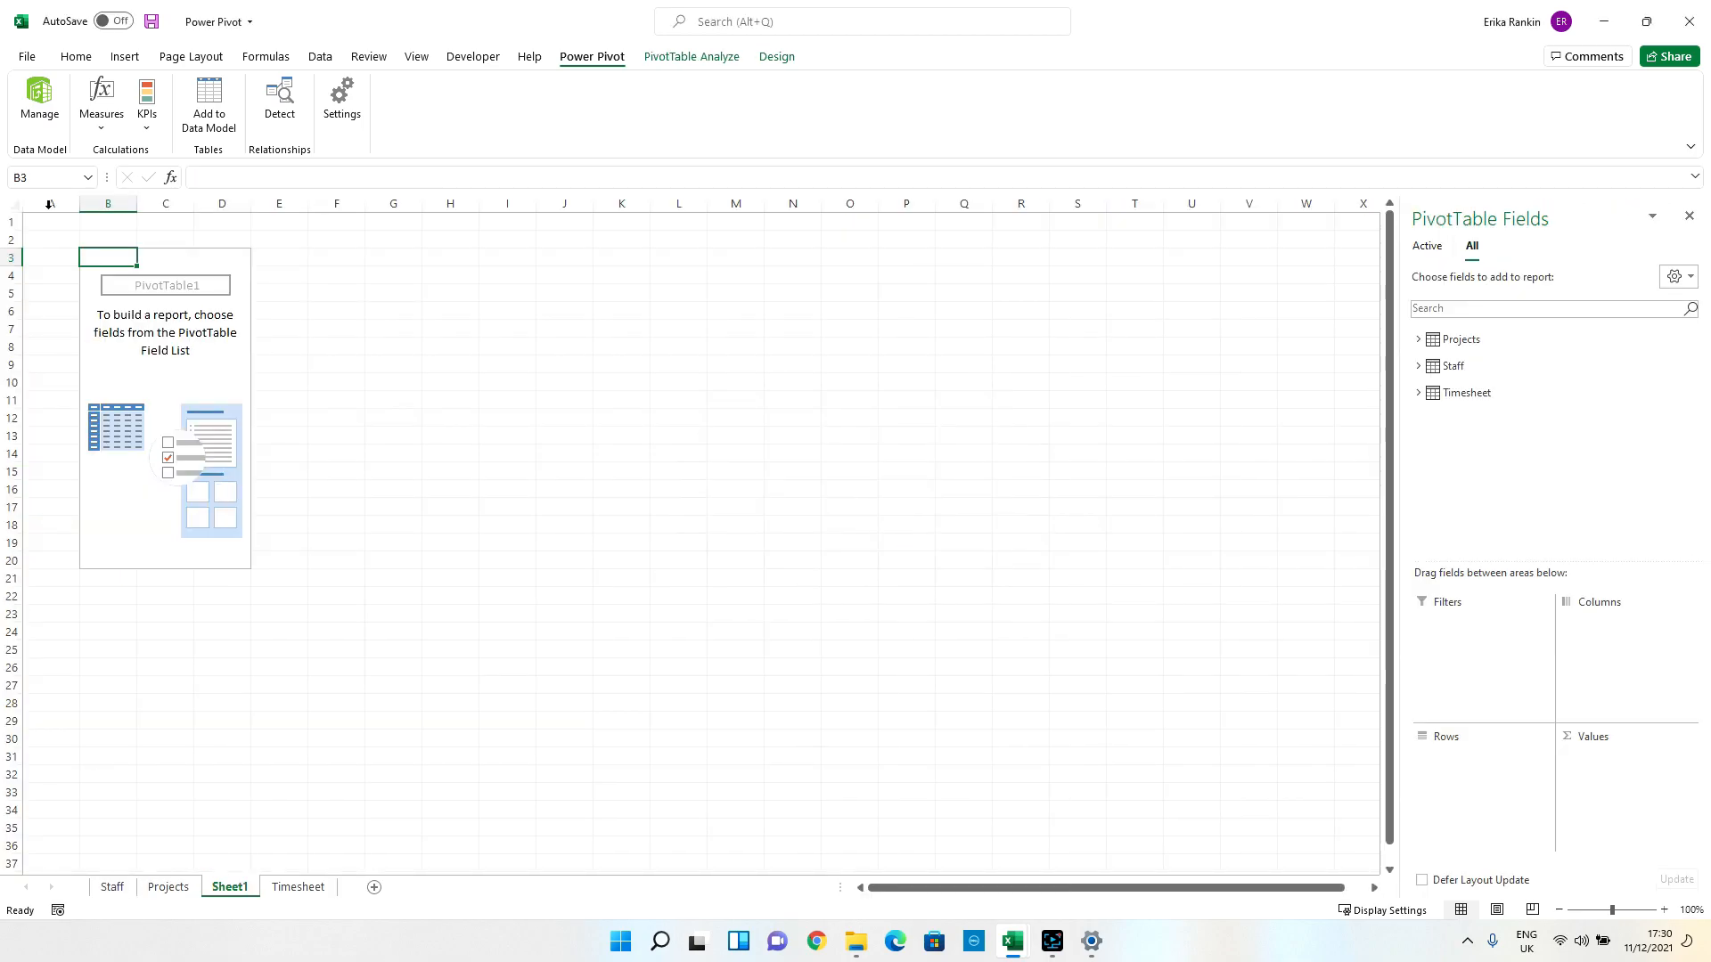
{"action": "mouse_move", "coordinate": [442, 448]}
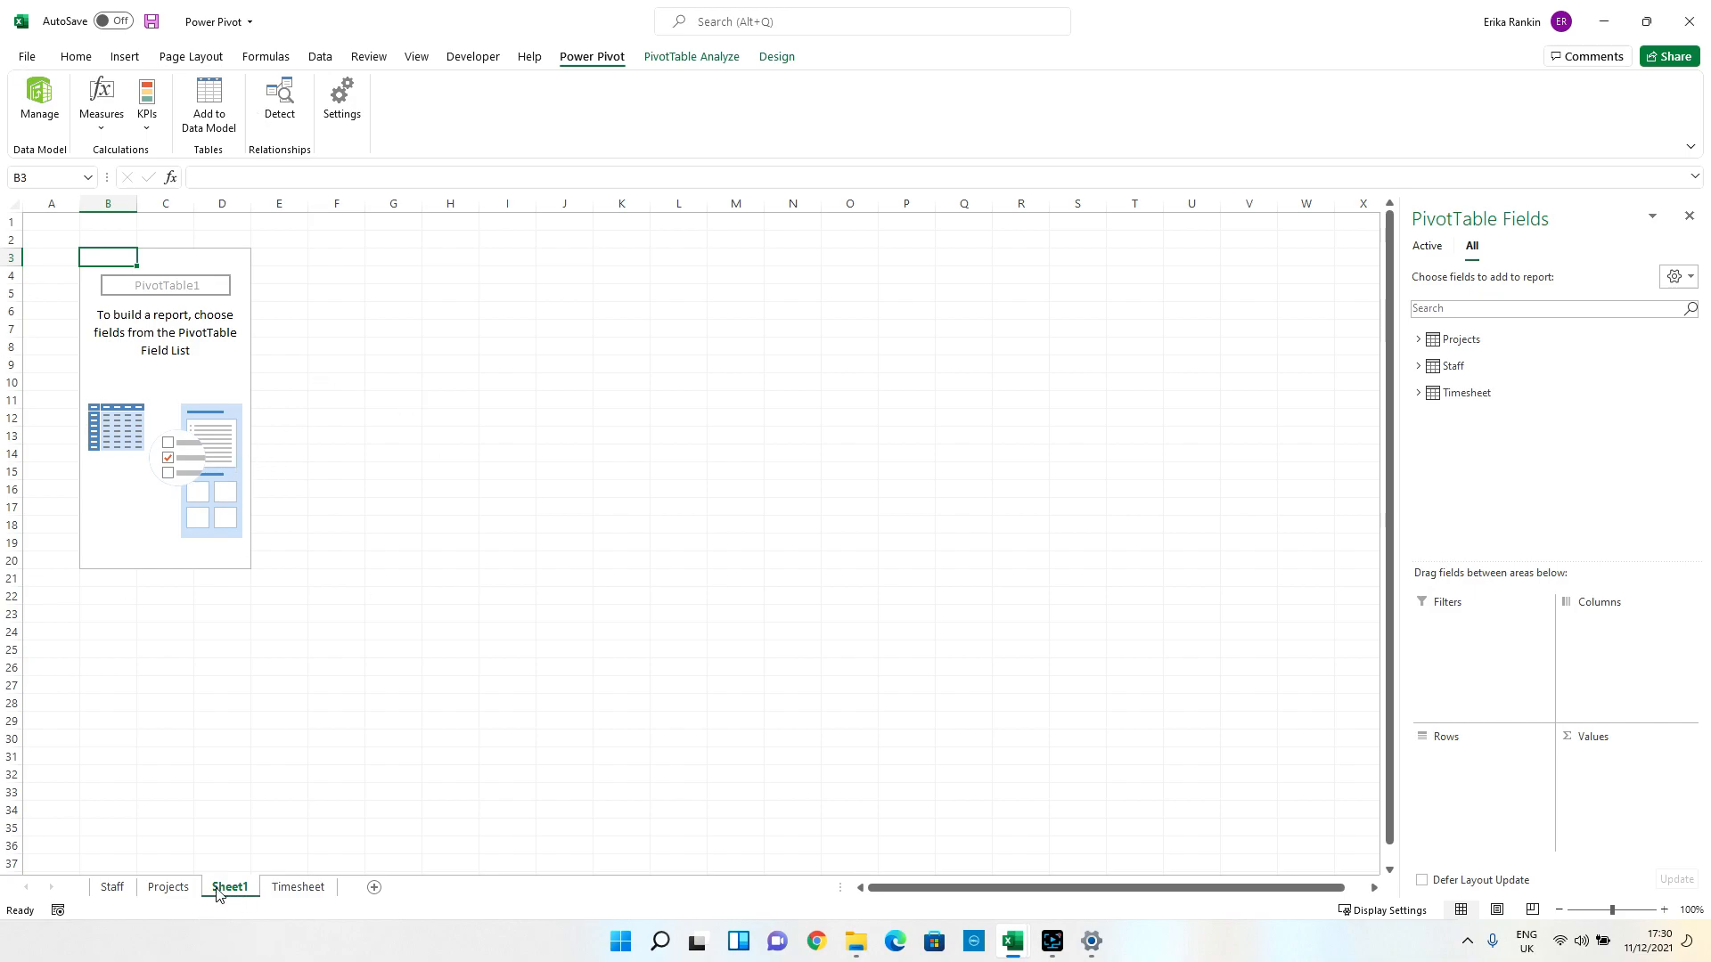
{"action": "mouse_move", "coordinate": [1460, 339]}
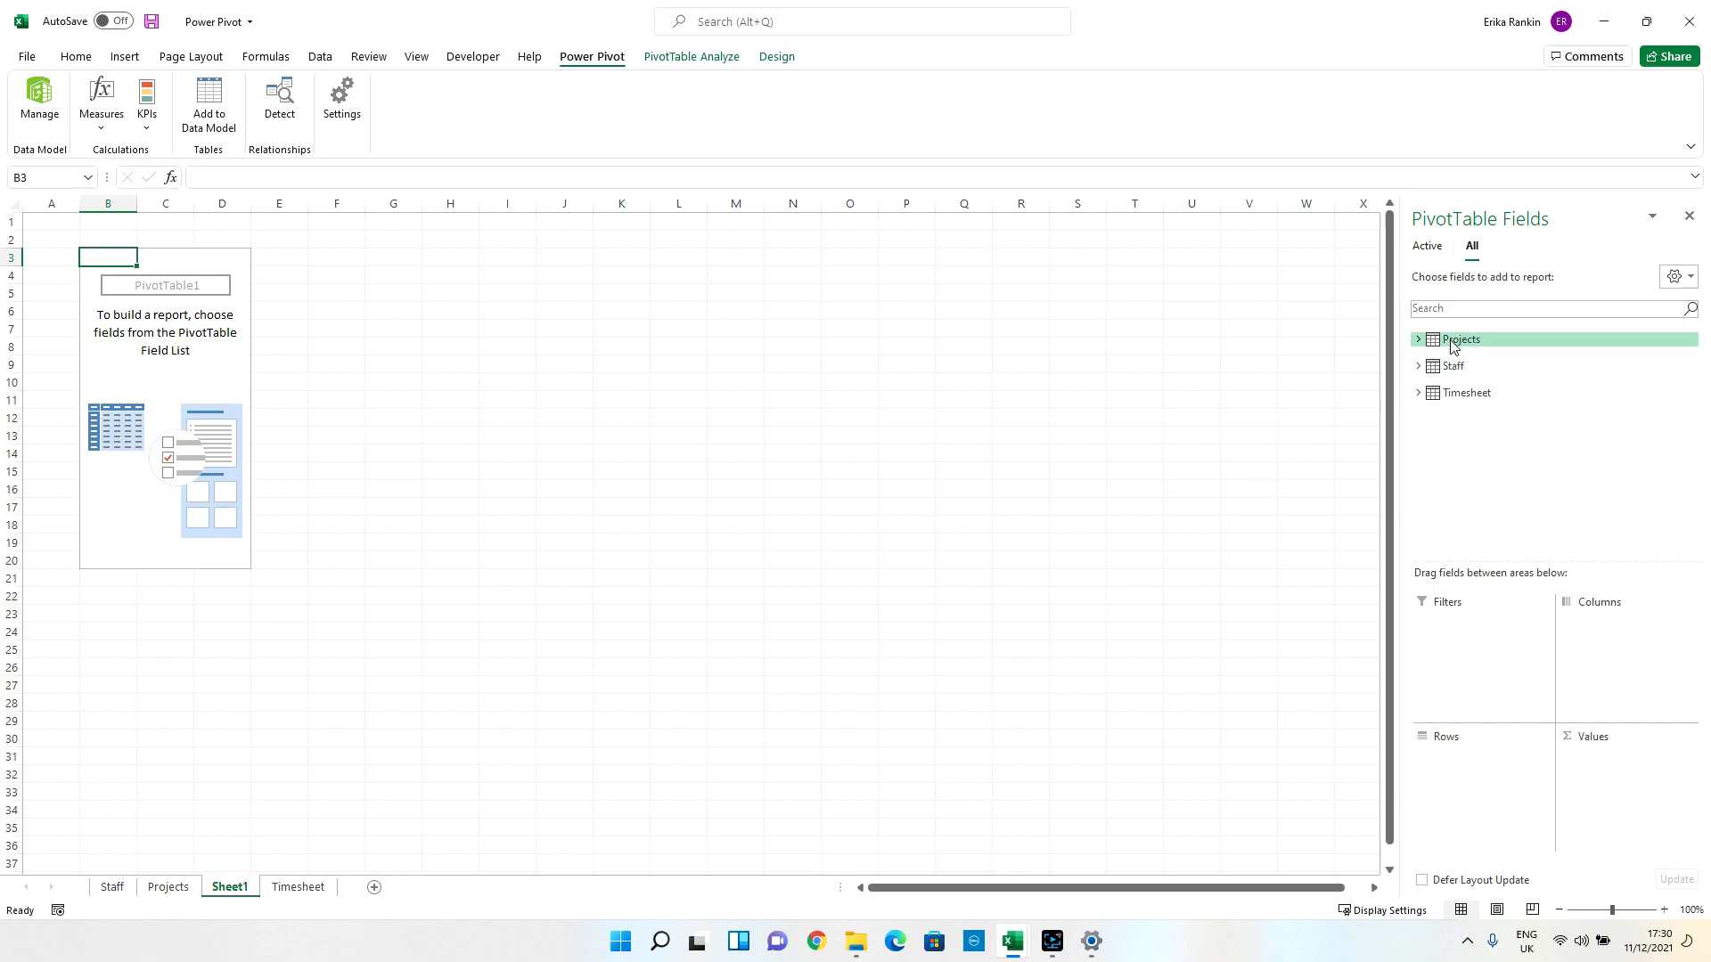
{"action": "mouse_move", "coordinate": [1493, 334]}
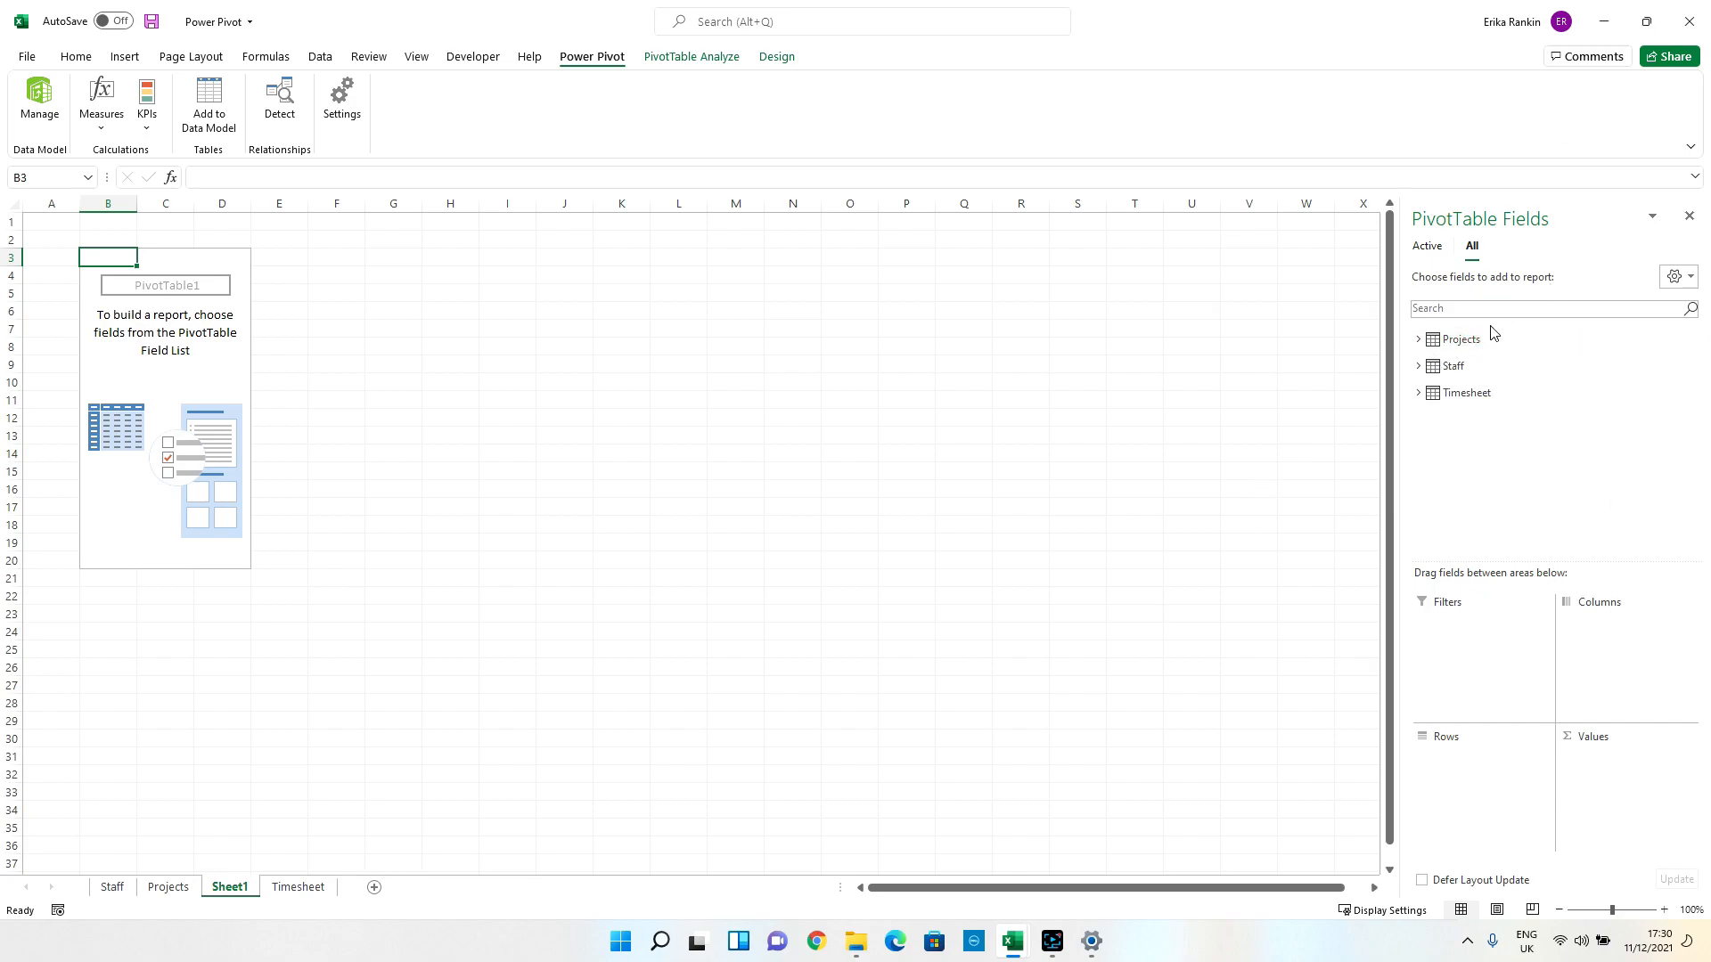
{"action": "mouse_move", "coordinate": [1459, 339]}
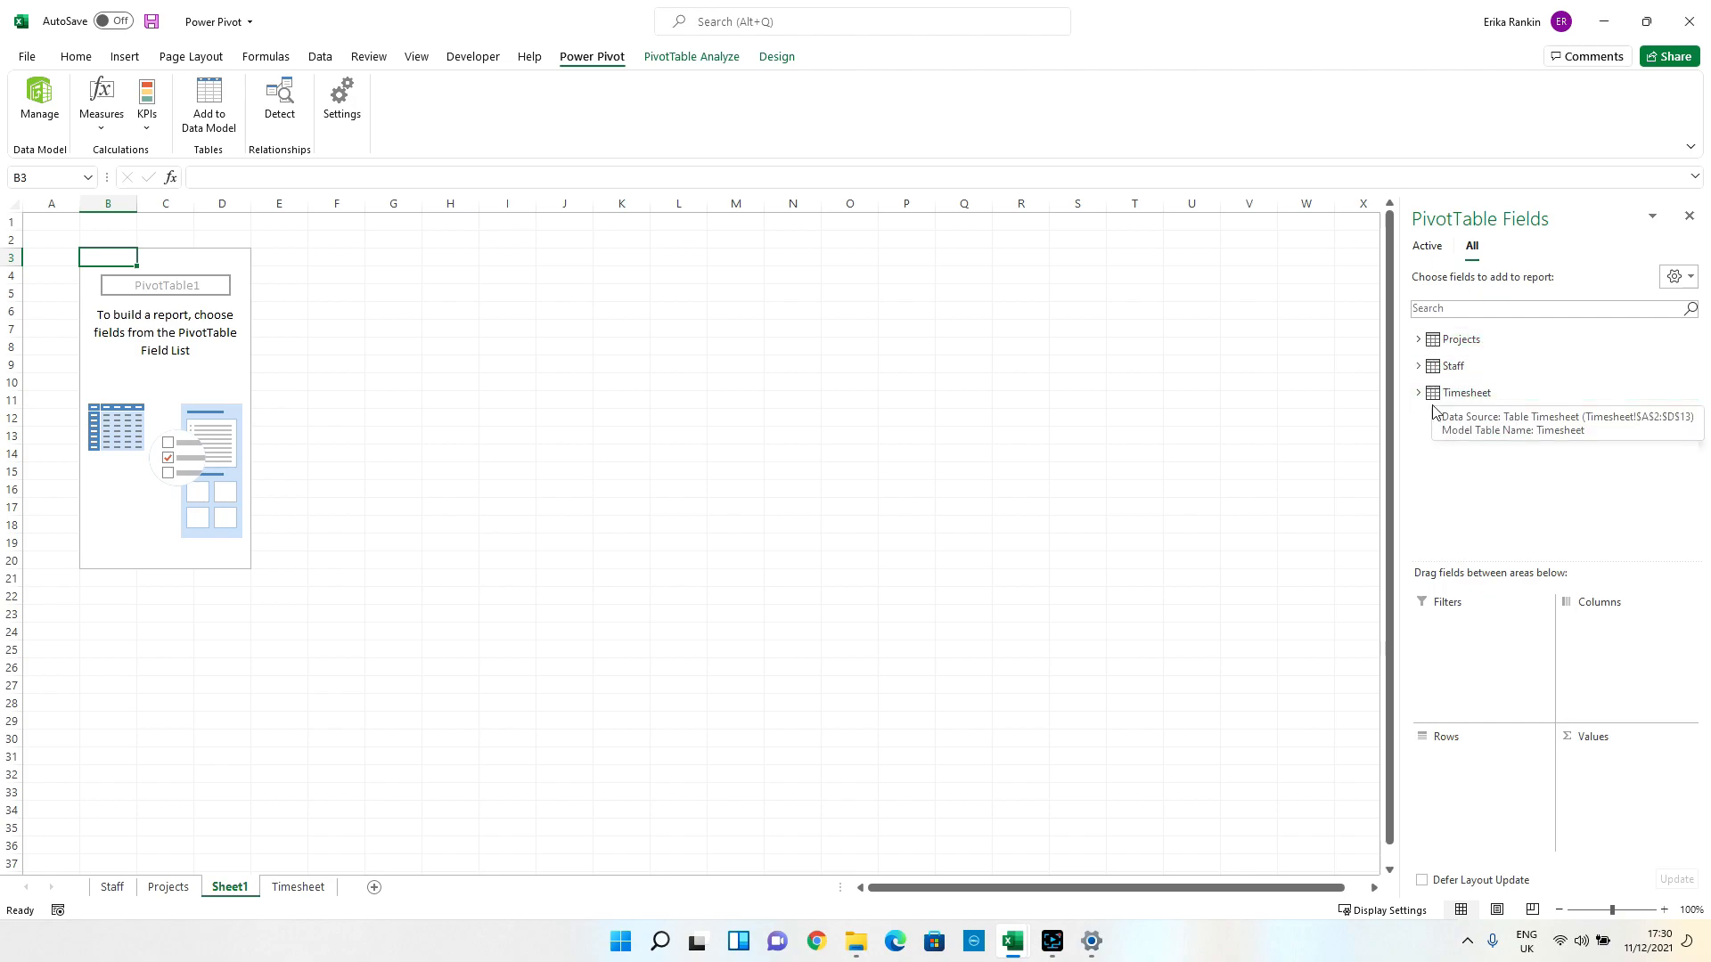
{"action": "left_click", "coordinate": [1418, 339]}
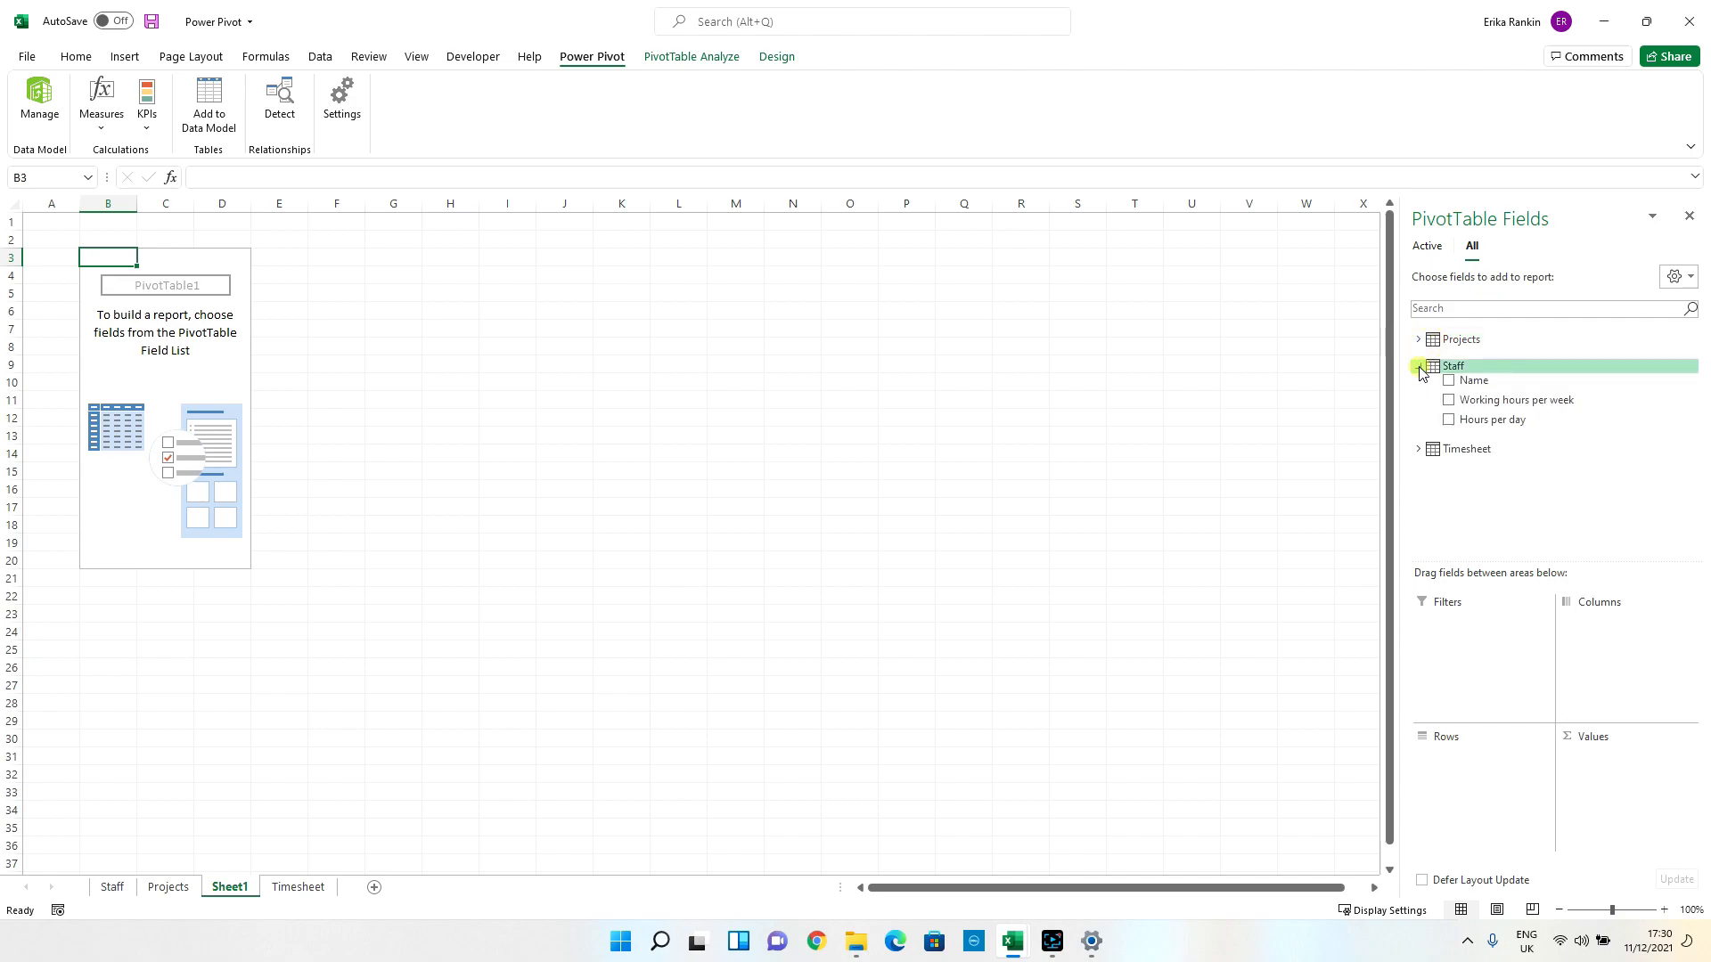
{"action": "left_click", "coordinate": [1419, 365]}
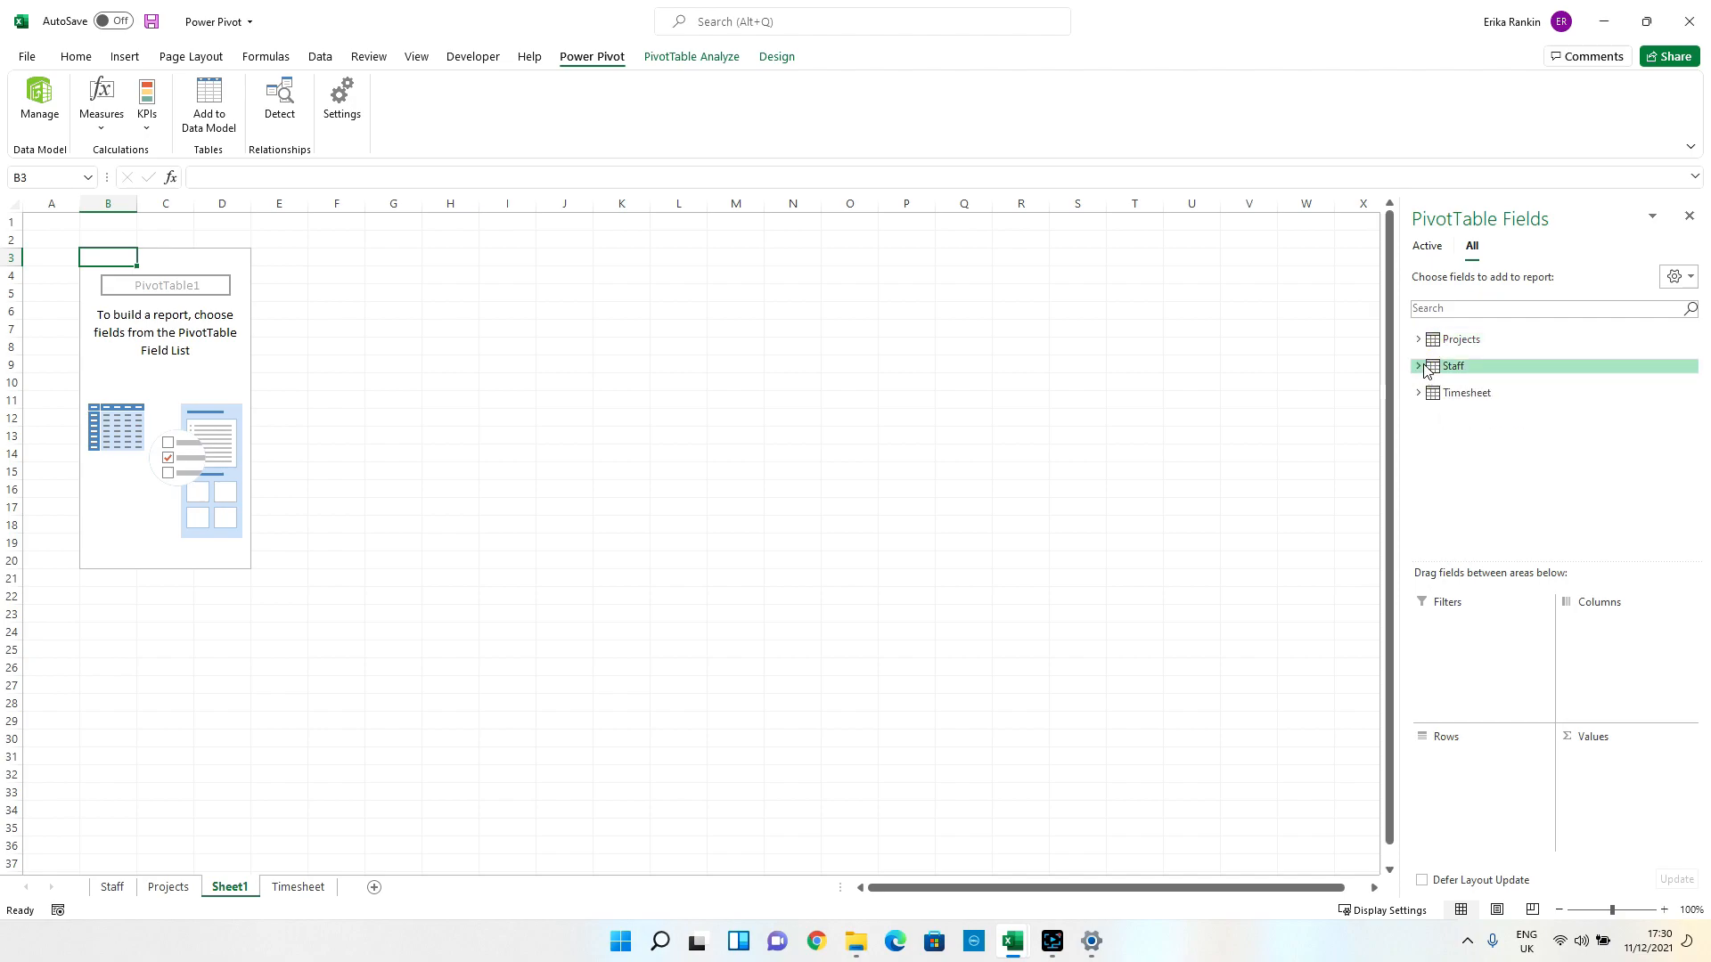
{"action": "left_click", "coordinate": [1420, 392]}
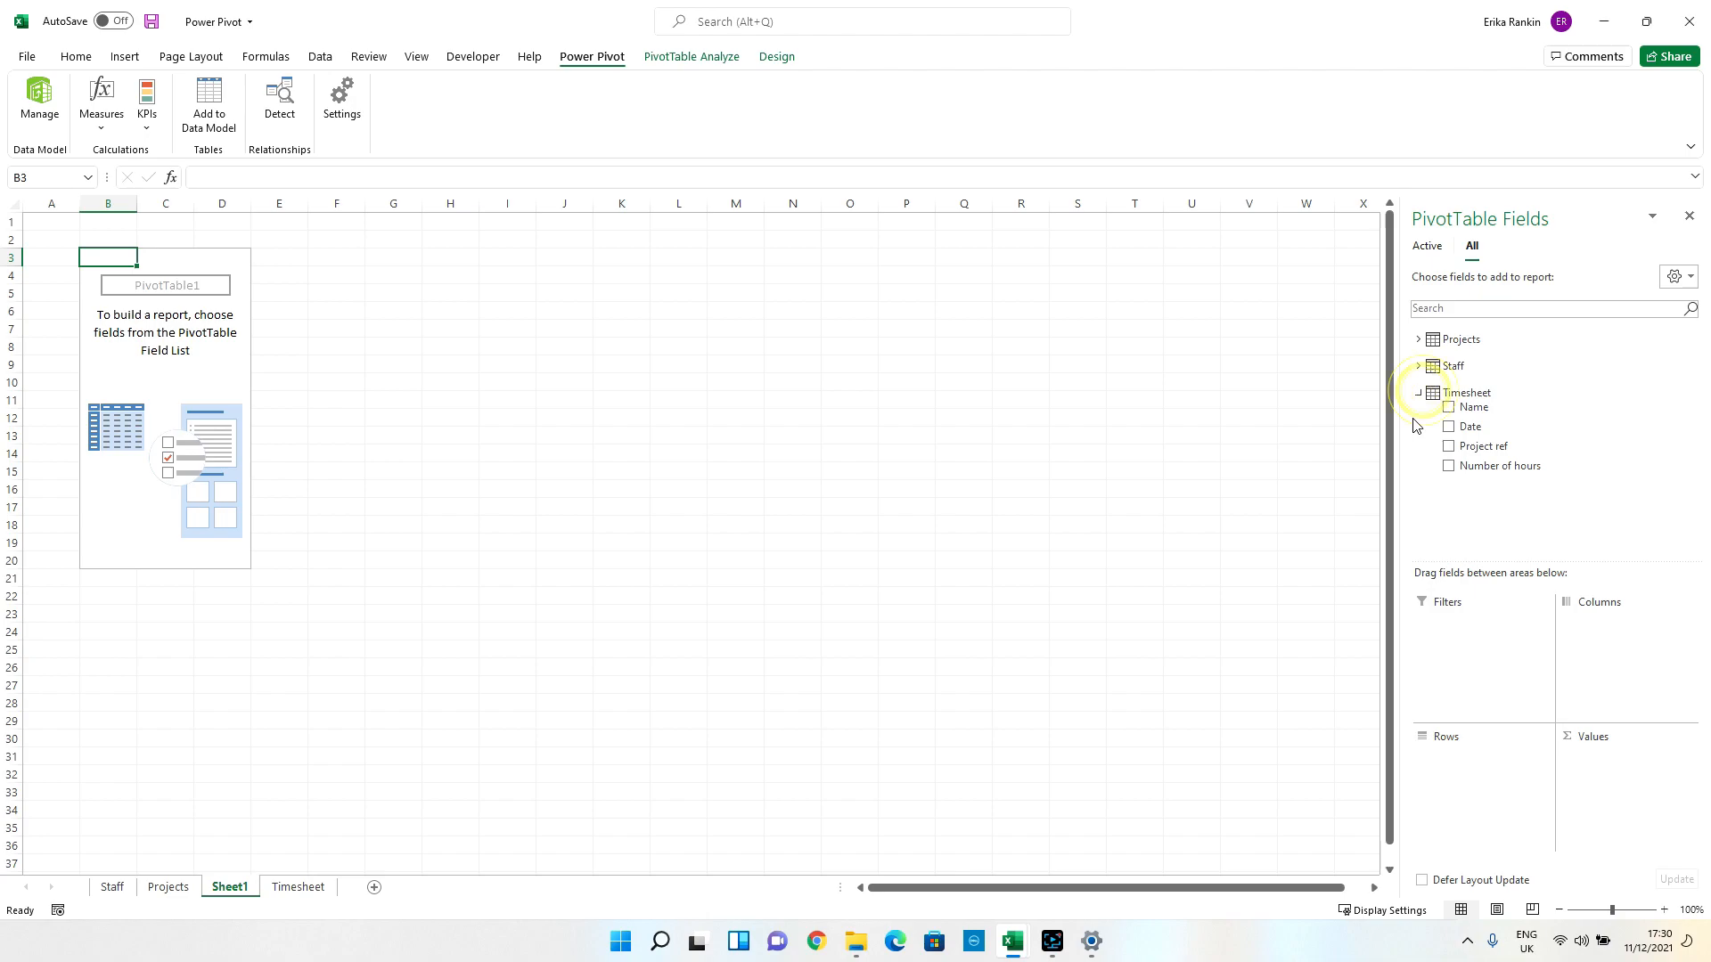
{"action": "left_click", "coordinate": [1418, 392]}
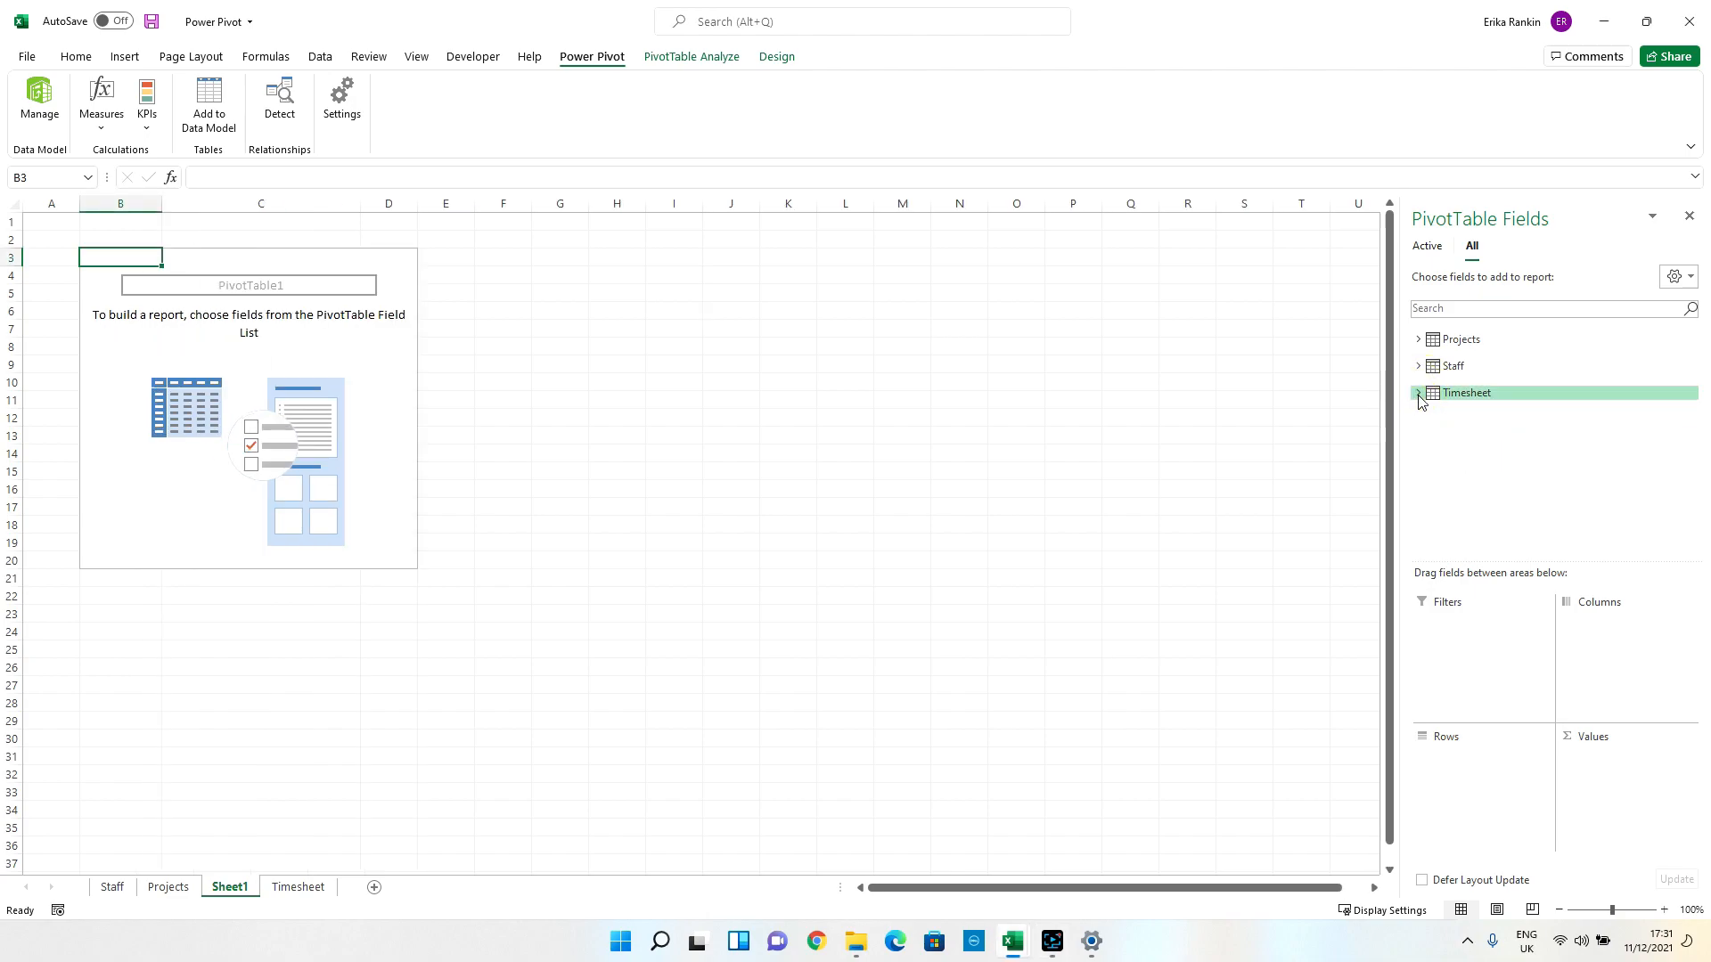
{"action": "left_click", "coordinate": [1420, 392]}
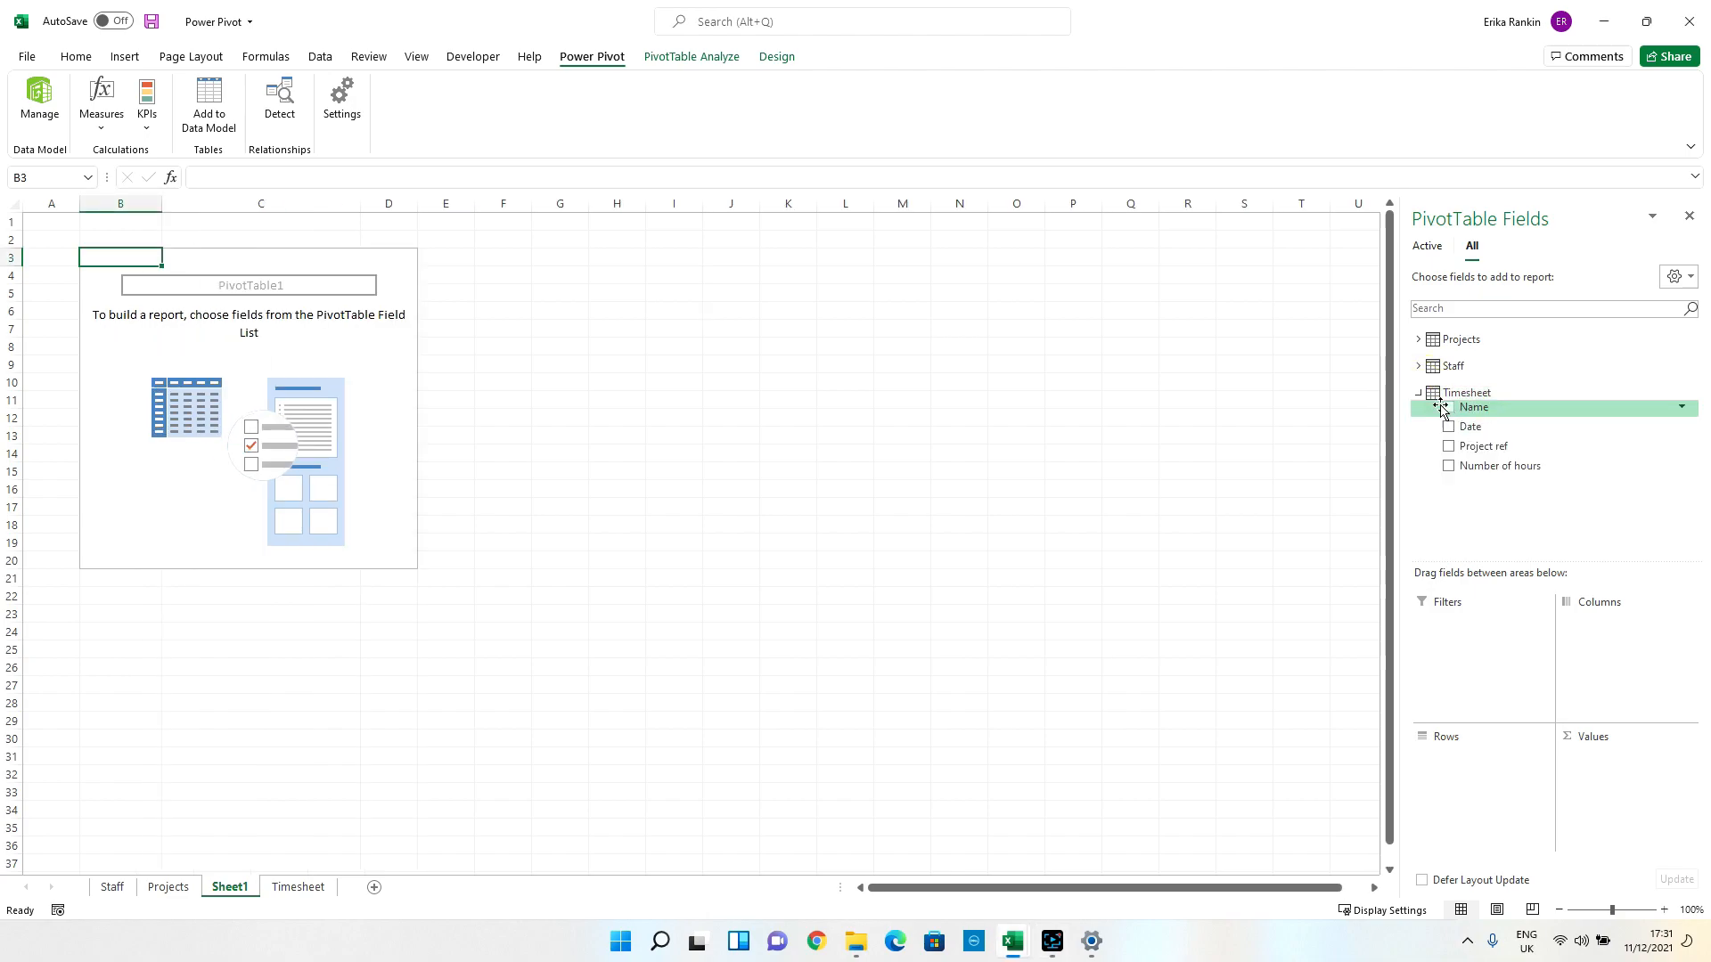
{"action": "left_click", "coordinate": [1451, 406]}
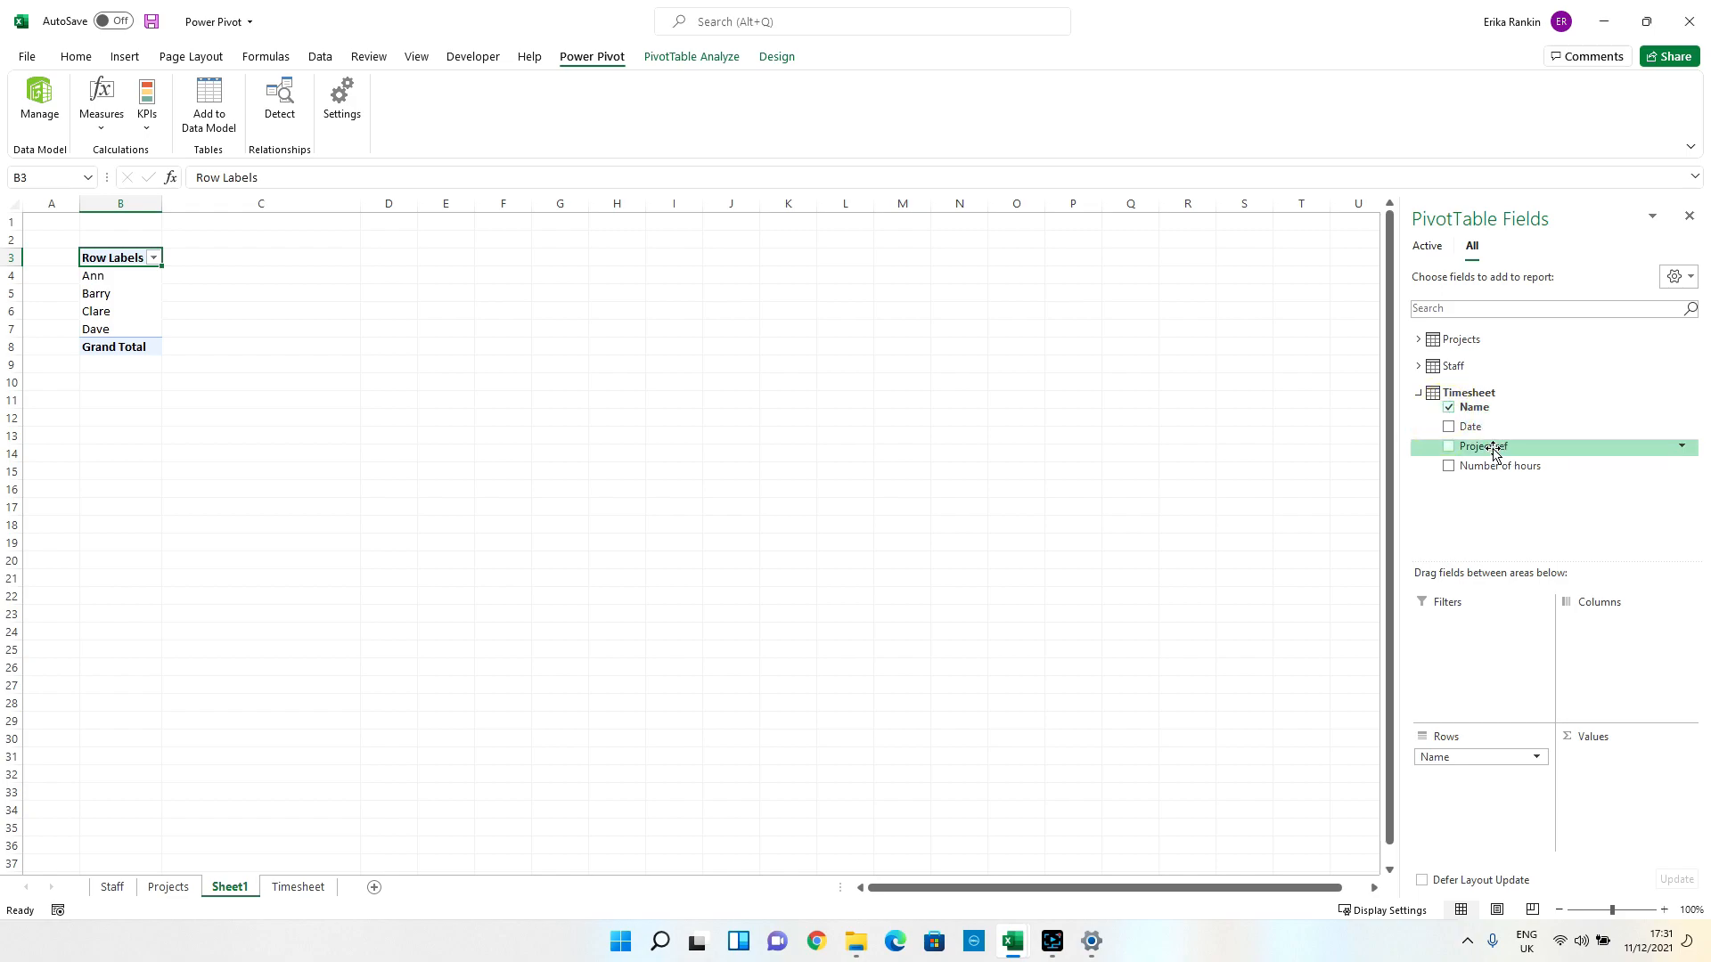
{"action": "mouse_move", "coordinate": [1466, 426]}
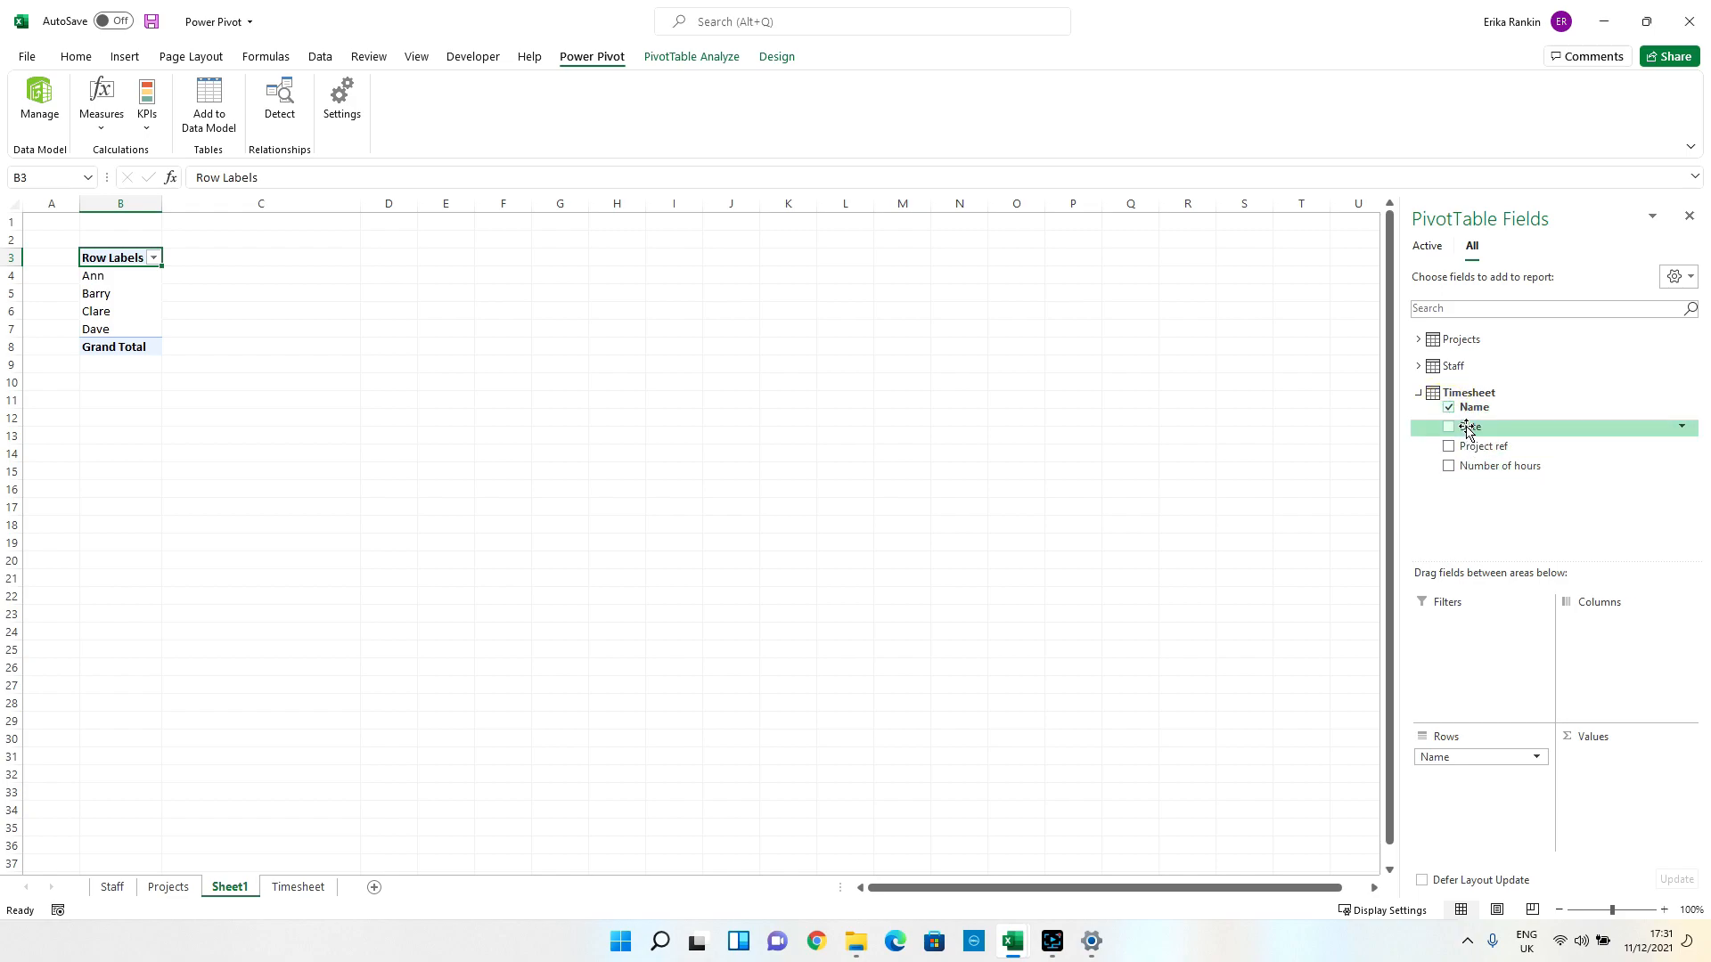
Add Projects Project Name under each name and sum Number of hours, grand total 62.5.
{"action": "left_click", "coordinate": [1418, 338]}
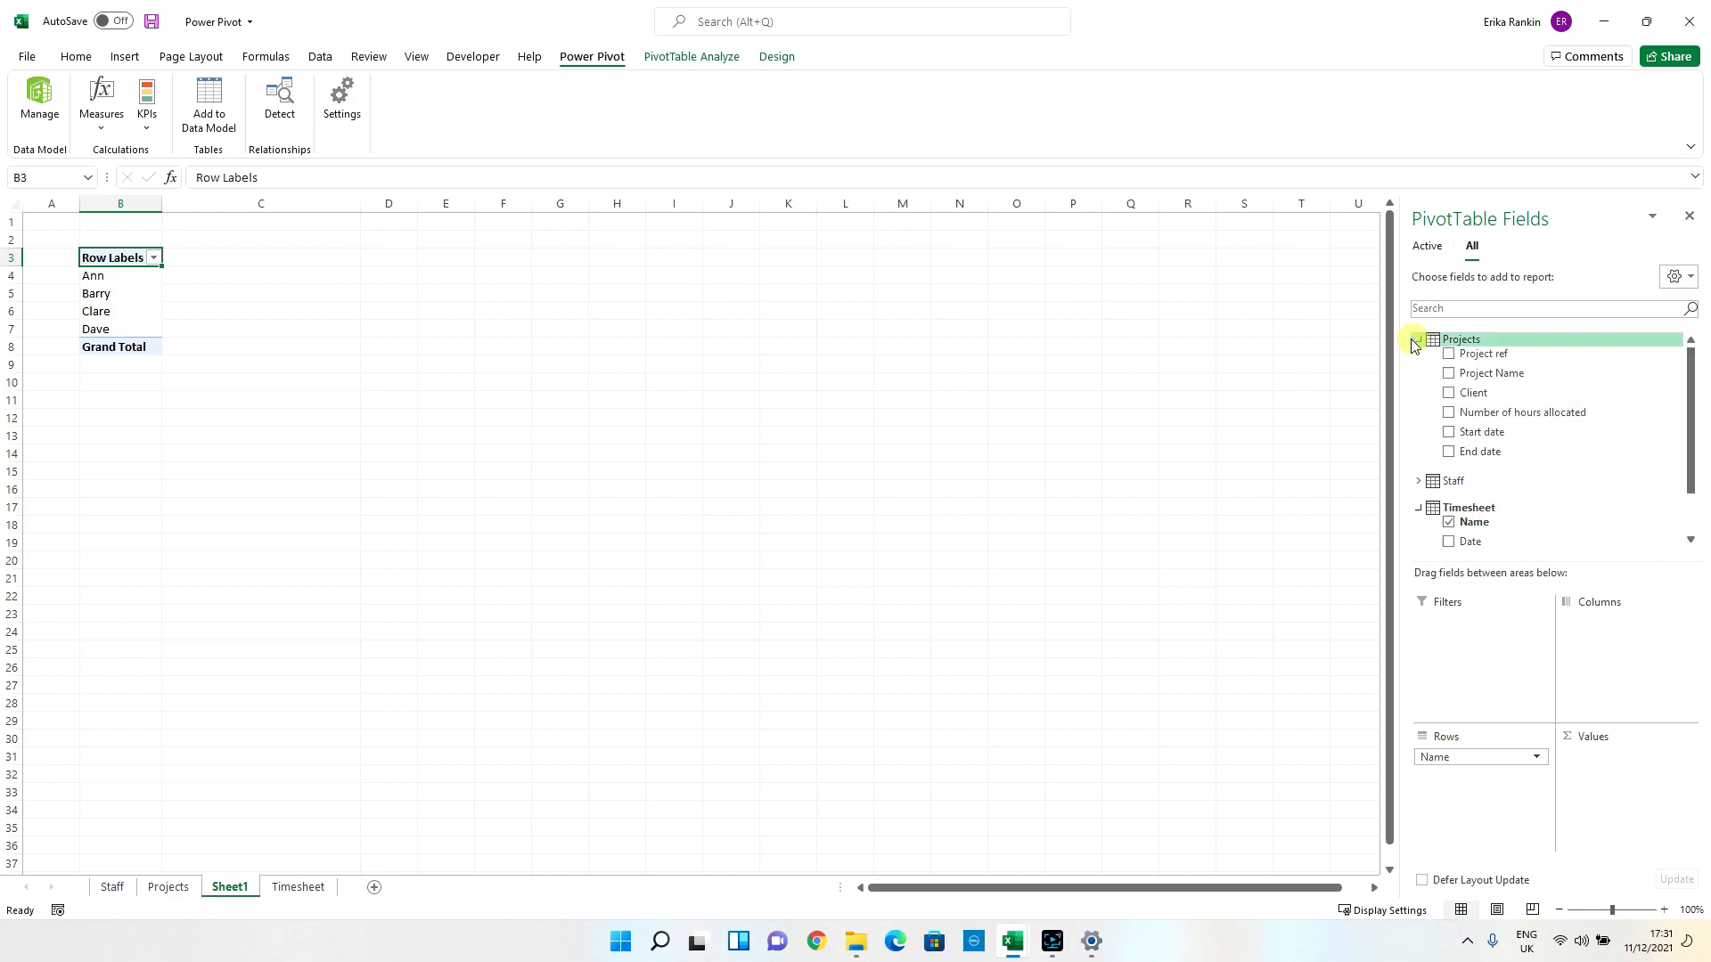
{"action": "left_click", "coordinate": [1451, 373]}
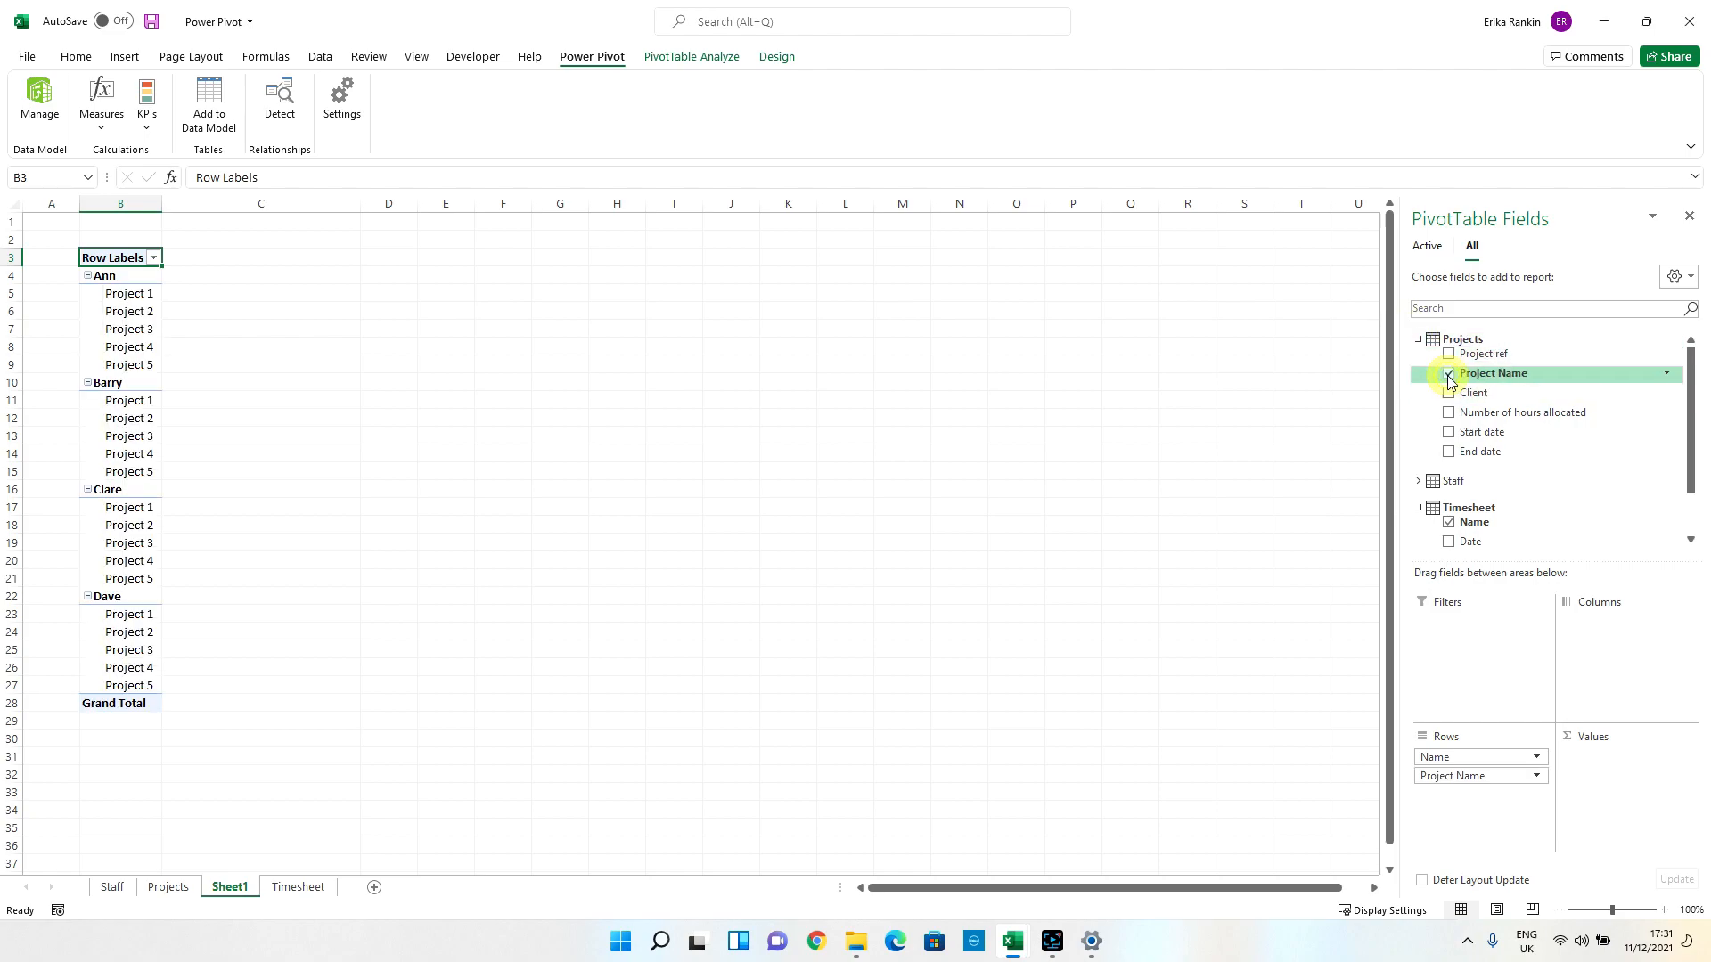
{"action": "left_click", "coordinate": [1448, 372]}
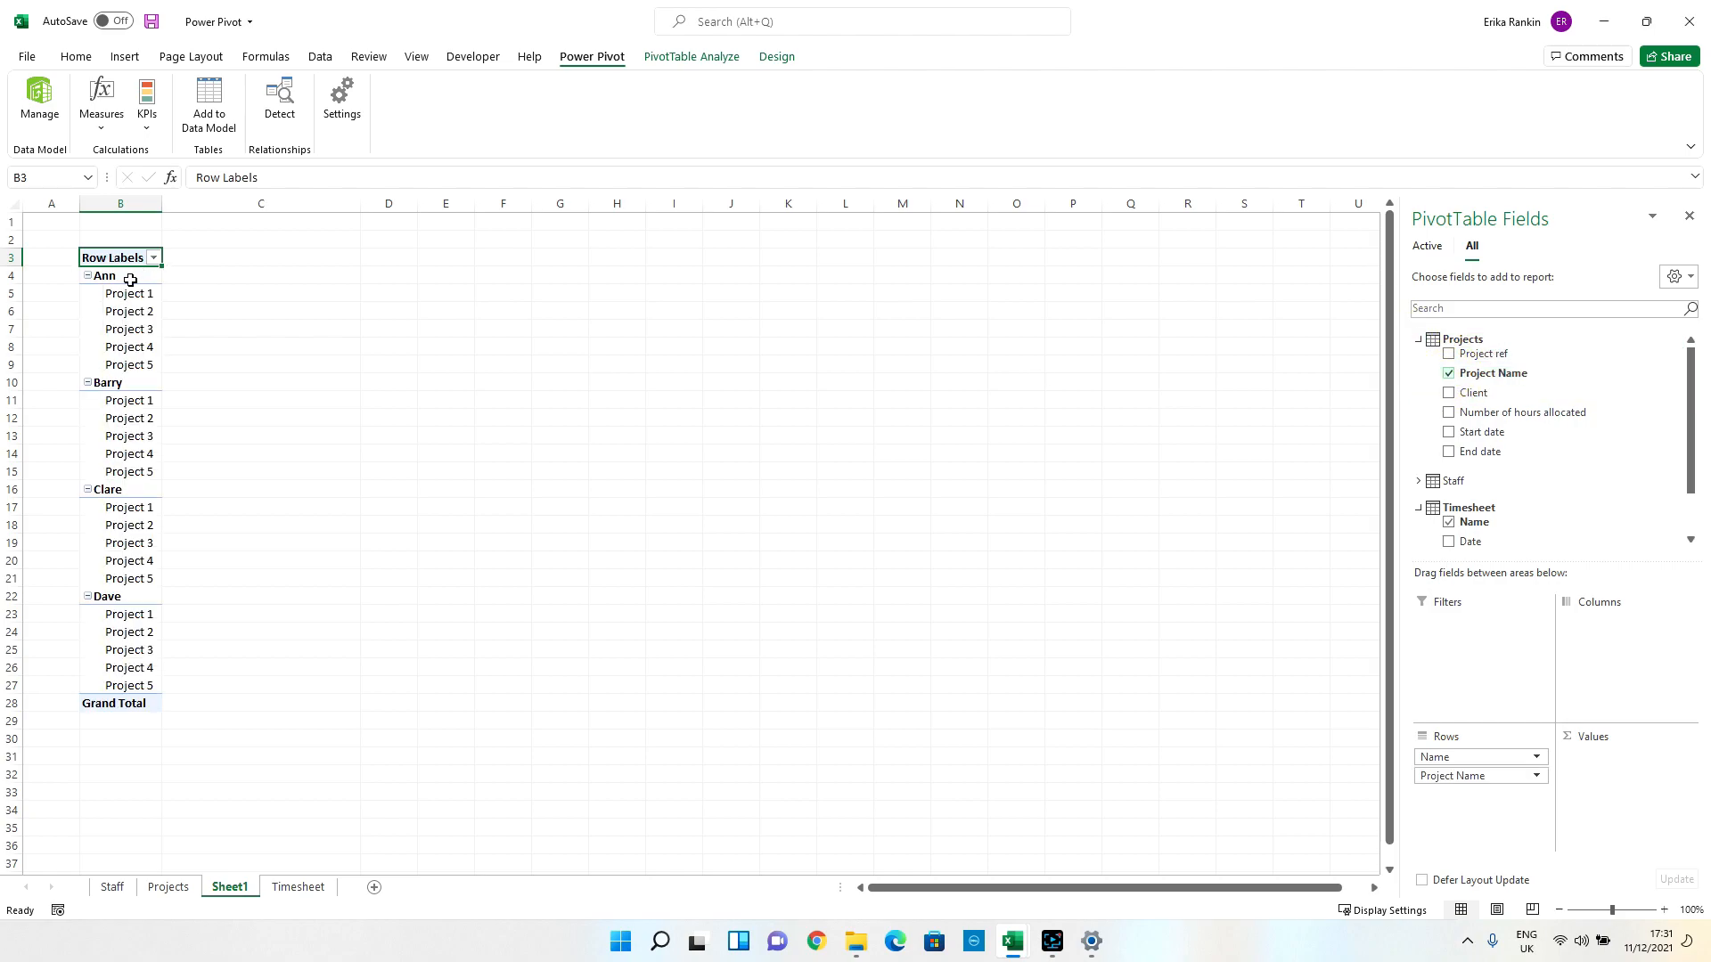
{"action": "scroll", "scroll_direction": "down", "scroll_amount": 3}
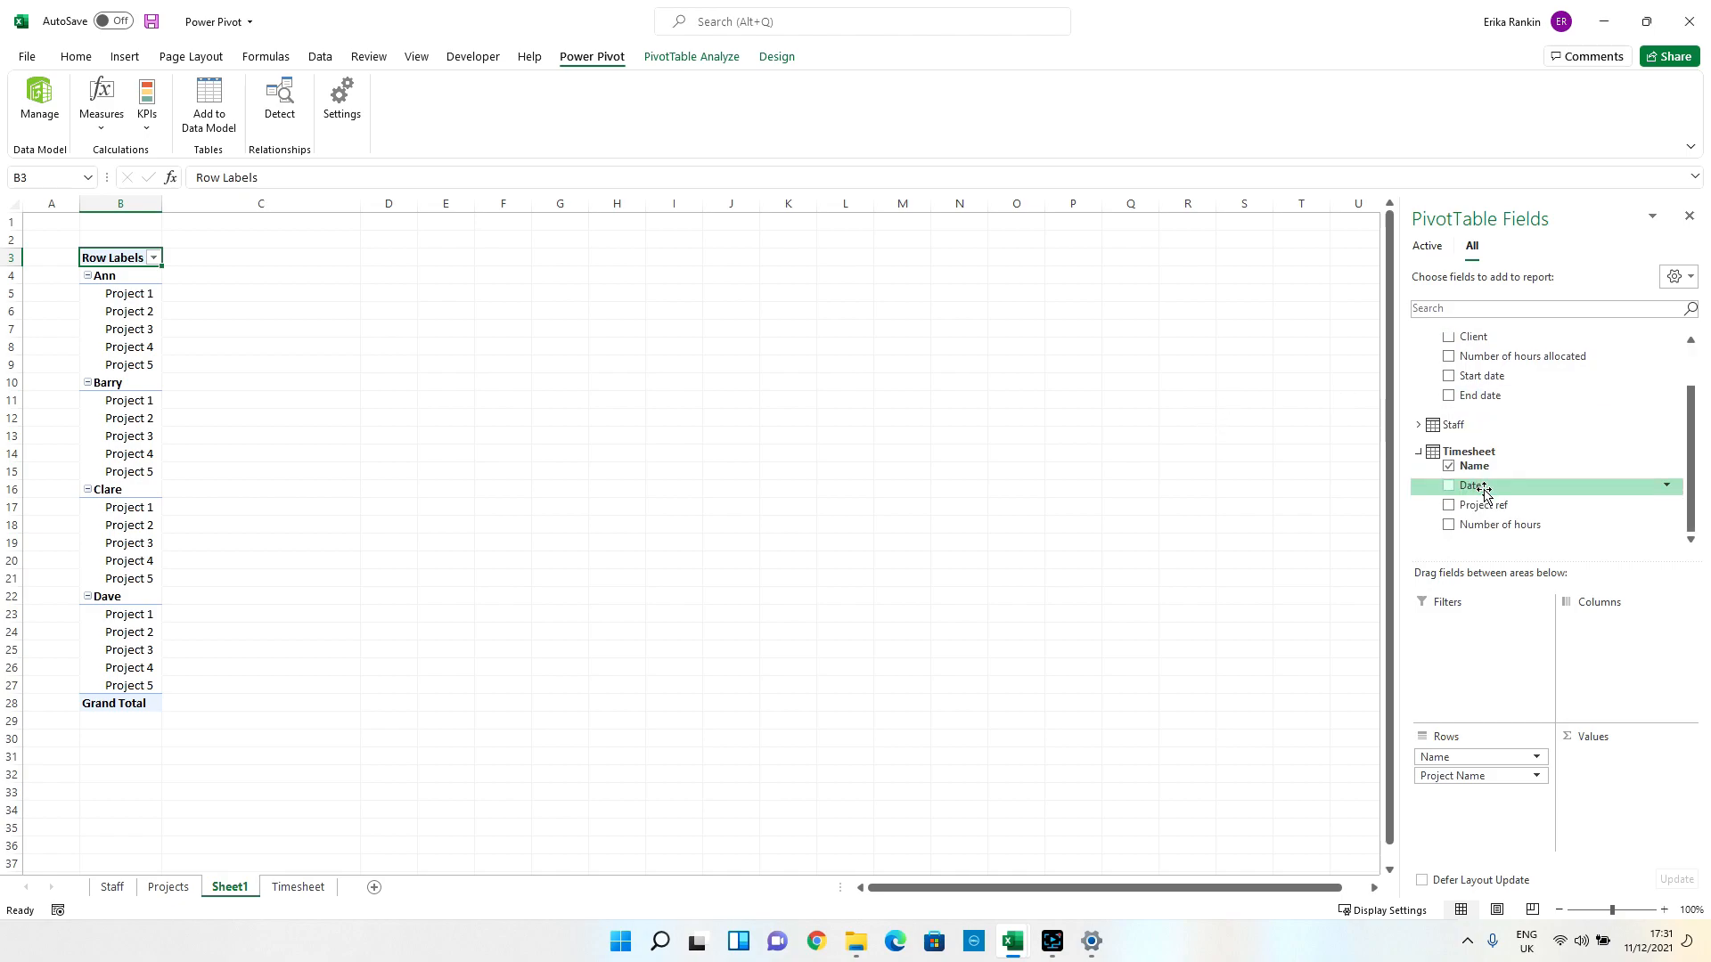
{"action": "left_click", "coordinate": [1449, 524]}
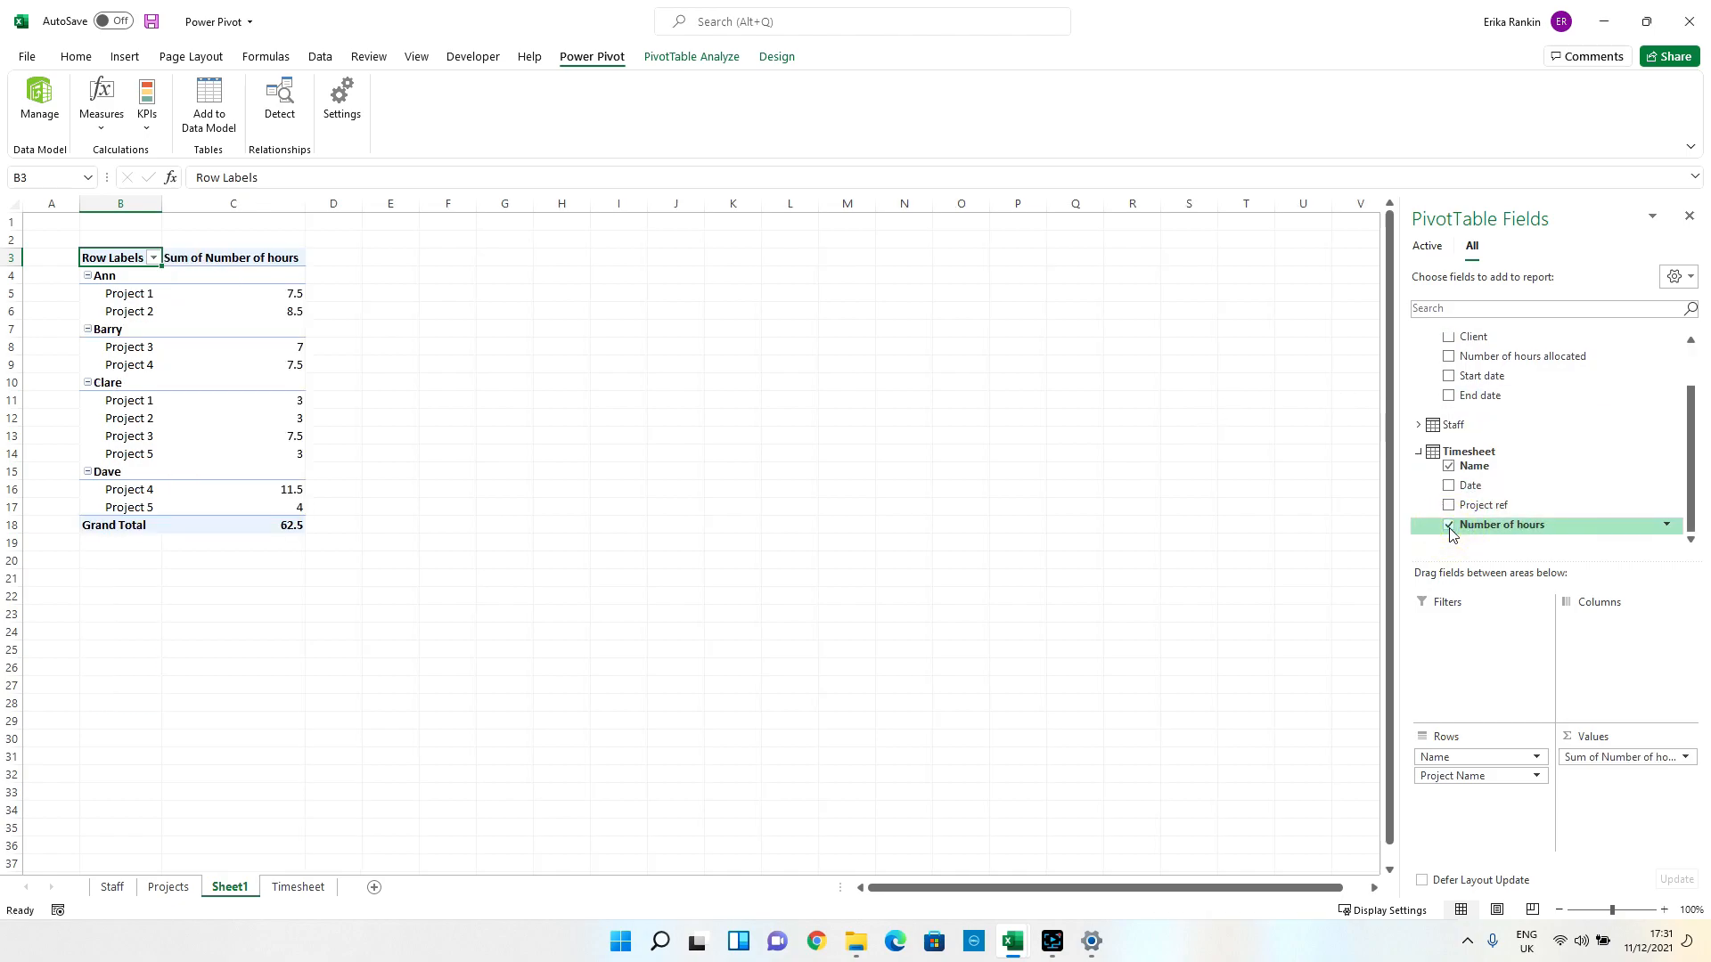
{"action": "left_click", "coordinate": [1449, 524]}
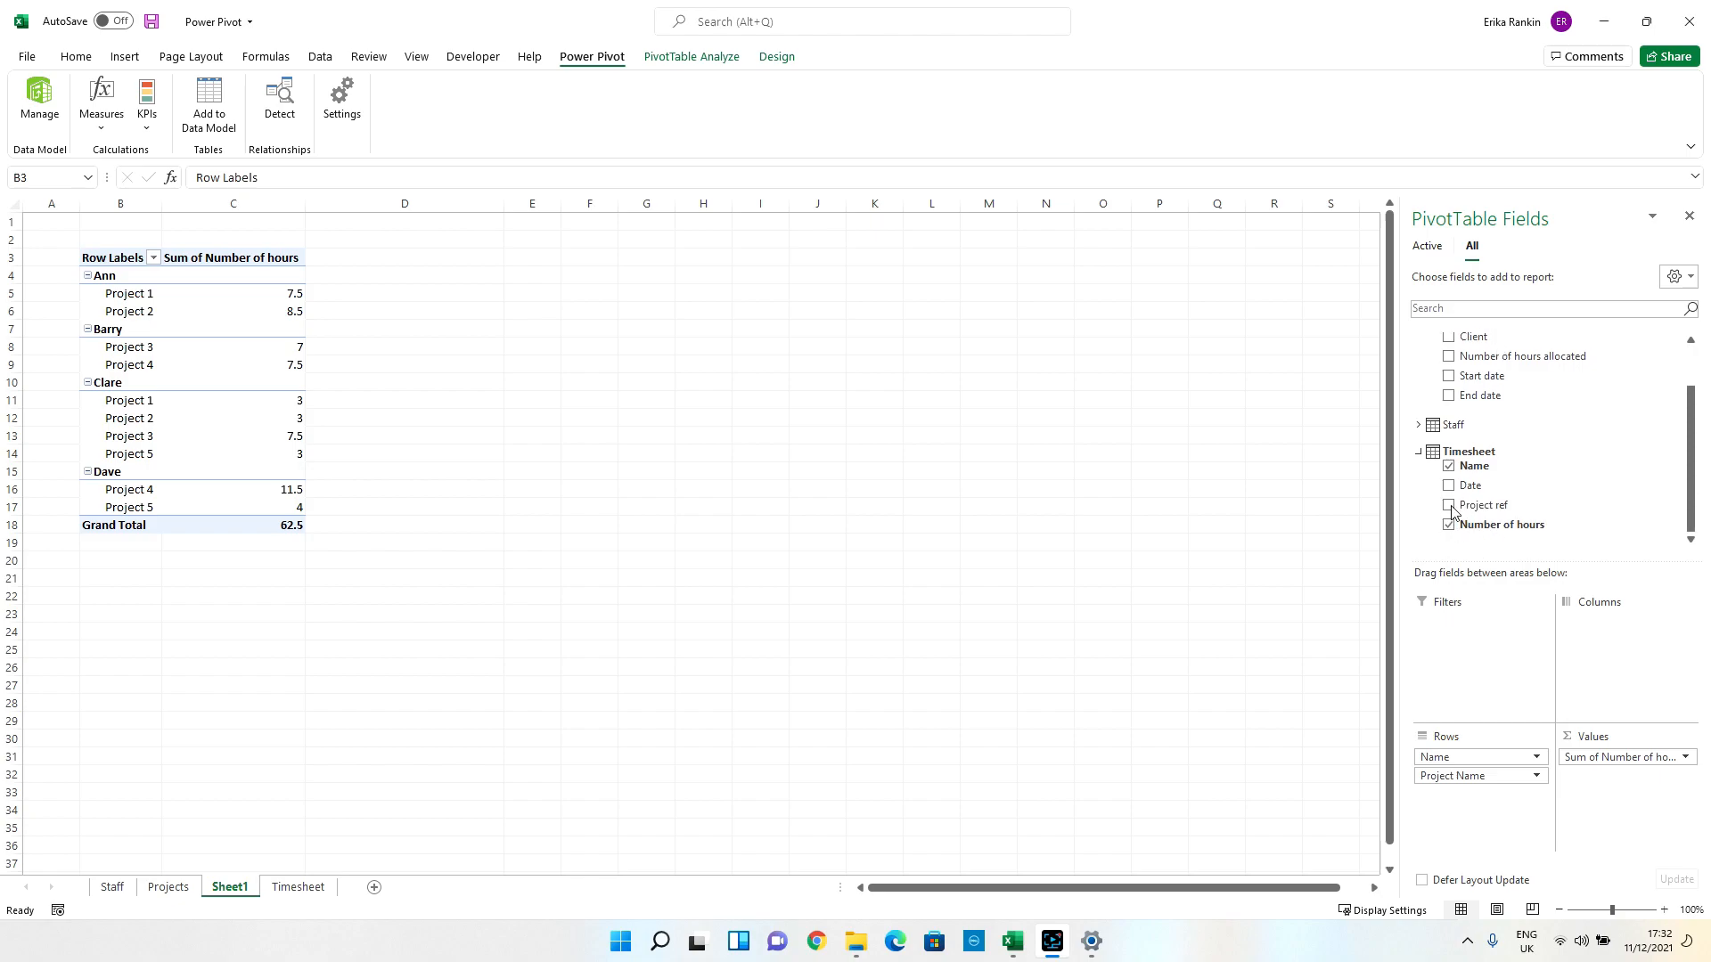
Remove Name from rows and add summed Number of hours allocated (742.5) beside booked hours.
{"action": "left_click", "coordinate": [1449, 465]}
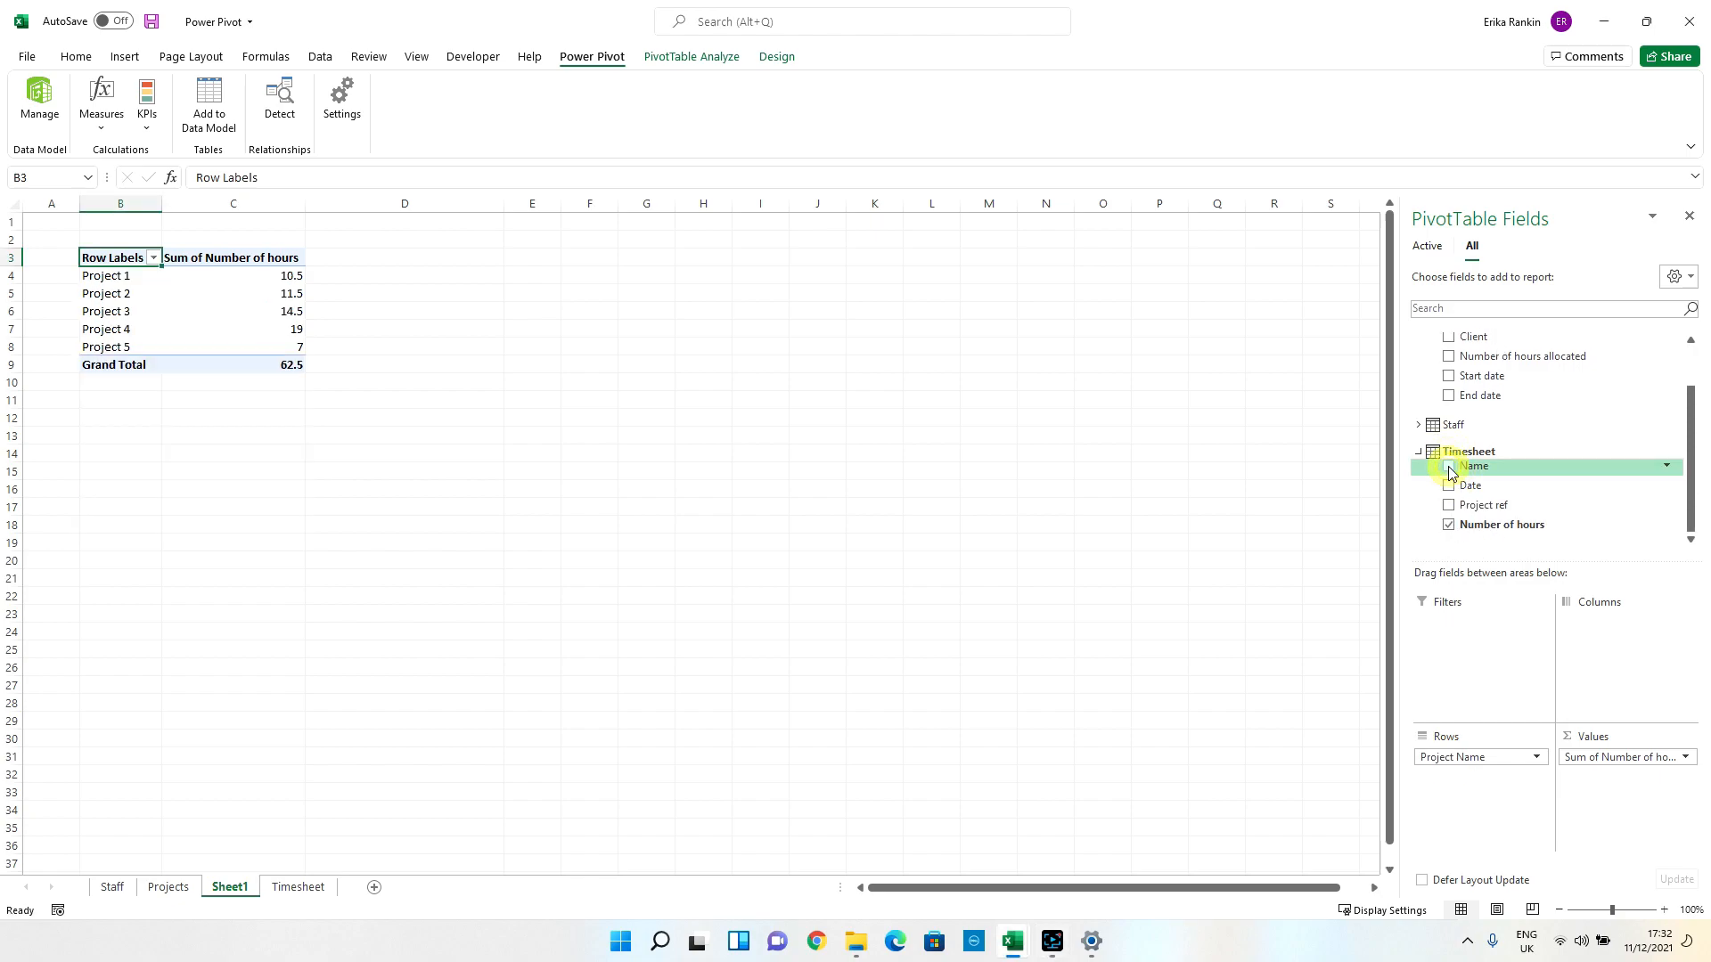
{"action": "left_click", "coordinate": [1448, 357]}
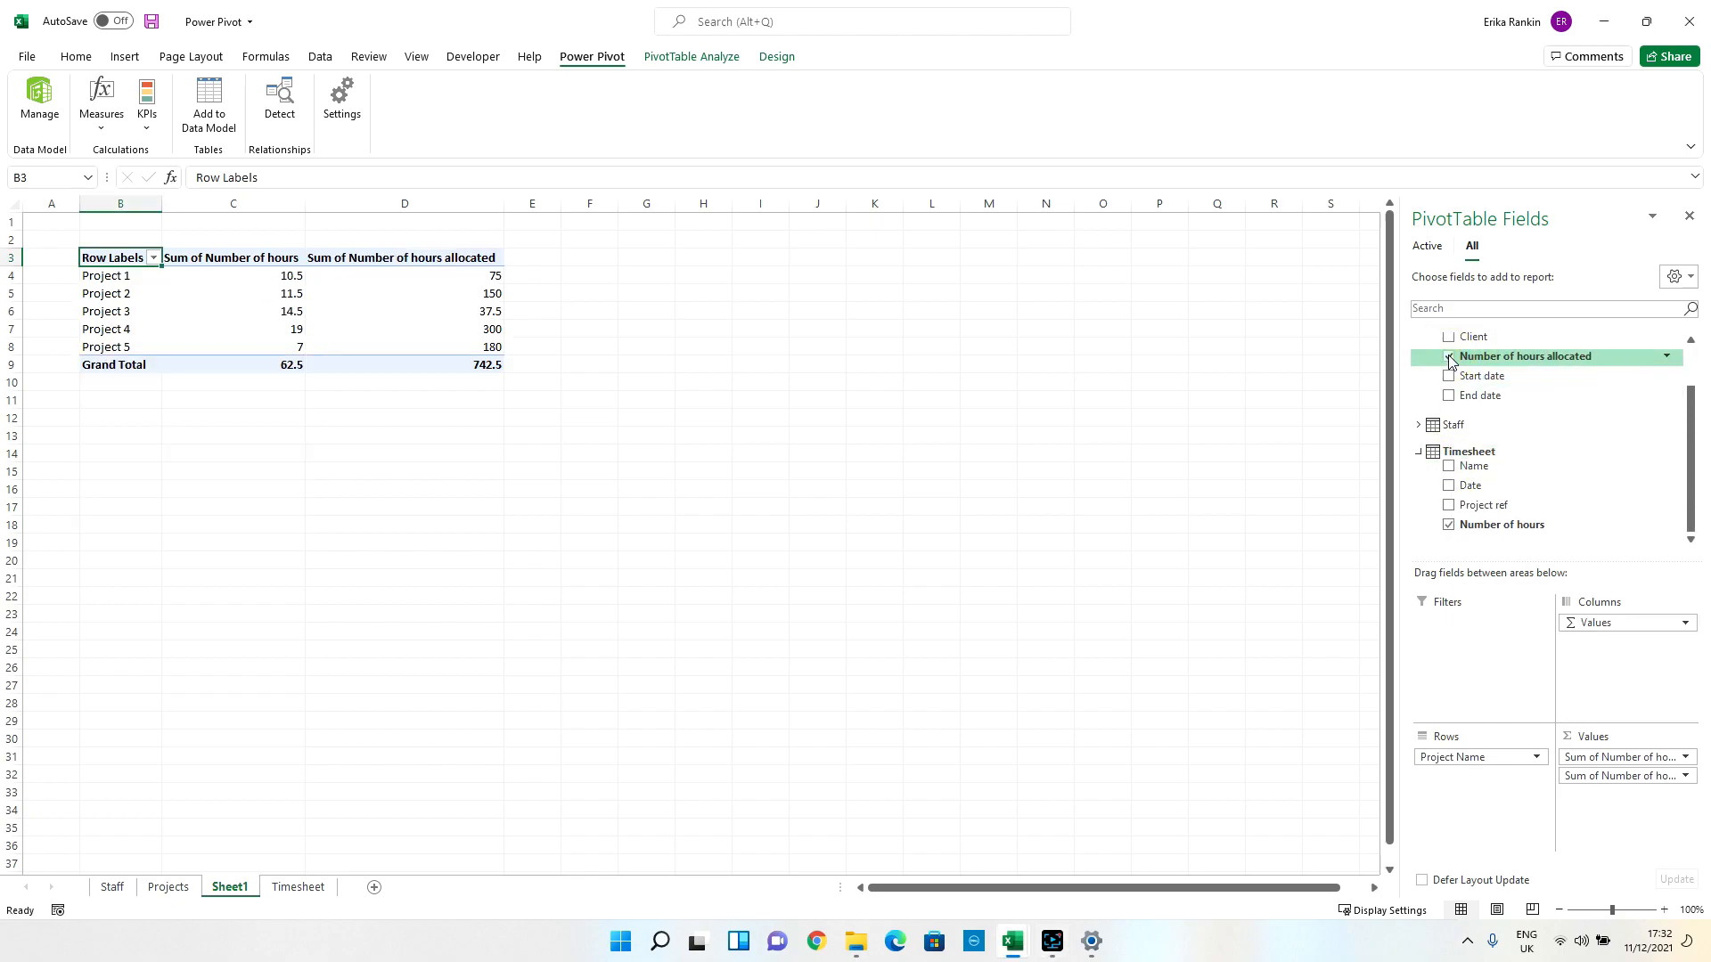
{"action": "left_click", "coordinate": [1449, 356]}
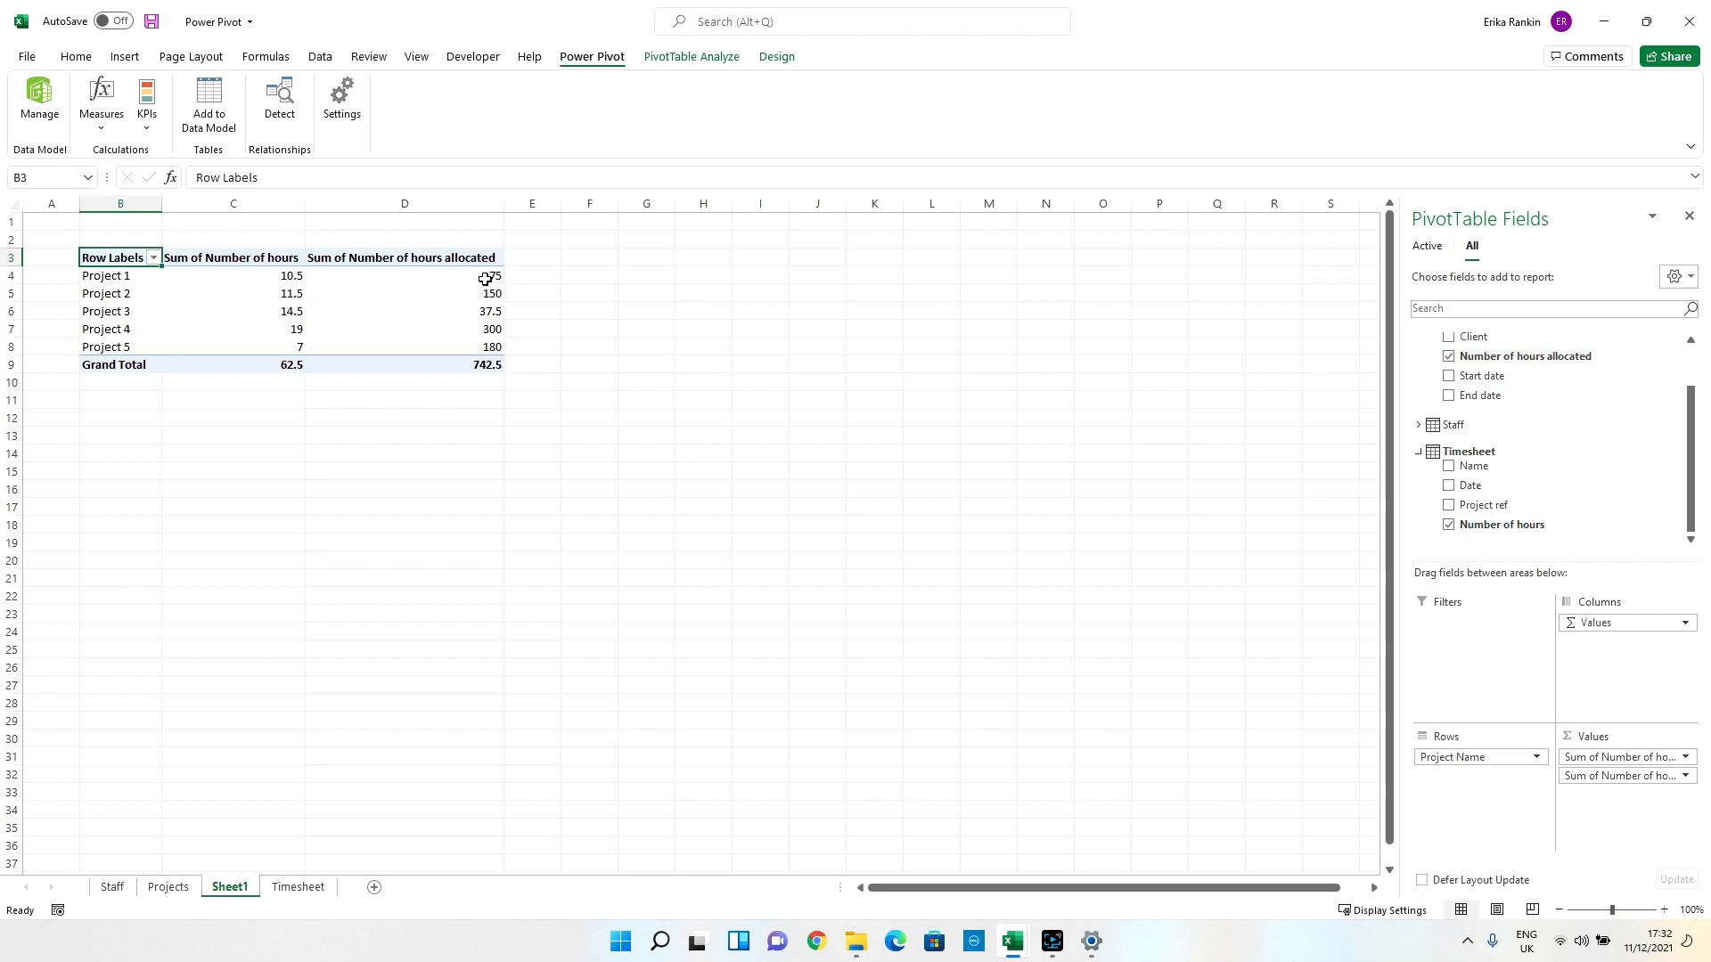
{"action": "mouse_move", "coordinate": [489, 277]}
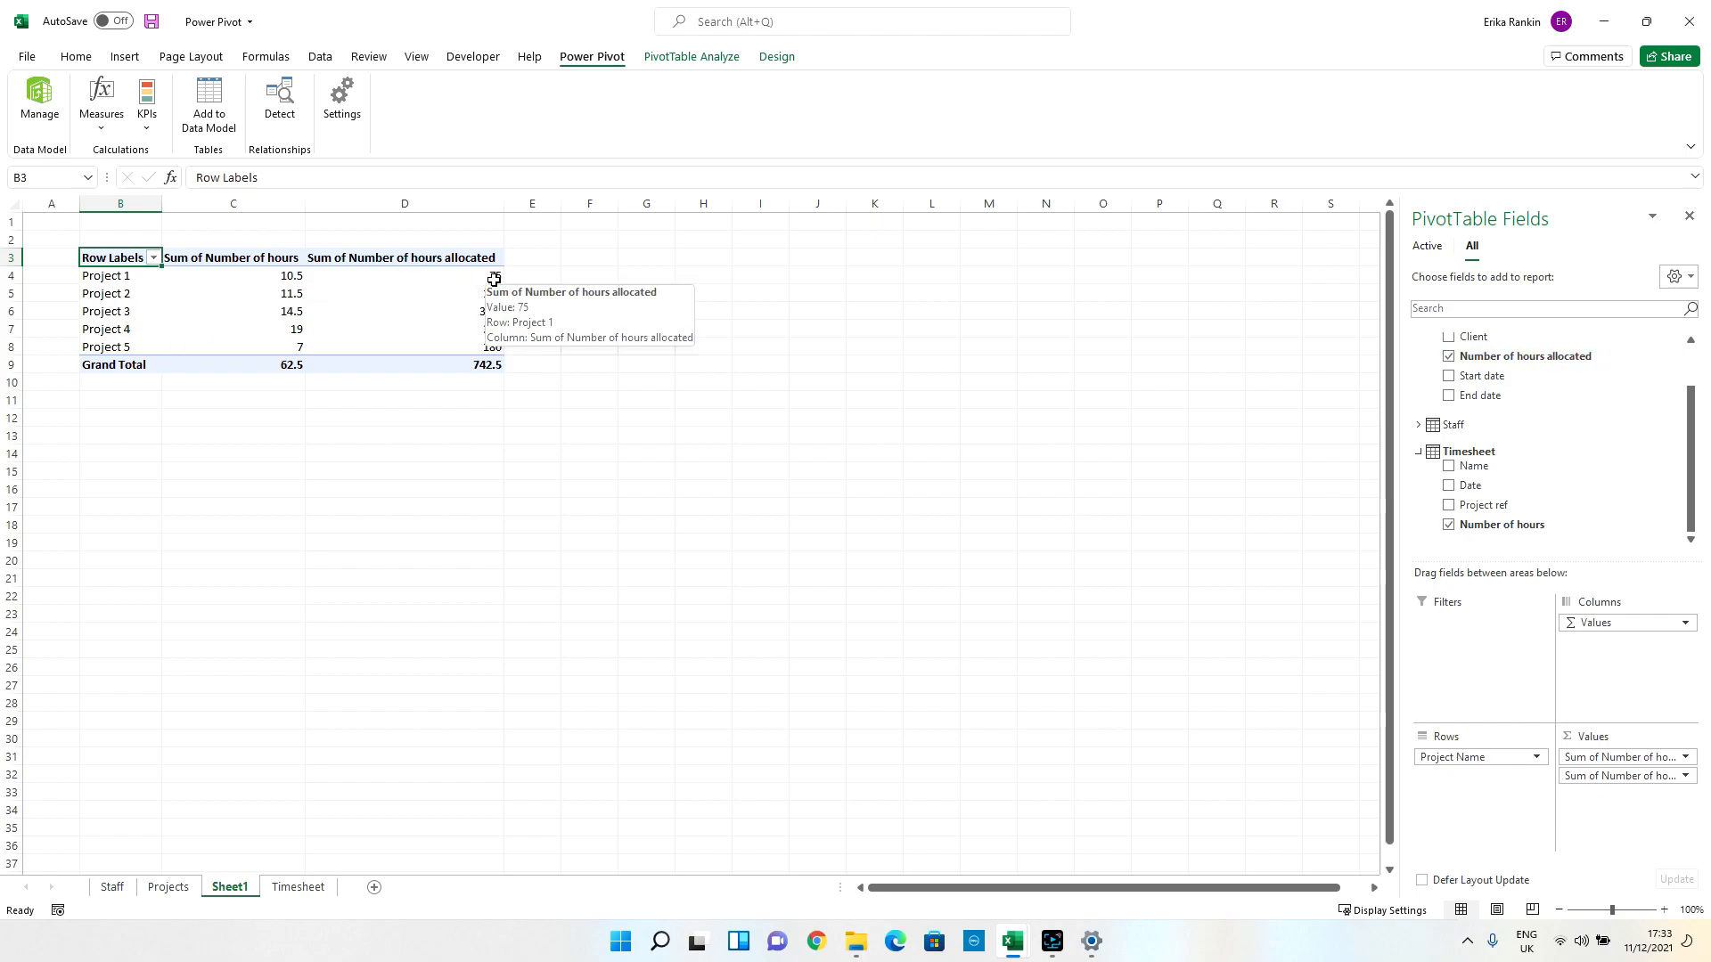
{"action": "mouse_move", "coordinate": [258, 276]}
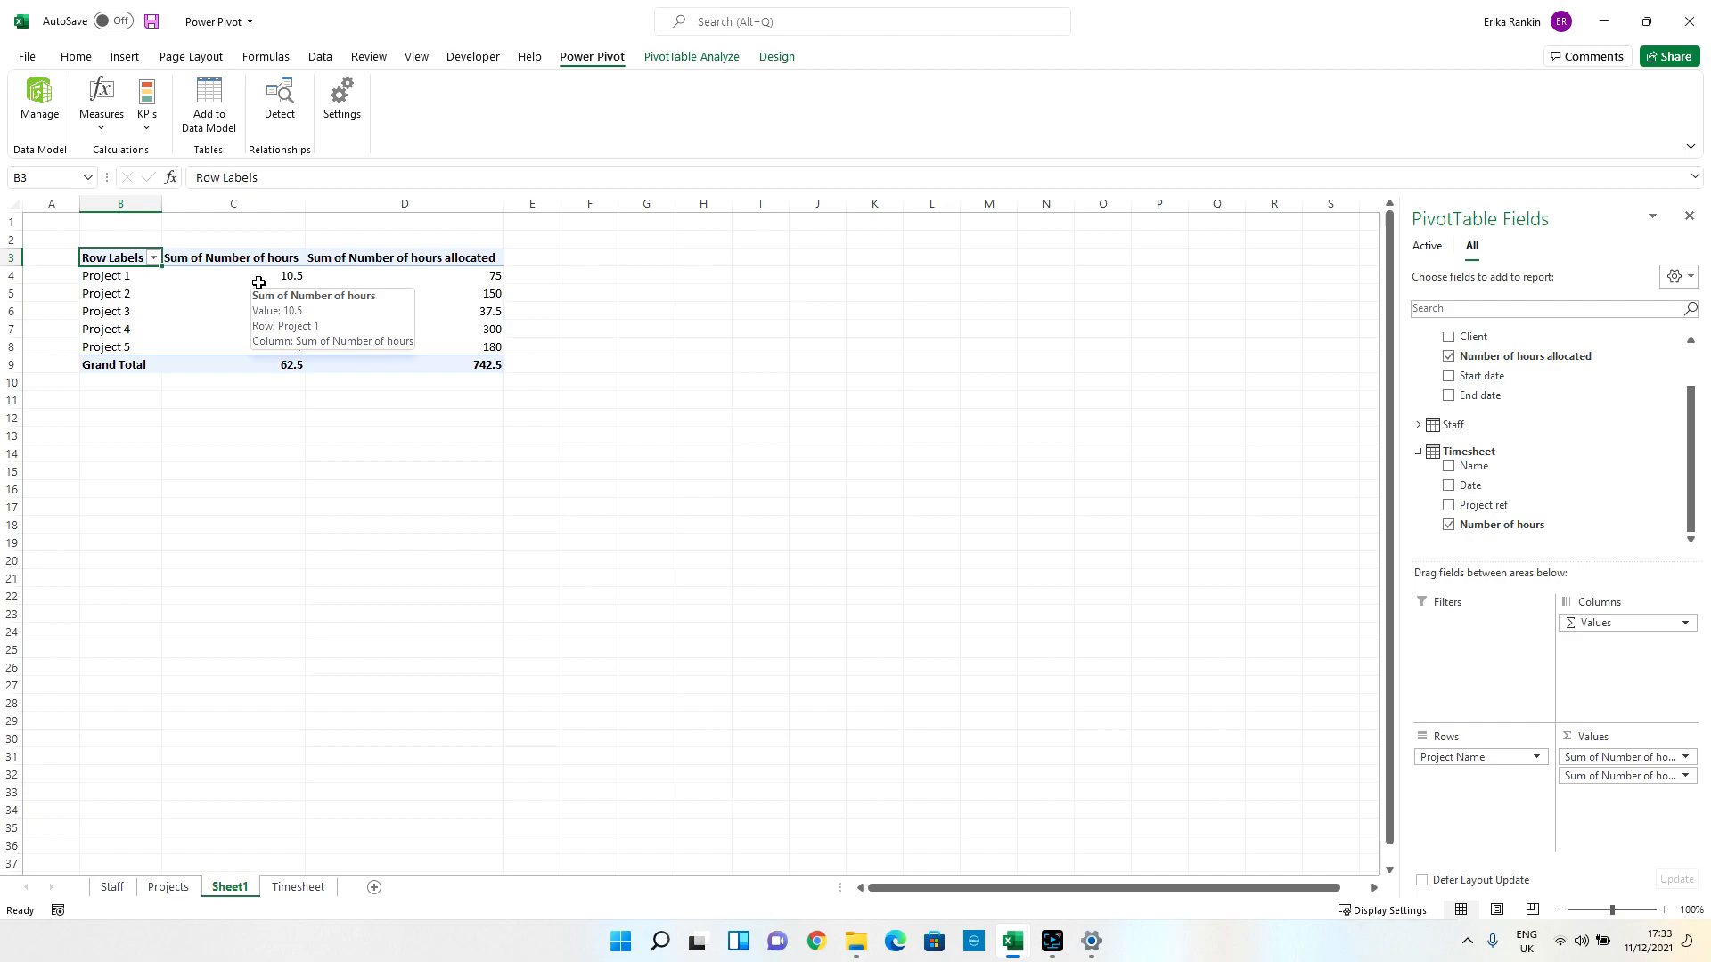
{"action": "mouse_move", "coordinate": [520, 312]}
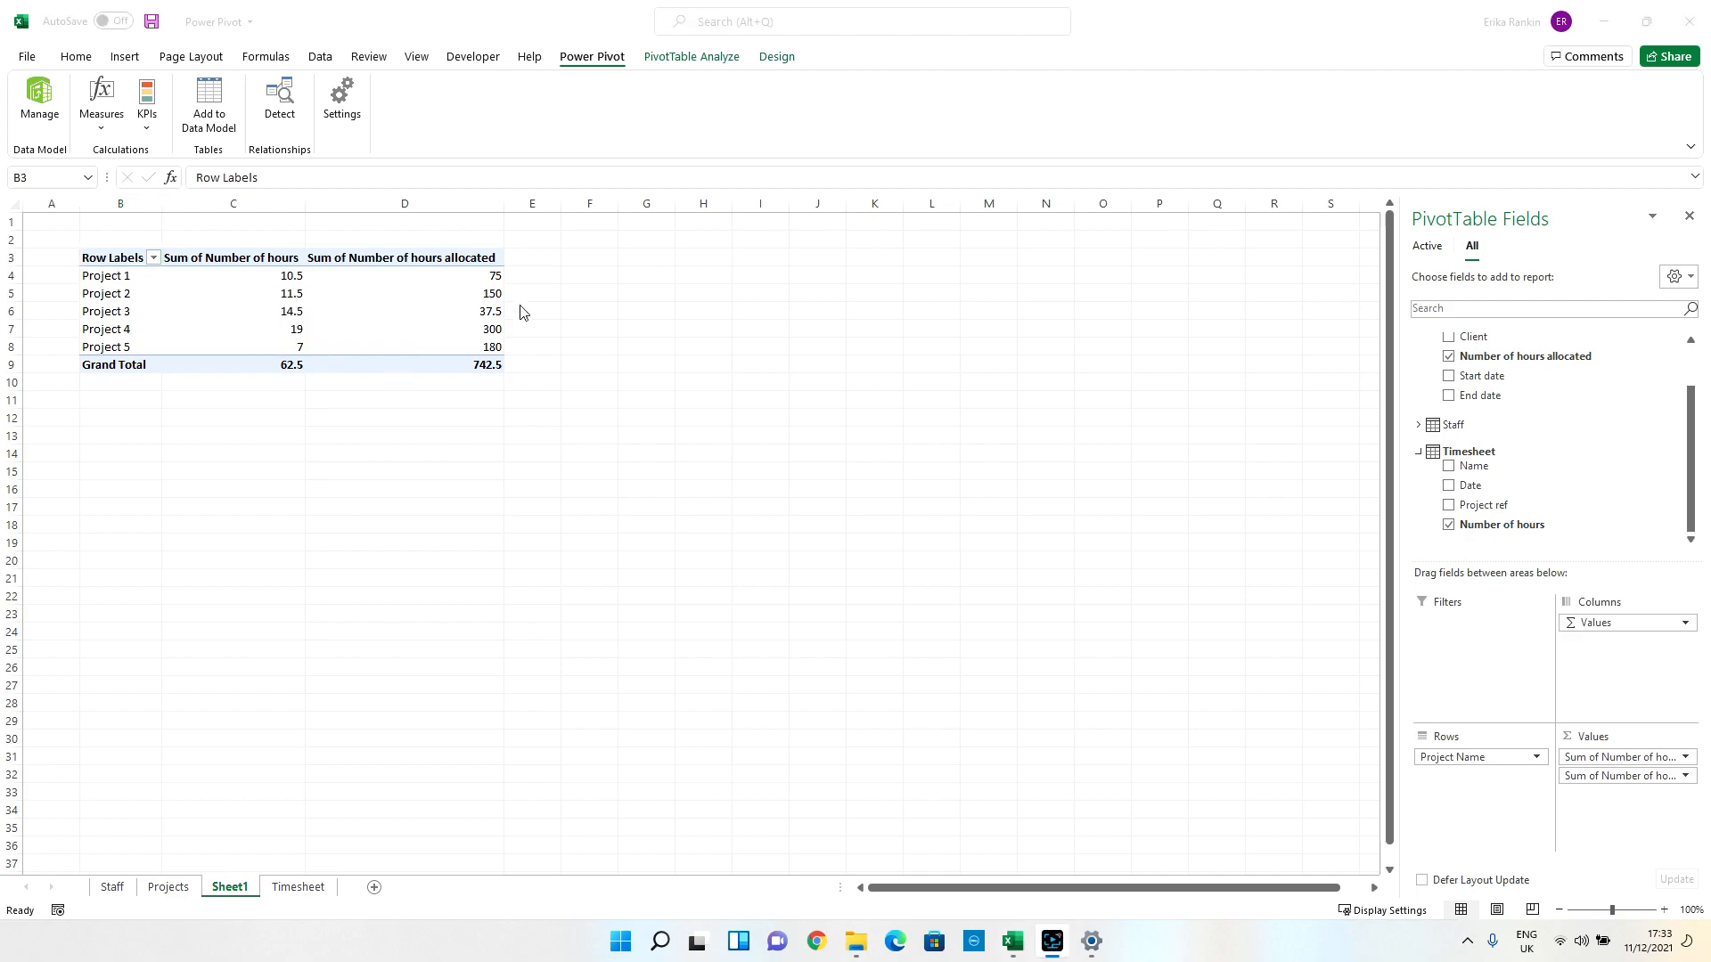
{"action": "mouse_move", "coordinate": [373, 296]}
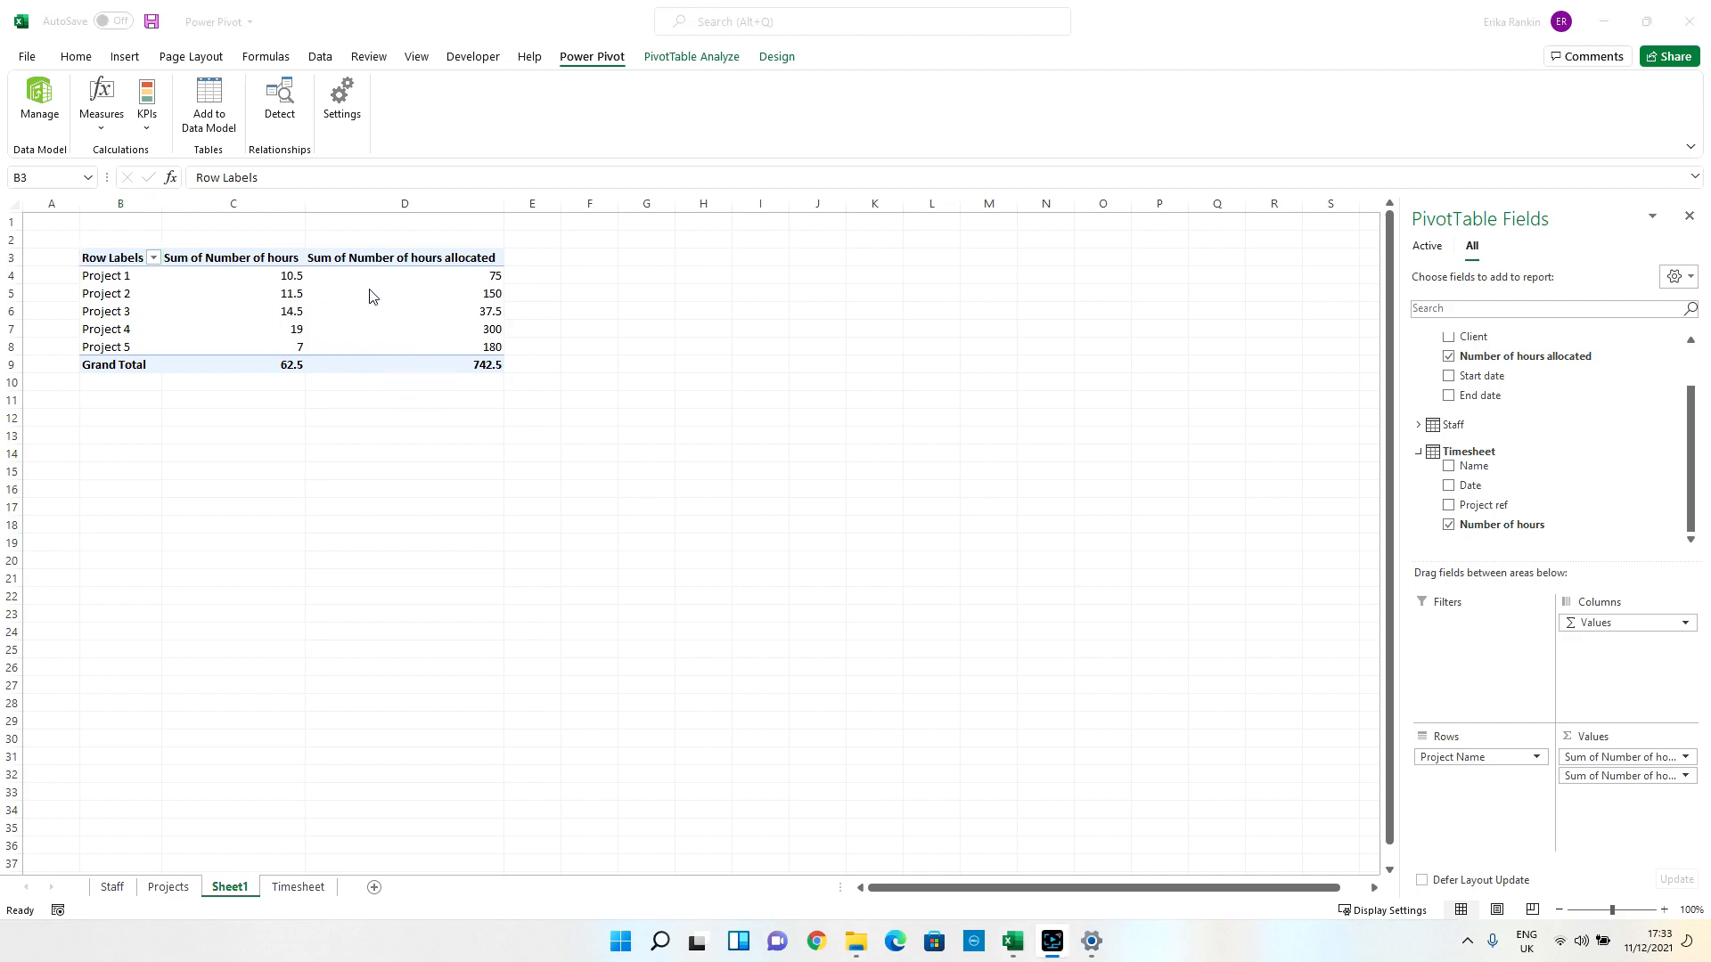
{"action": "mouse_move", "coordinate": [474, 271]}
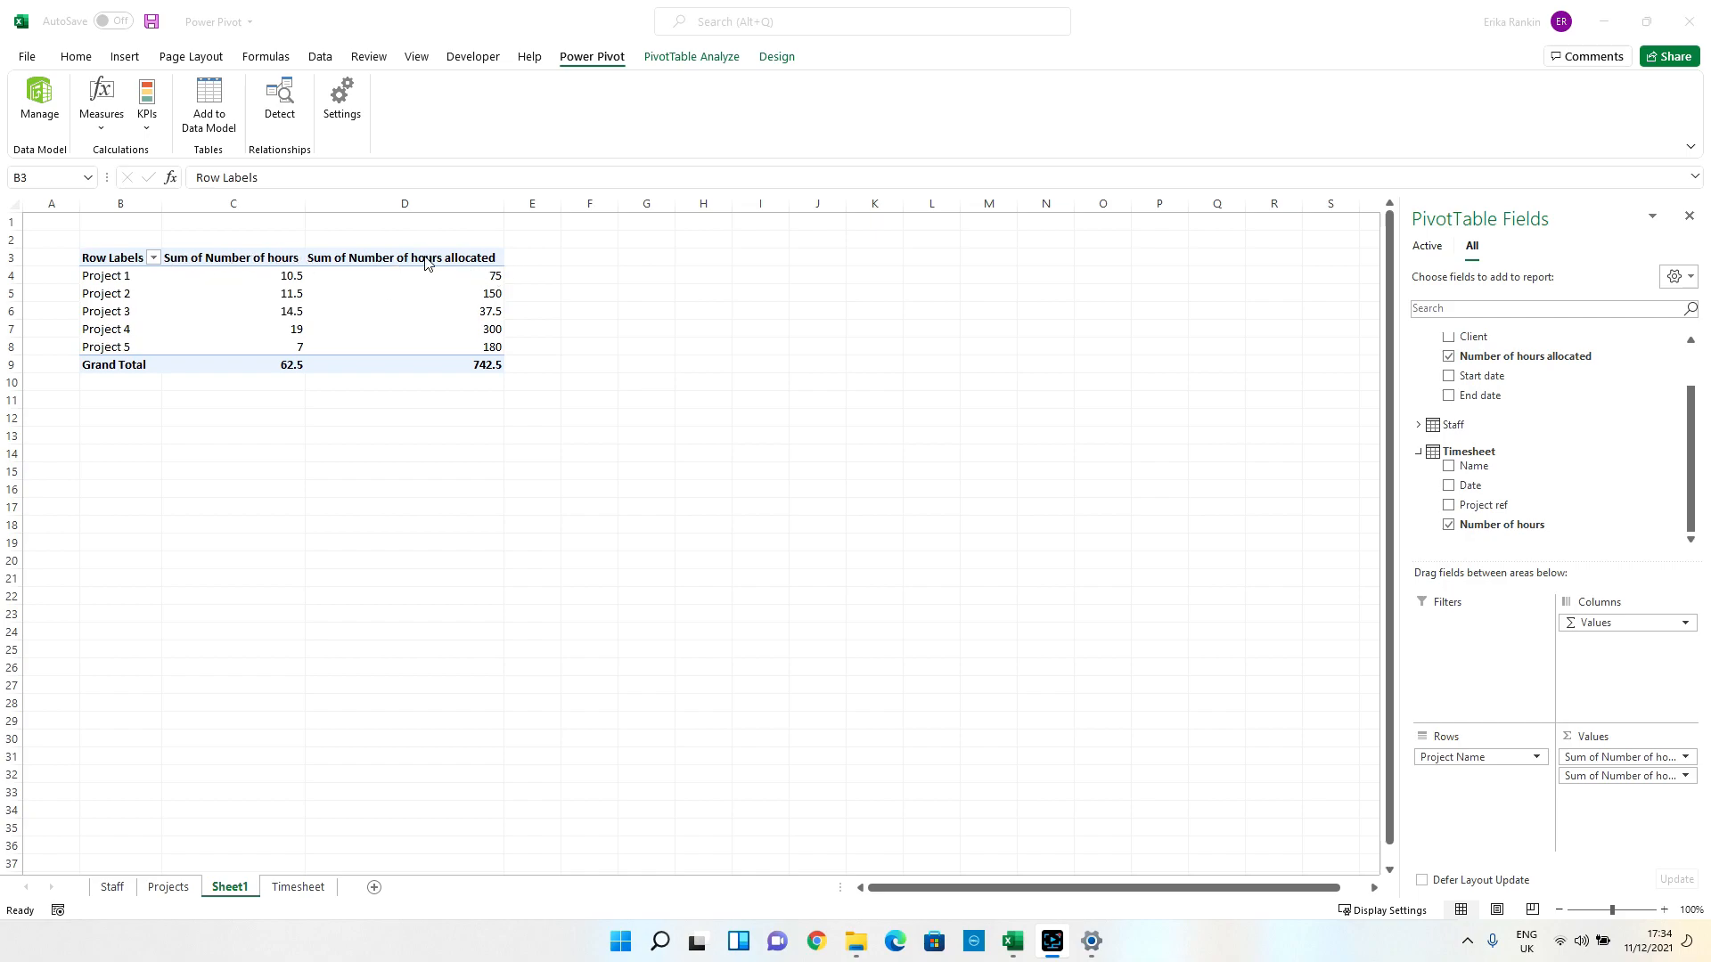
{"action": "mouse_move", "coordinate": [1053, 417]}
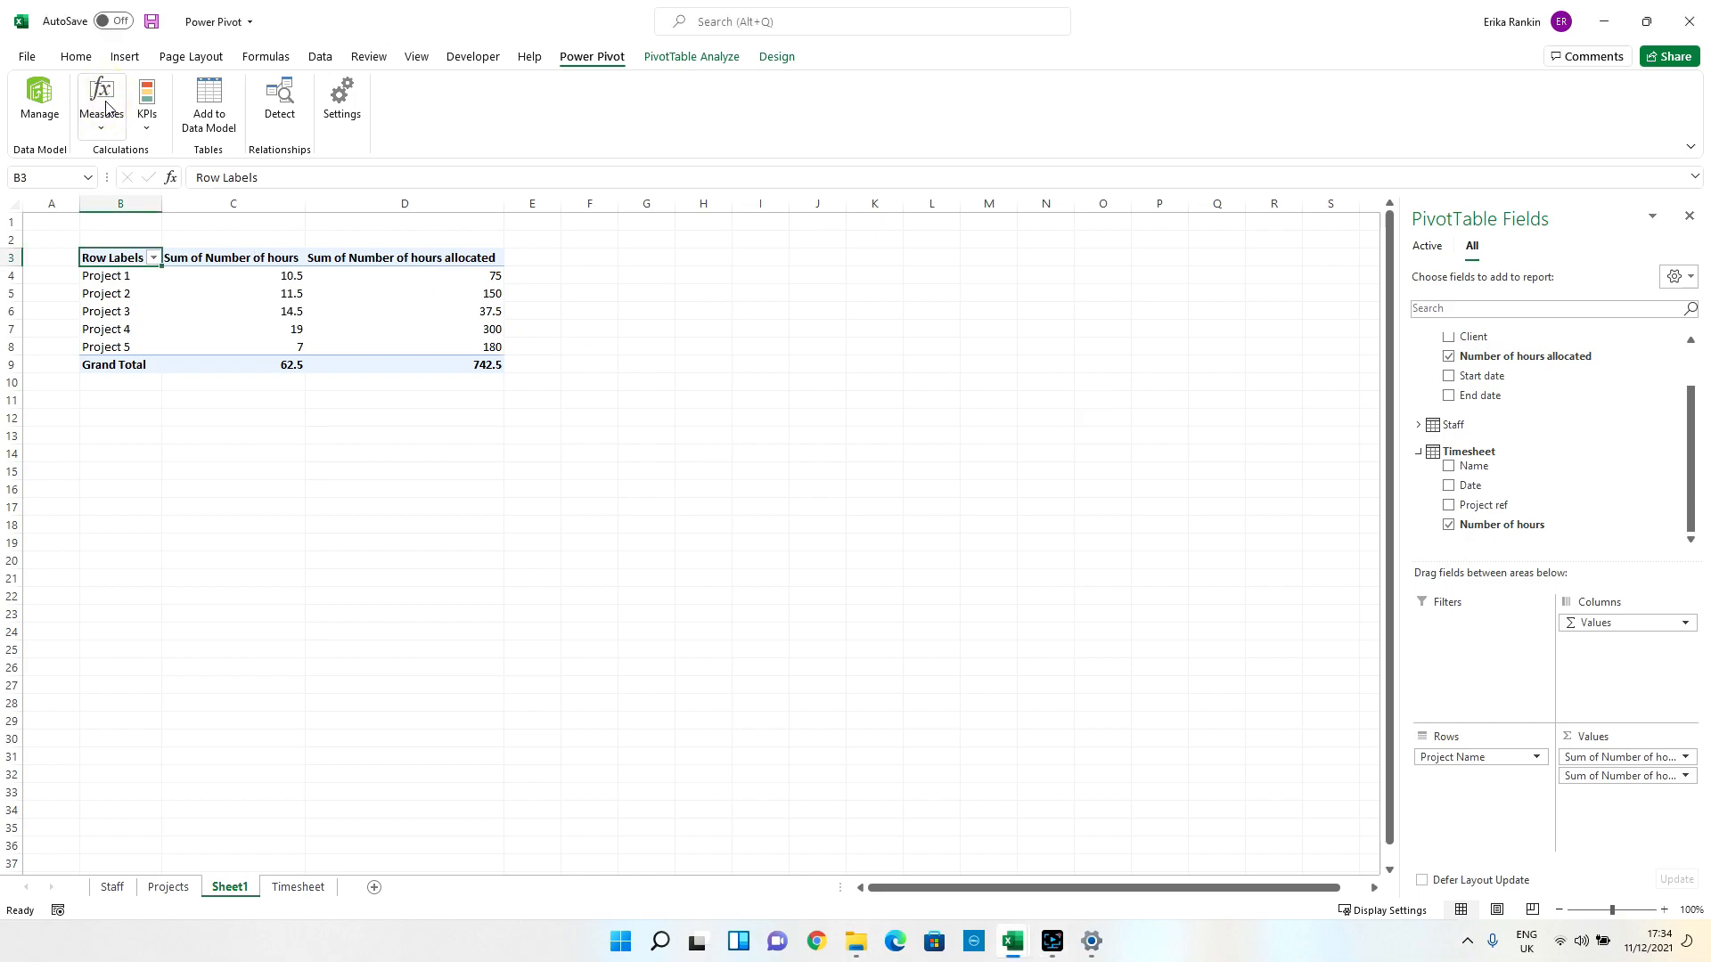
Build a new measure =[Sum of Number of hours allocated]-[Sum of Number of hours] and check it.
{"action": "left_click", "coordinate": [99, 104]}
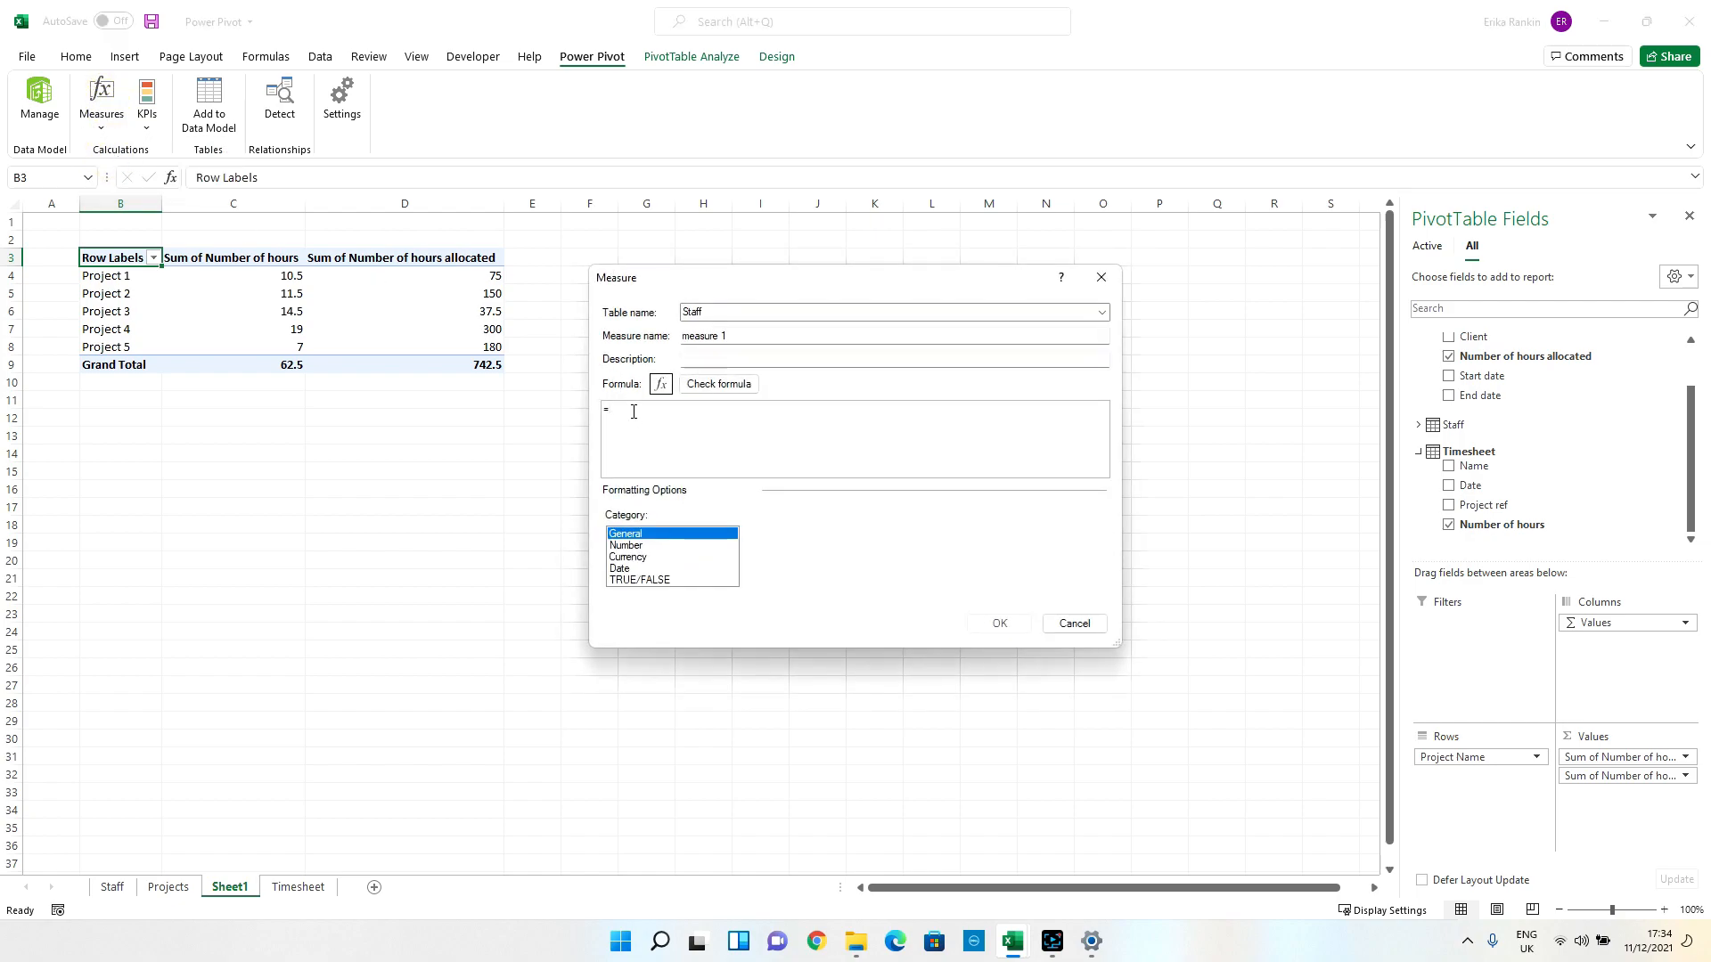
{"action": "type", "text": "sumo"}
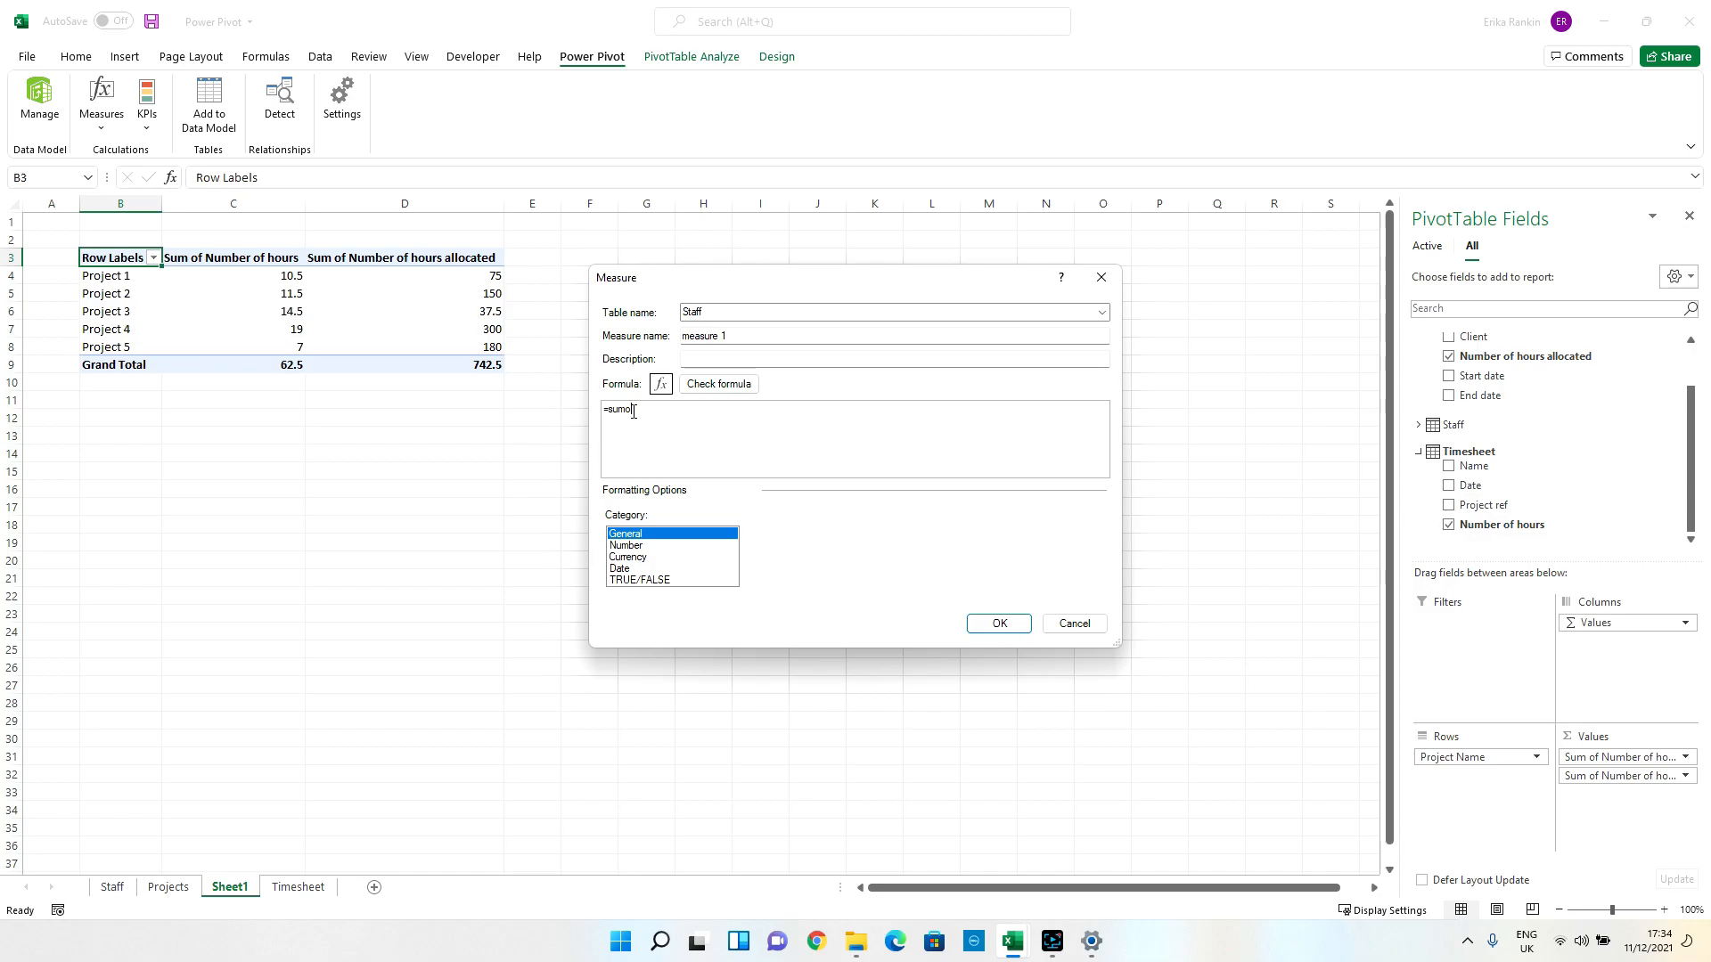
{"action": "type", "text": "sum"}
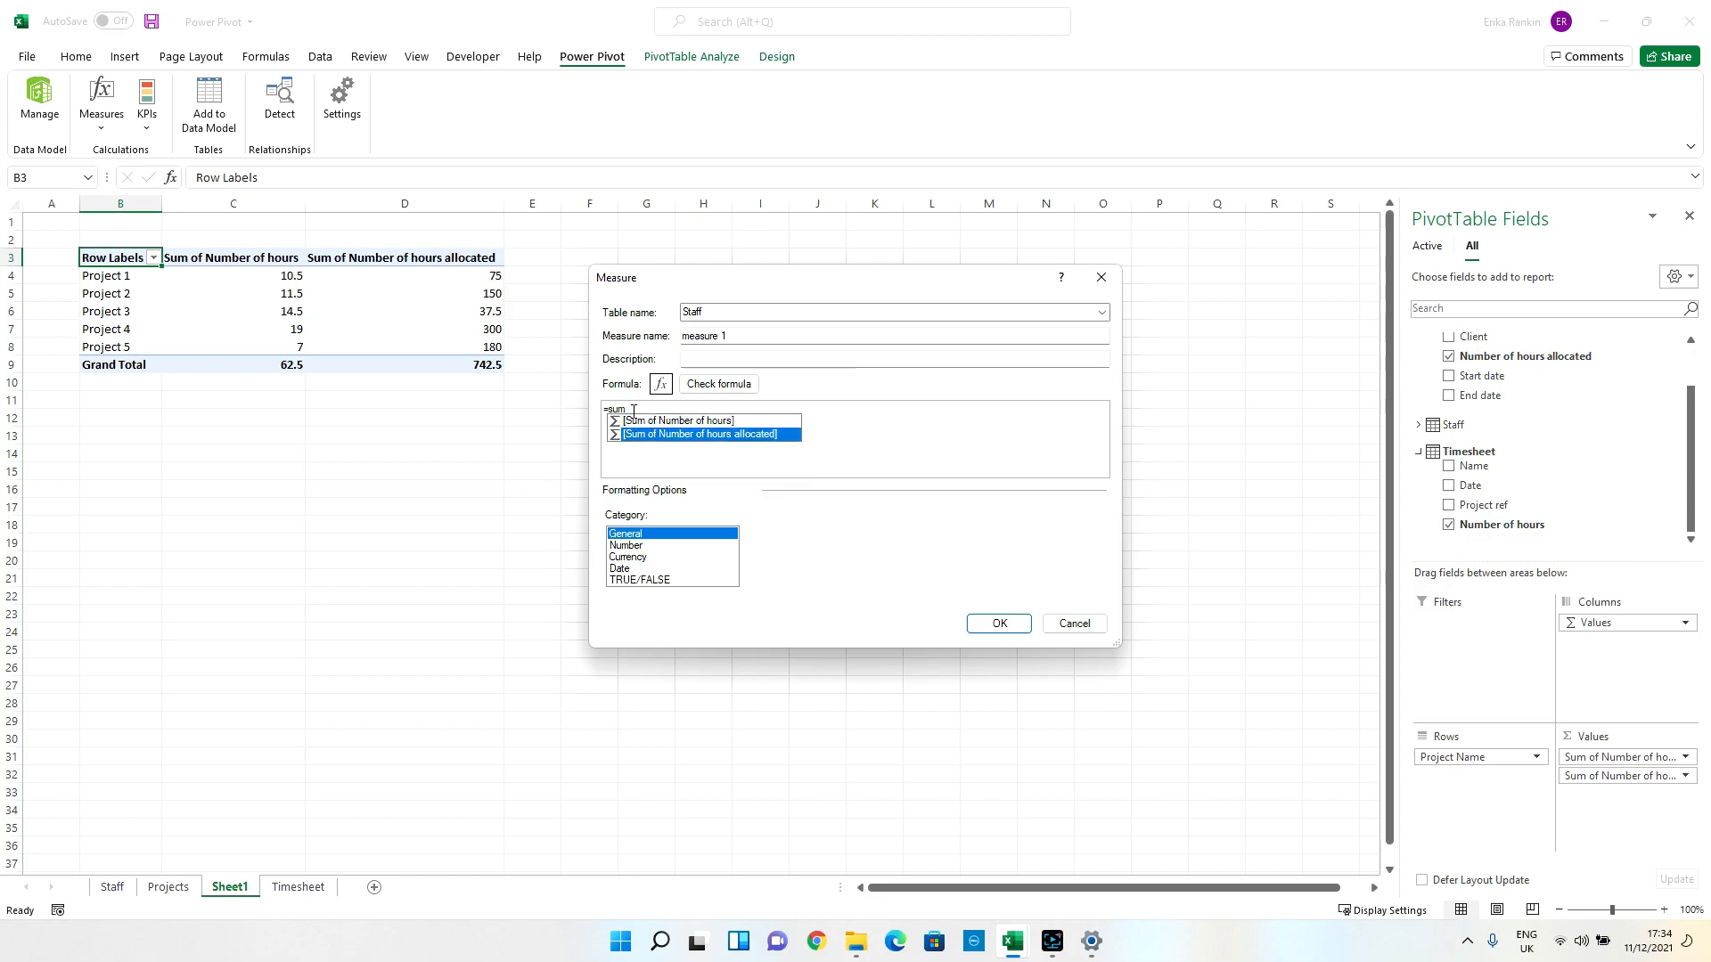
{"action": "double_click", "coordinate": [702, 433]}
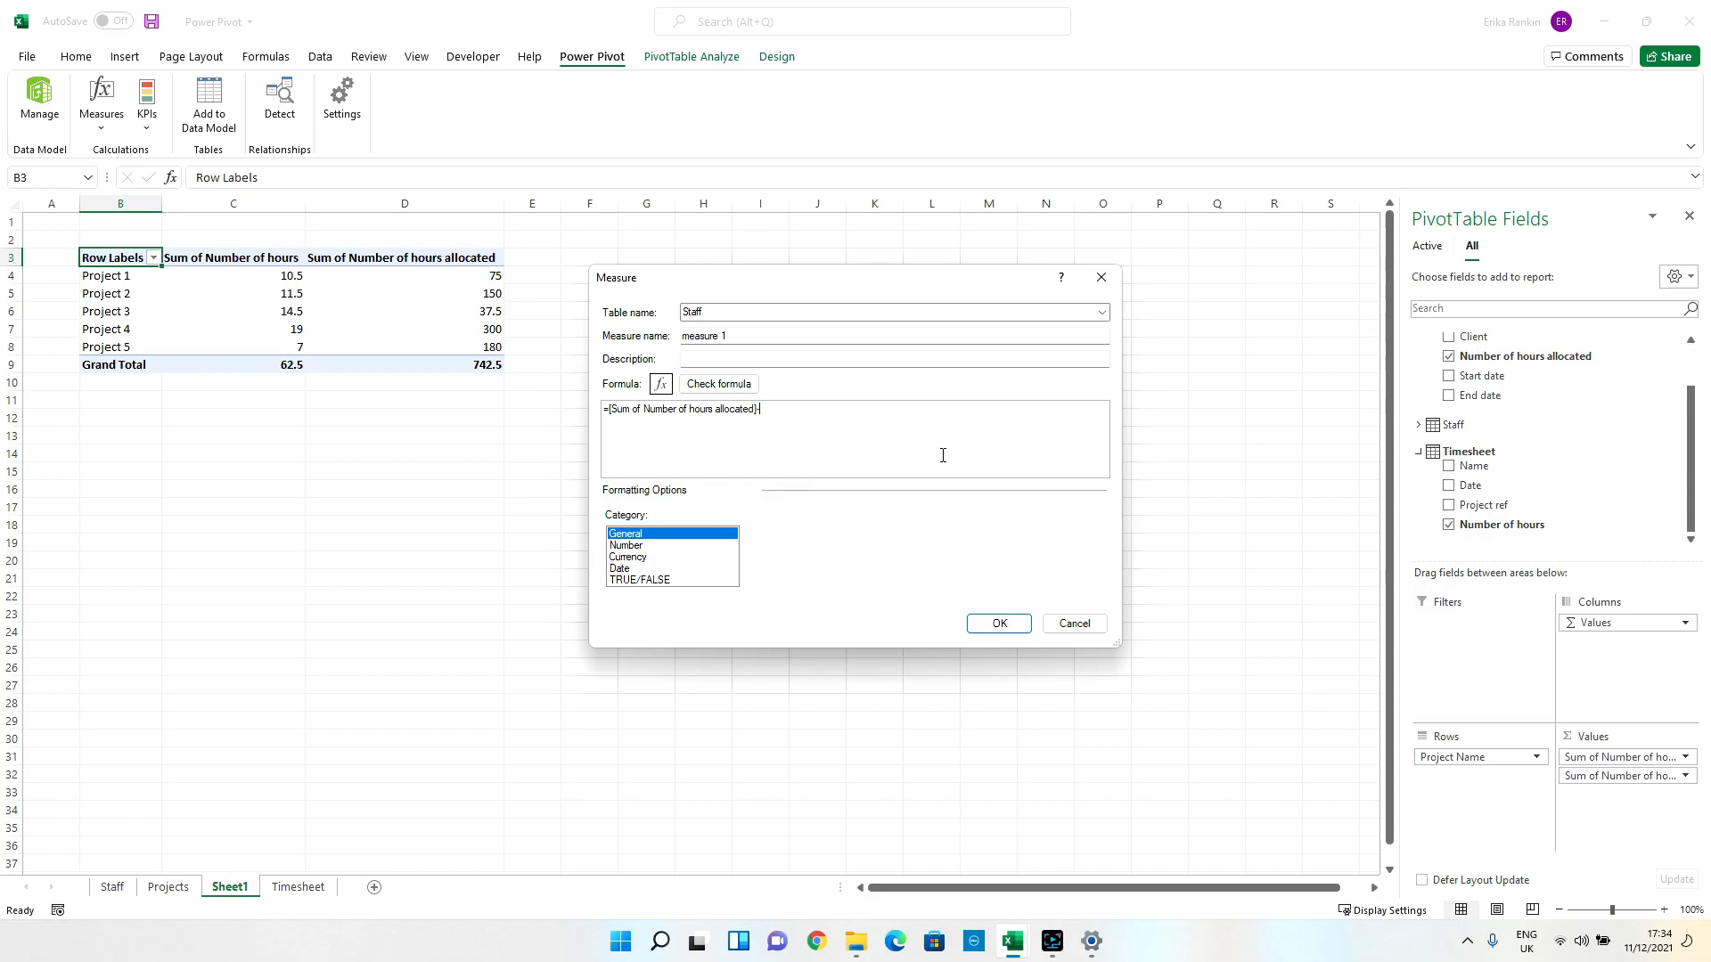
{"action": "type", "text": "sum"}
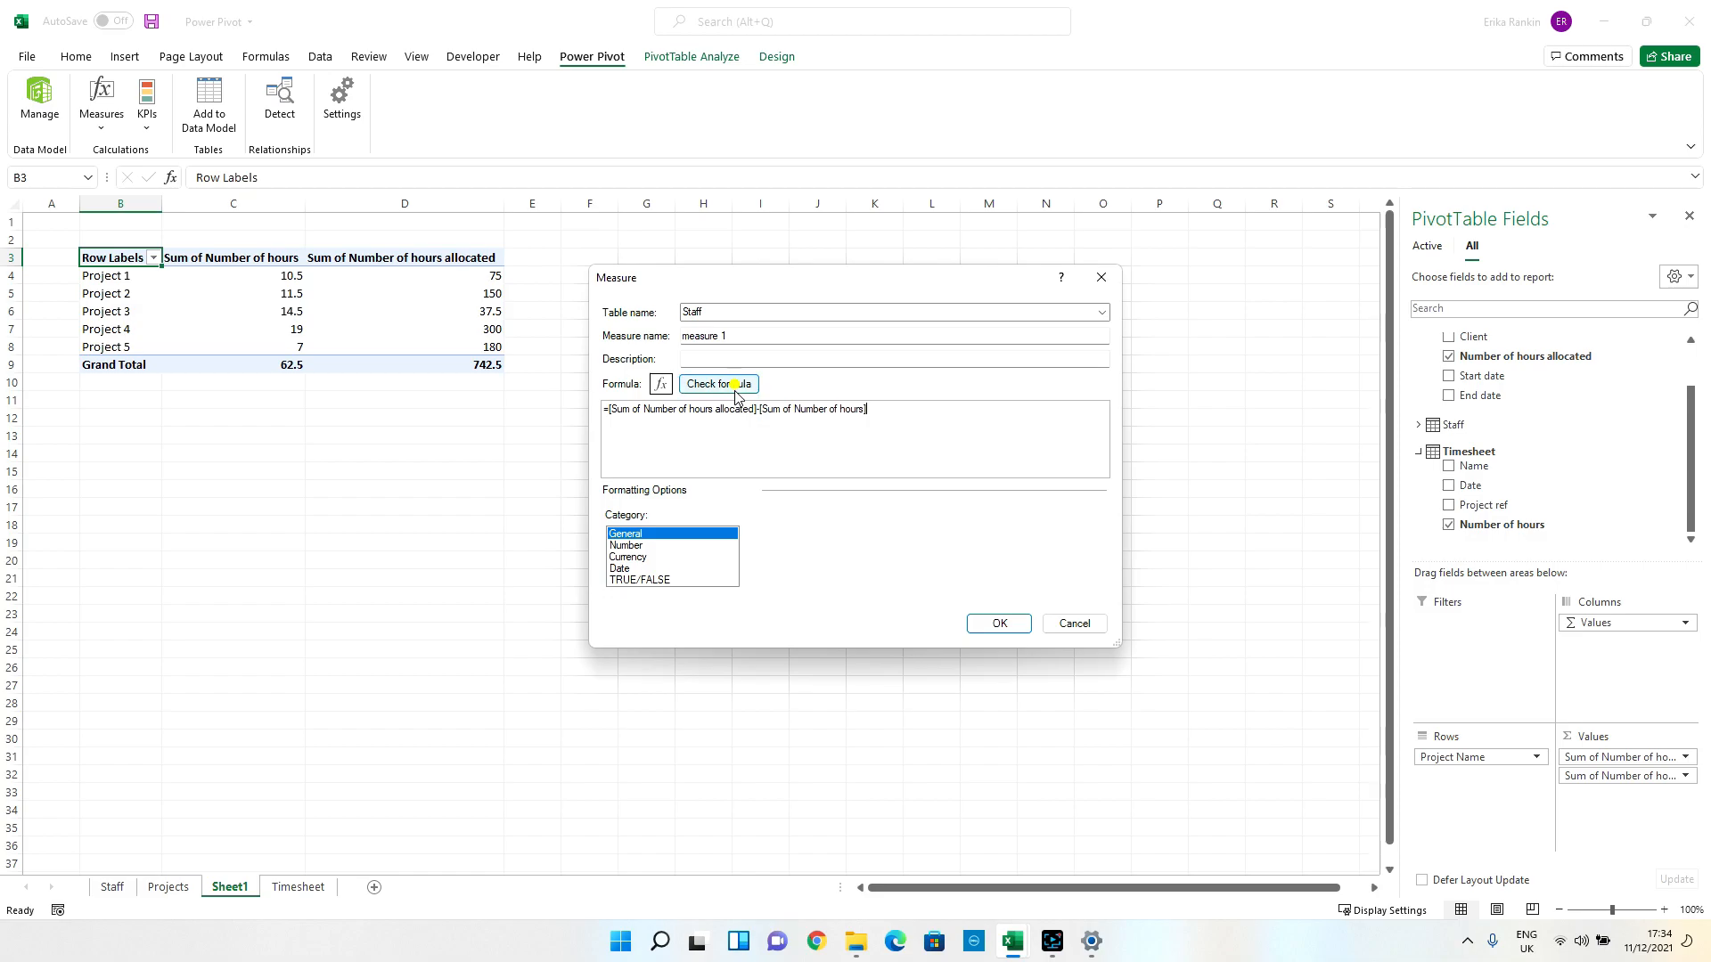
{"action": "left_click", "coordinate": [718, 383]}
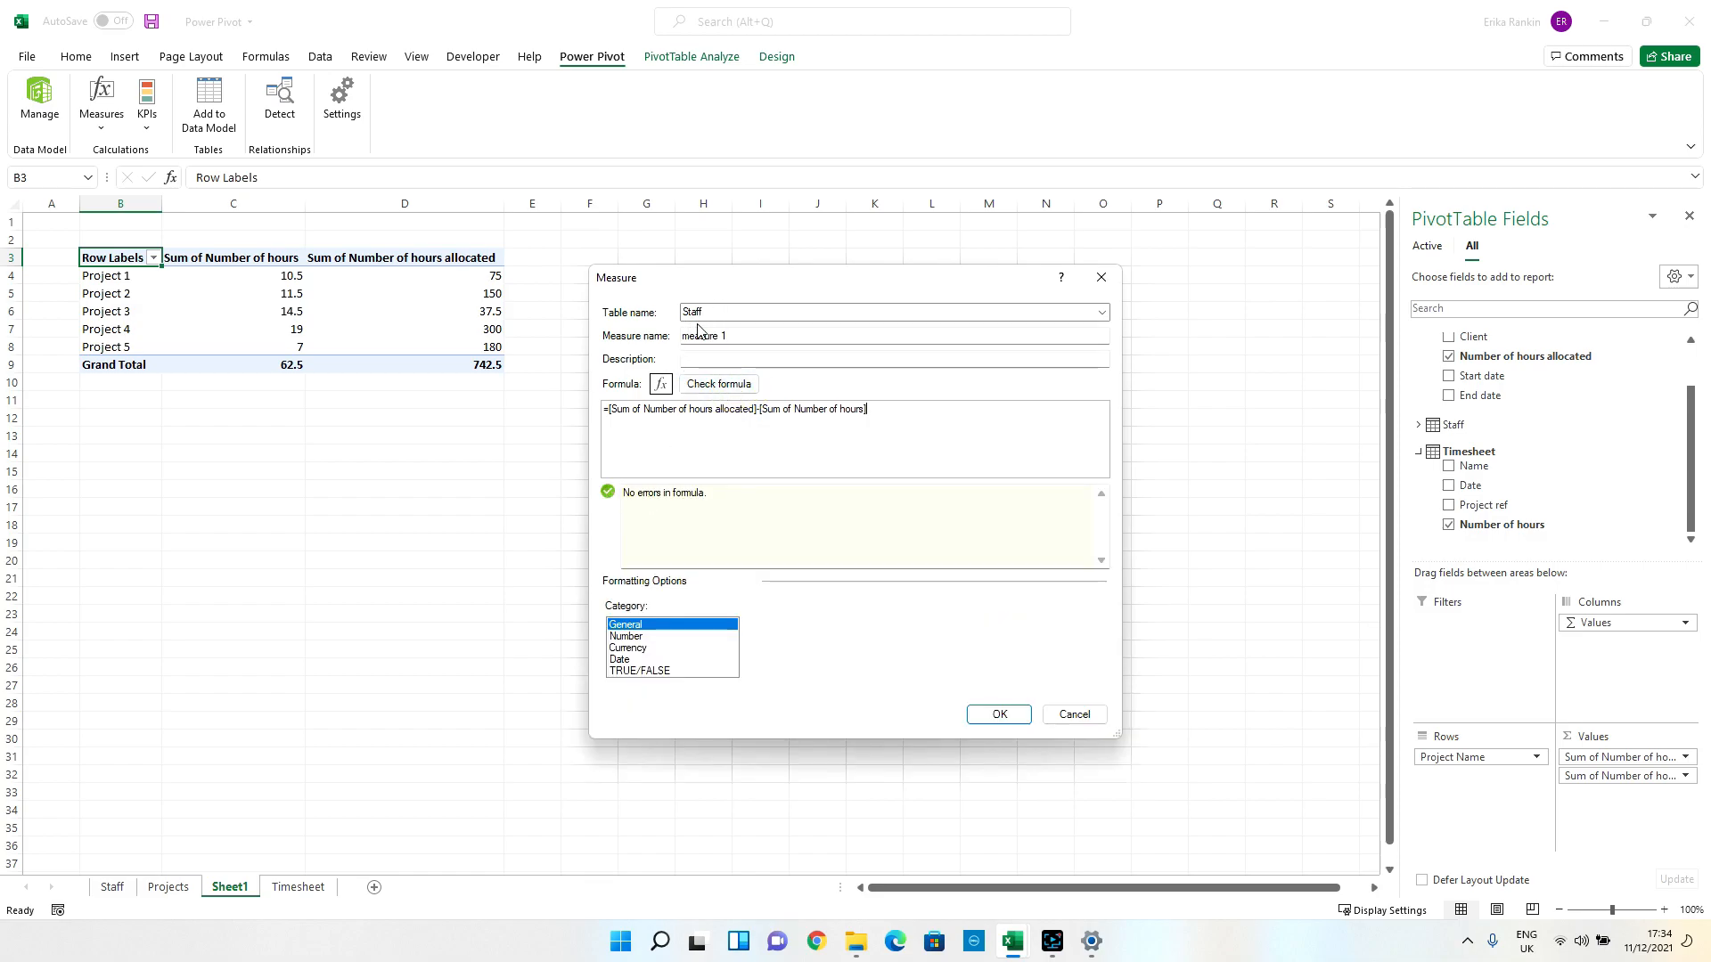
Name the measure Hours remaining and create it, adding a column totalling 680.
{"action": "triple_click", "coordinate": [704, 335]}
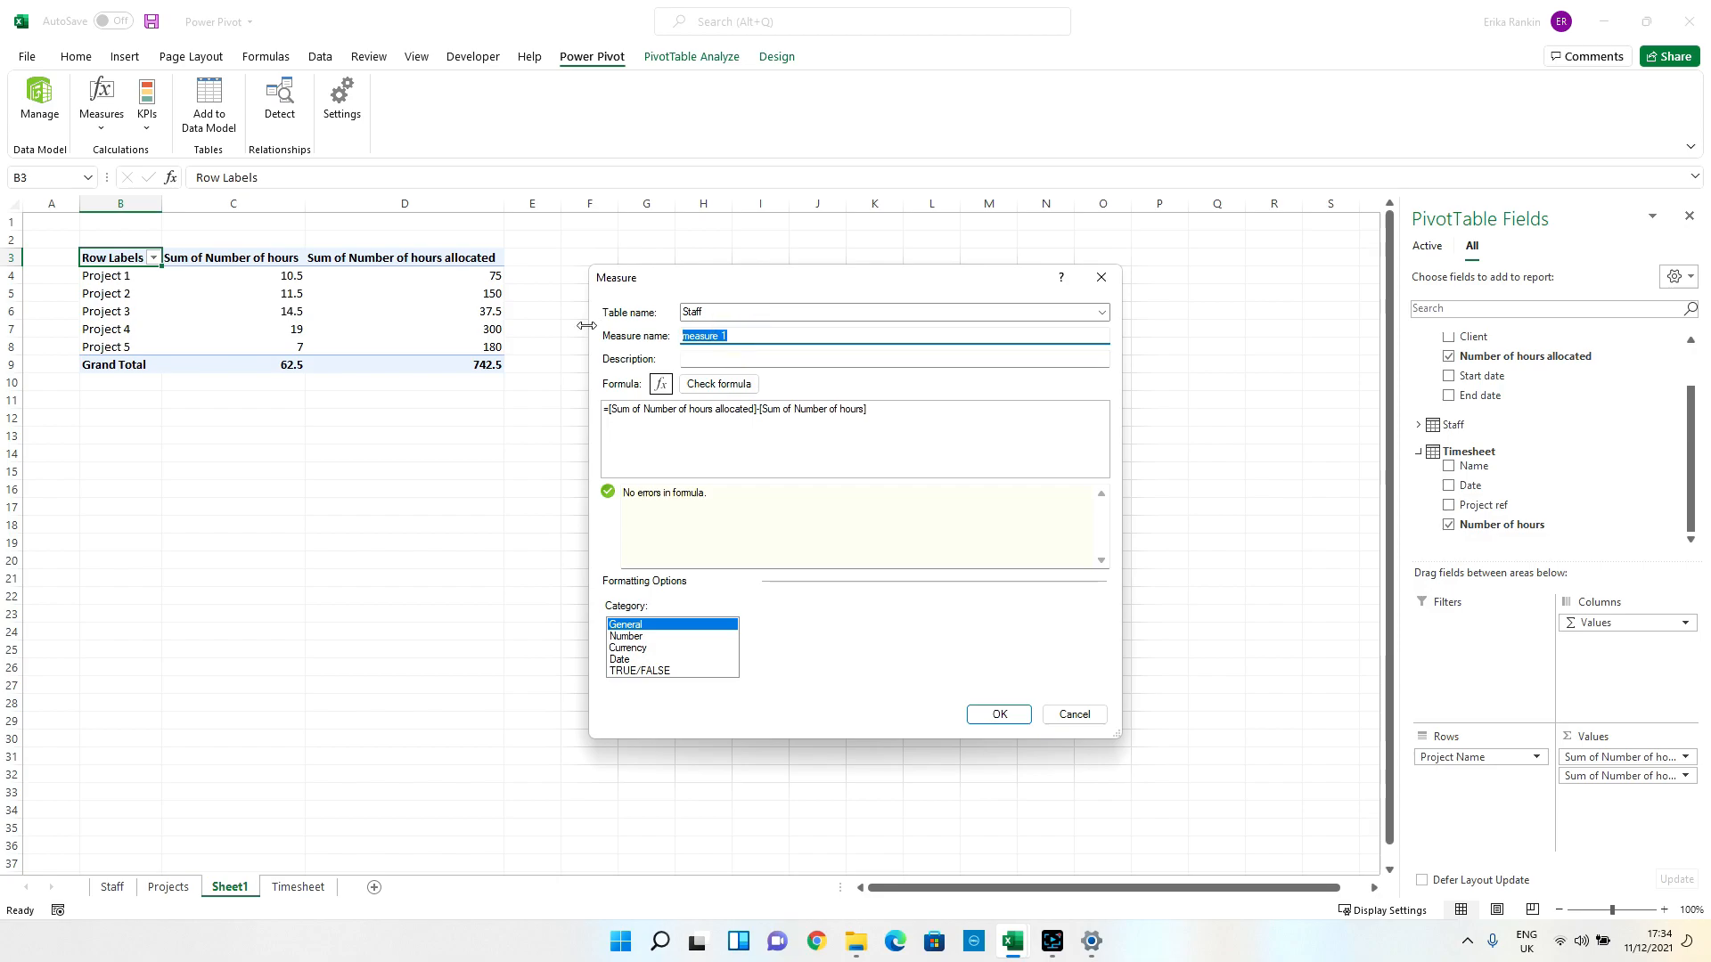
{"action": "type", "text": "Hours"}
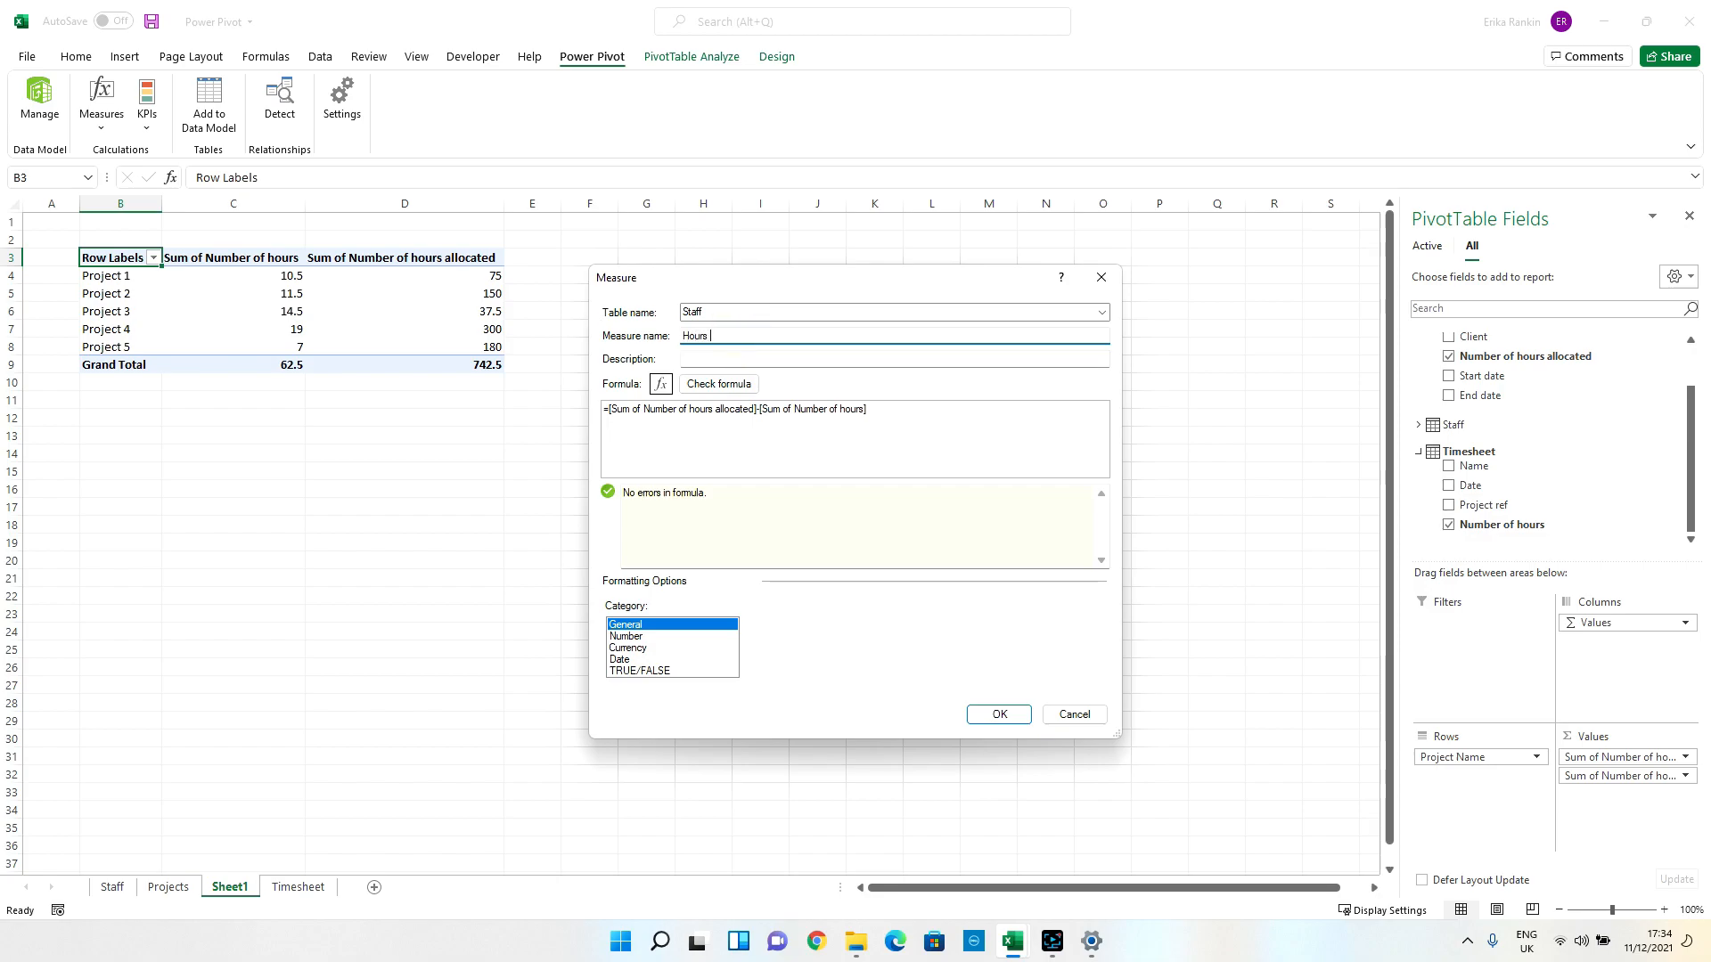
{"action": "type", "text": "remaining"}
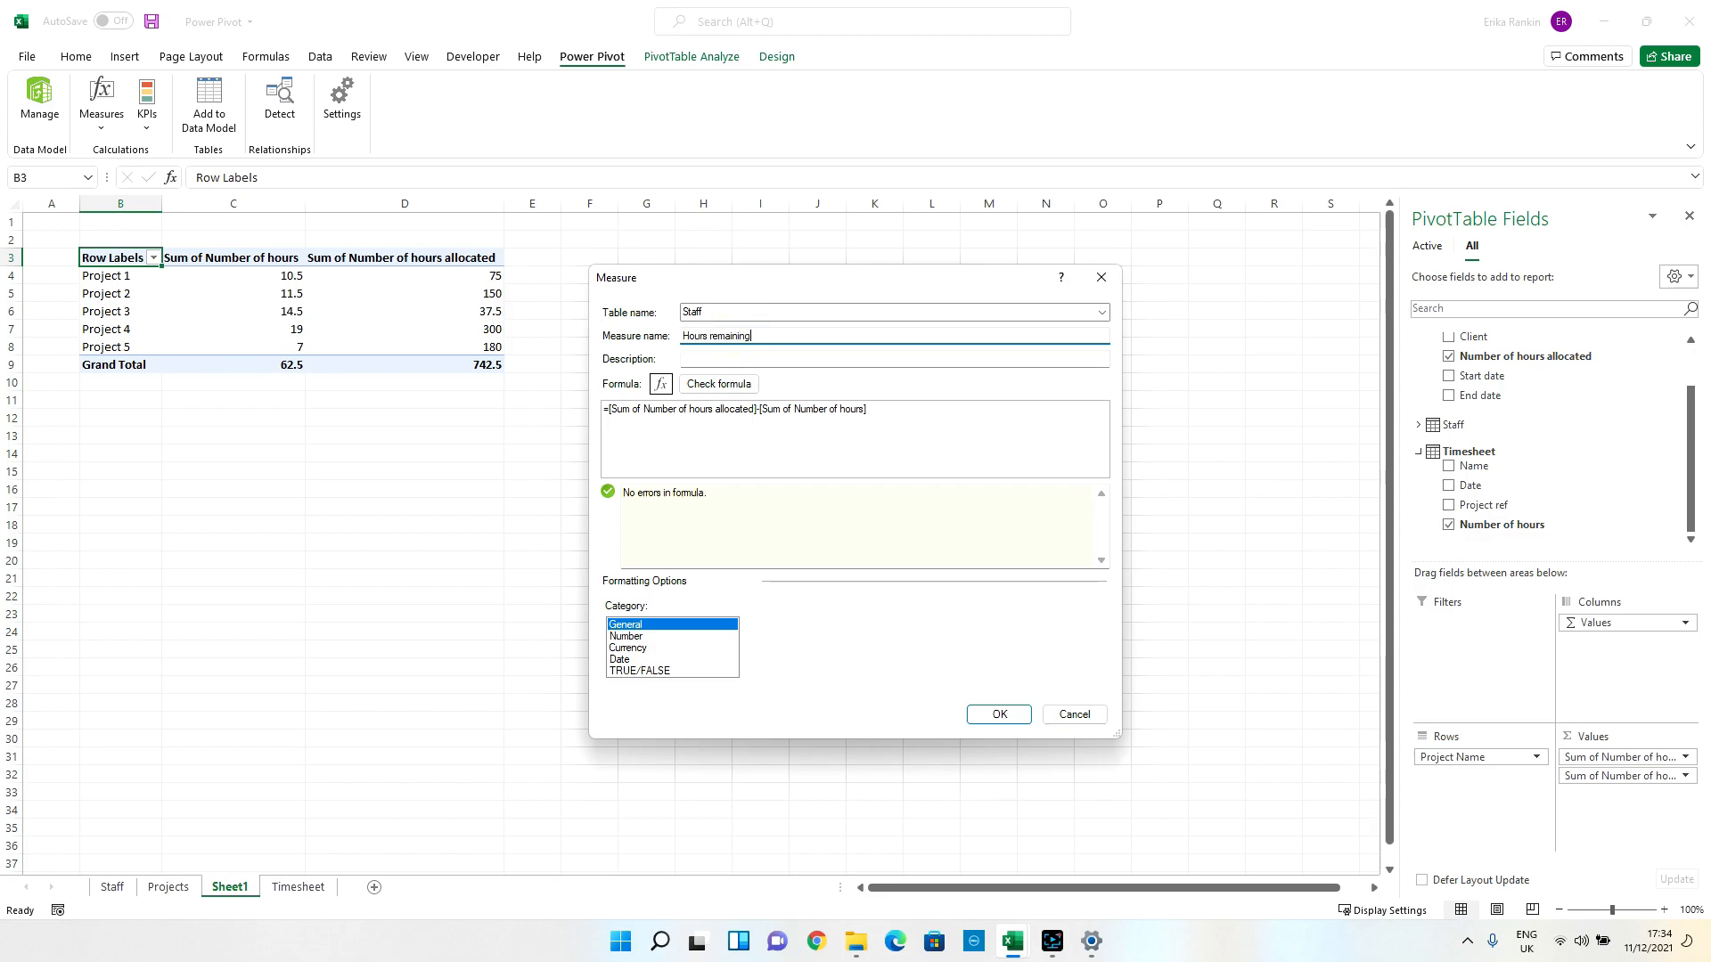
{"action": "mouse_move", "coordinate": [1112, 720]}
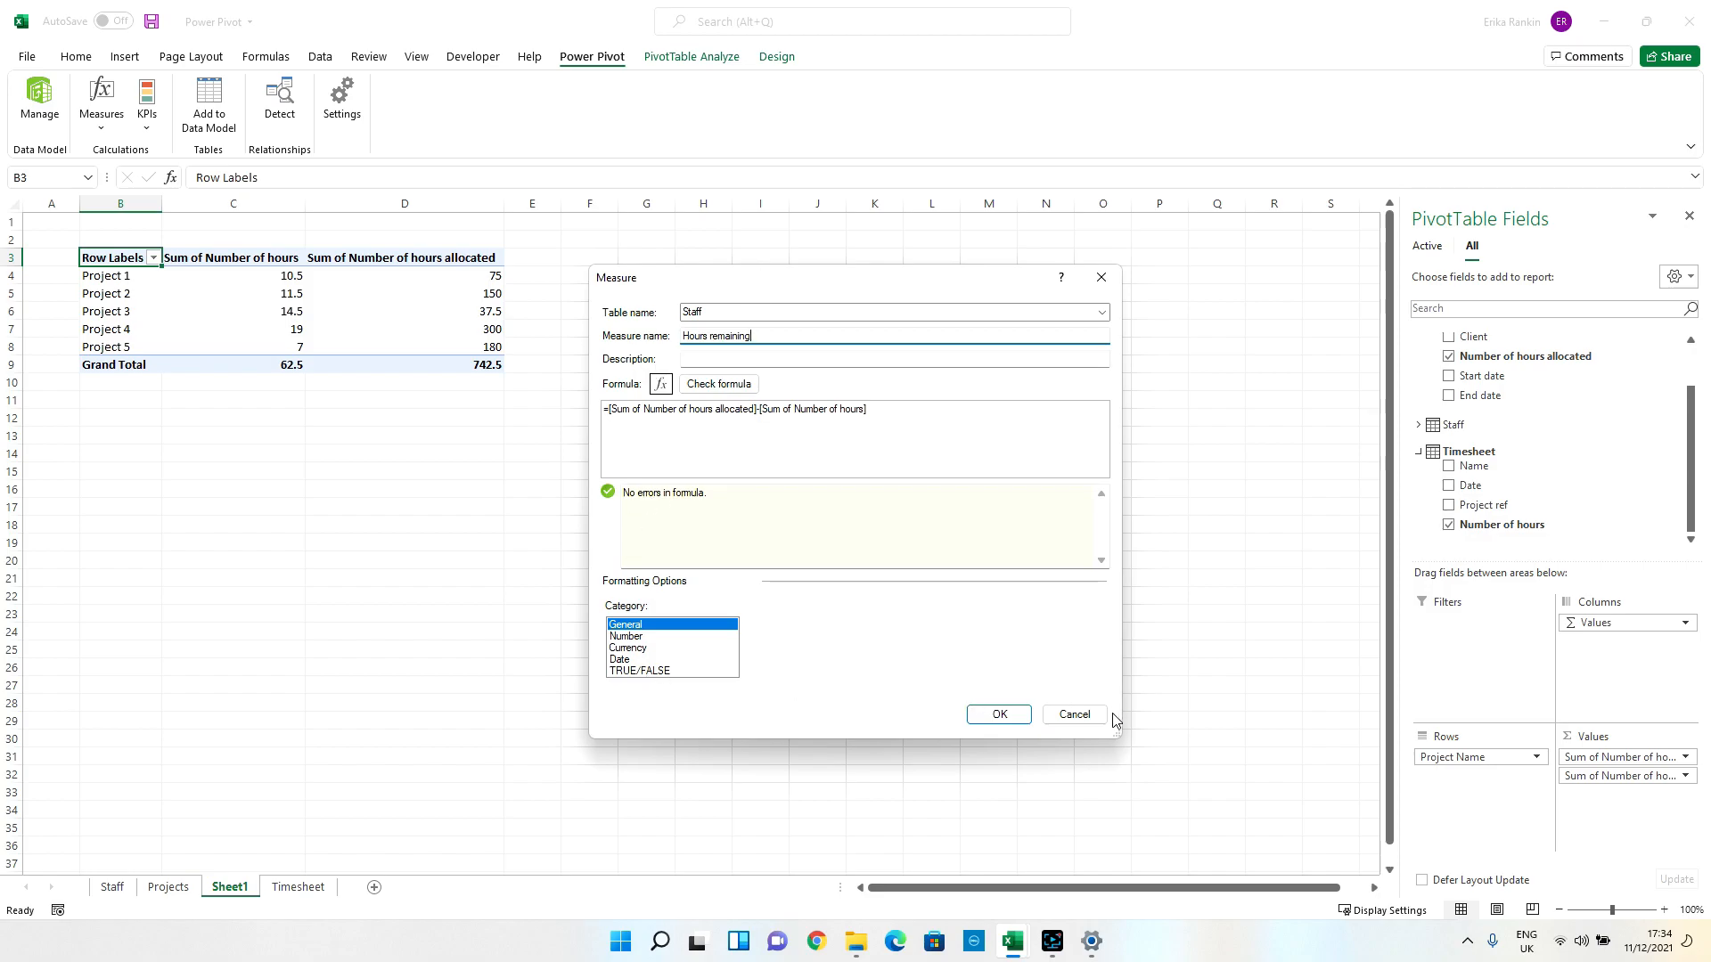
{"action": "left_click", "coordinate": [996, 715]}
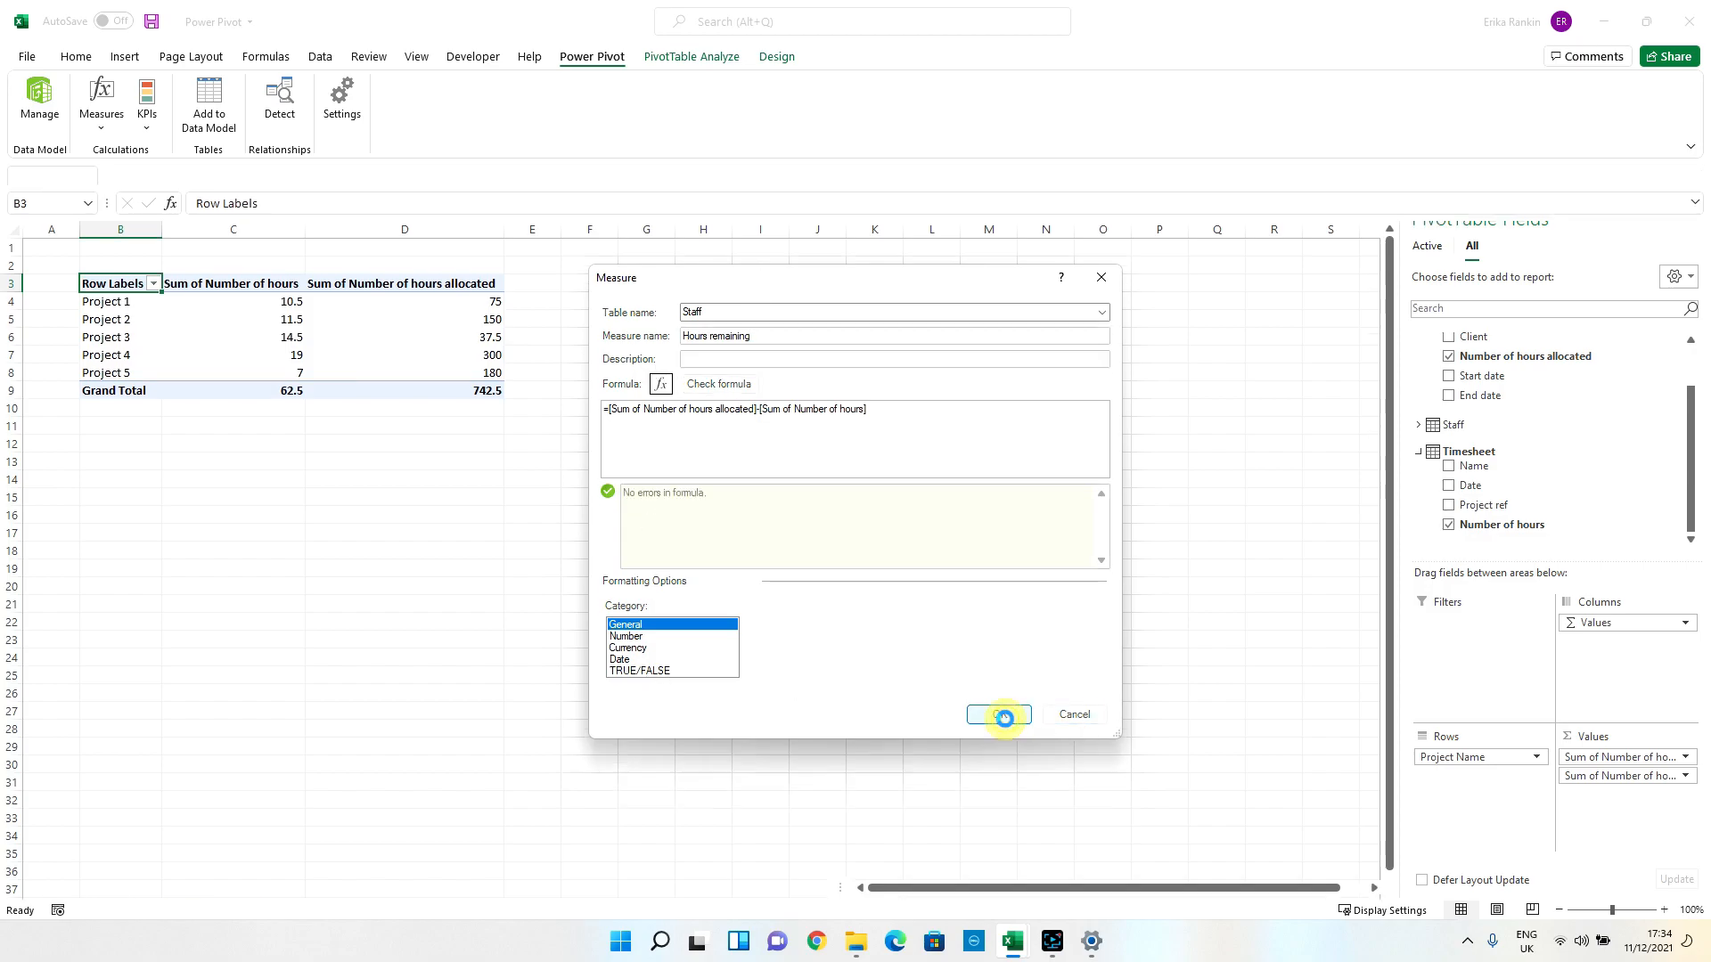
{"action": "left_click", "coordinate": [994, 714]}
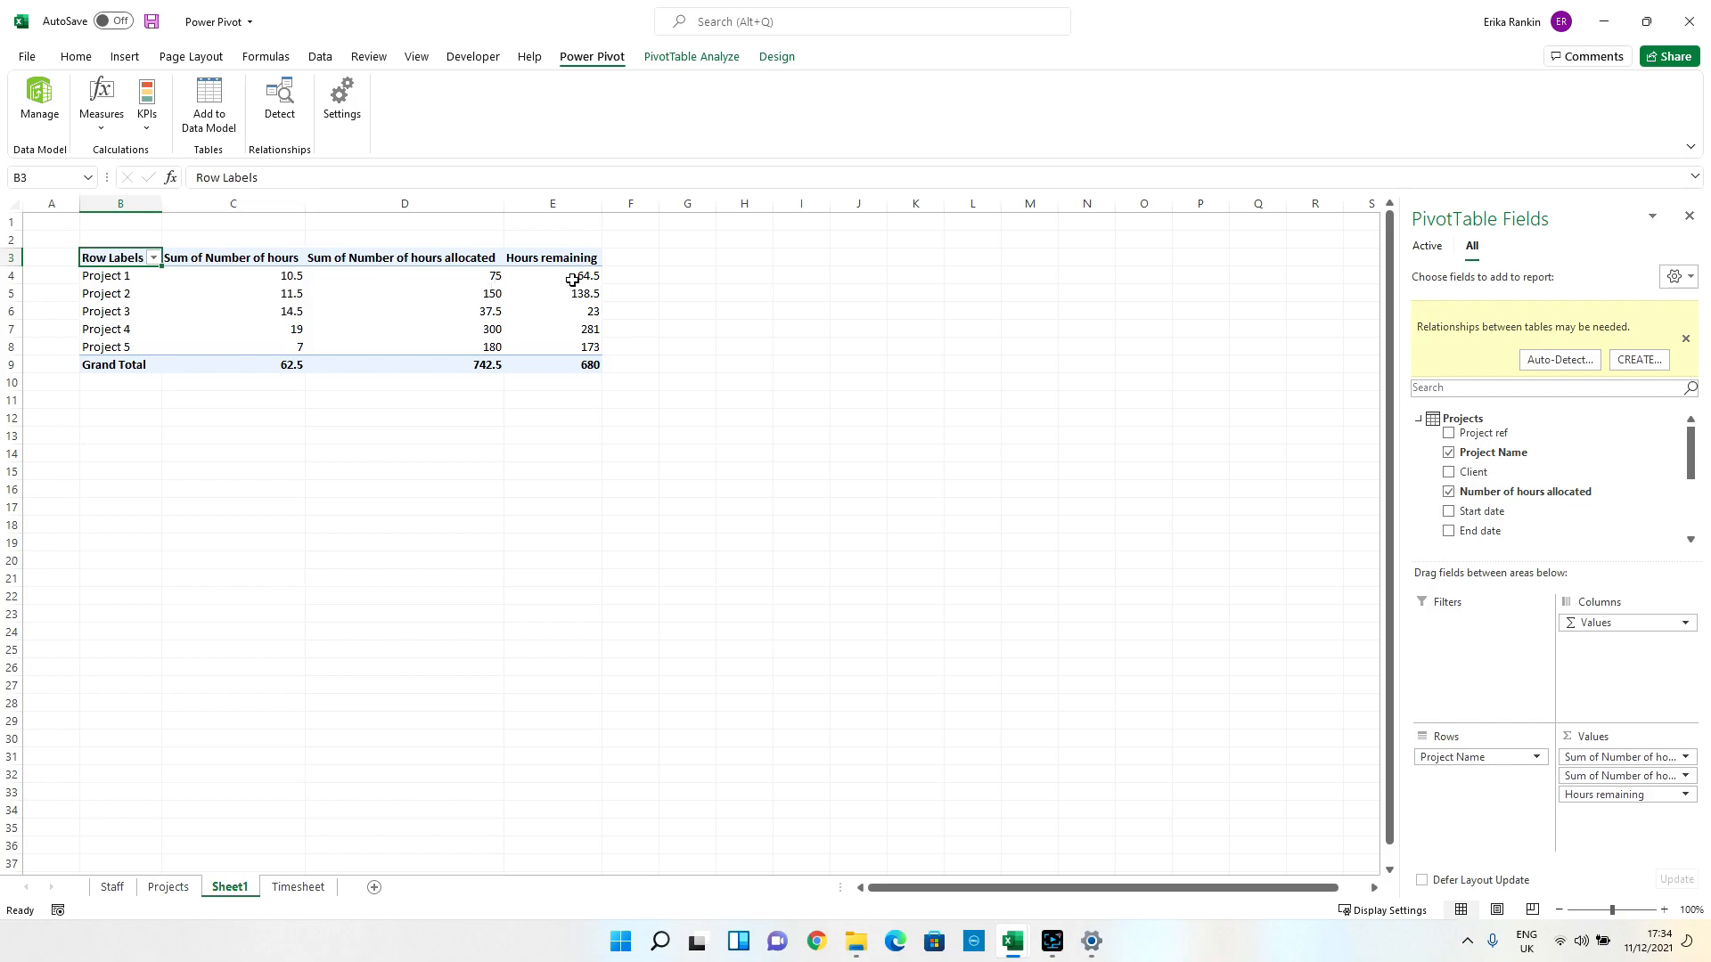
{"action": "mouse_move", "coordinate": [253, 408]}
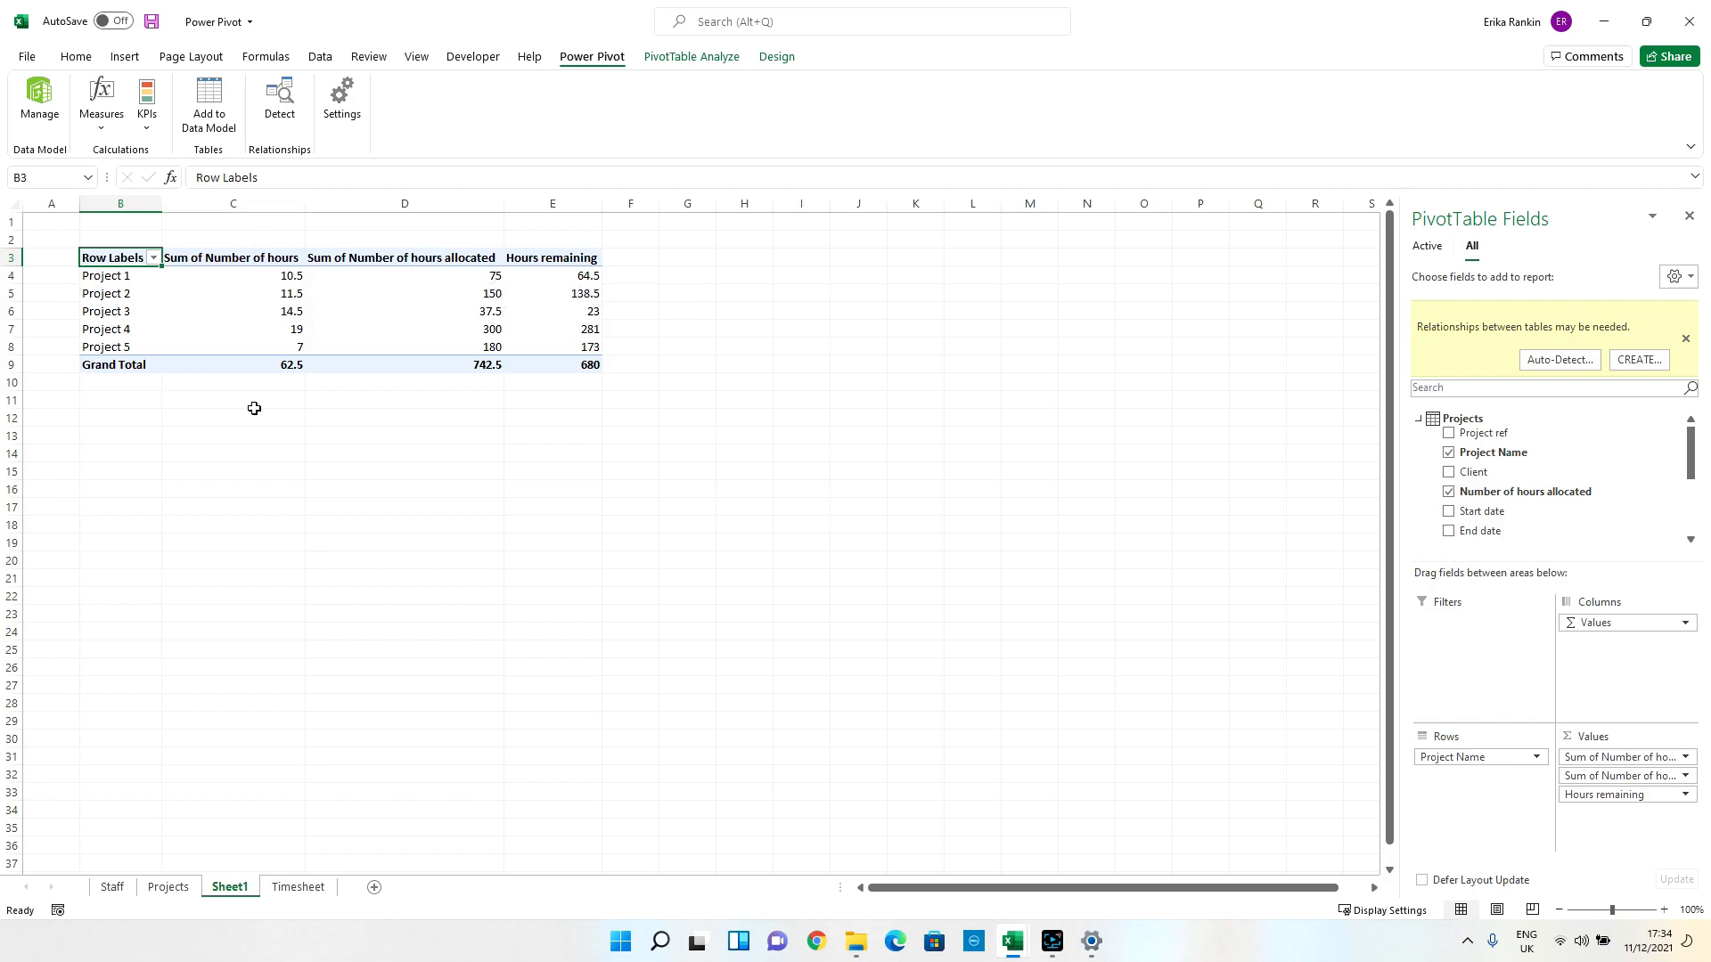
{"action": "mouse_move", "coordinate": [504, 371]}
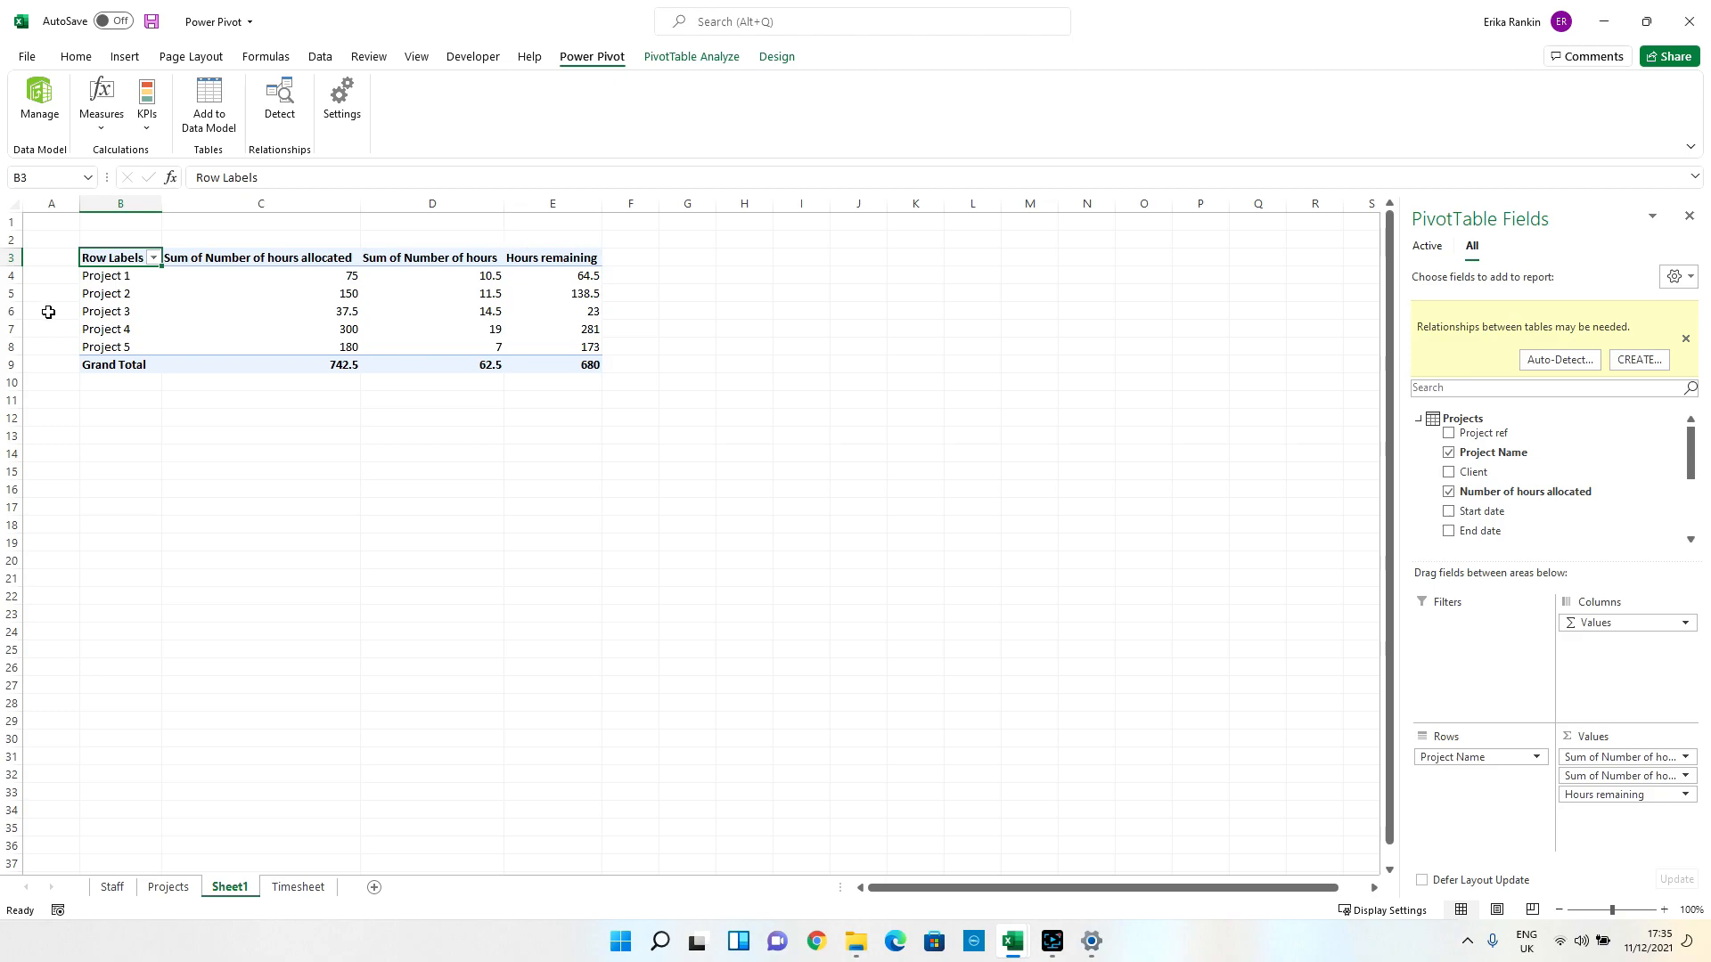
{"action": "mouse_move", "coordinate": [629, 69]}
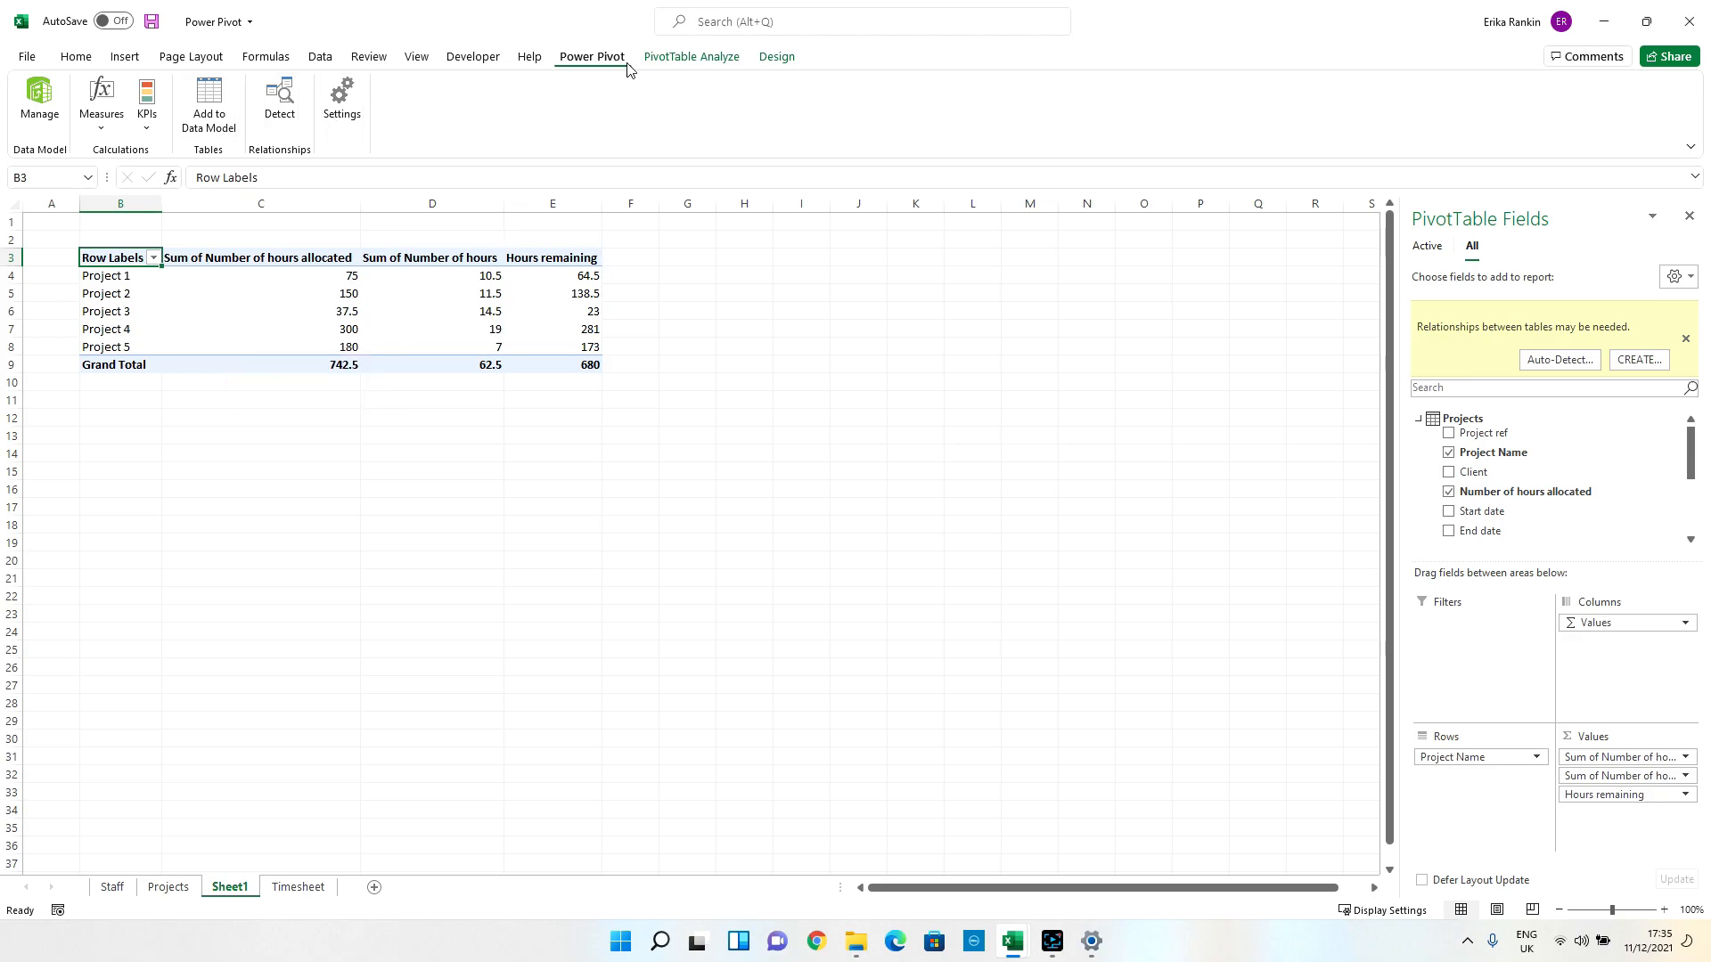
Show the PivotTable Design styling commands via the PivotTable Analyze and Design ribbons.
{"action": "left_click", "coordinate": [692, 55]}
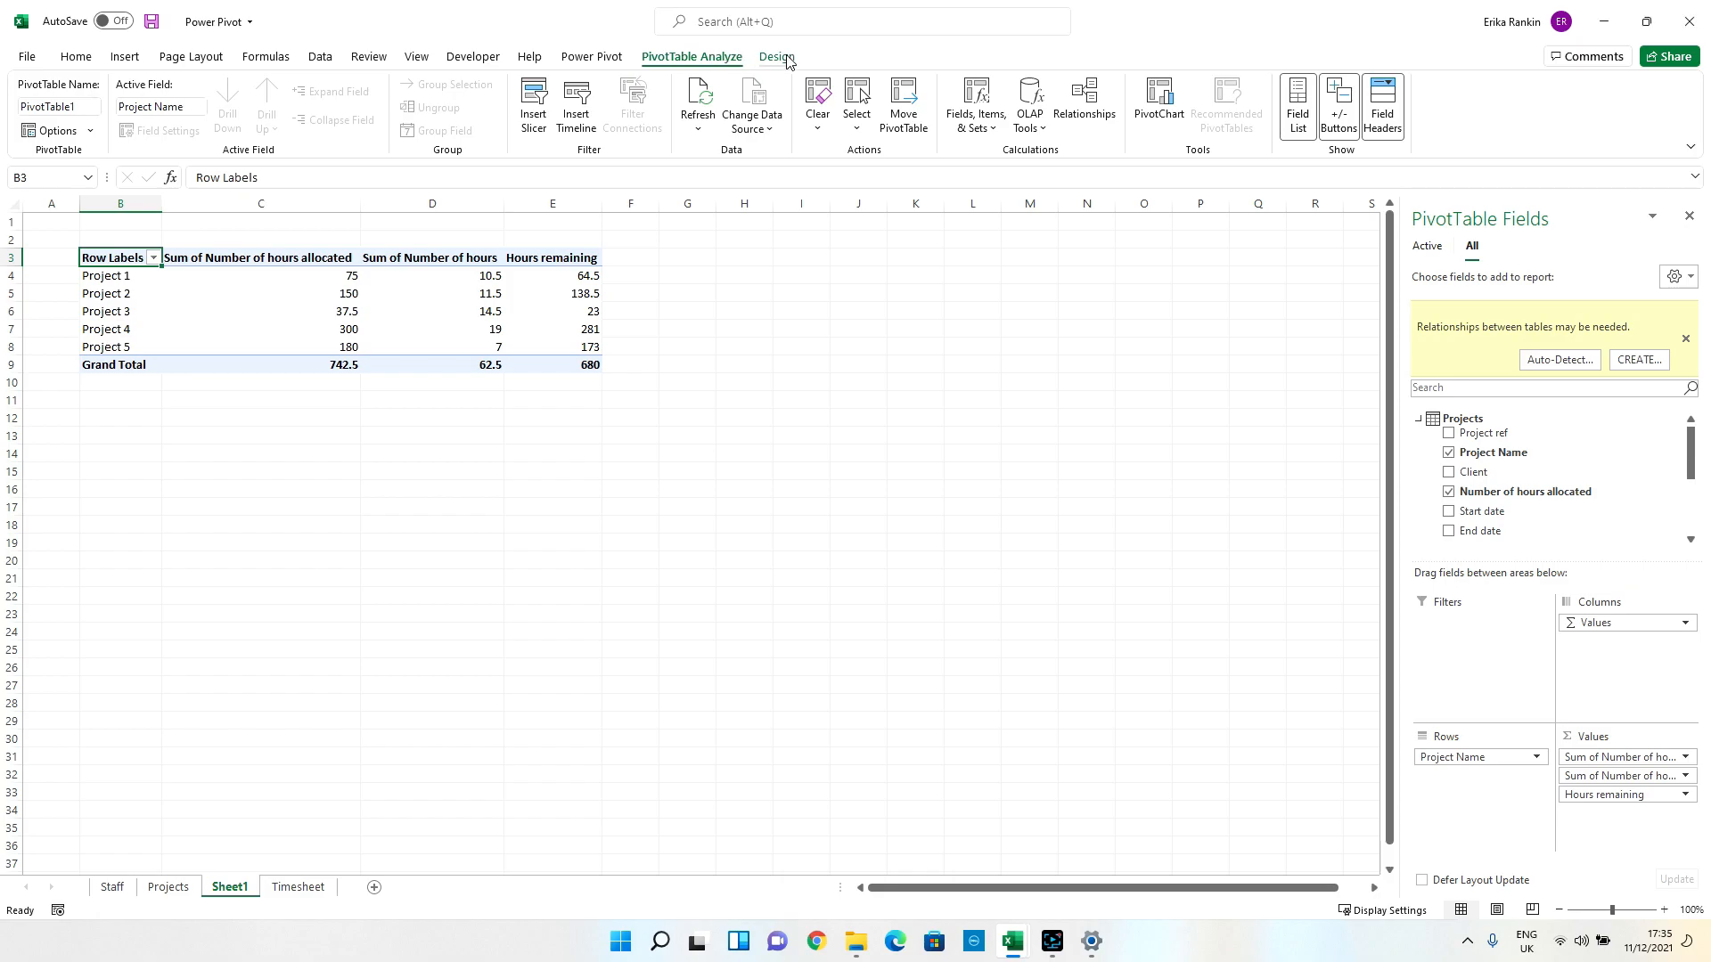
{"action": "left_click", "coordinate": [775, 57]}
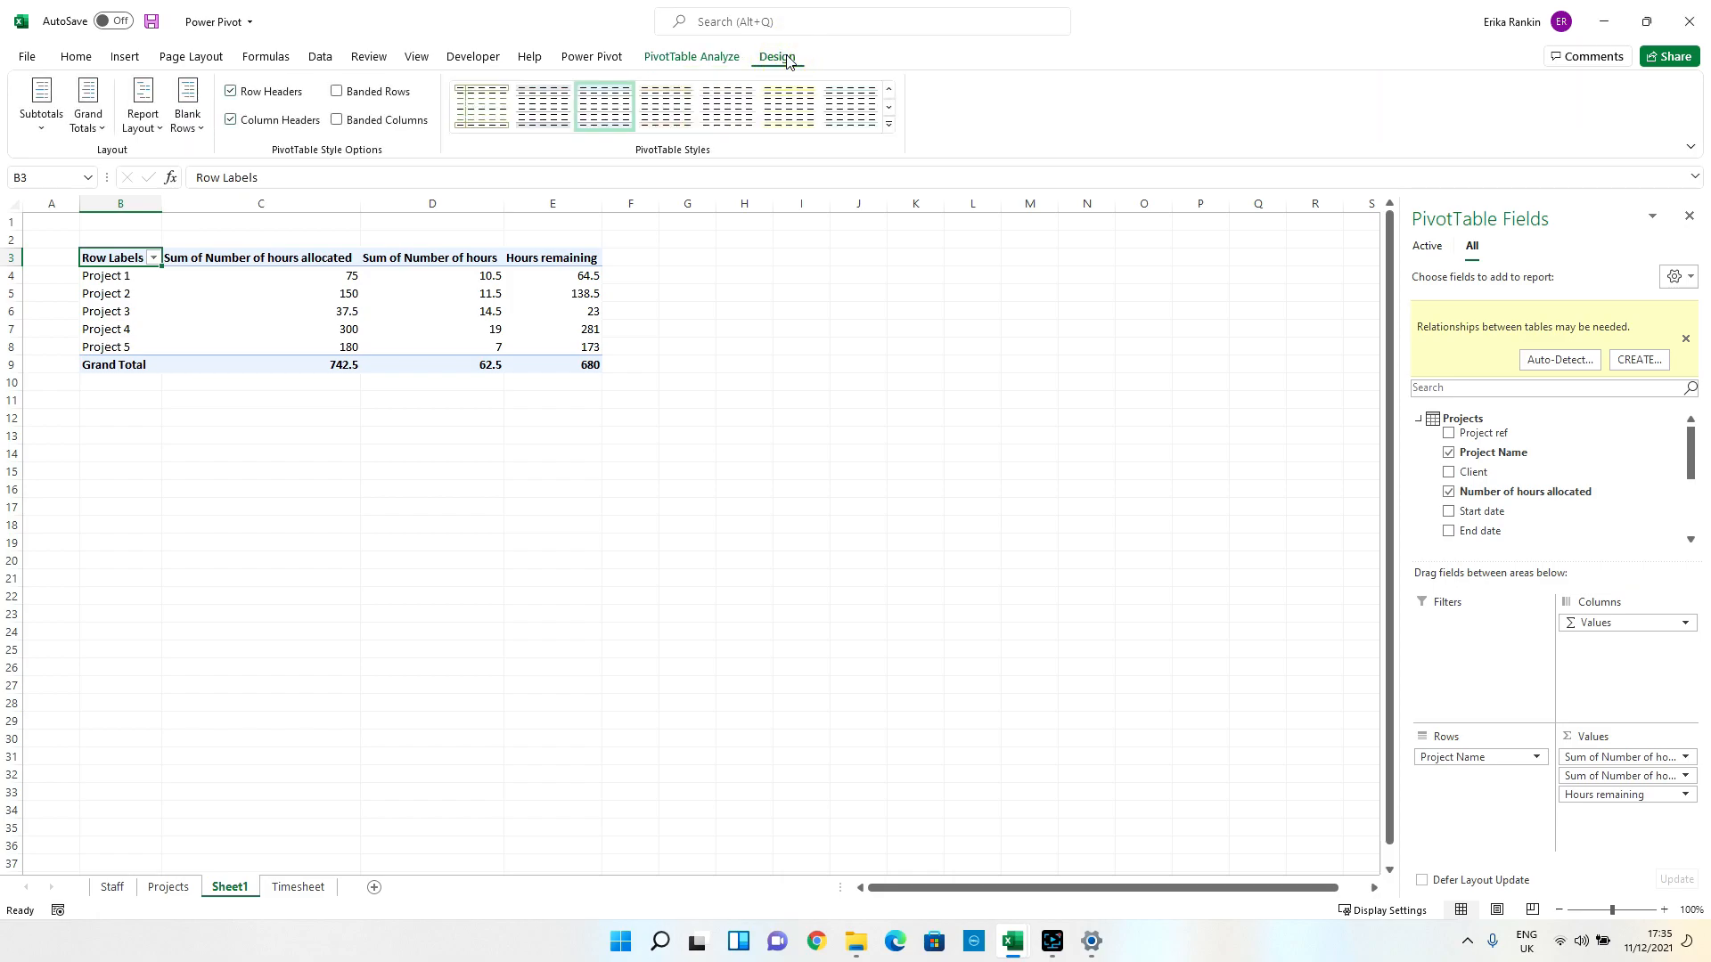
{"action": "mouse_move", "coordinate": [437, 360]}
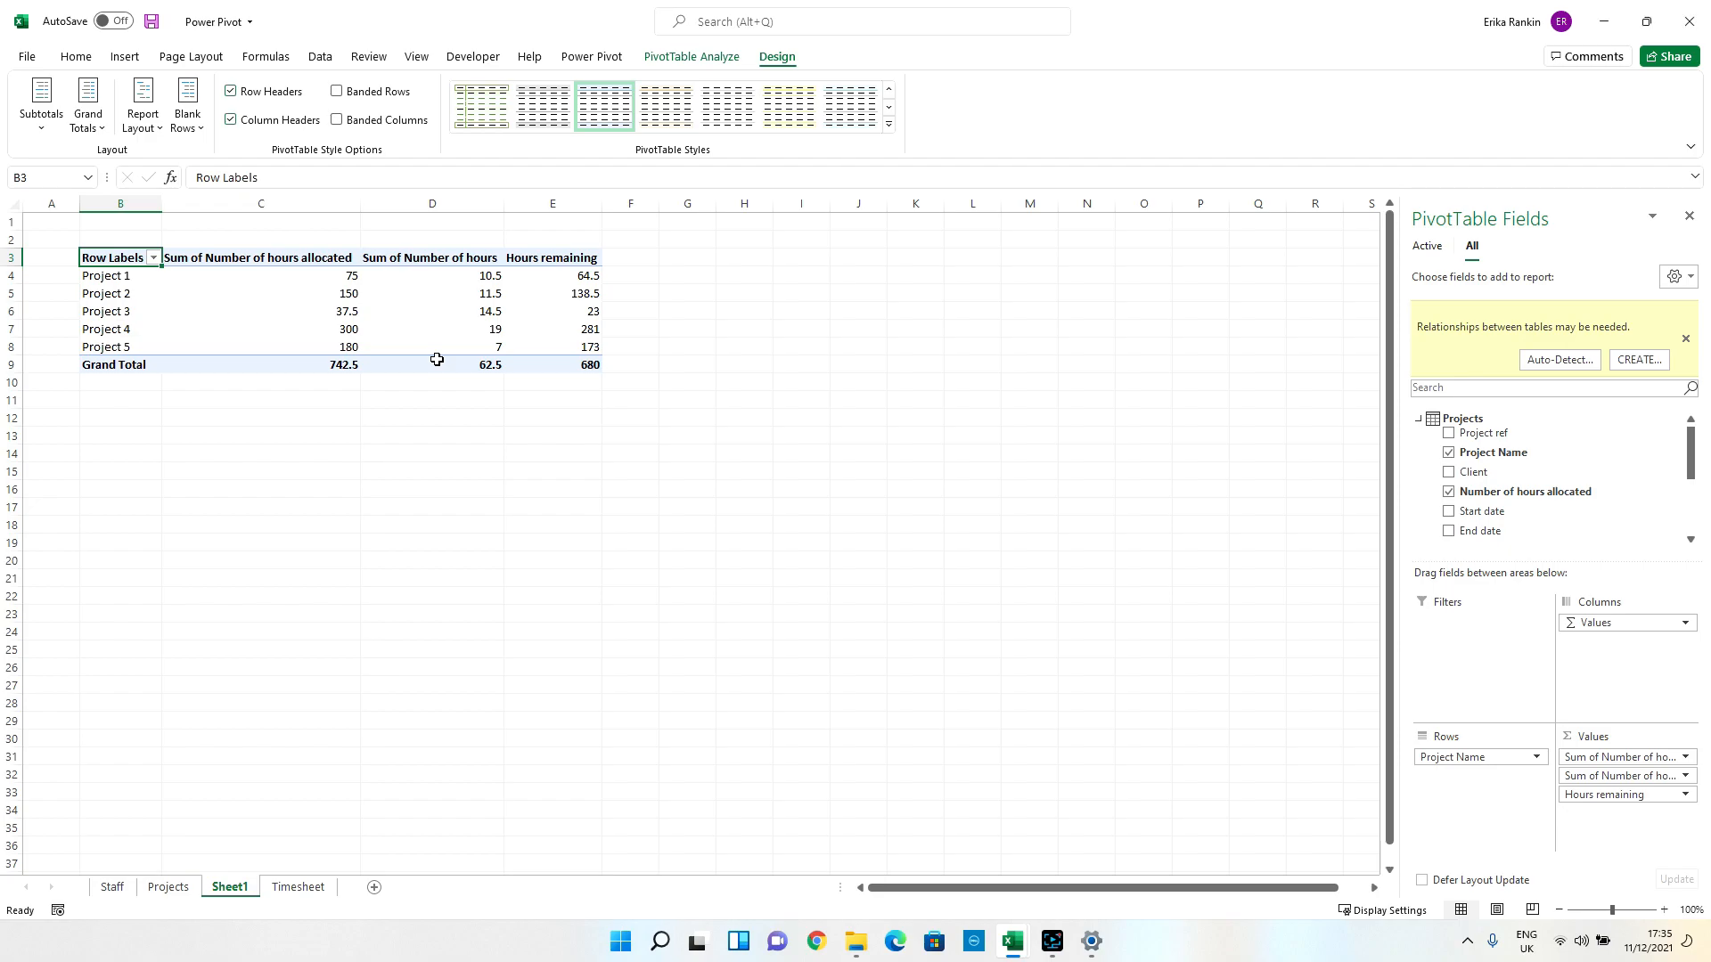
{"action": "mouse_move", "coordinate": [434, 363]}
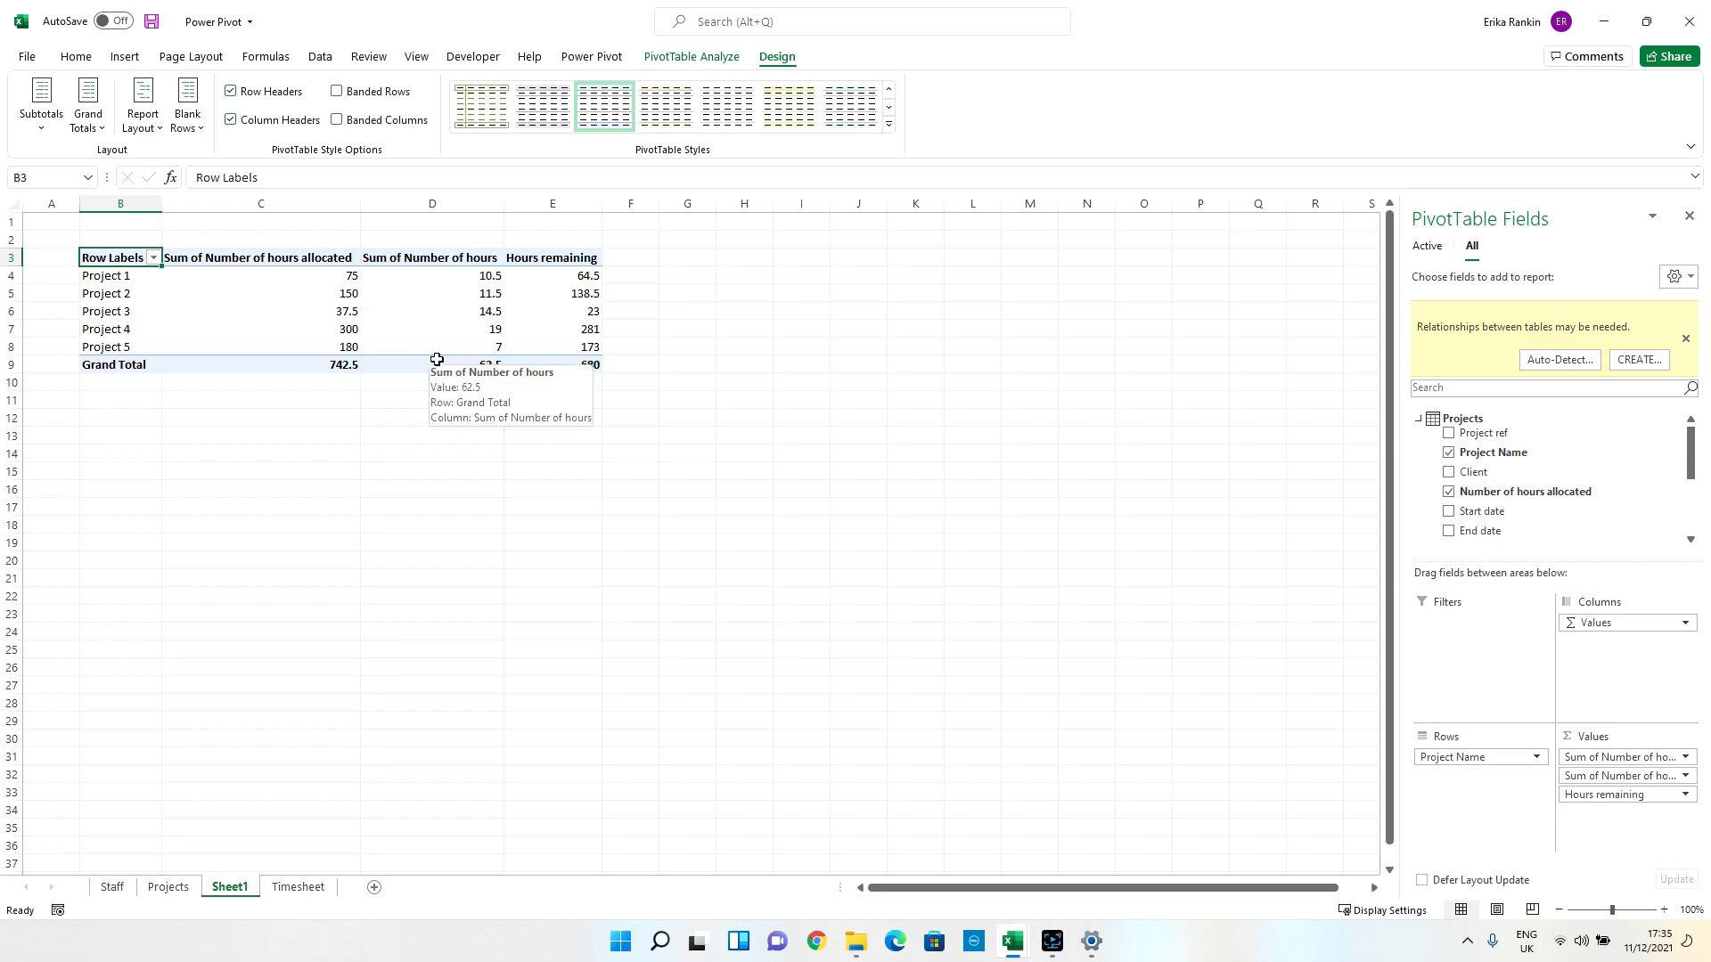